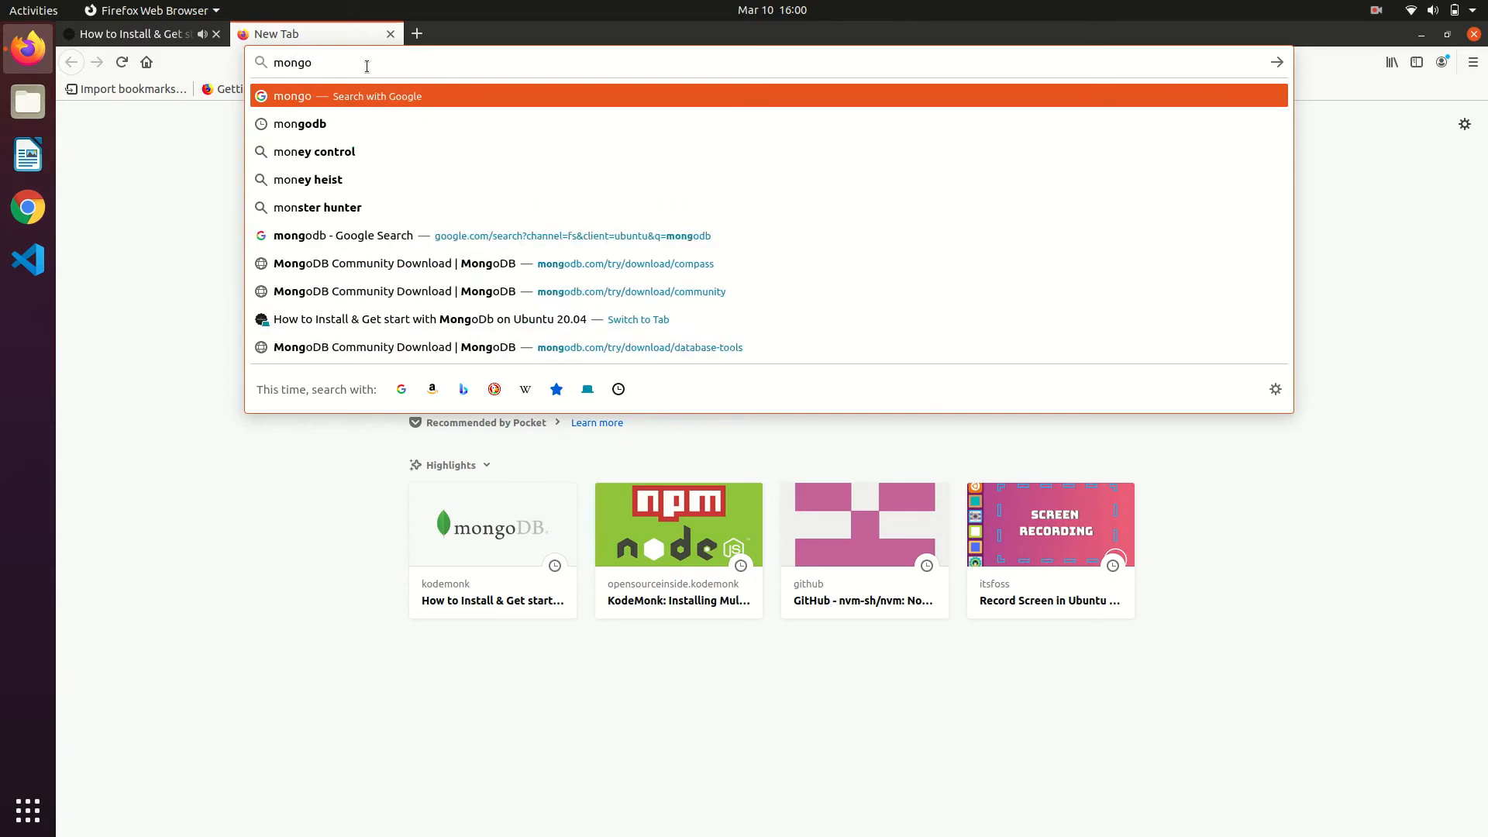
- Search mongodb, reach mongodb.com and navigate via Software > Compass to the Compass download page
{"action": "type", "text": "db"}
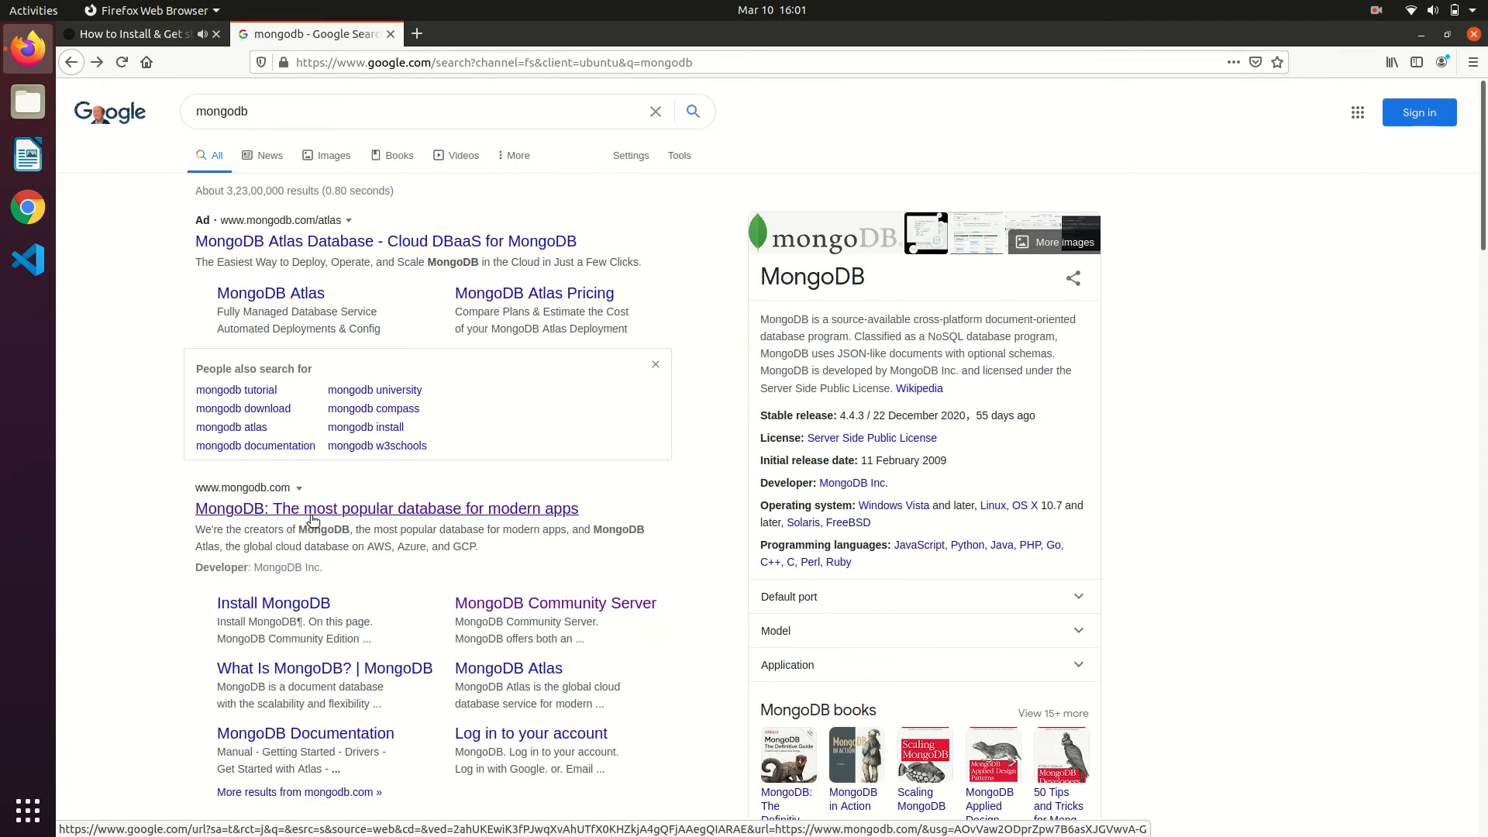
{"action": "left_click", "coordinate": [387, 508]}
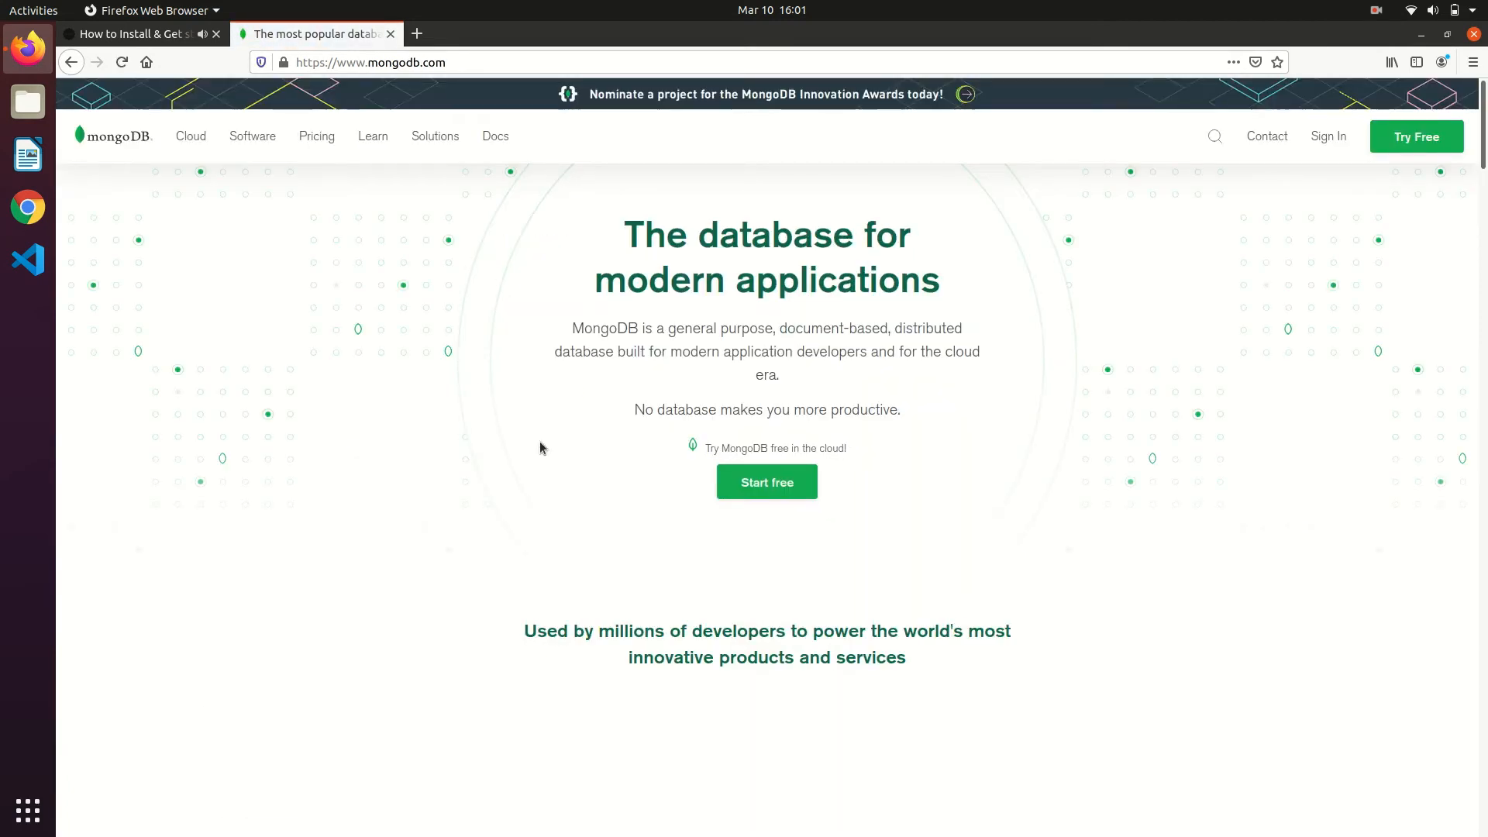
{"action": "left_click", "coordinate": [252, 136]}
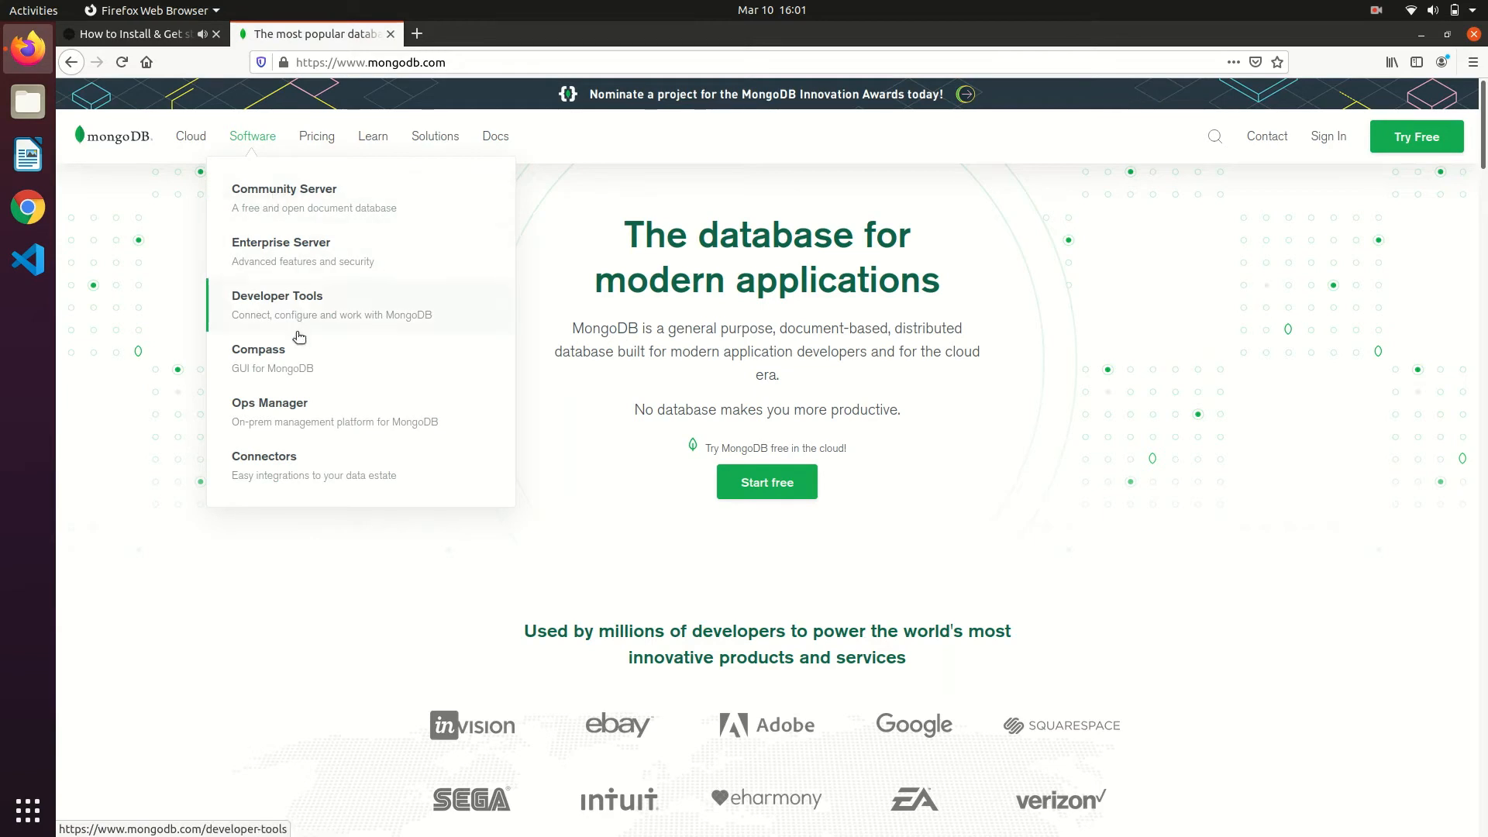
{"action": "left_click", "coordinate": [258, 350]}
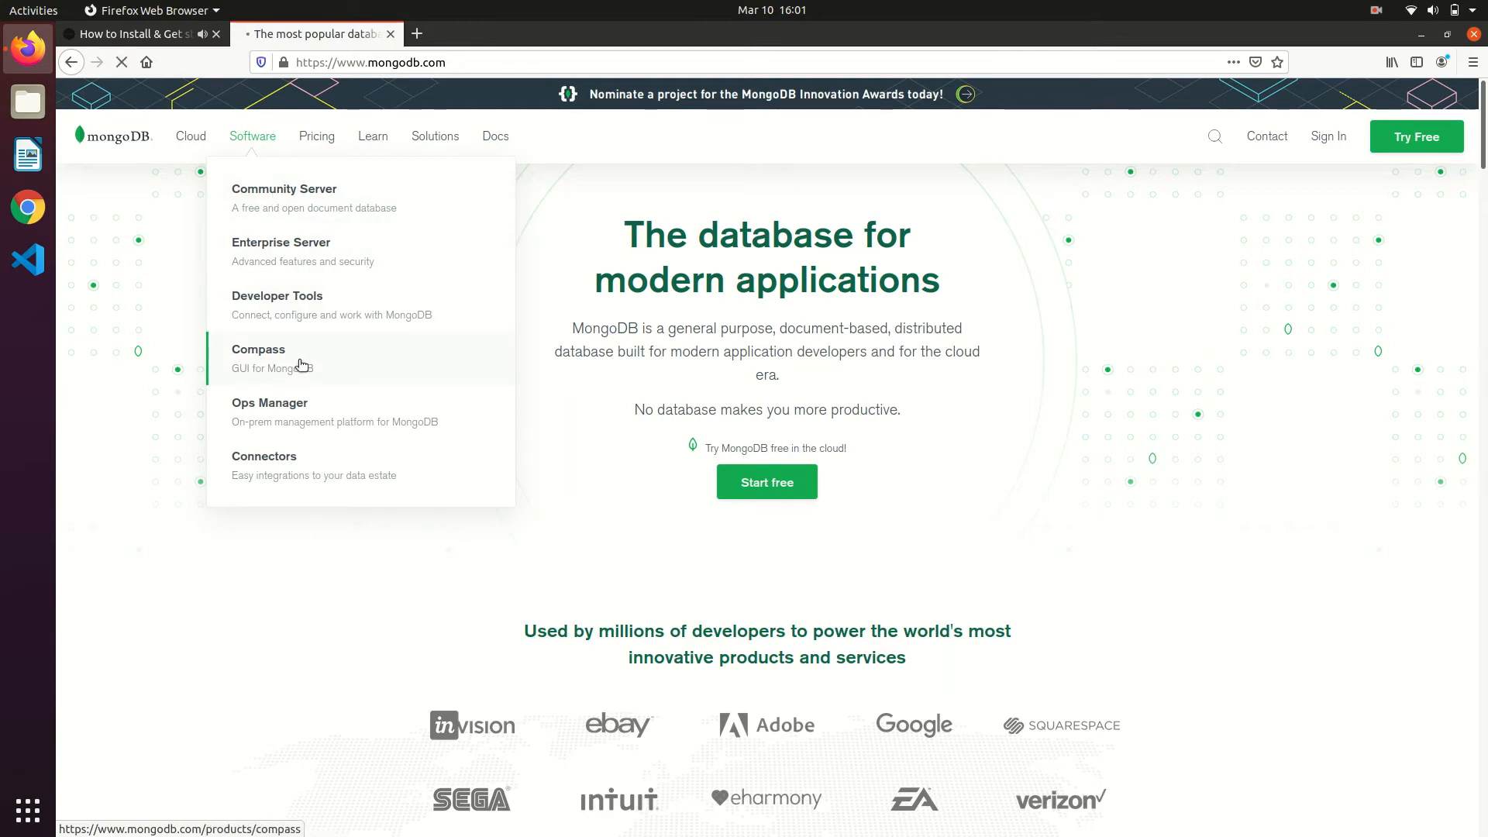
{"action": "left_click", "coordinate": [257, 350]}
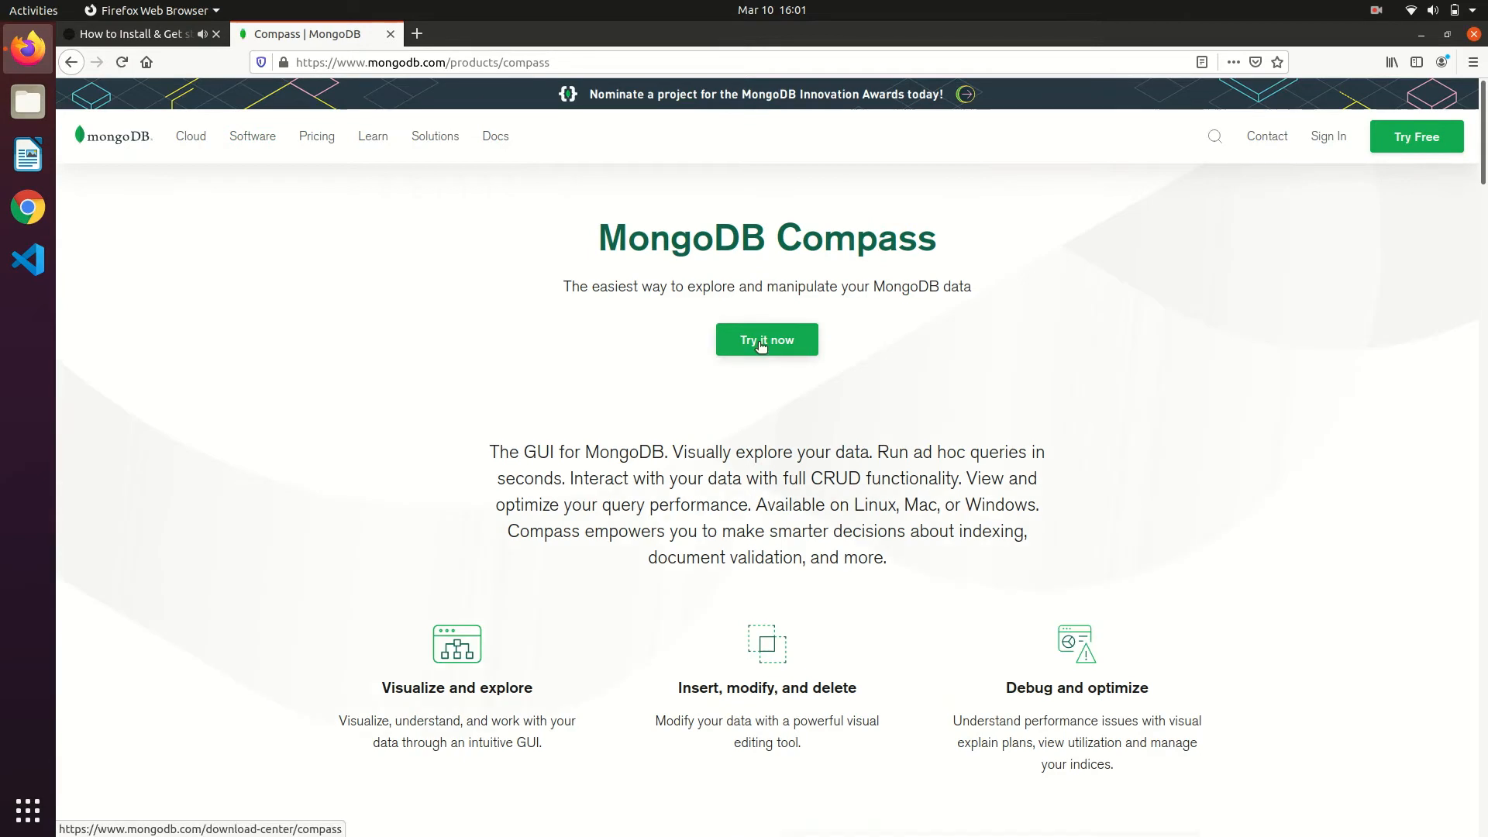
{"action": "left_click", "coordinate": [765, 339]}
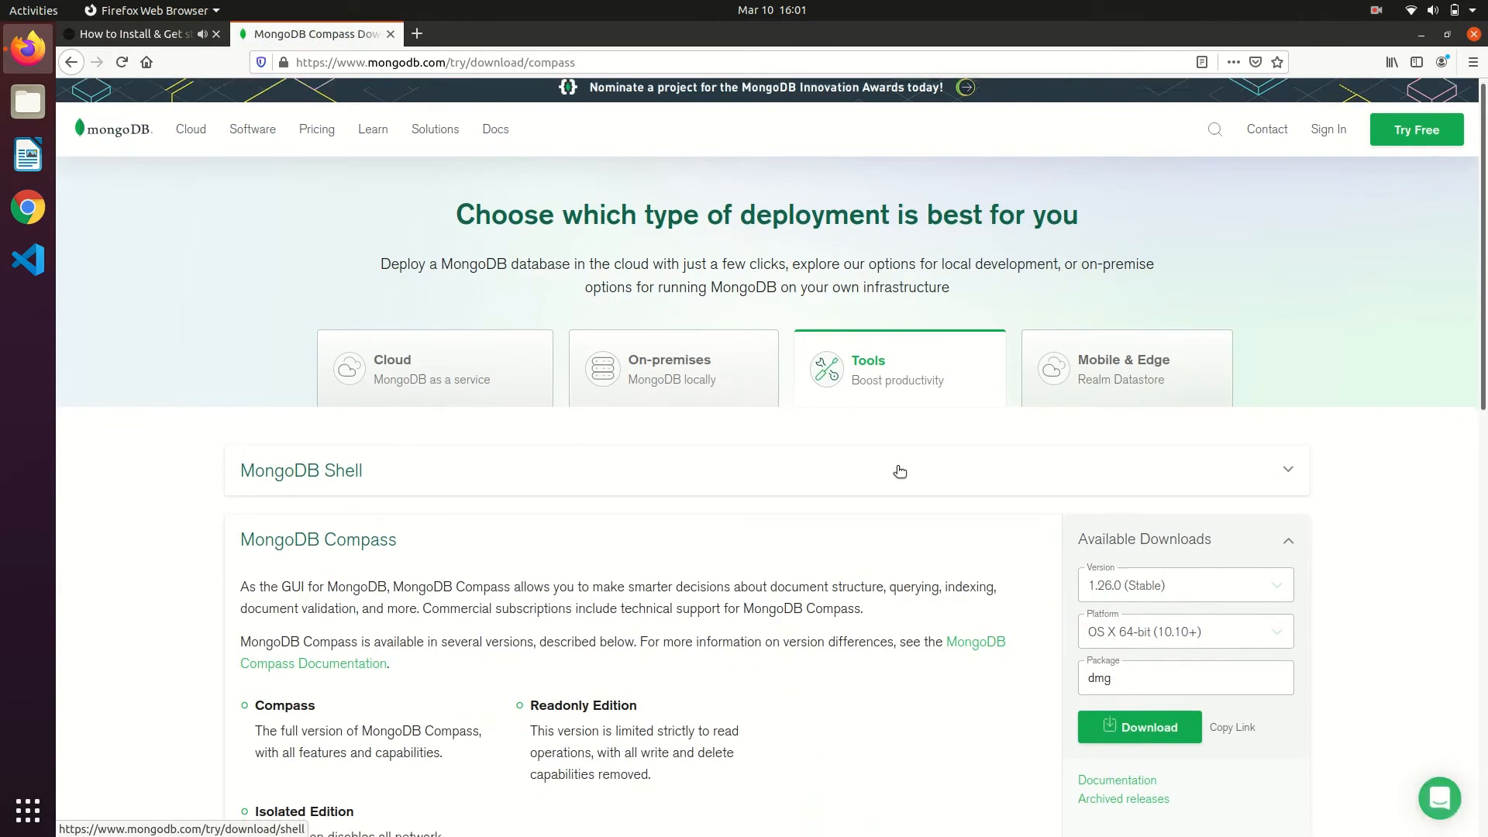
- Download MongoDB Compass 1.26.0 for Ubuntu 64-bit and check its progress in the downloads panel
{"action": "scroll", "scroll_direction": "down", "scroll_amount": 3}
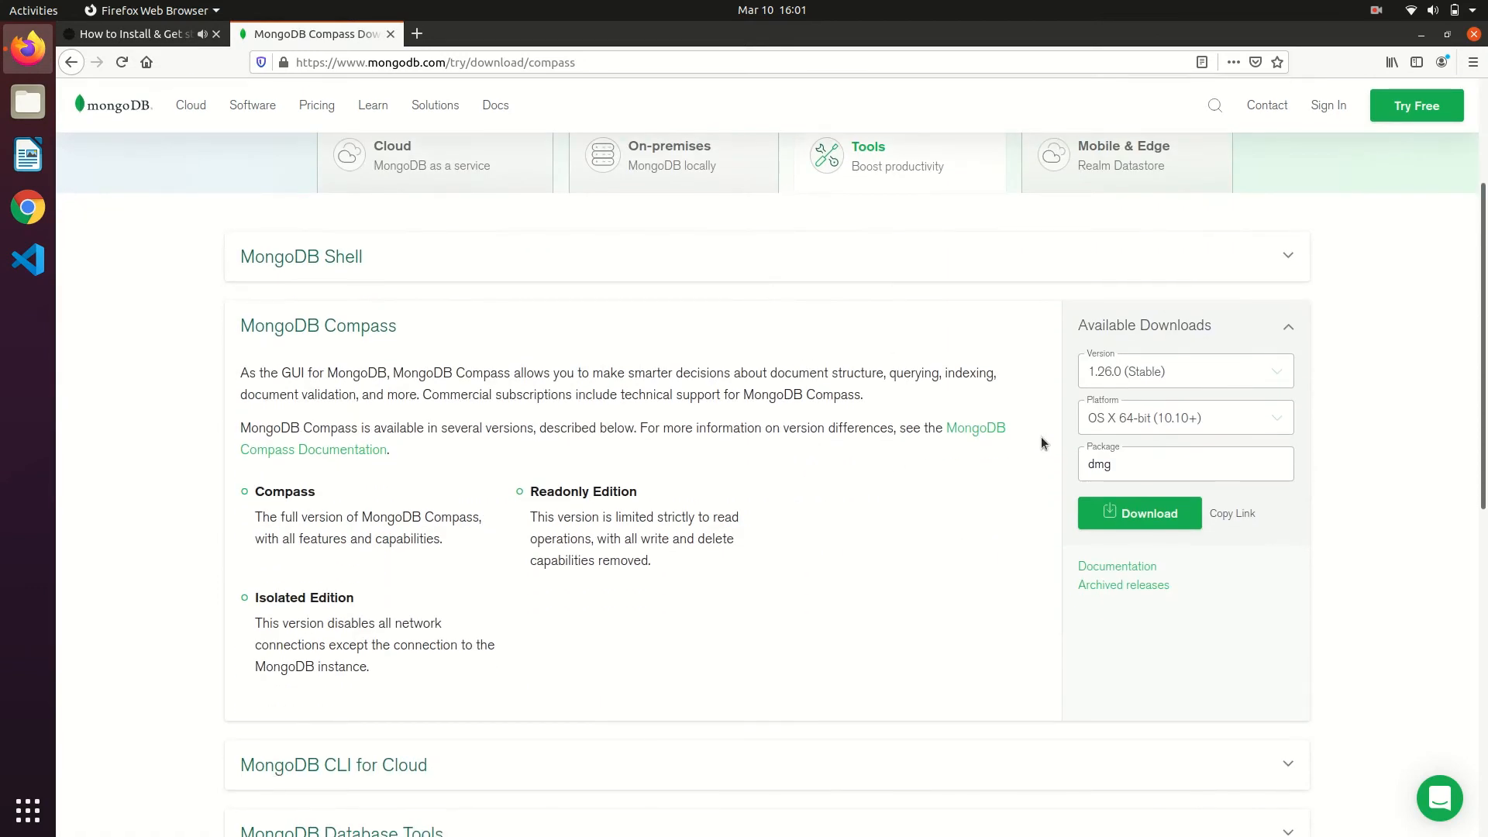
{"action": "left_click", "coordinate": [1184, 419]}
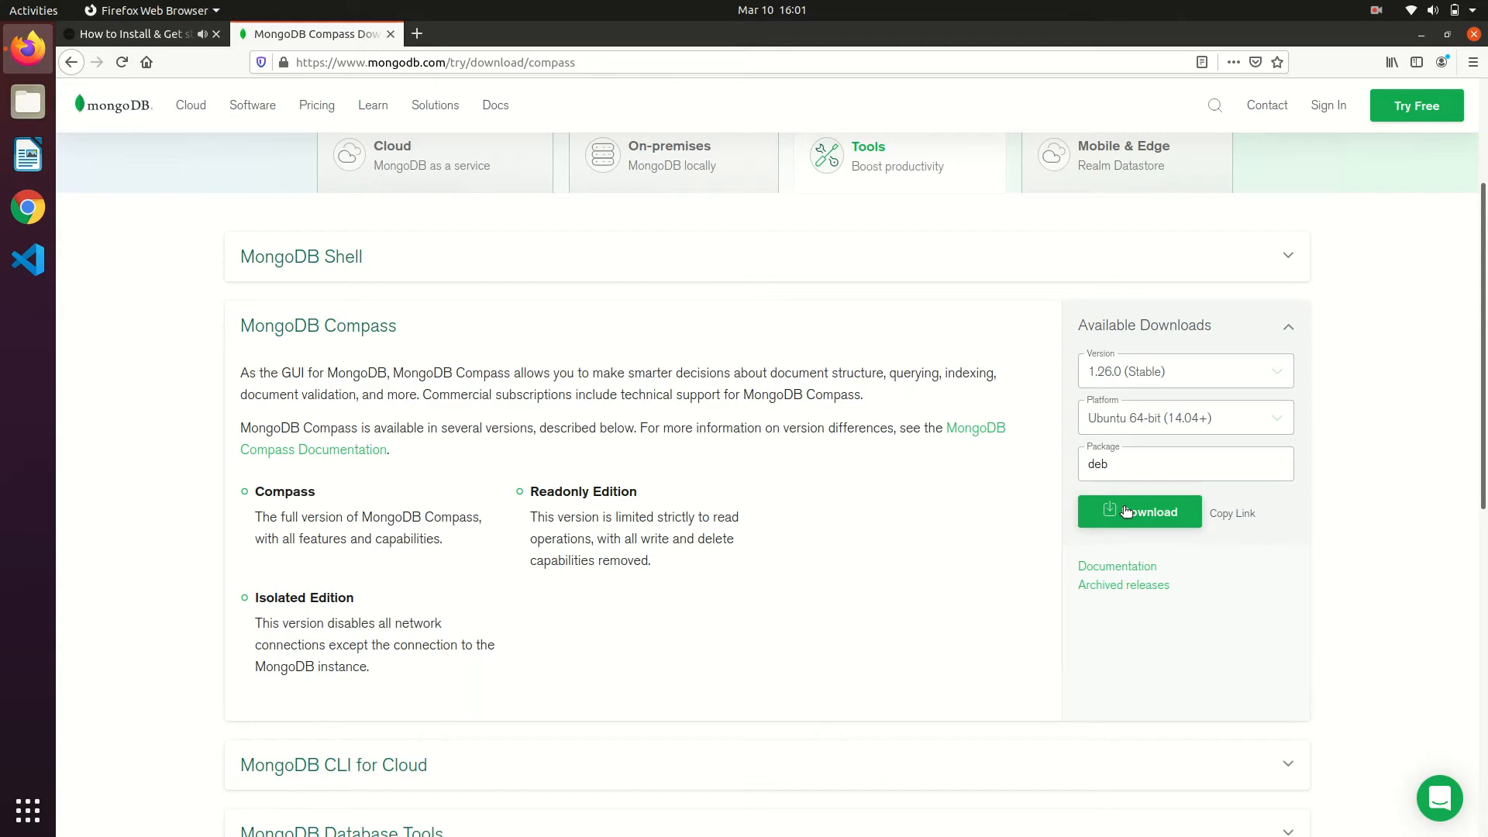
{"action": "left_click", "coordinate": [1139, 511]}
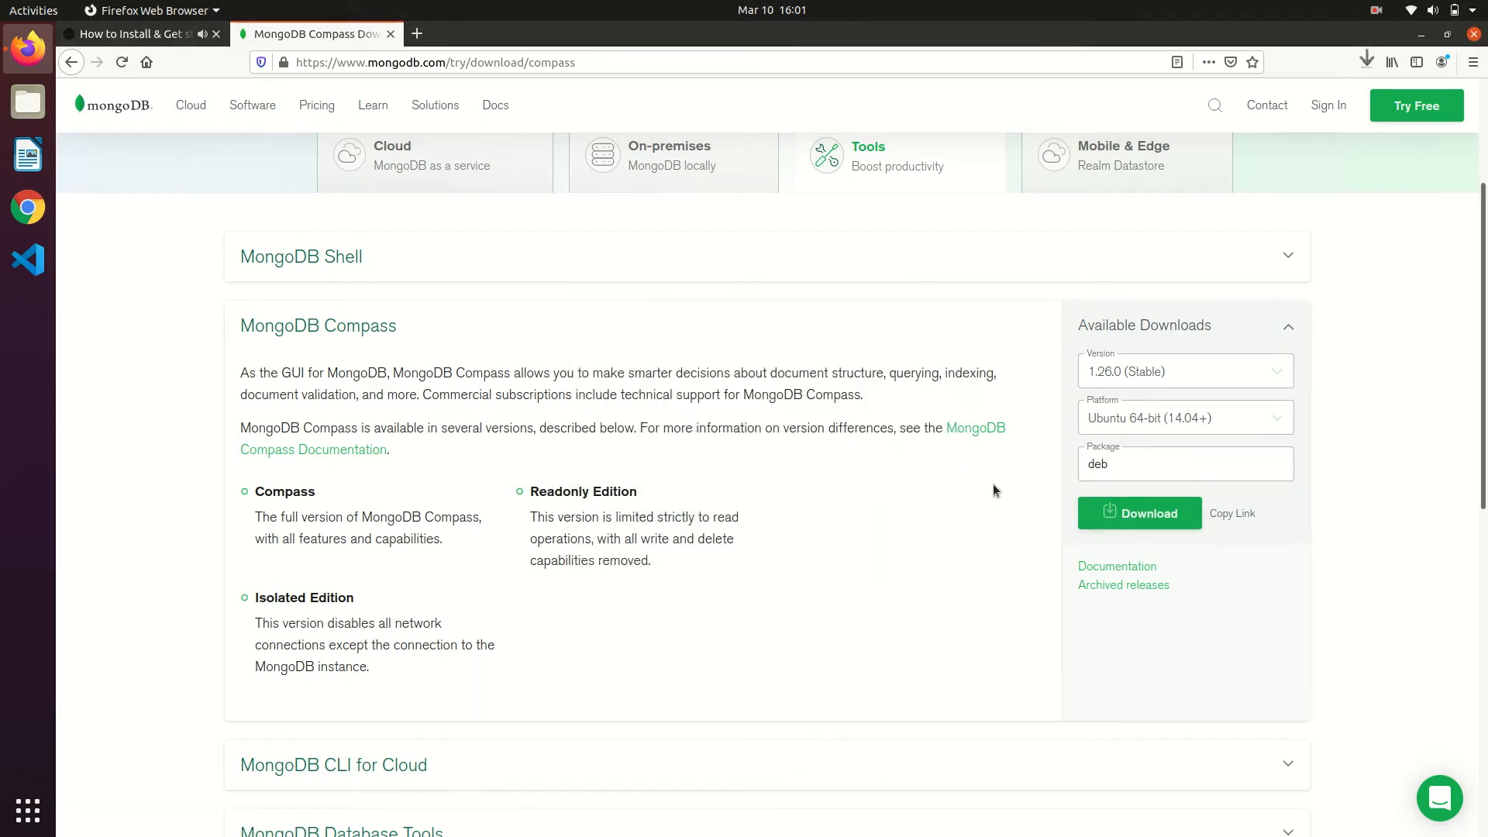
{"action": "left_click", "coordinate": [1139, 513]}
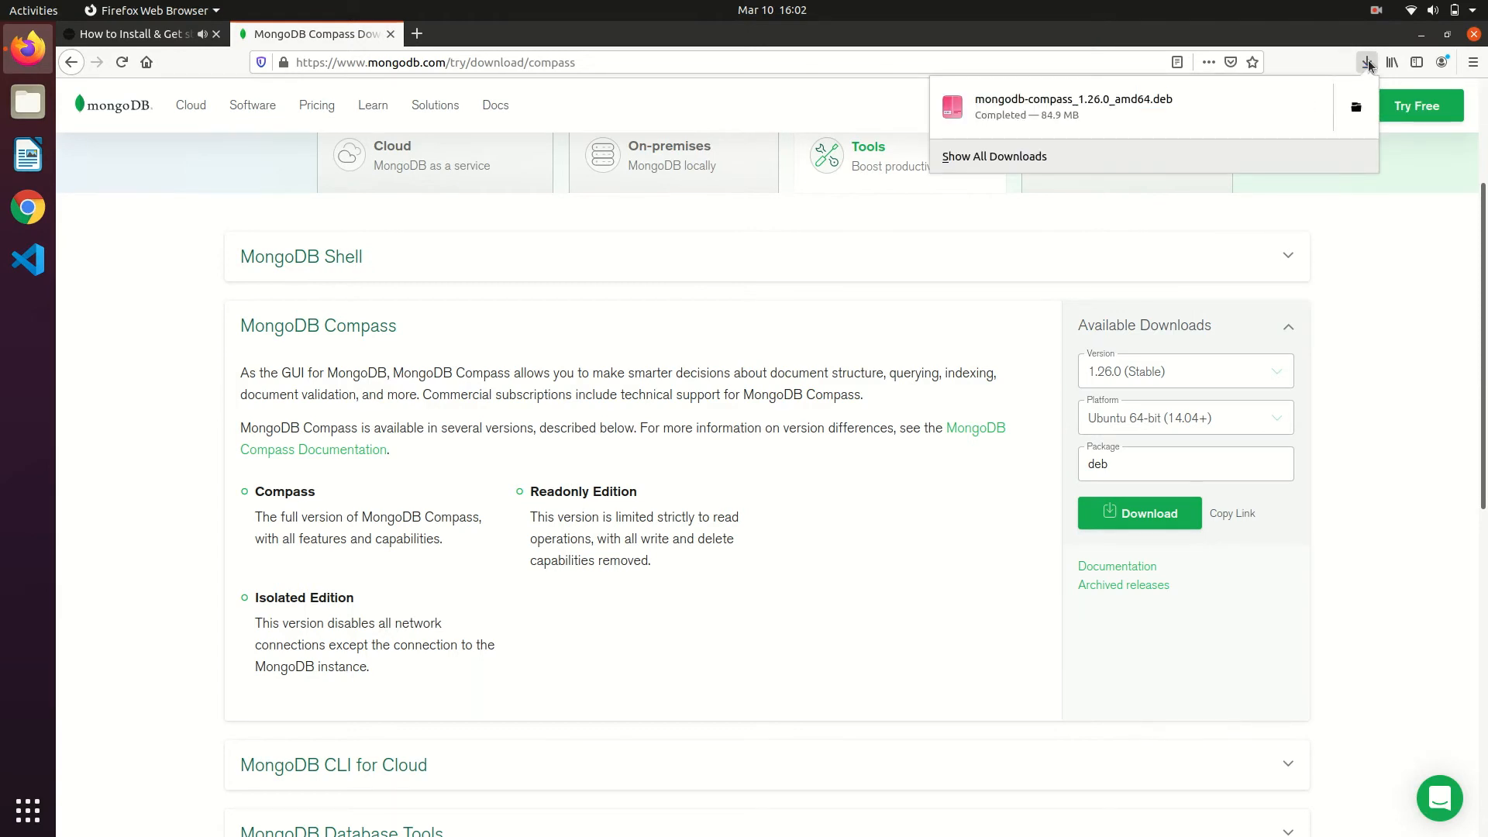
- Show the downloaded package in Downloads and start a terminal in that folder
{"action": "left_click", "coordinate": [1355, 107]}
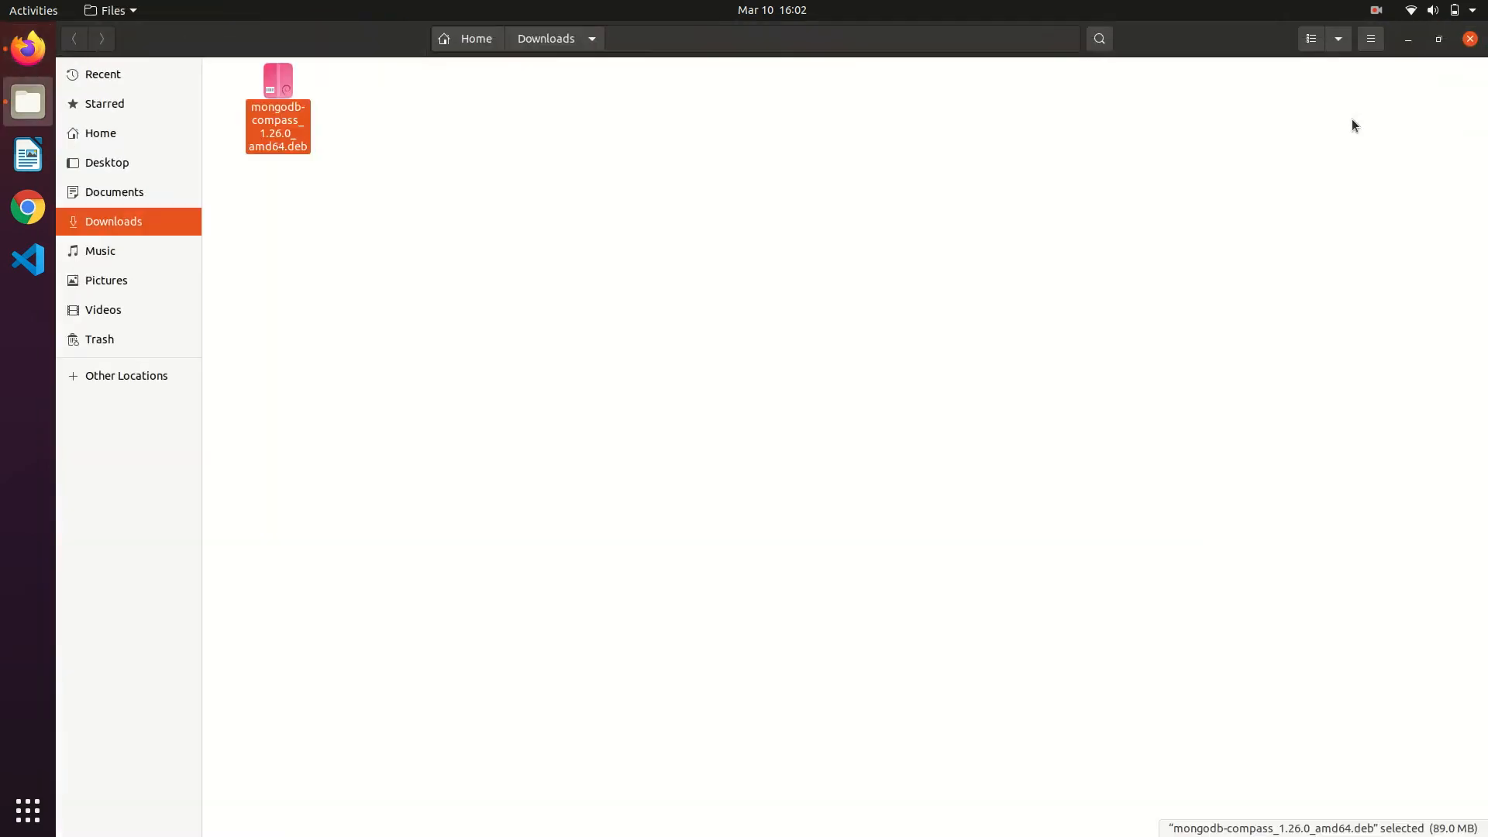
{"action": "right_click", "coordinate": [369, 189]}
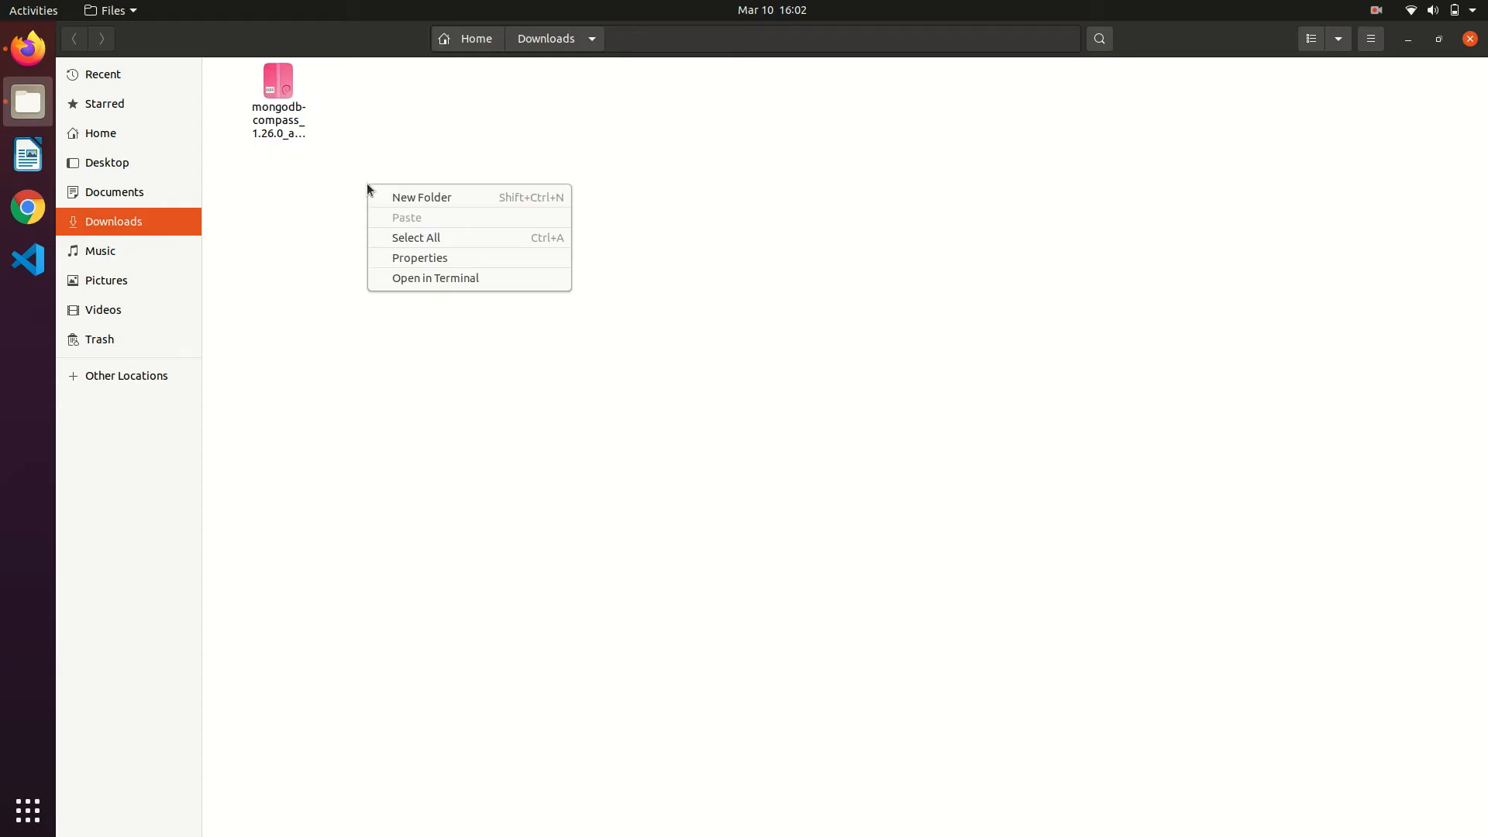
{"action": "left_click", "coordinate": [434, 277]}
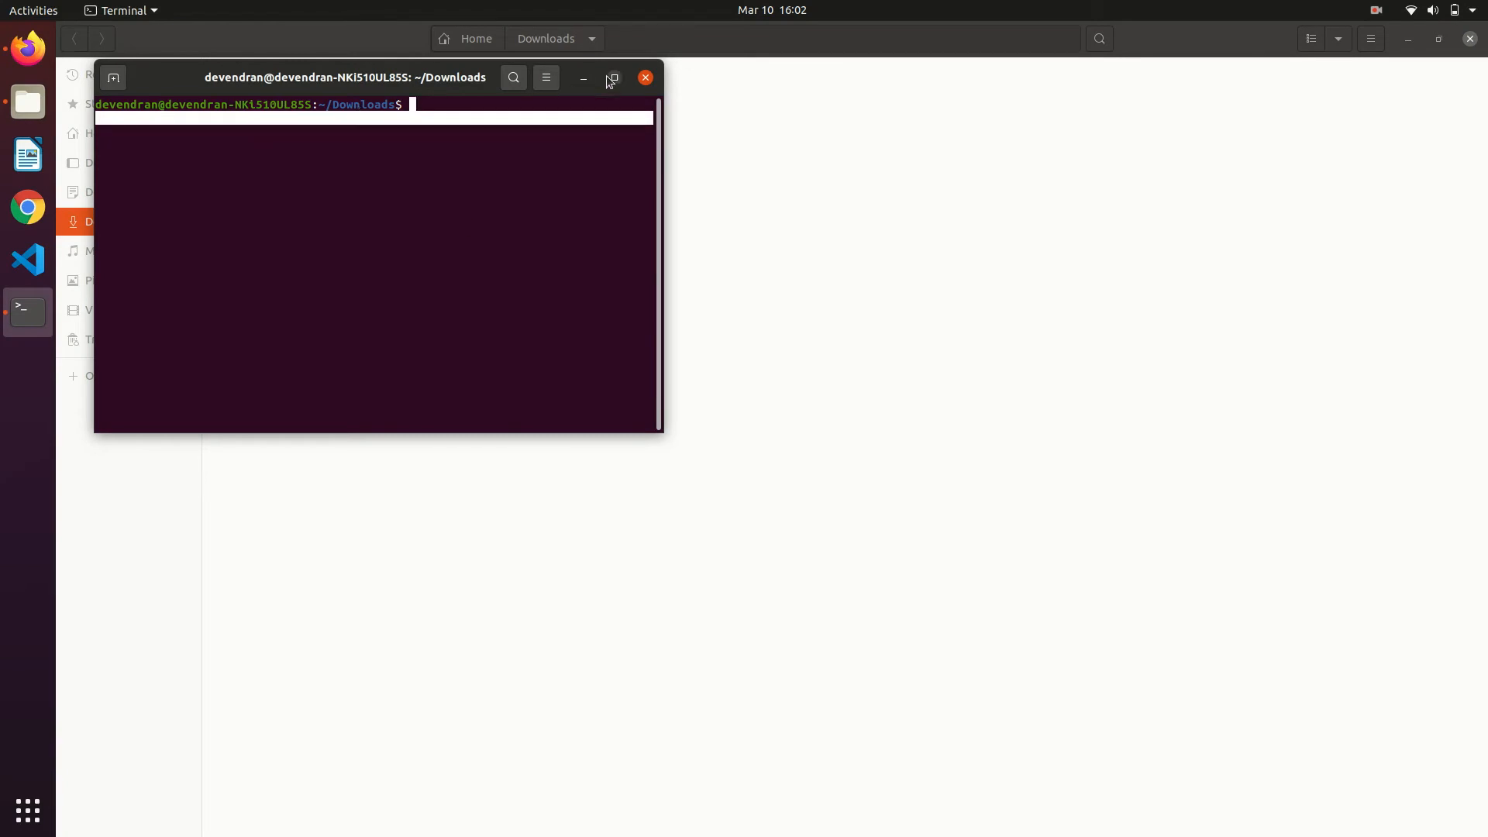
- Maximize the terminal and run sudo dpkg -i mongodb-compass_1.26.0_amd64.deb
{"action": "left_click", "coordinate": [610, 78]}
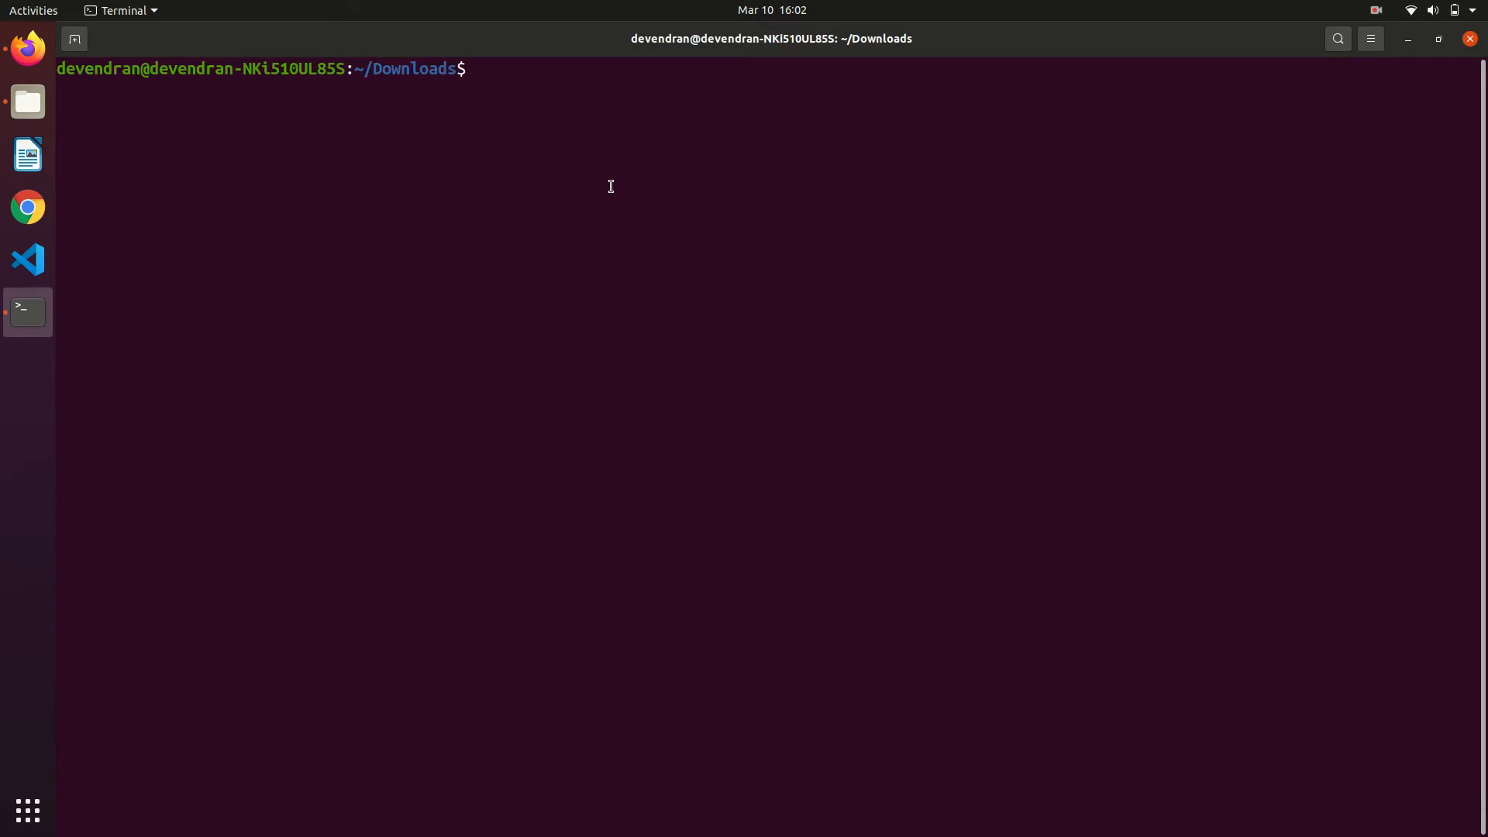
{"action": "type", "text": "sudo"}
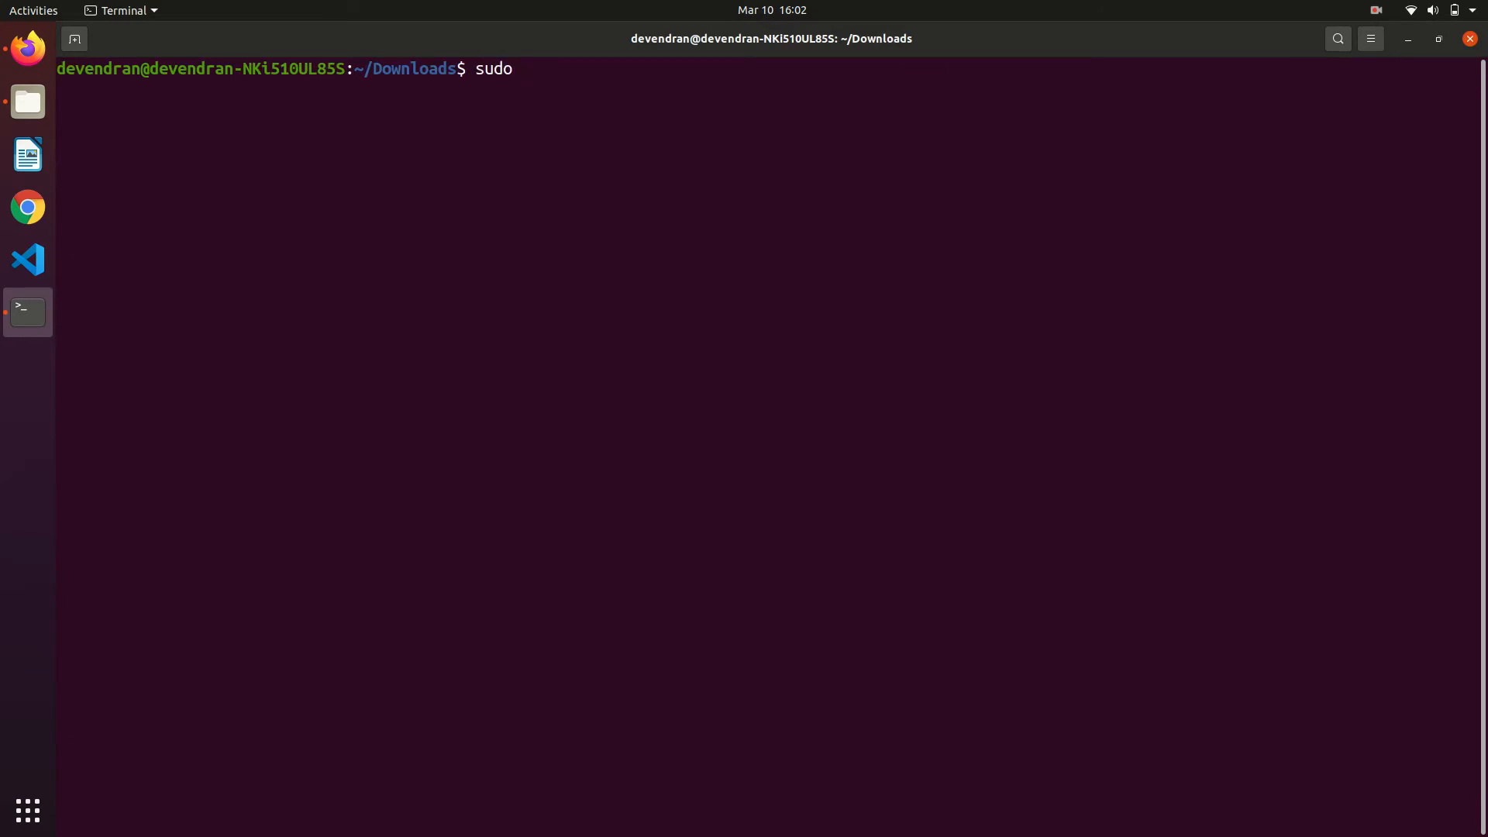
{"action": "type", "text": "a"}
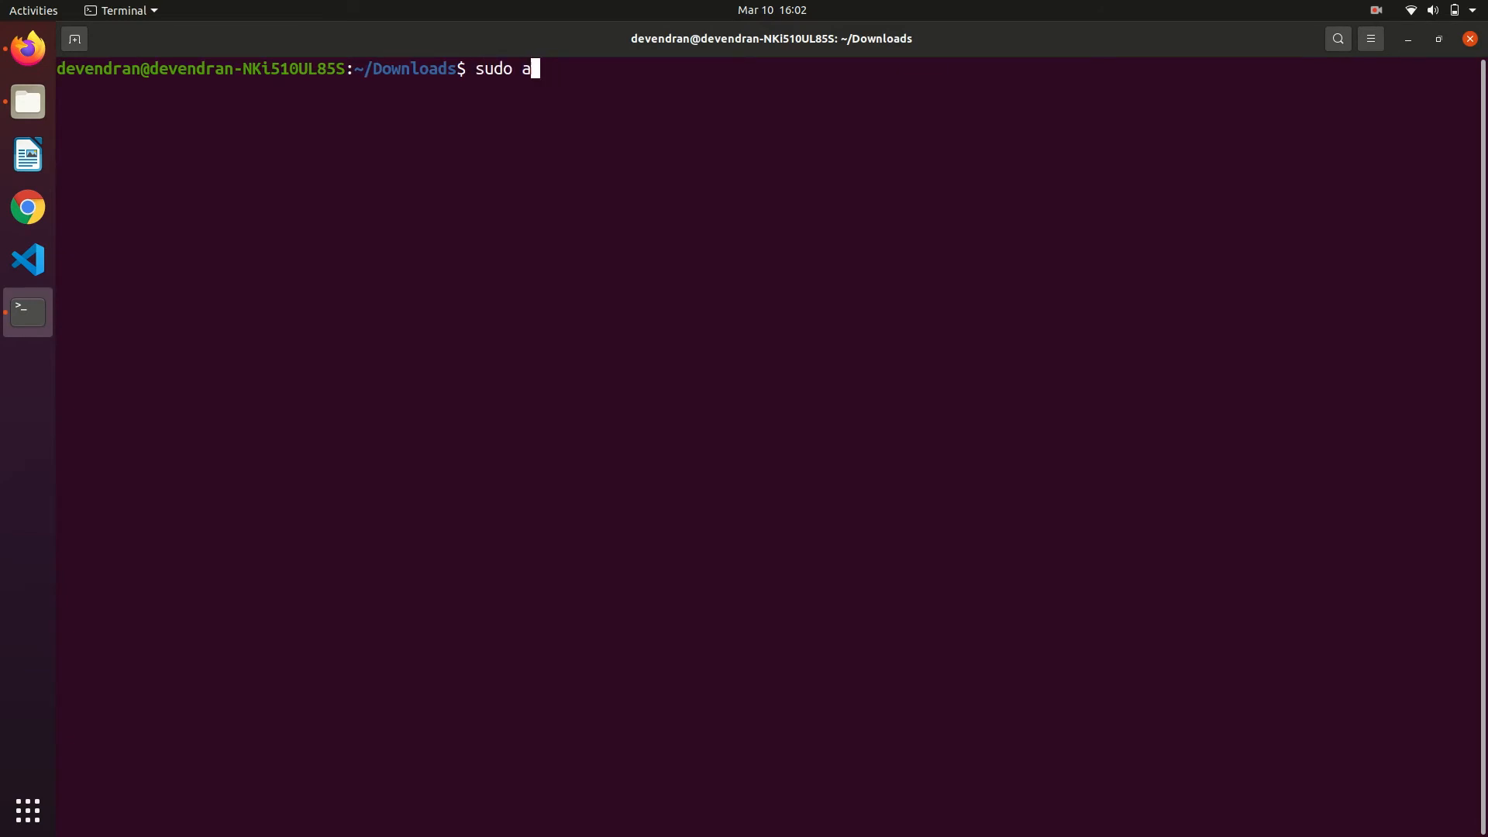
{"action": "type", "text": "dpkg"}
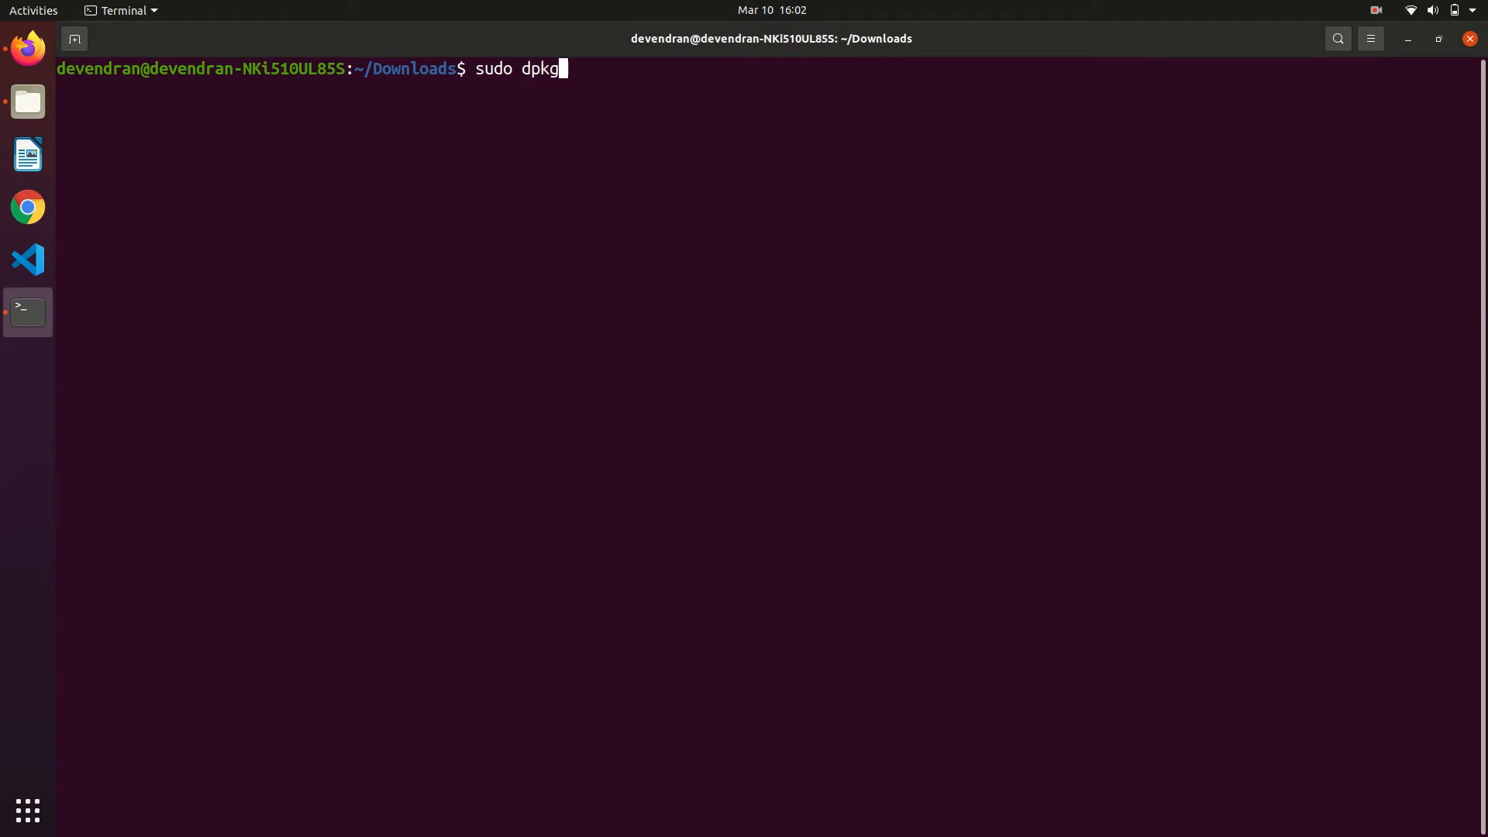
{"action": "type", "text": "-i"}
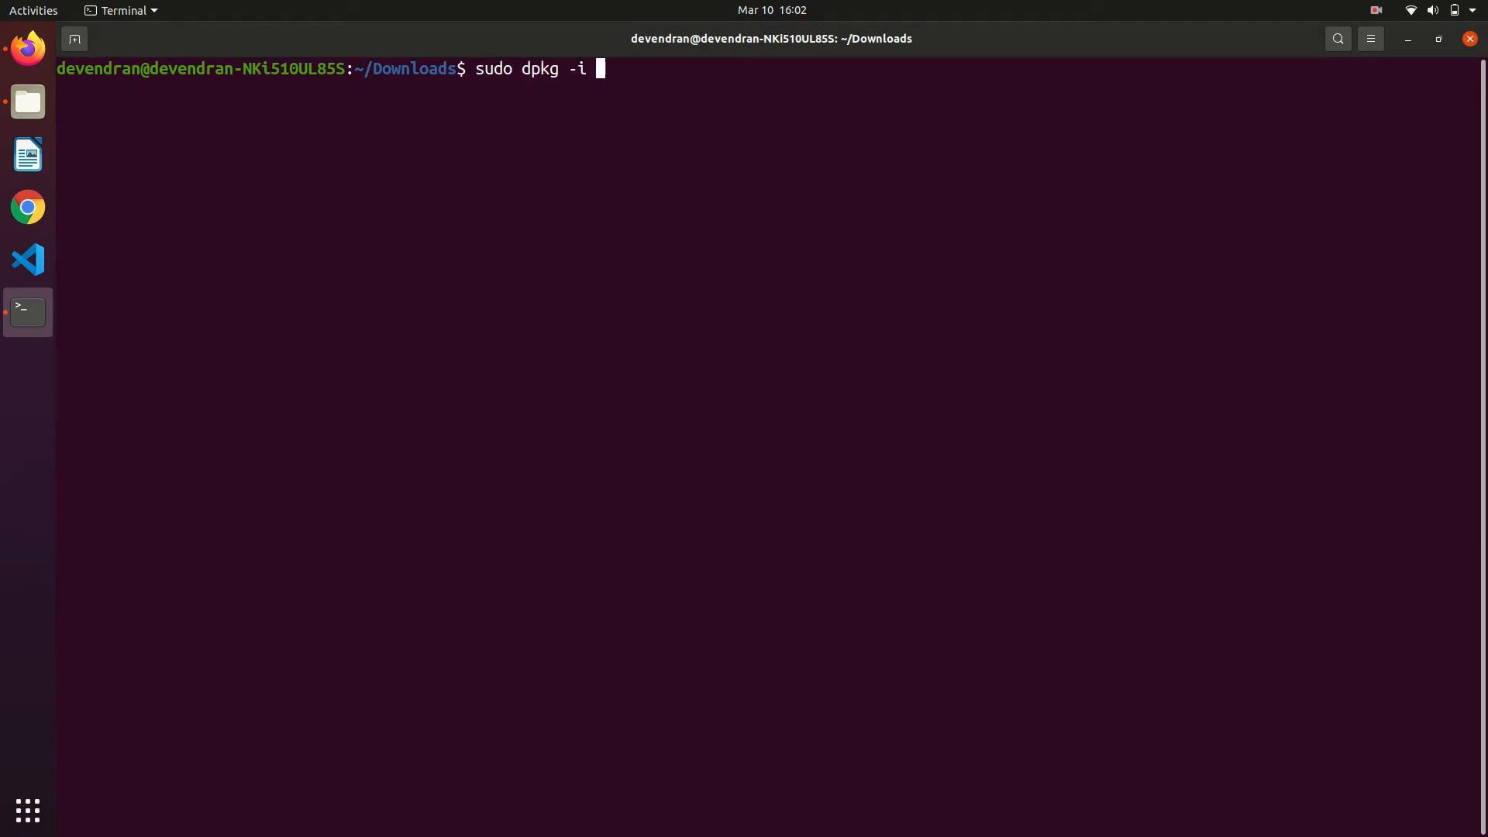
{"action": "type", "text": "c"}
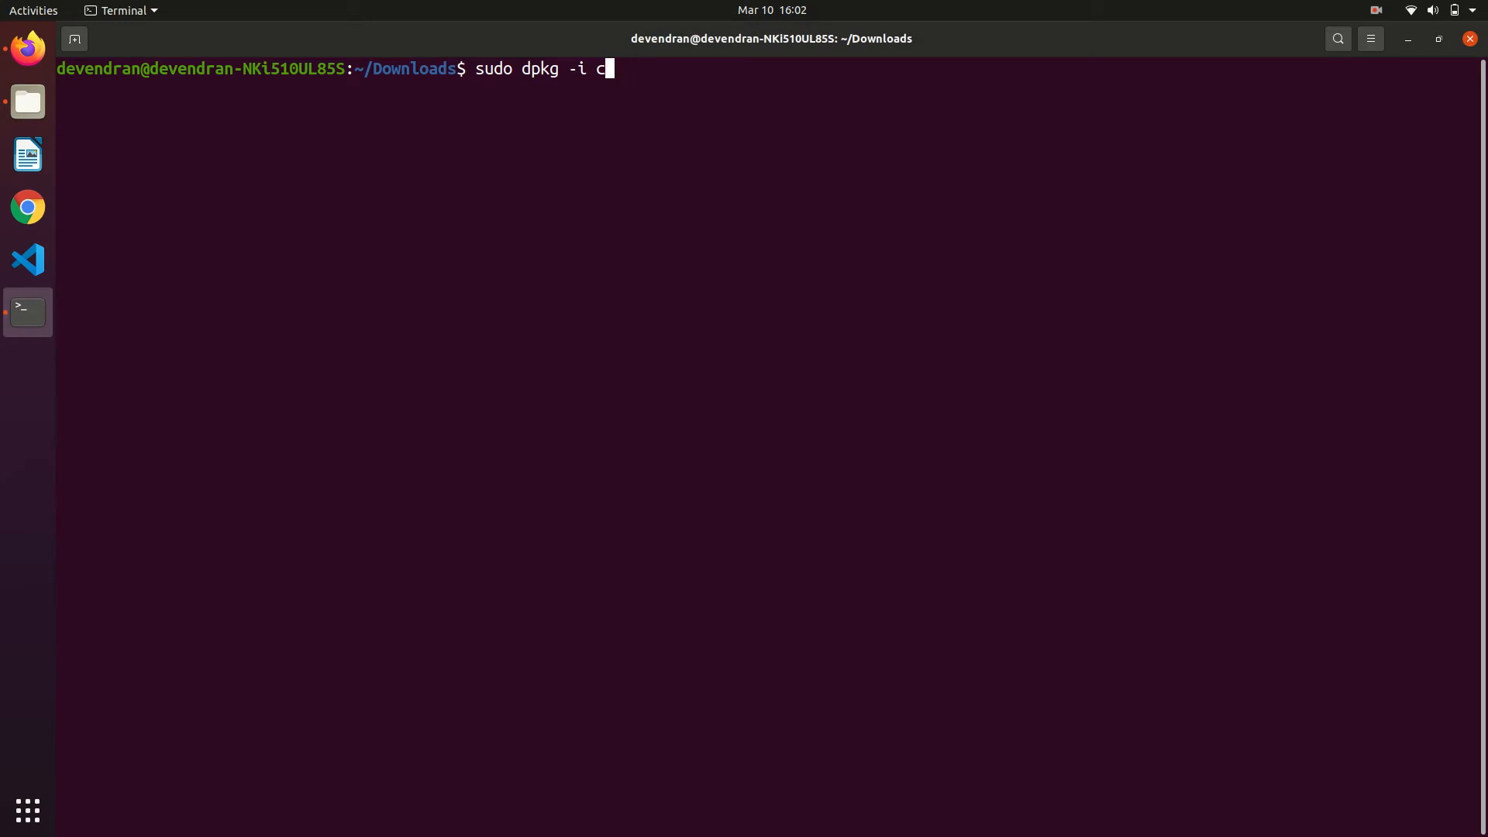
{"action": "type", "text": "mongodb-compass_1.26.0_amd64.deb"}
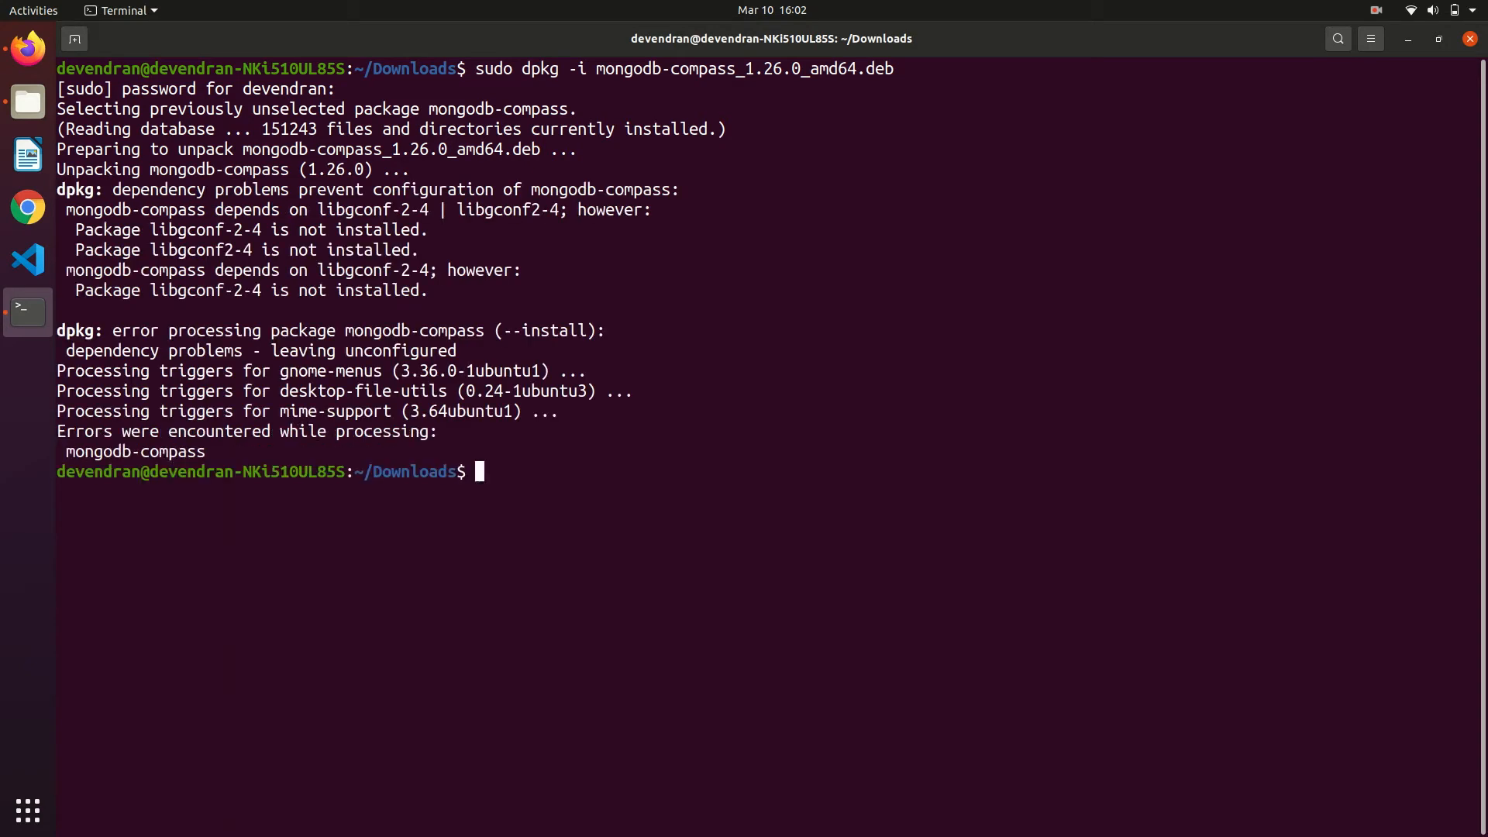
{"action": "mouse_move", "coordinate": [566, 257]}
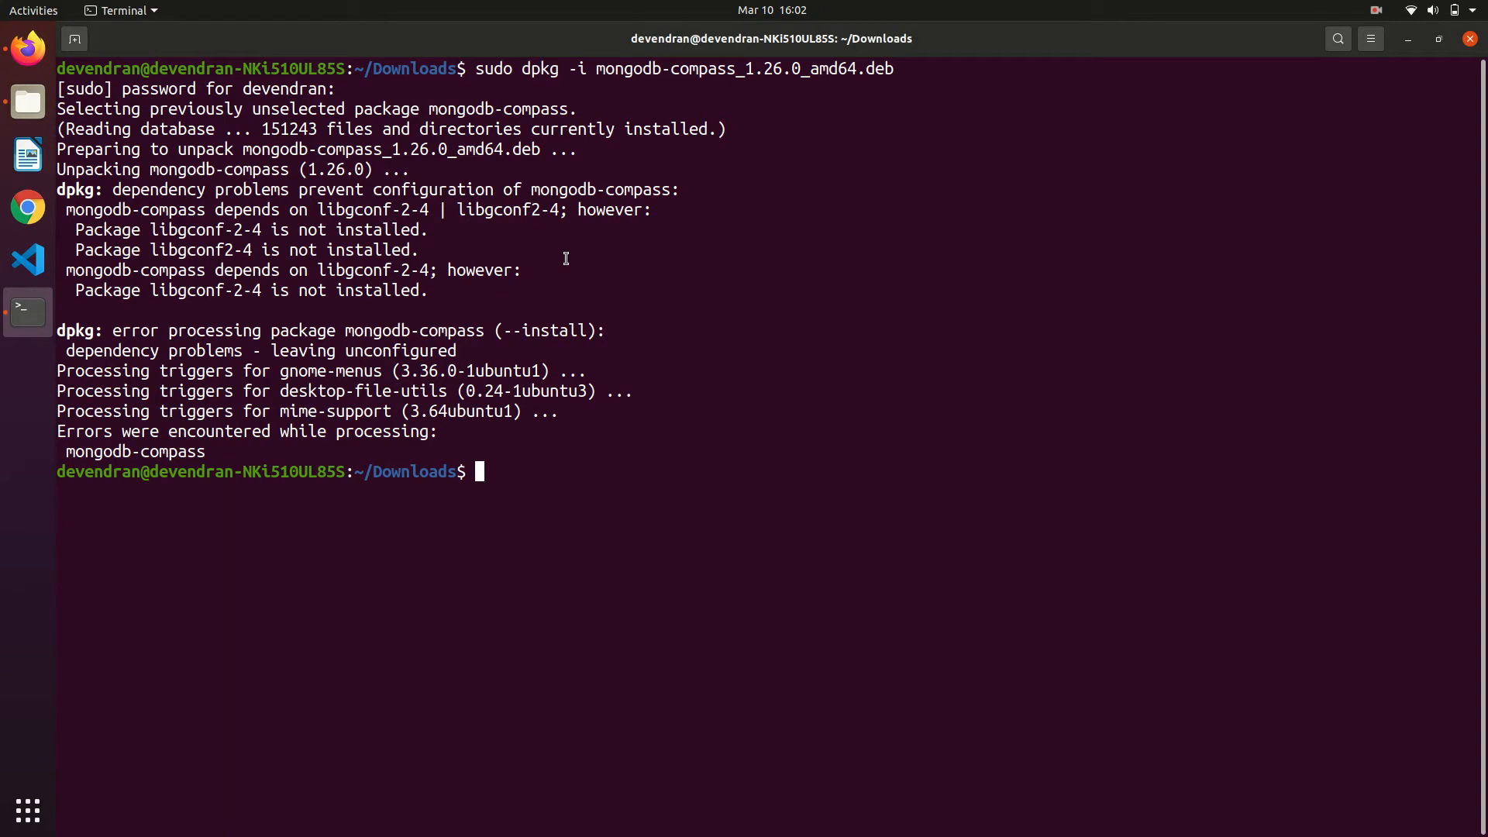
- Run sudo apt -f install, answer y to add the gconf packages, then list the folder with ls
{"action": "type", "text": "sudo apt"}
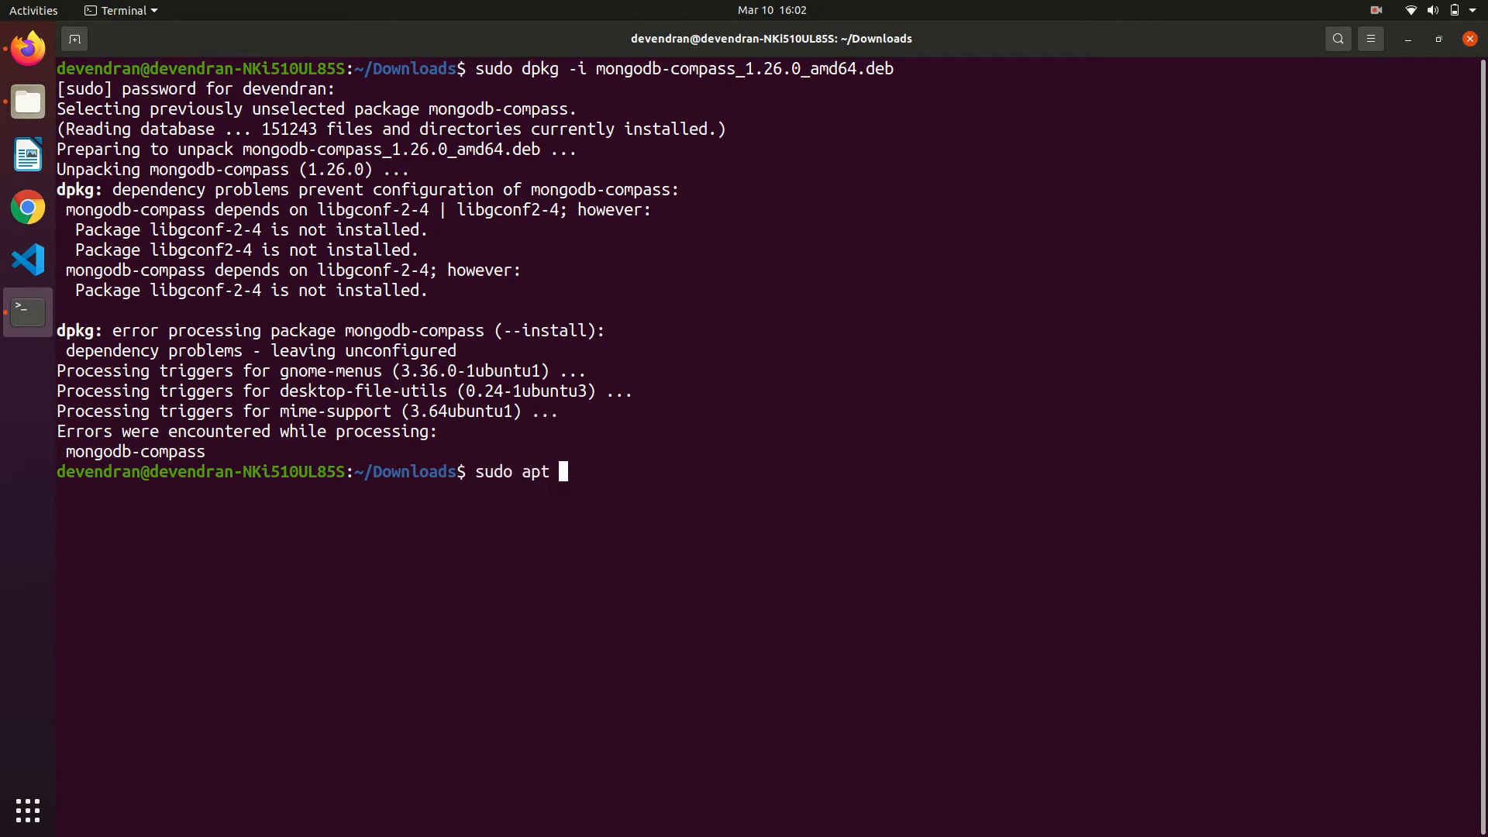
{"action": "type", "text": "-f install"}
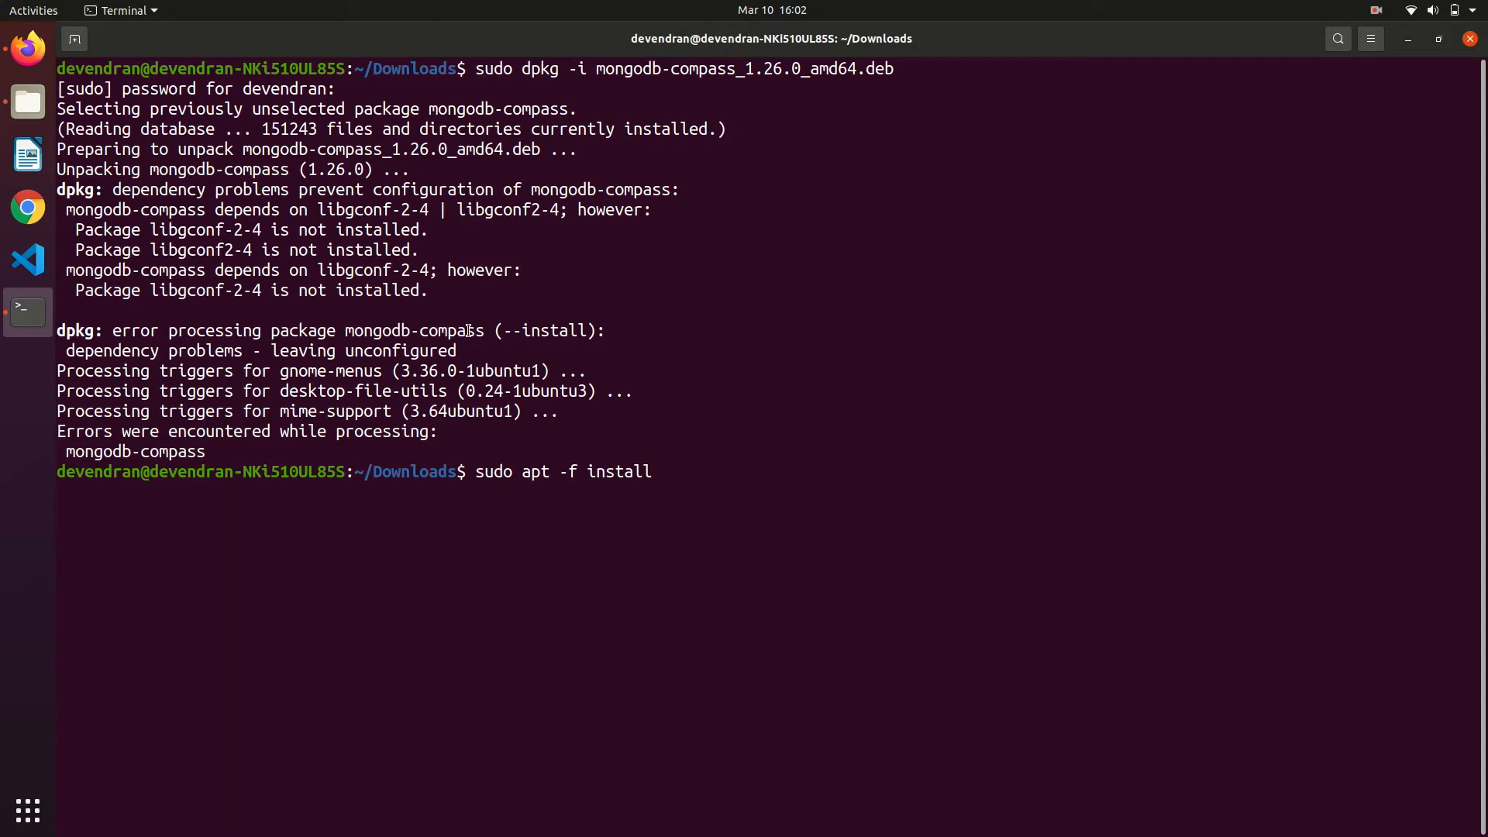
{"action": "key", "text": "Return"}
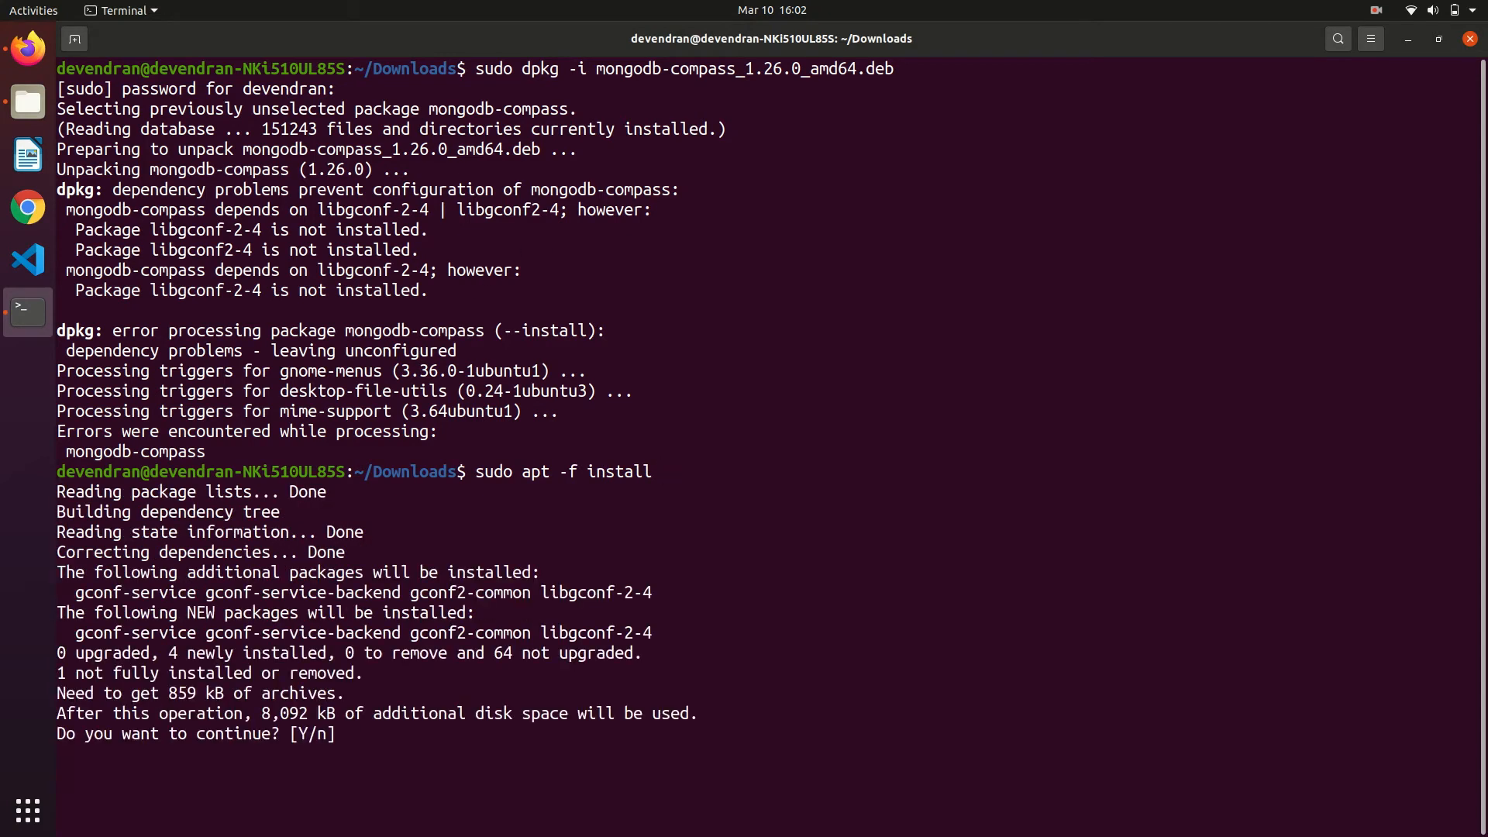
{"action": "type", "text": "y"}
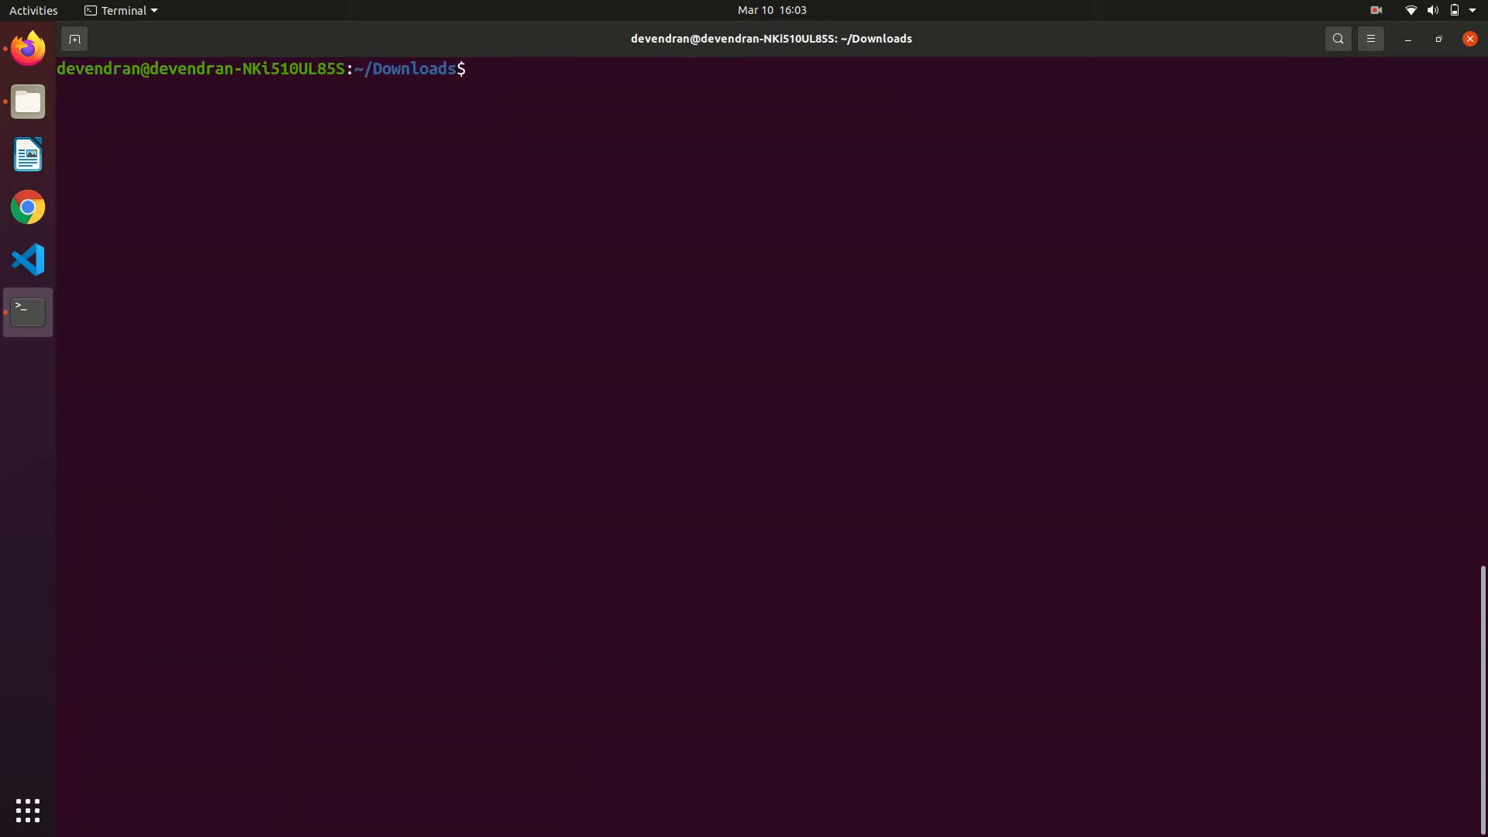
{"action": "type", "text": "ls"}
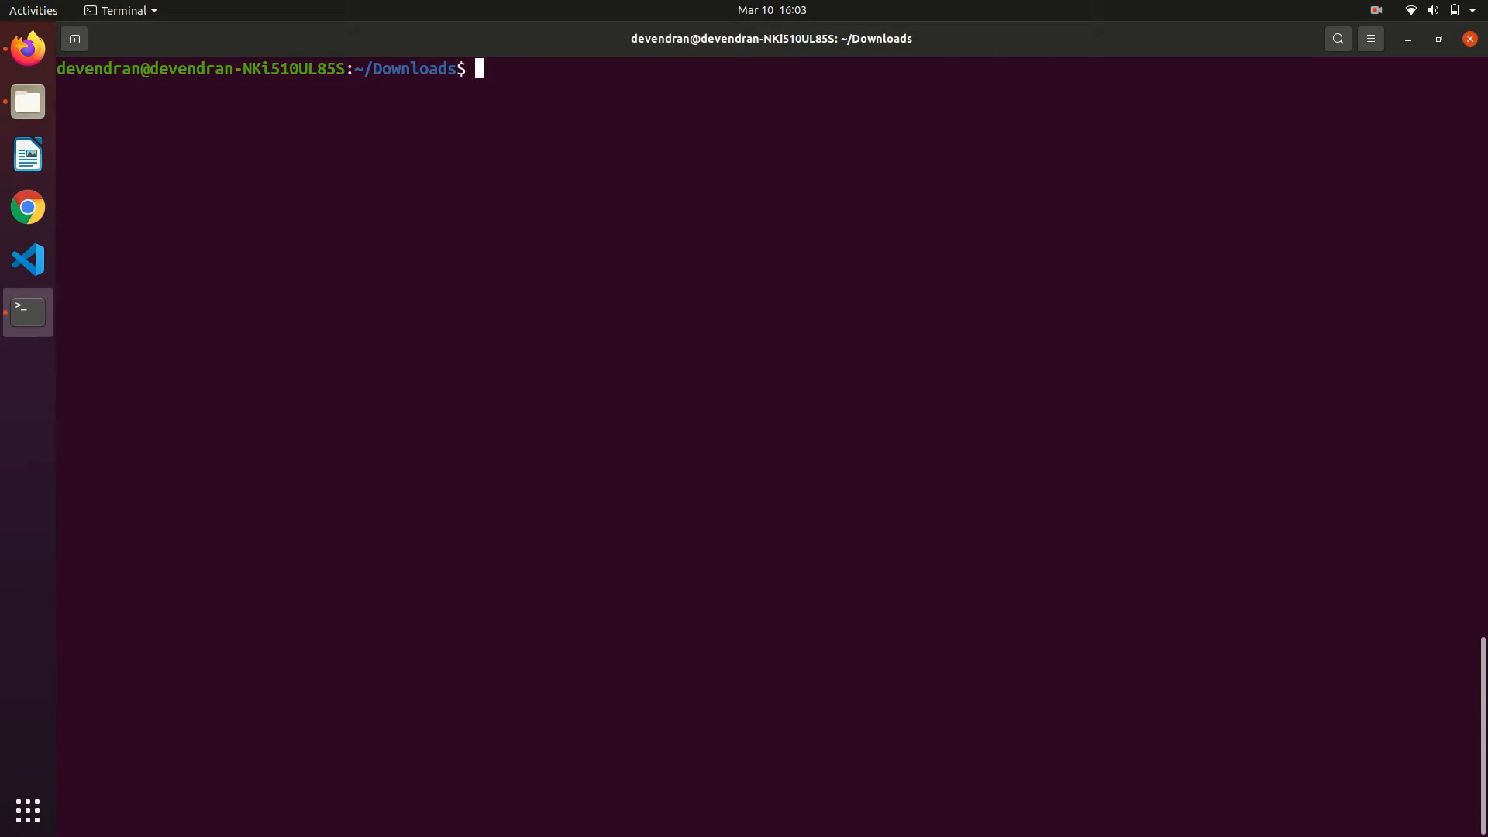
- Launch MongoDB Compass from the application search and maximize its window
{"action": "left_click", "coordinate": [34, 10]}
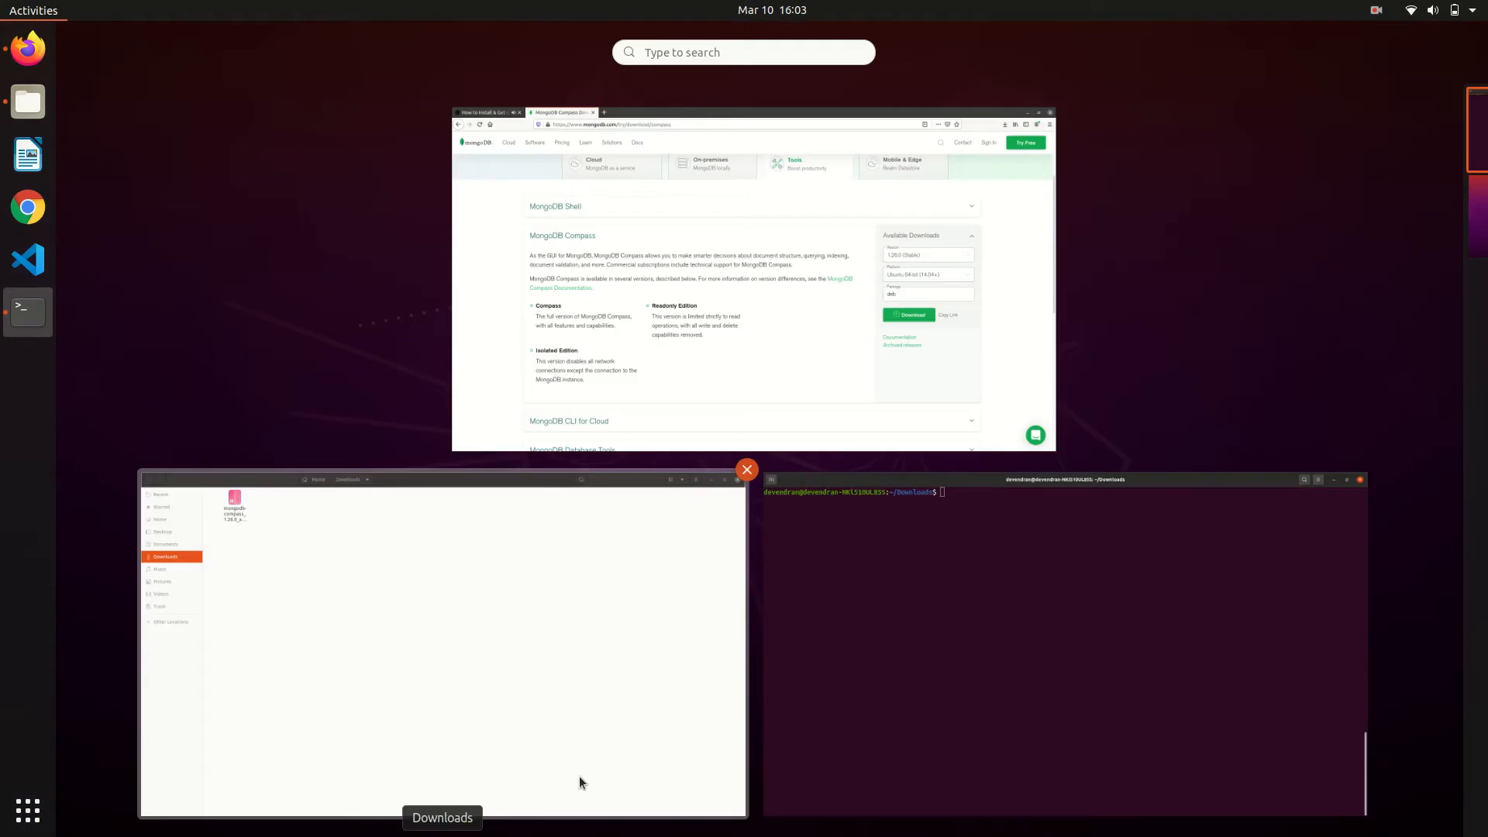
{"action": "type", "text": "com"}
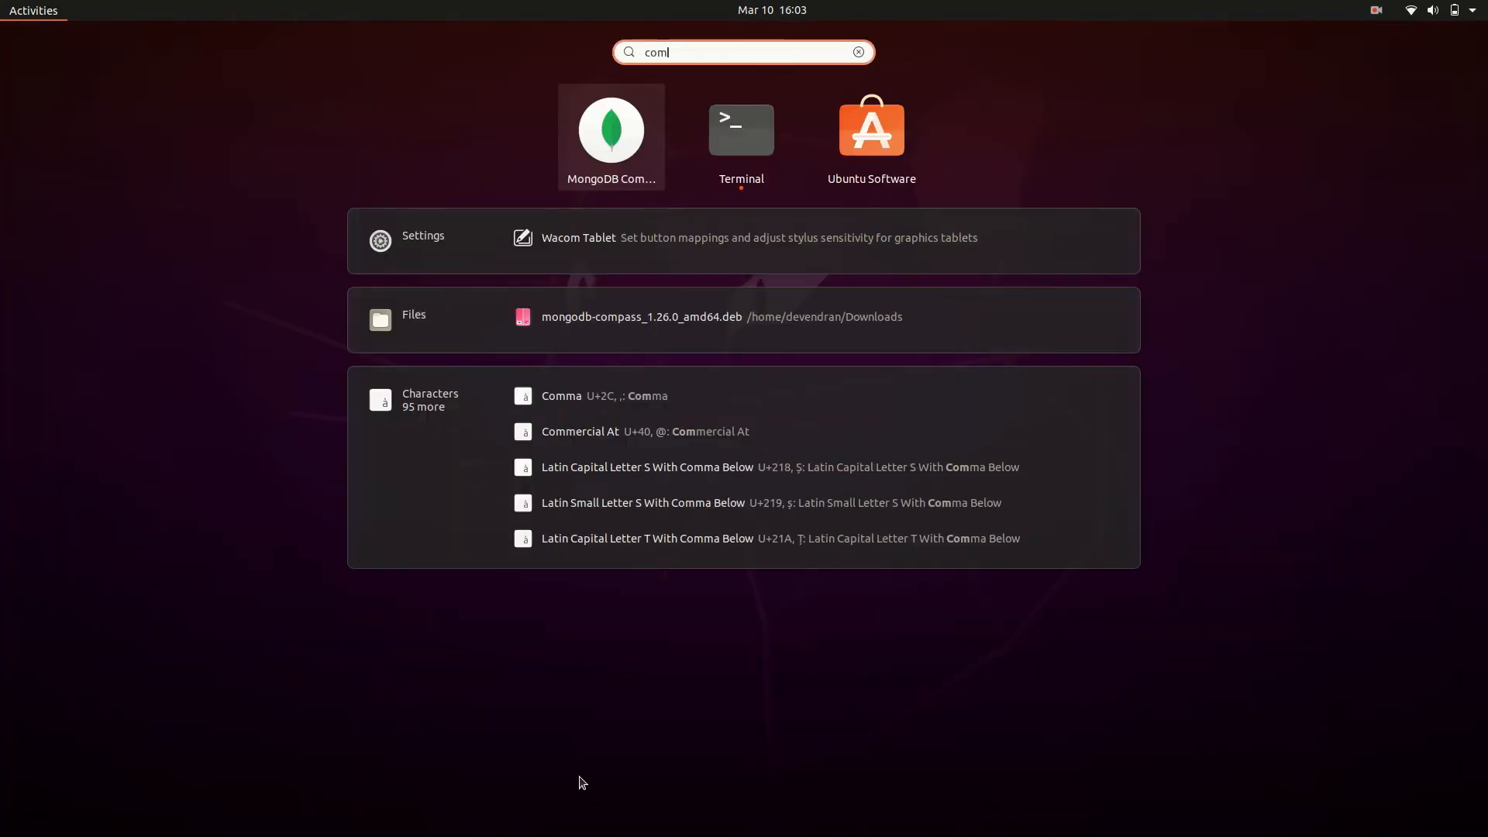
{"action": "left_click", "coordinate": [611, 130]}
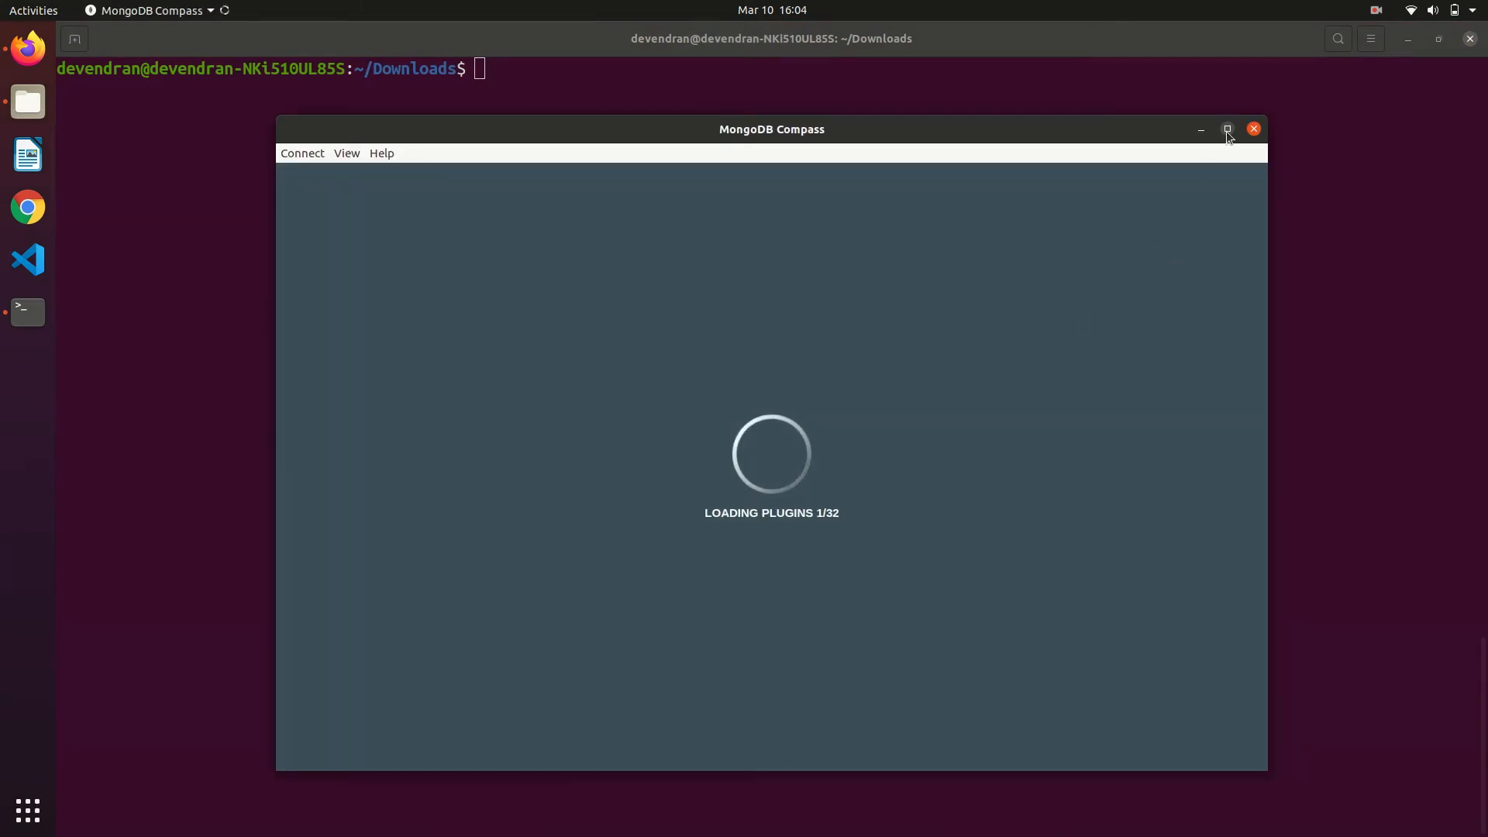
{"action": "left_click", "coordinate": [1227, 128]}
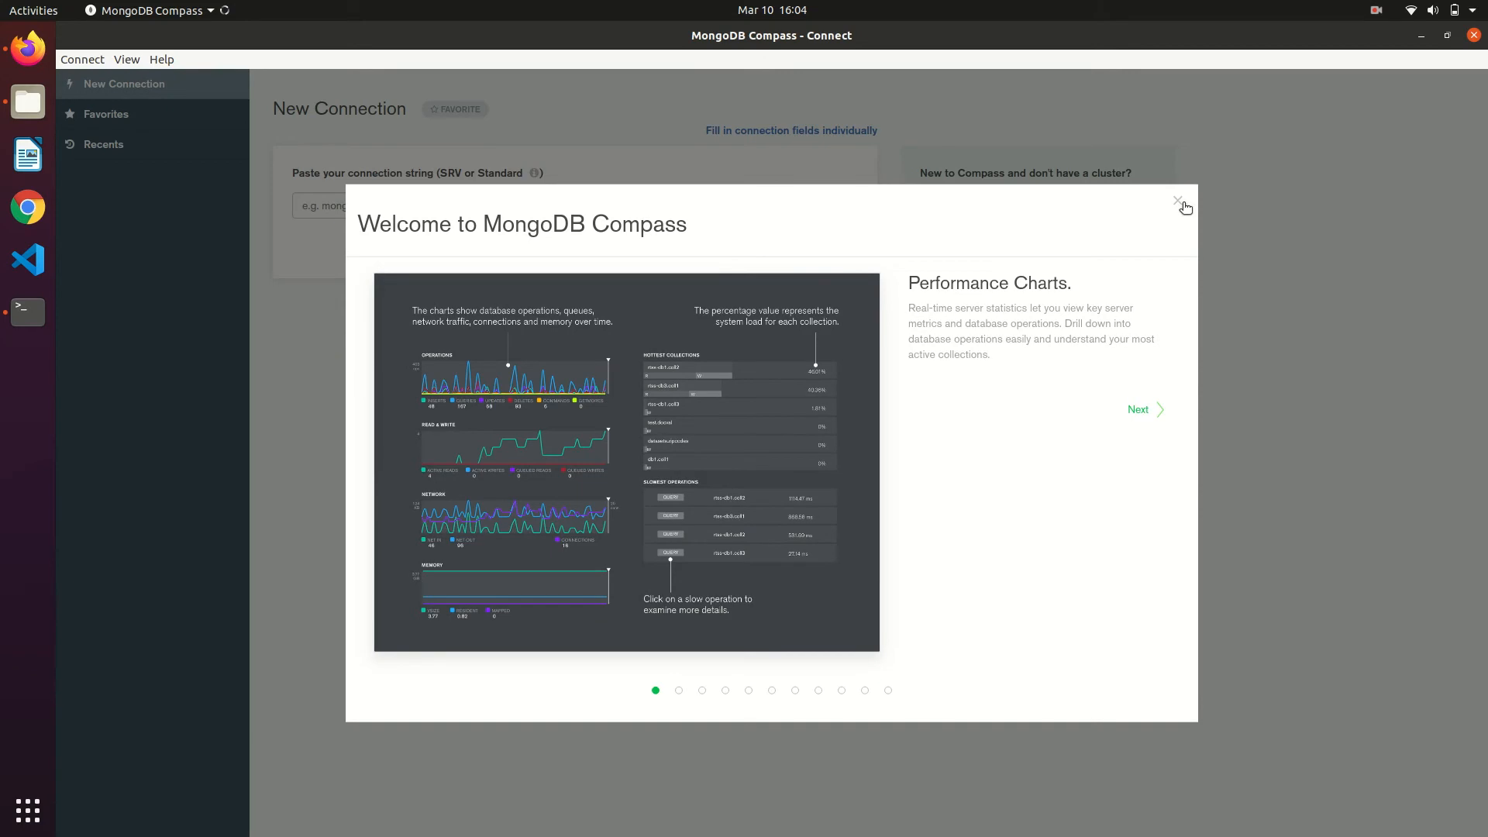
- Close the welcome tour, start using Compass, and switch to individual hostname and port fields
{"action": "left_click", "coordinate": [1178, 200]}
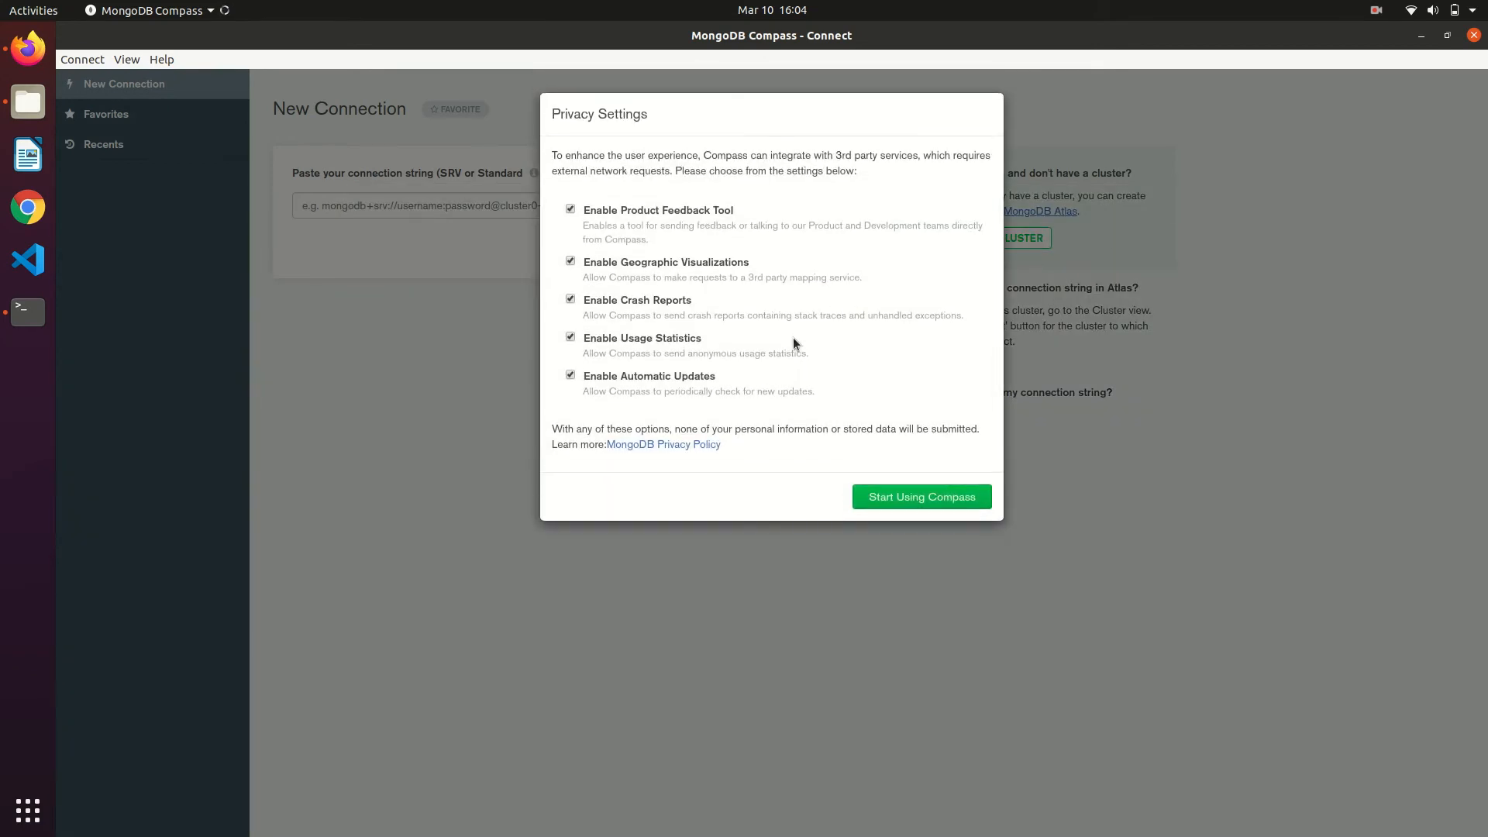
{"action": "left_click", "coordinate": [921, 496]}
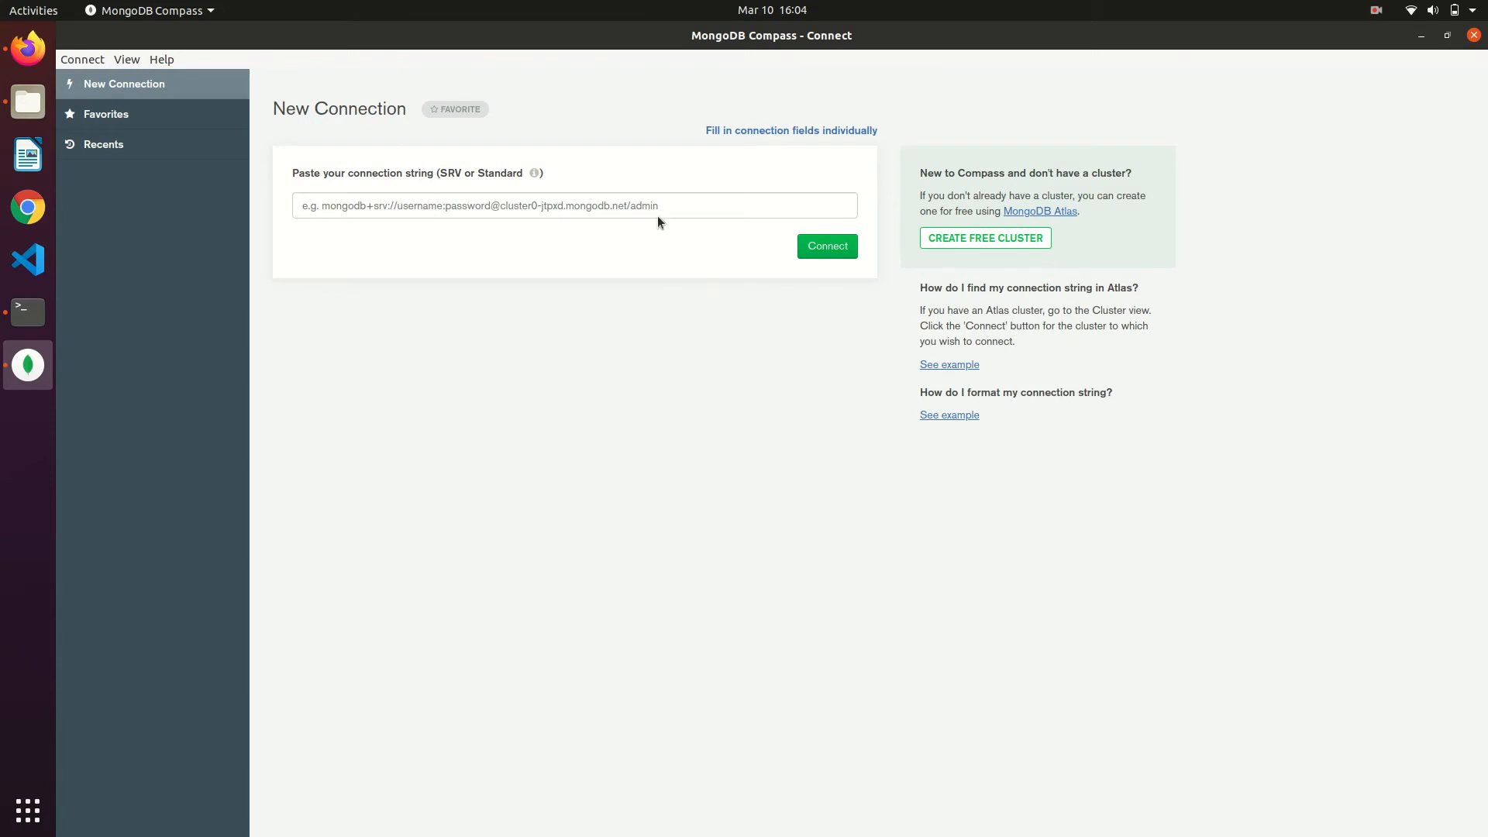
{"action": "mouse_move", "coordinate": [667, 291]}
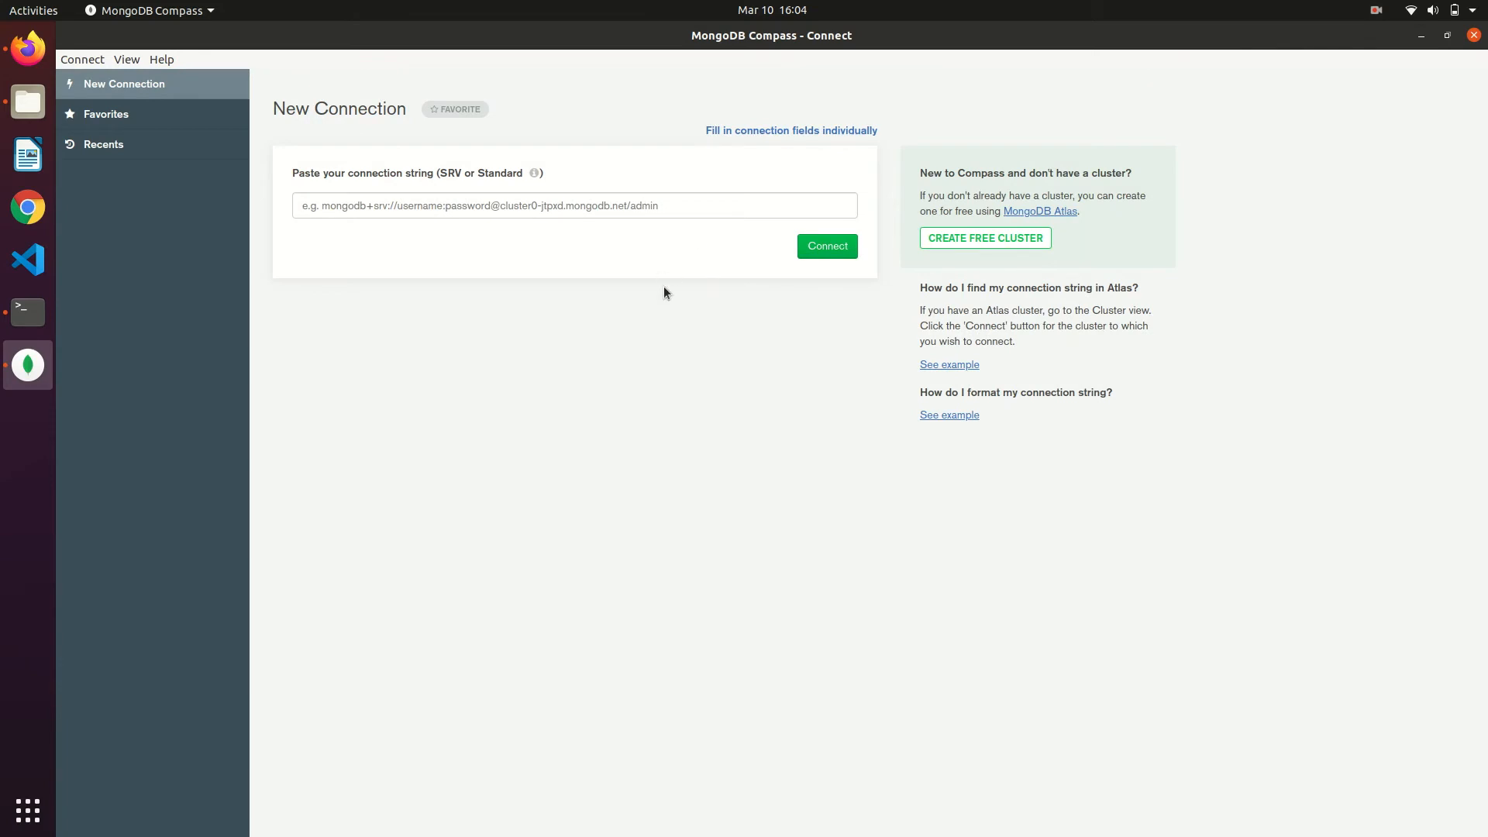
{"action": "left_click", "coordinate": [791, 130]}
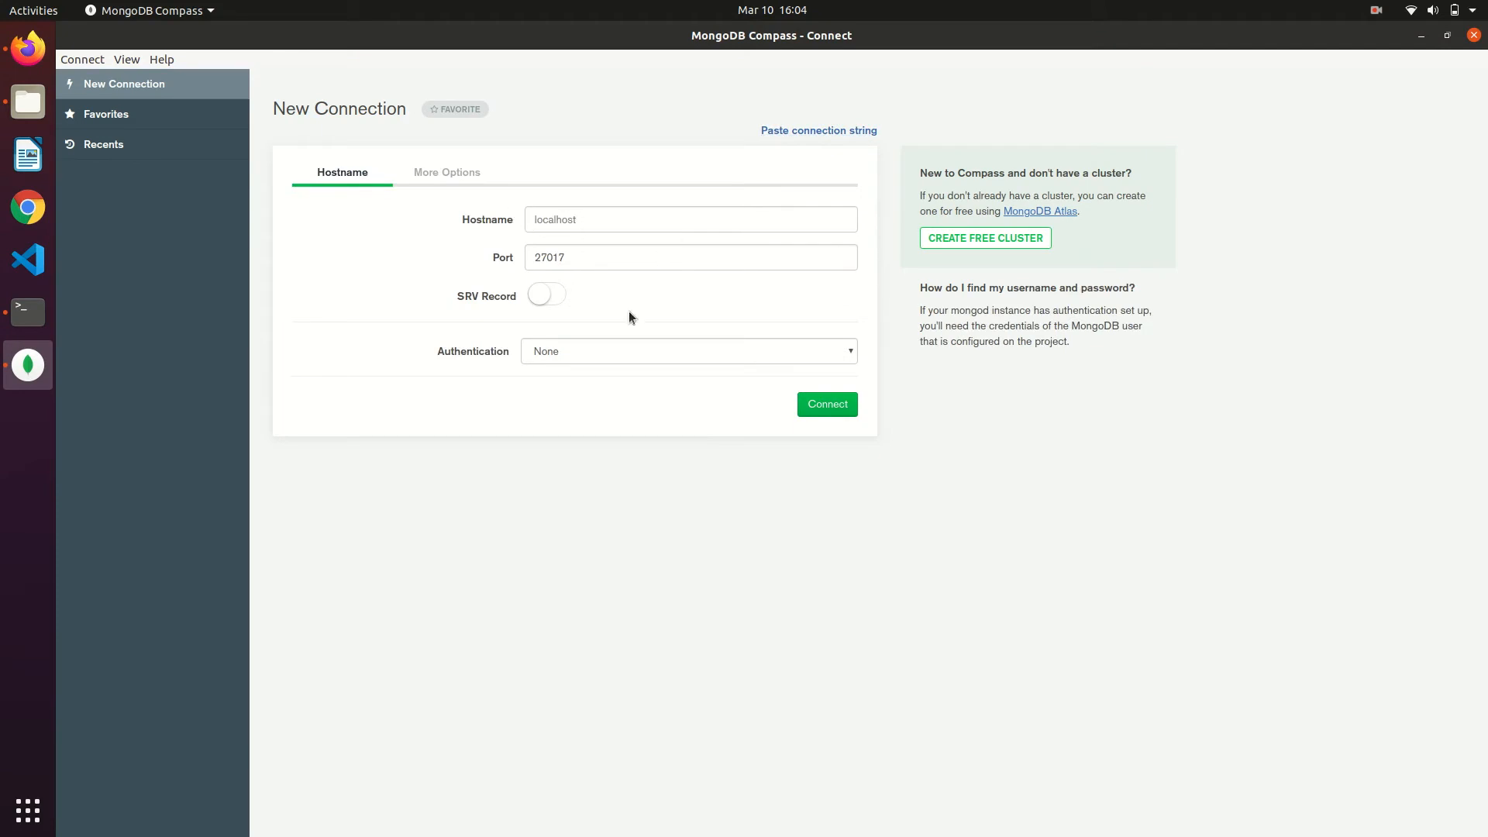
- Attempt connecting to localhost:27017, get ECONNREFUSED, and bring the terminal forward
{"action": "left_click", "coordinate": [828, 403]}
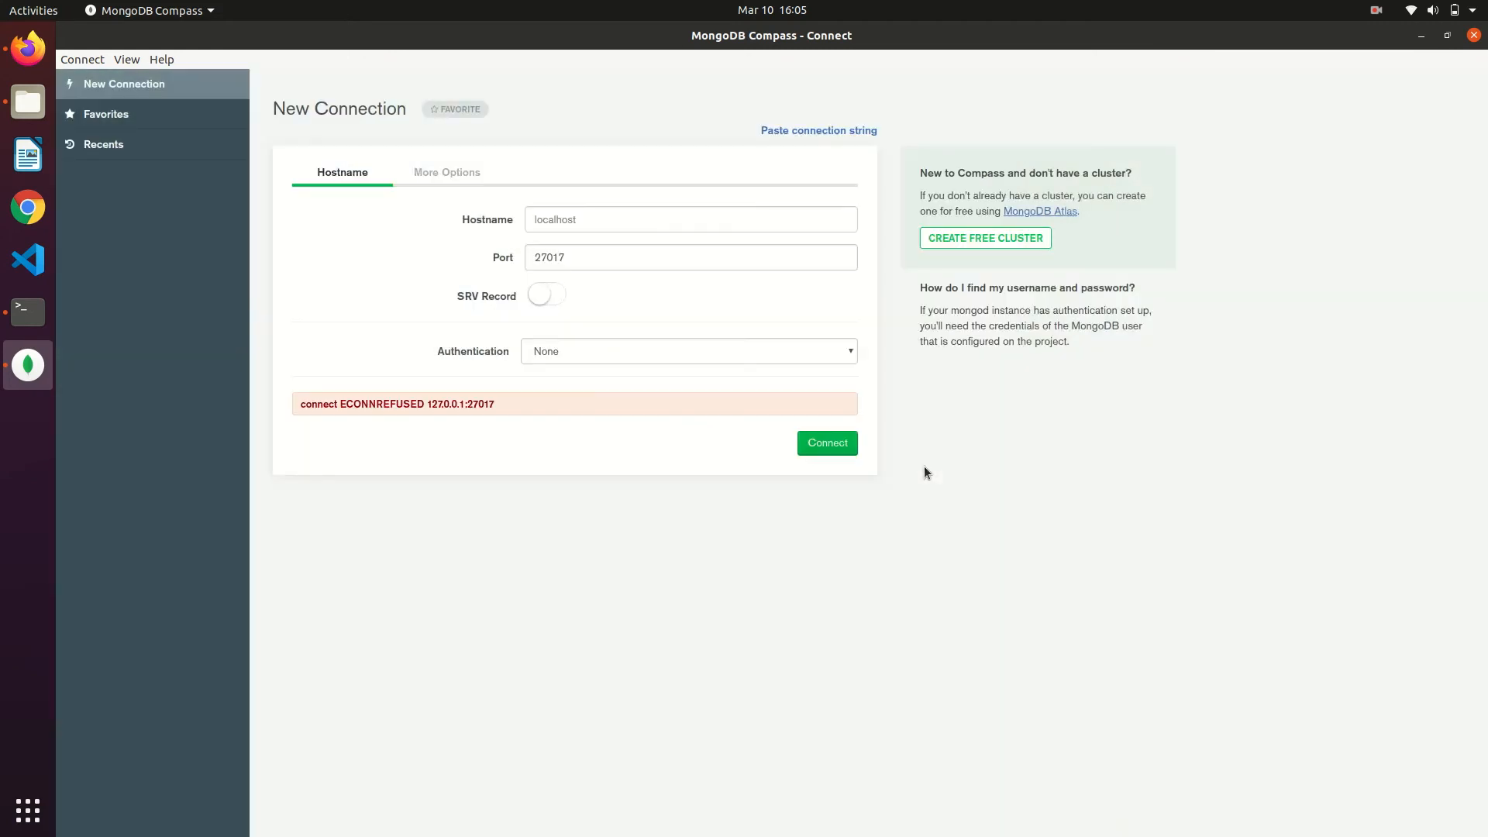
{"action": "mouse_move", "coordinate": [564, 462]}
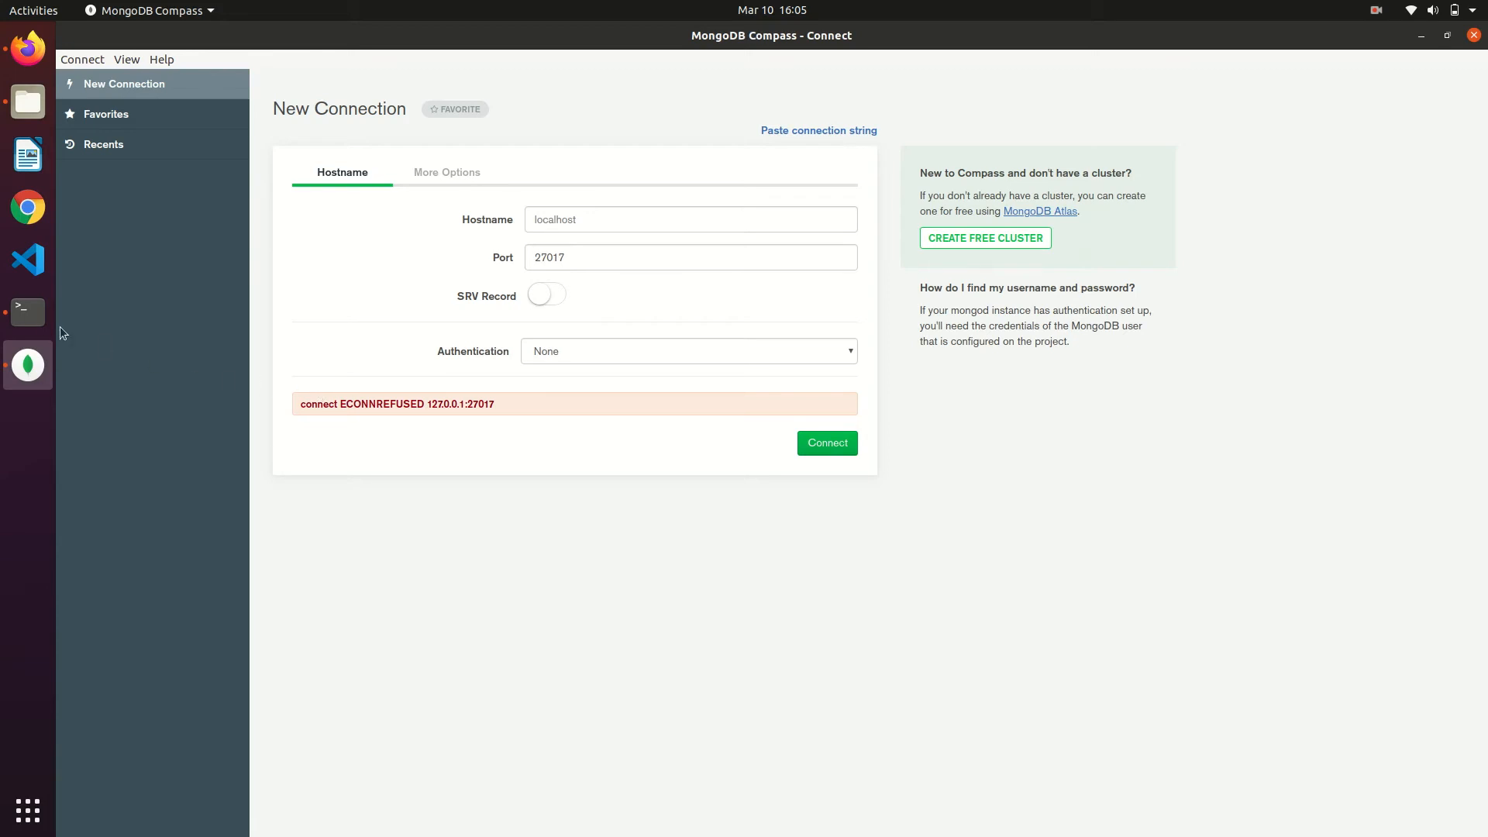
{"action": "left_click", "coordinate": [28, 313]}
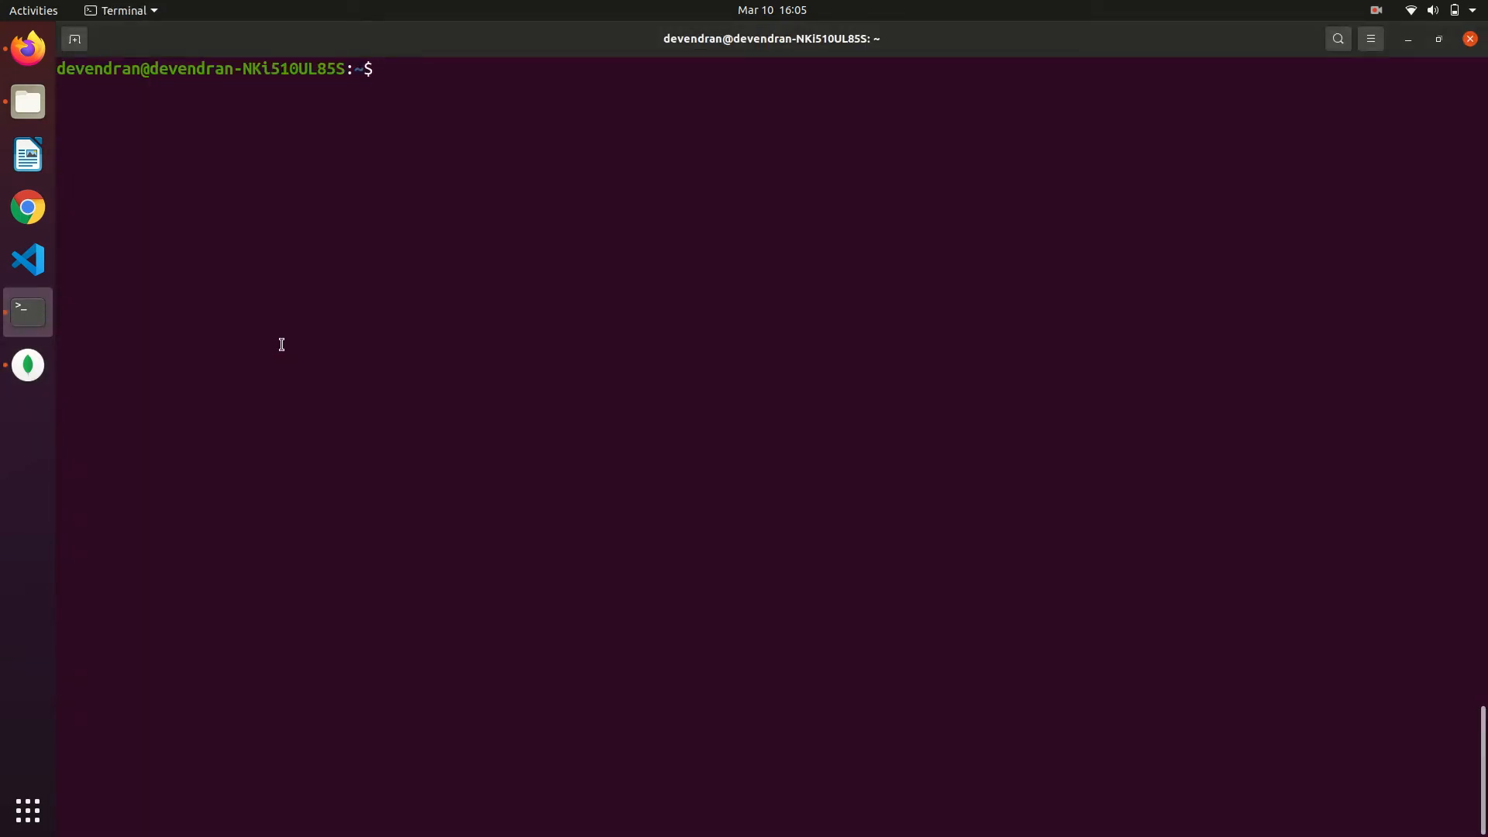
- Run sudo systemctl status mongod.service, find it inactive, and quit the status view
{"action": "type", "text": "sud"}
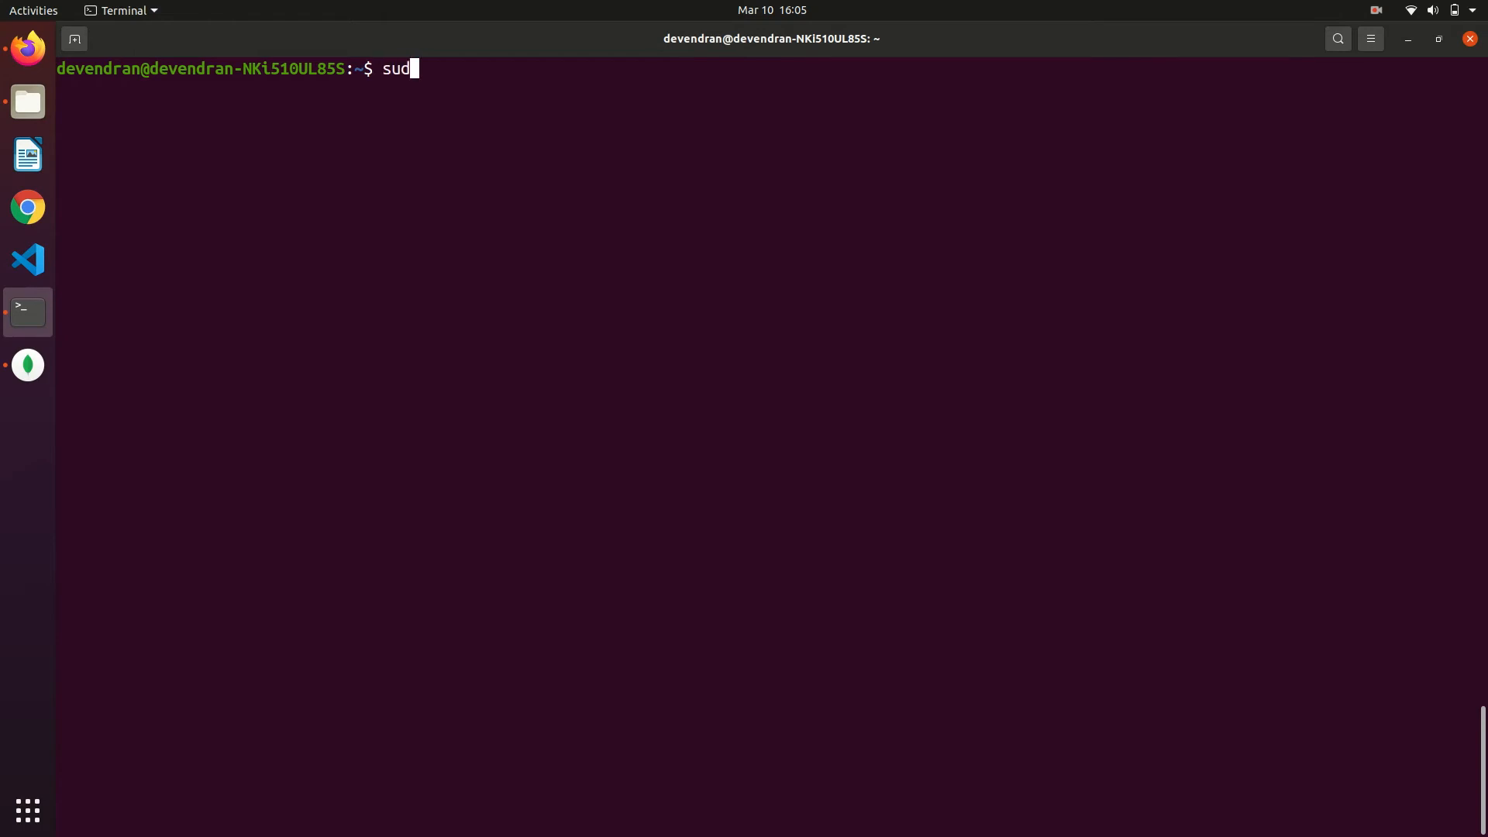
{"action": "type", "text": "o sys"}
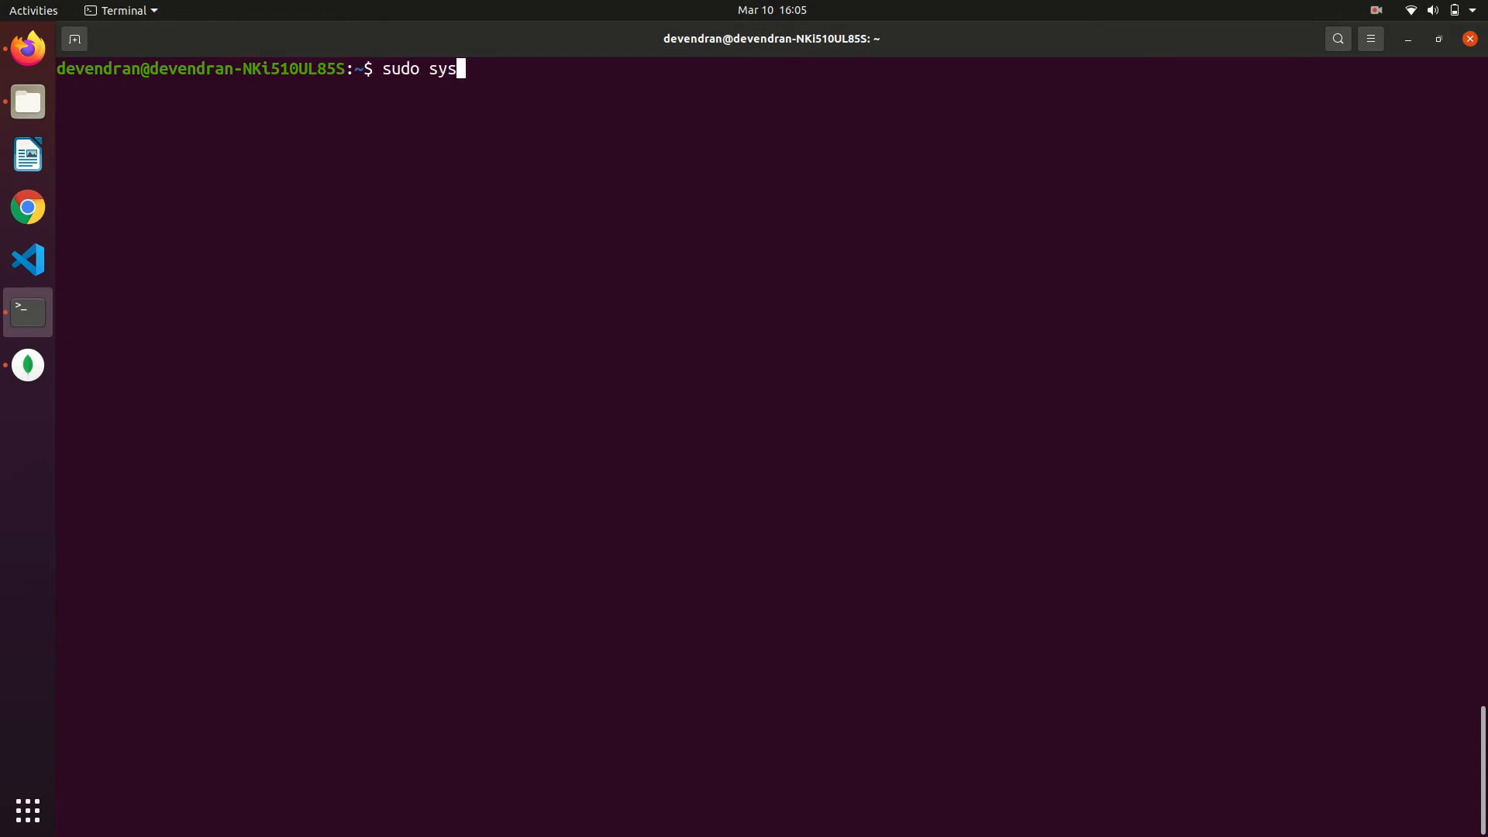
{"action": "type", "text": "temctl"}
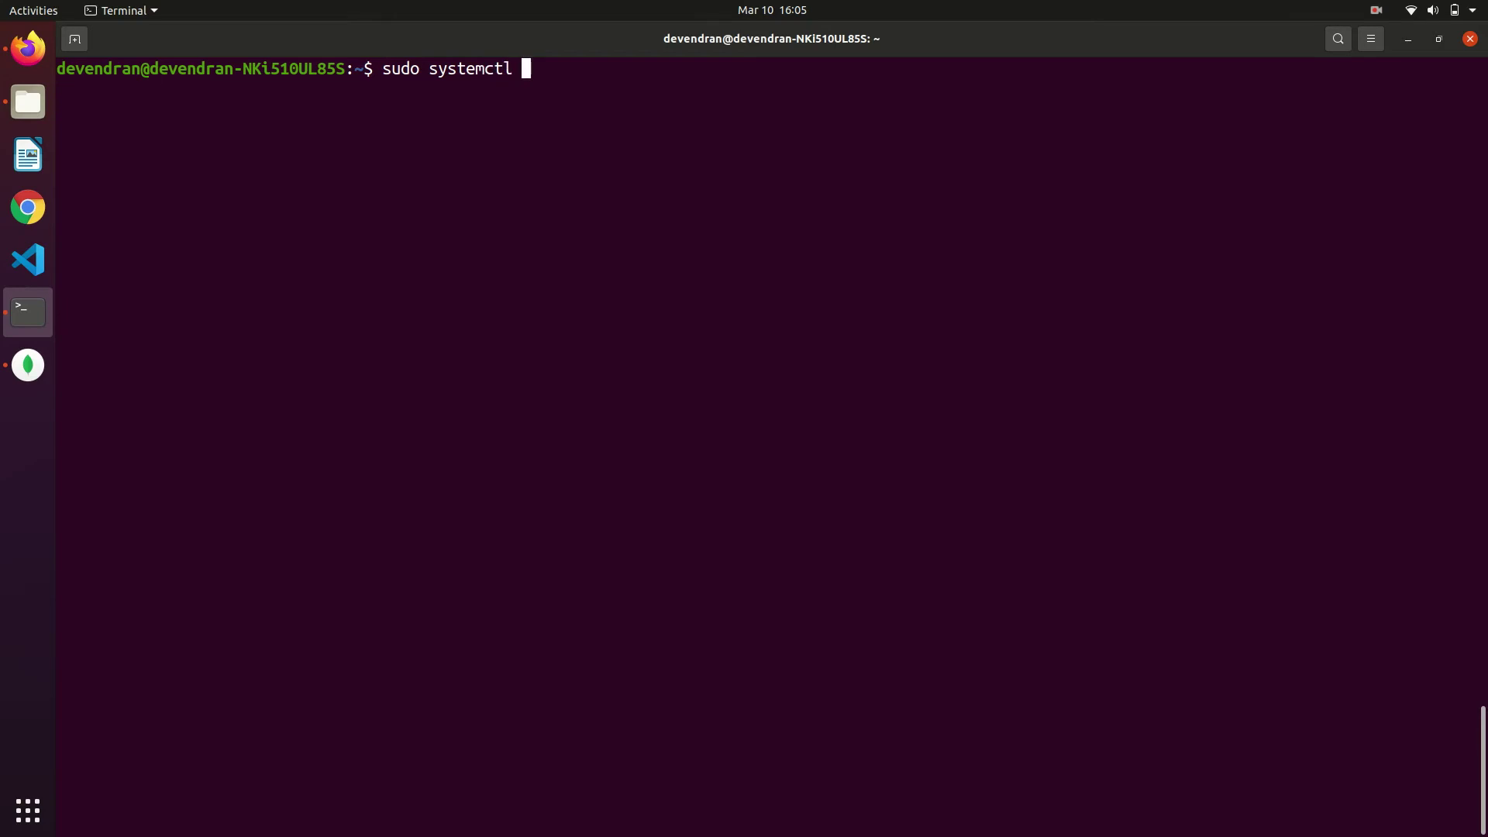
{"action": "type", "text": "st"}
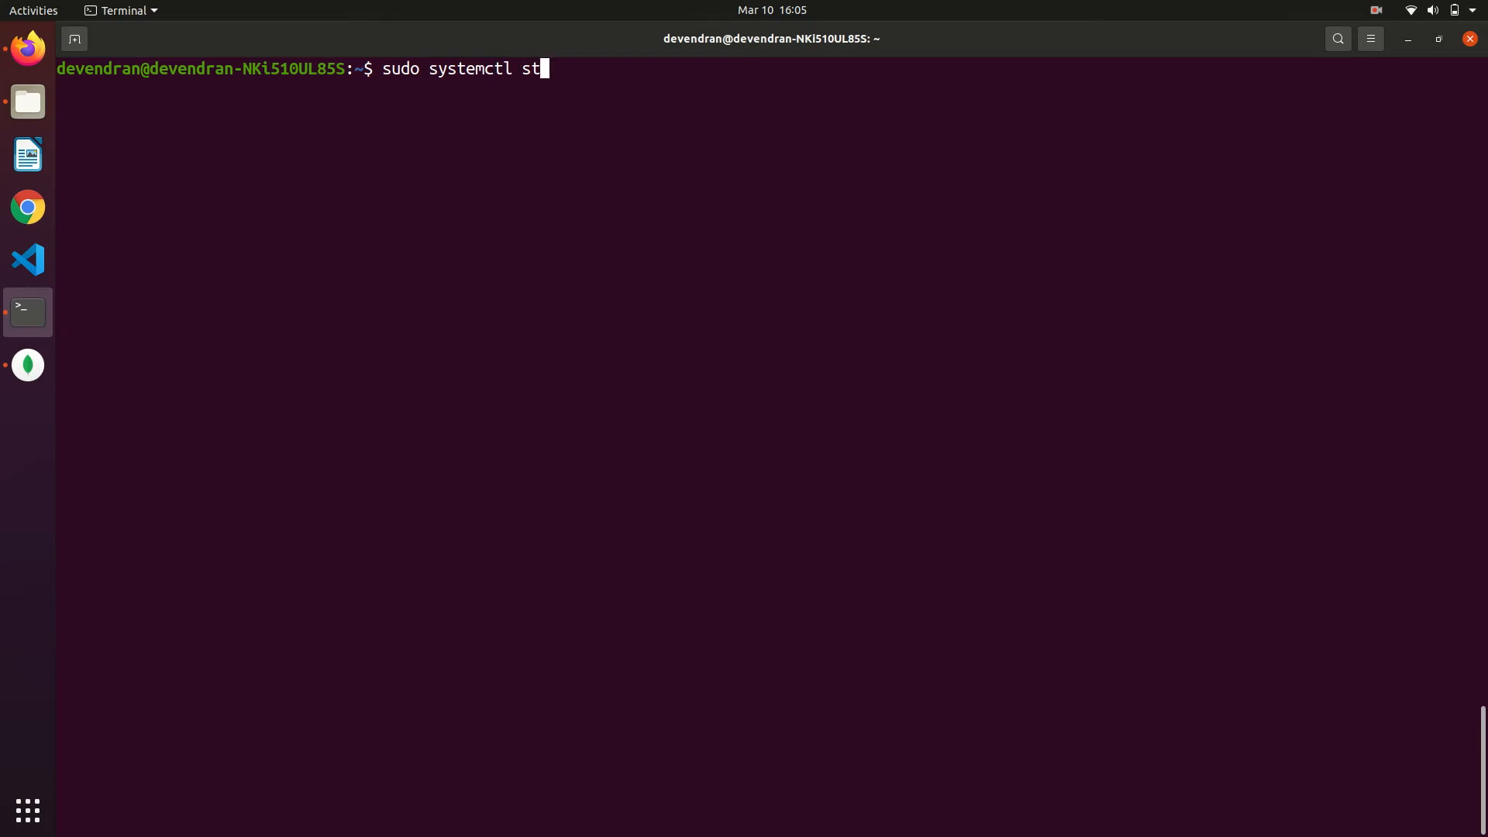
{"action": "type", "text": "atus m"}
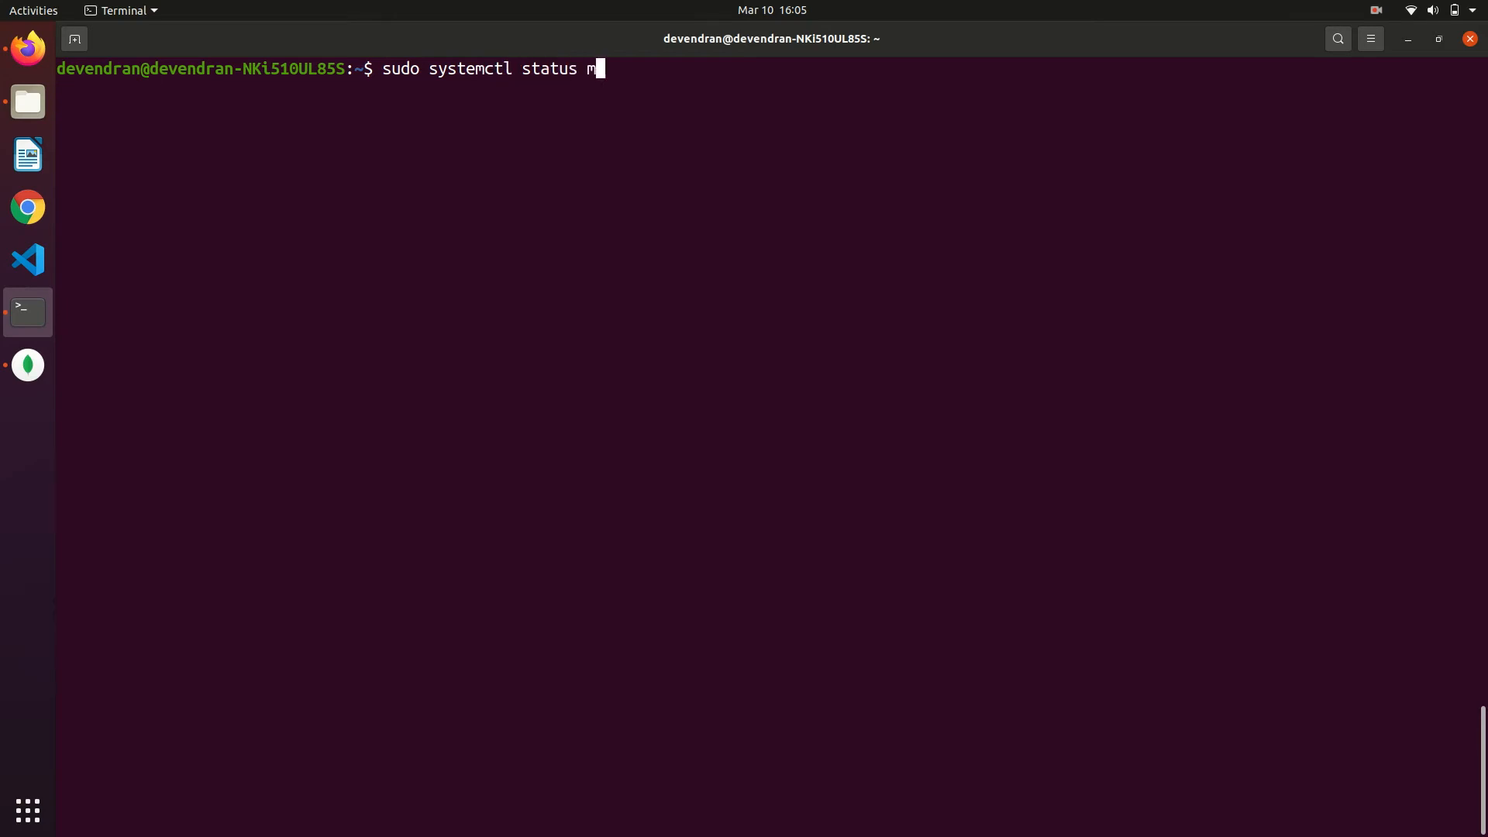
{"action": "type", "text": "ongod.service"}
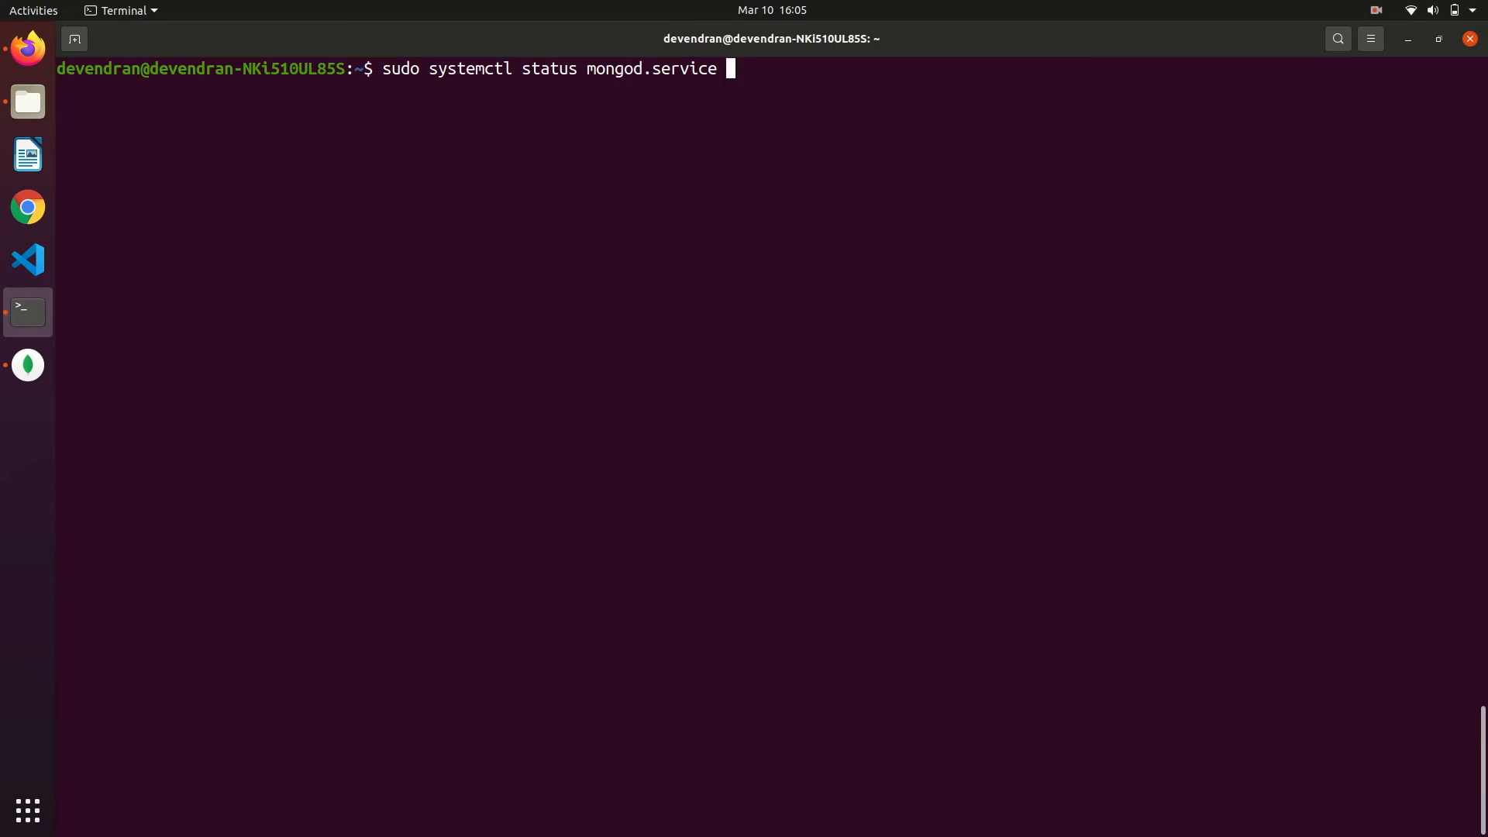
{"action": "key", "text": "Return"}
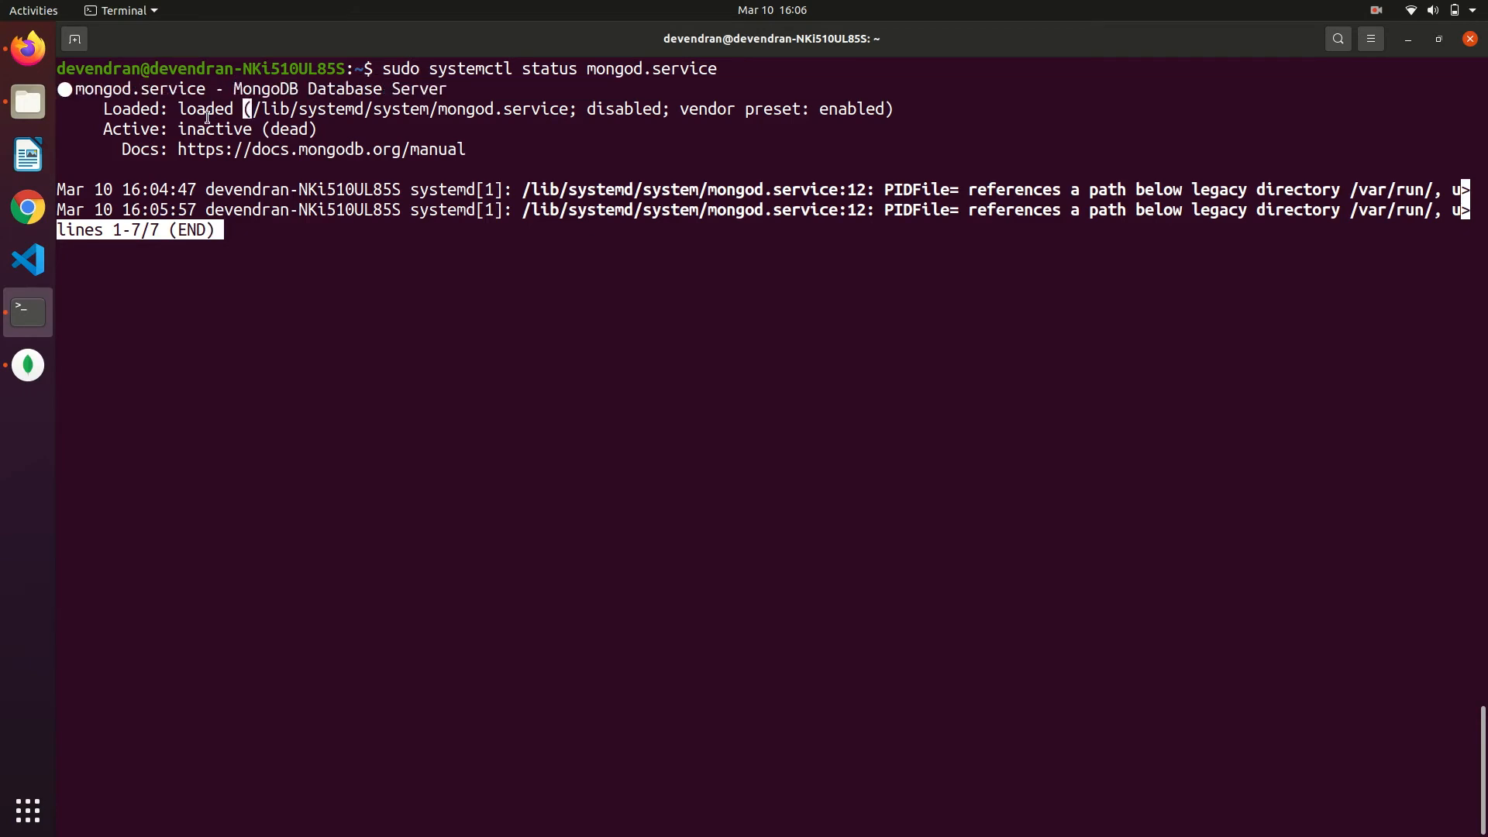
{"action": "key", "text": "q"}
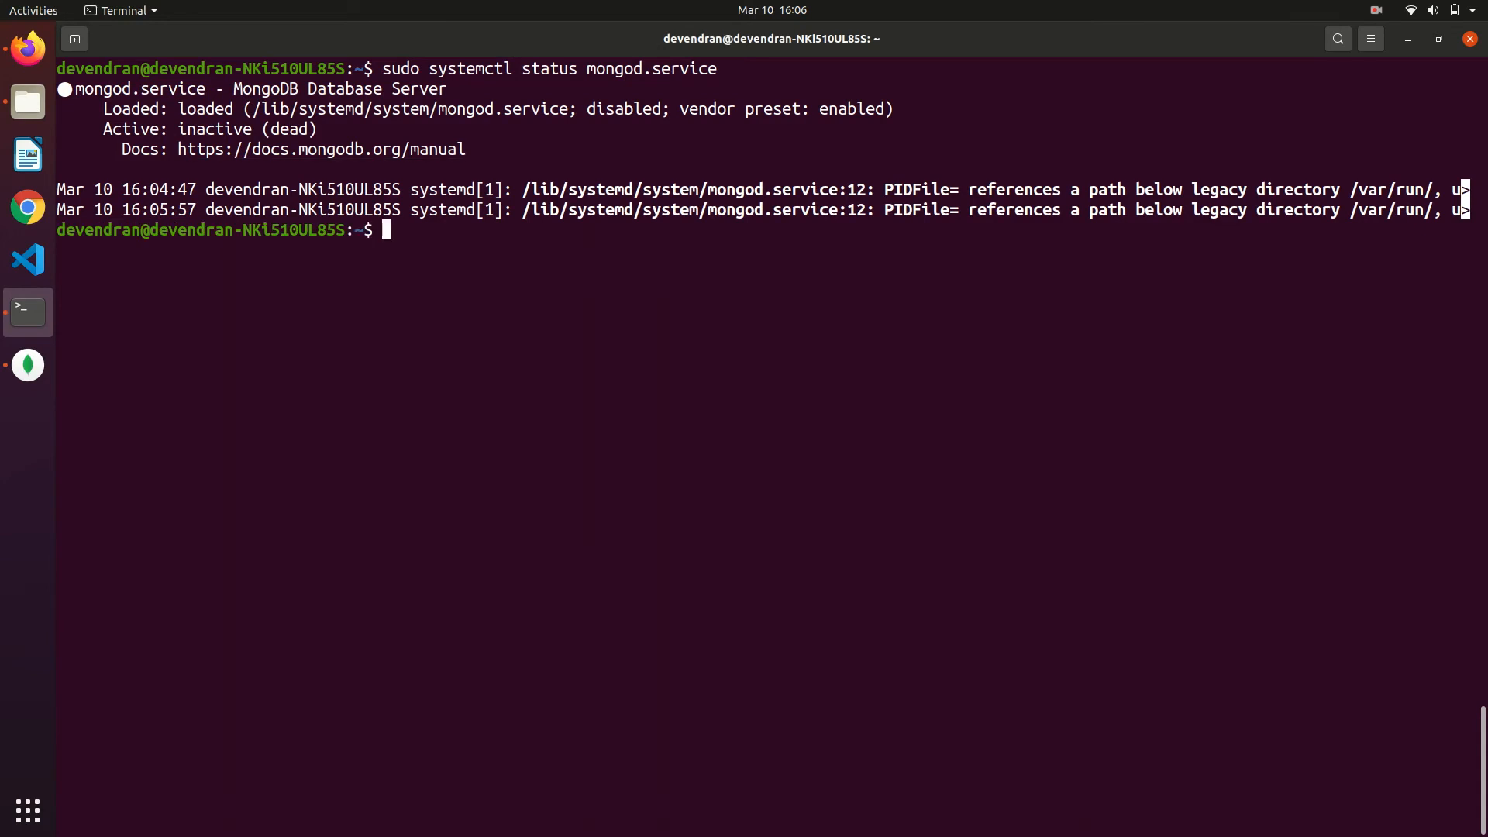
- Start mongod.service with sudo systemctl so the MongoDB server is running
{"action": "type", "text": "sudo su"}
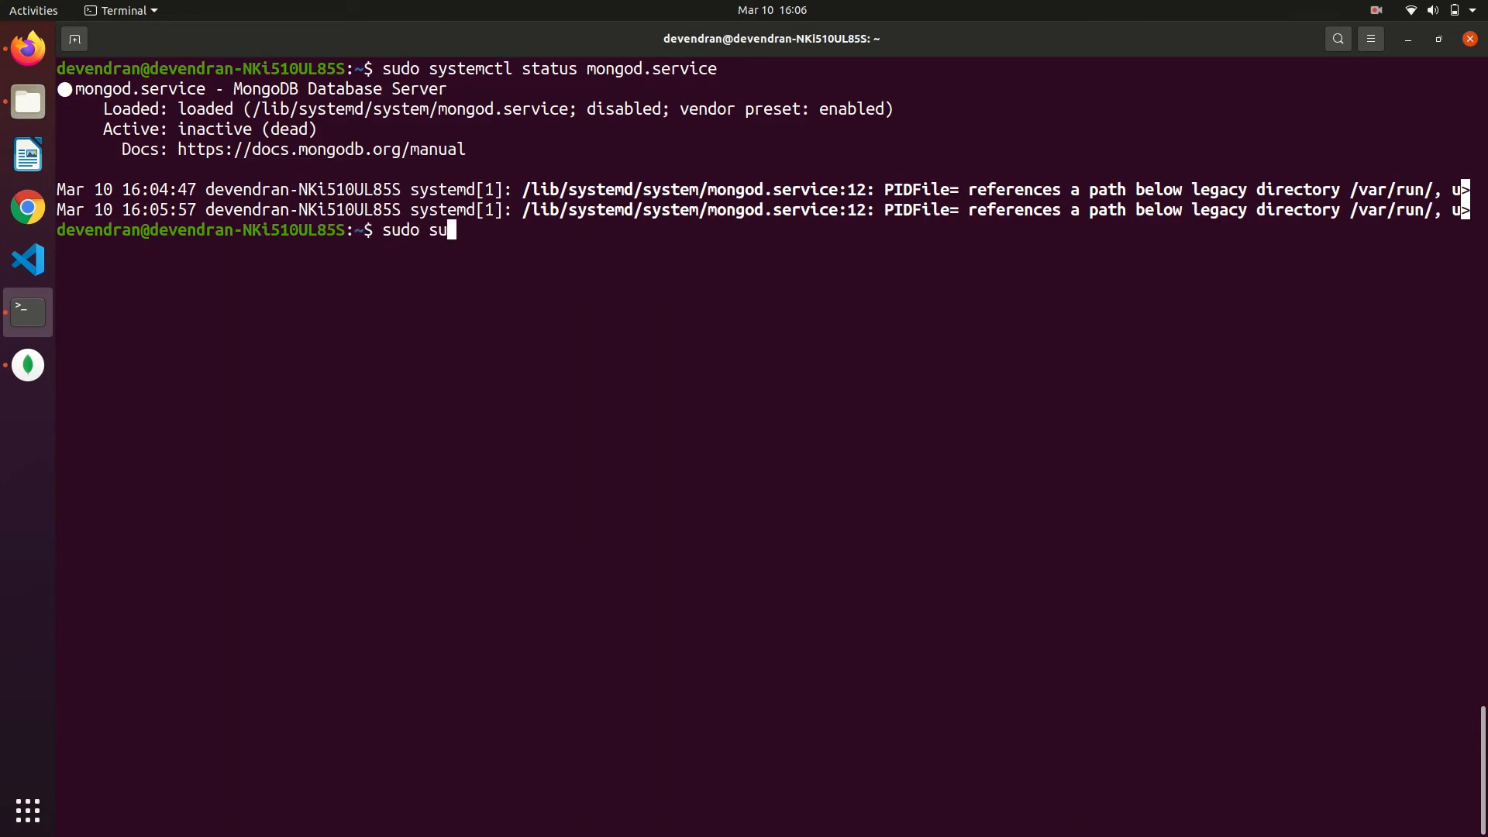
{"action": "type", "text": "stem"}
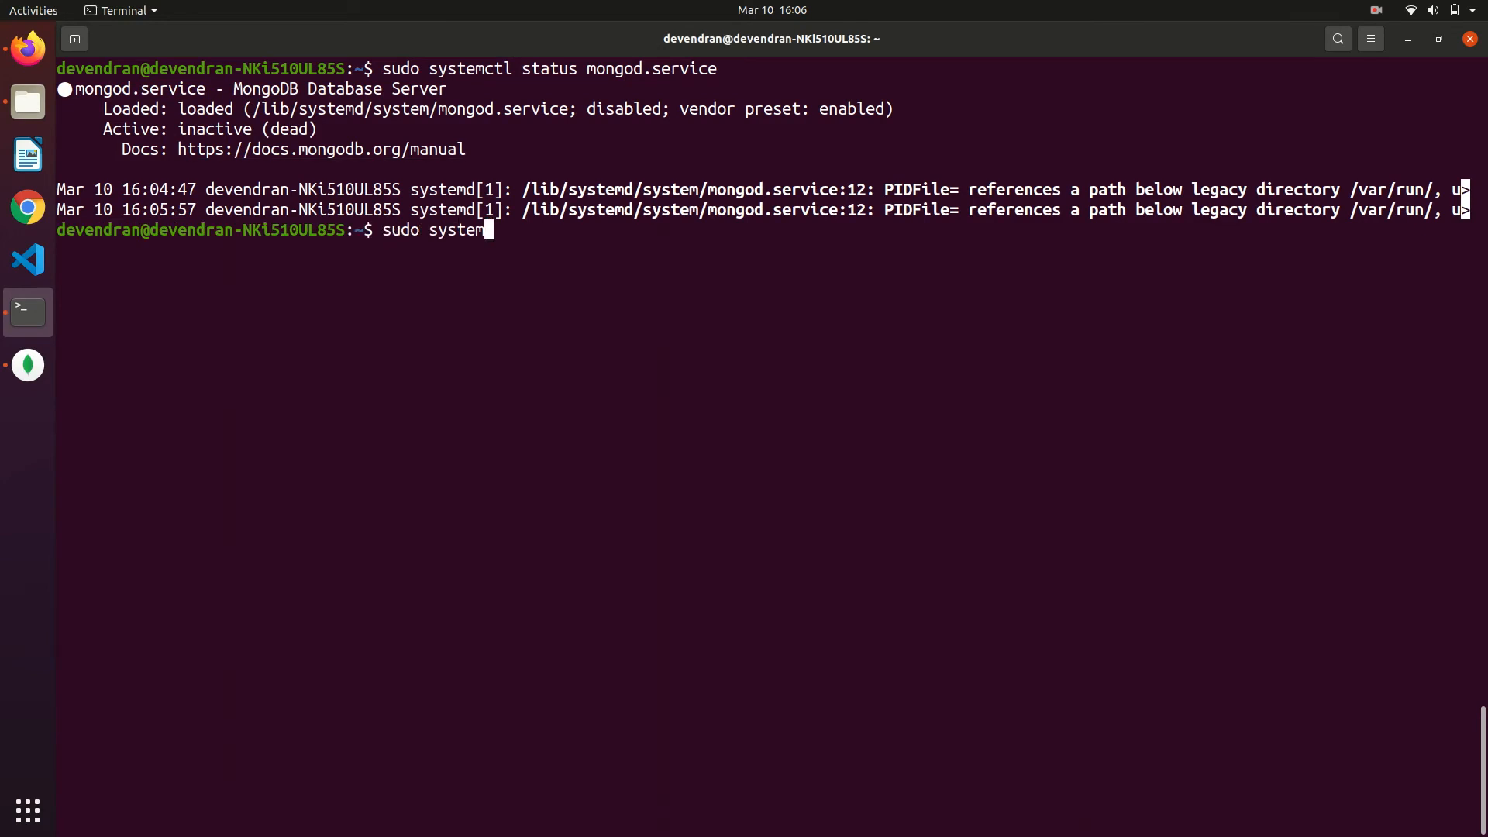
{"action": "type", "text": "ctl stat"}
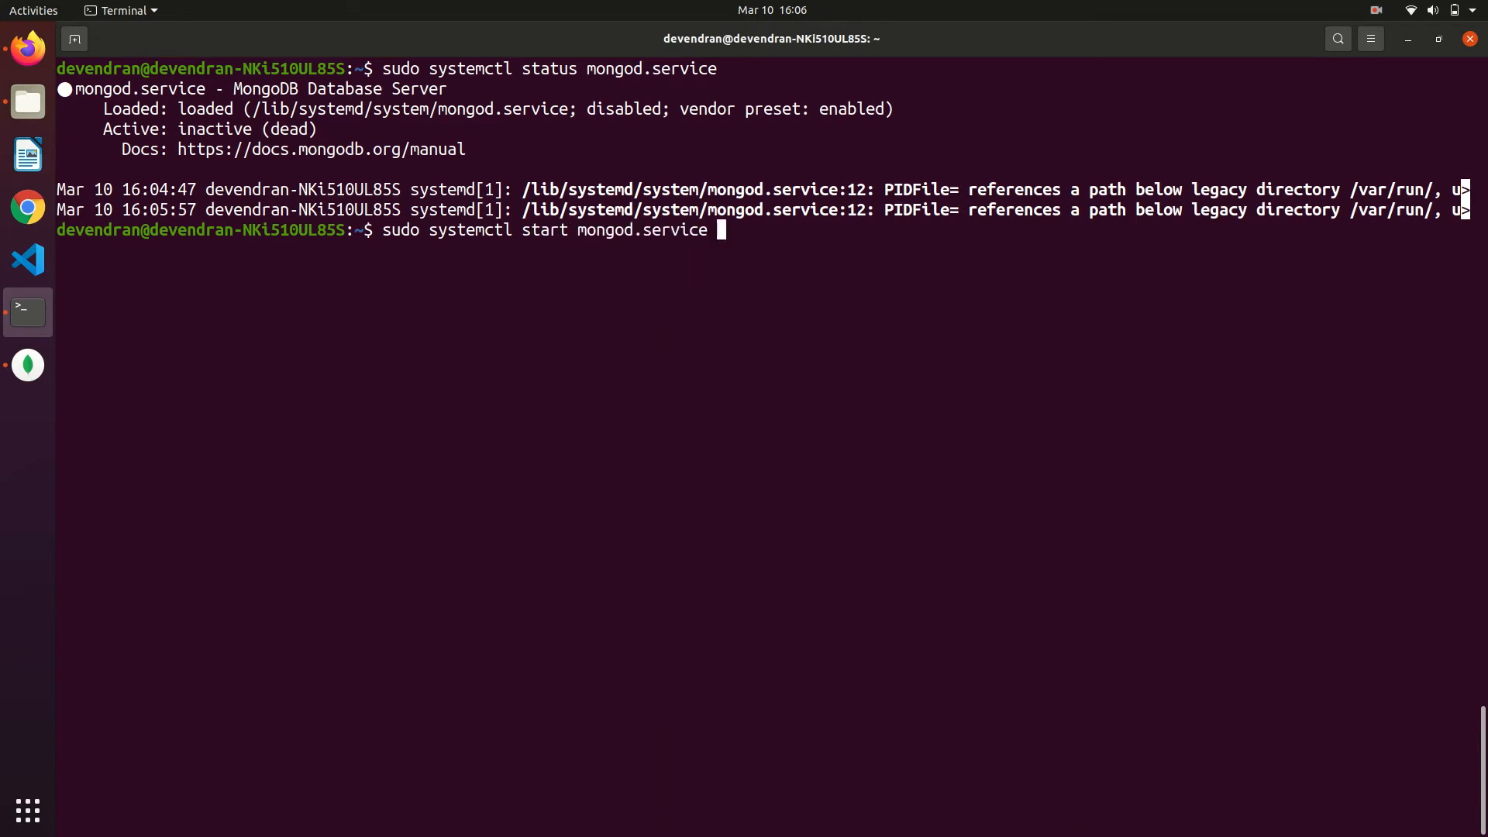
{"action": "key", "text": "Return"}
{"action": "type", "text": "sudo systemctl status mongod.service"}
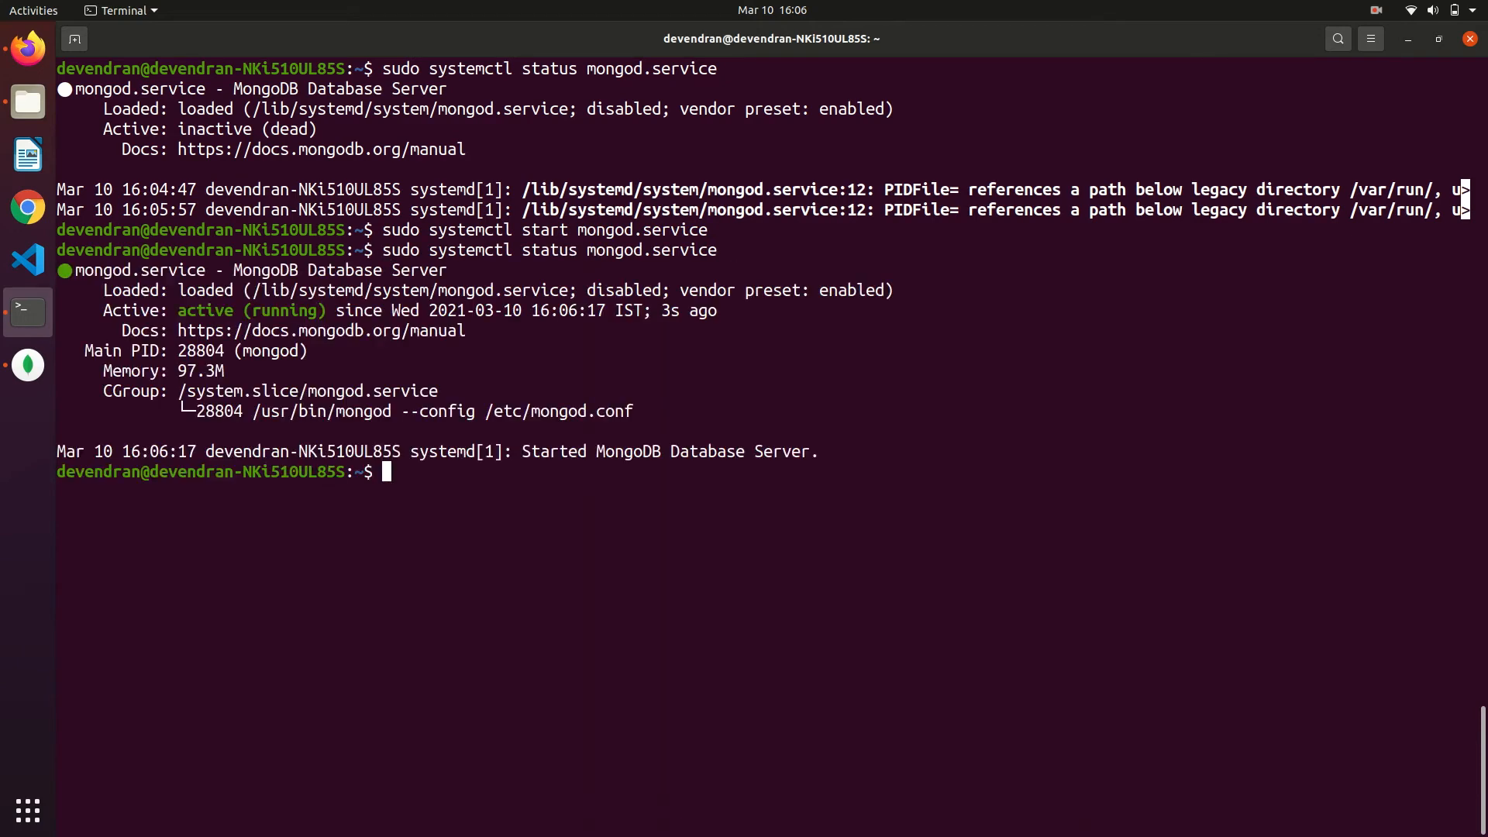
{"action": "mouse_move", "coordinate": [178, 310]}
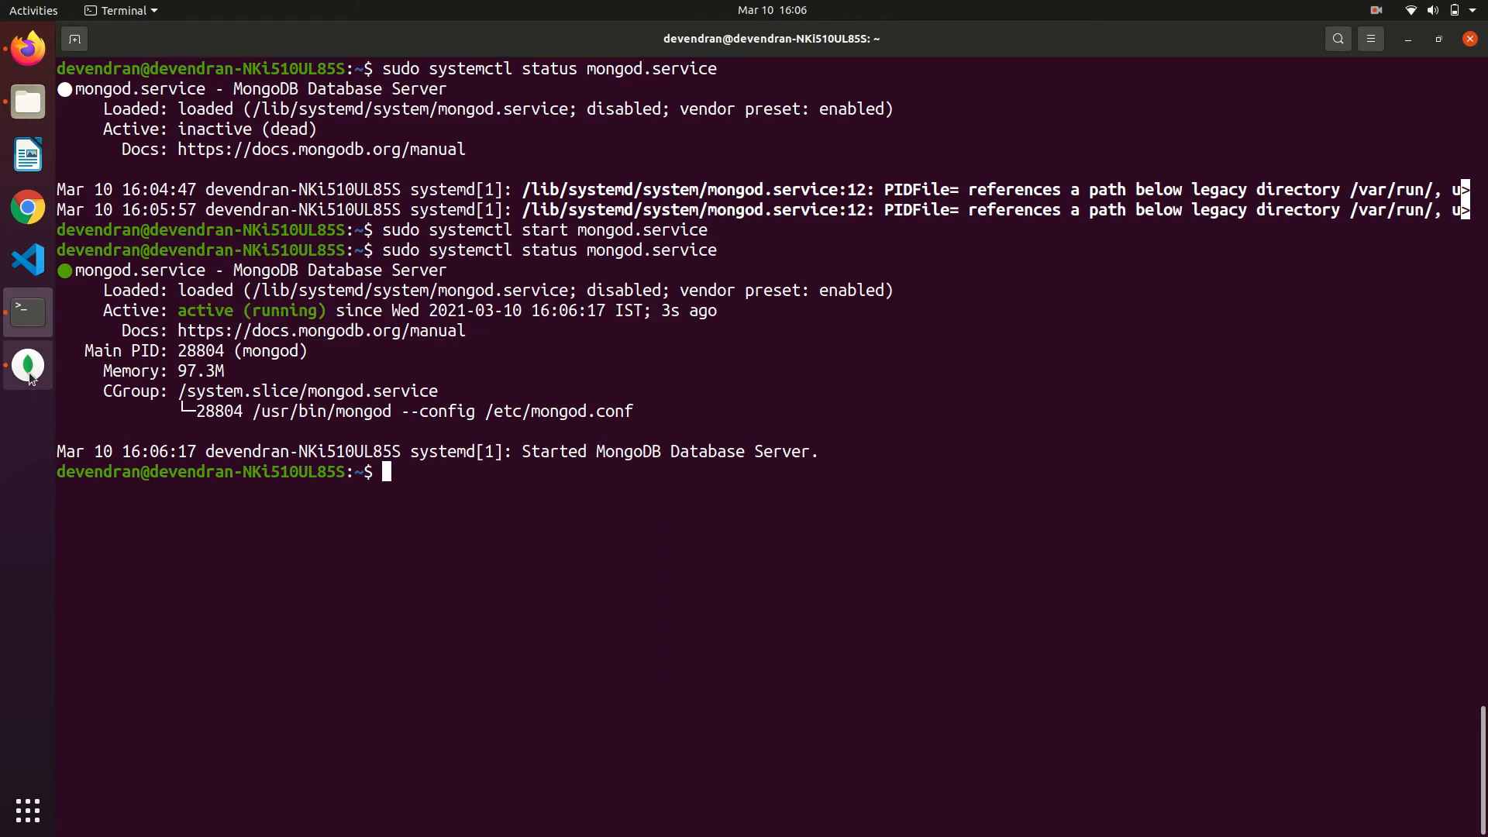
- Return to Compass and connect to localhost:27017, listing admin, config and local
{"action": "left_click", "coordinate": [28, 364]}
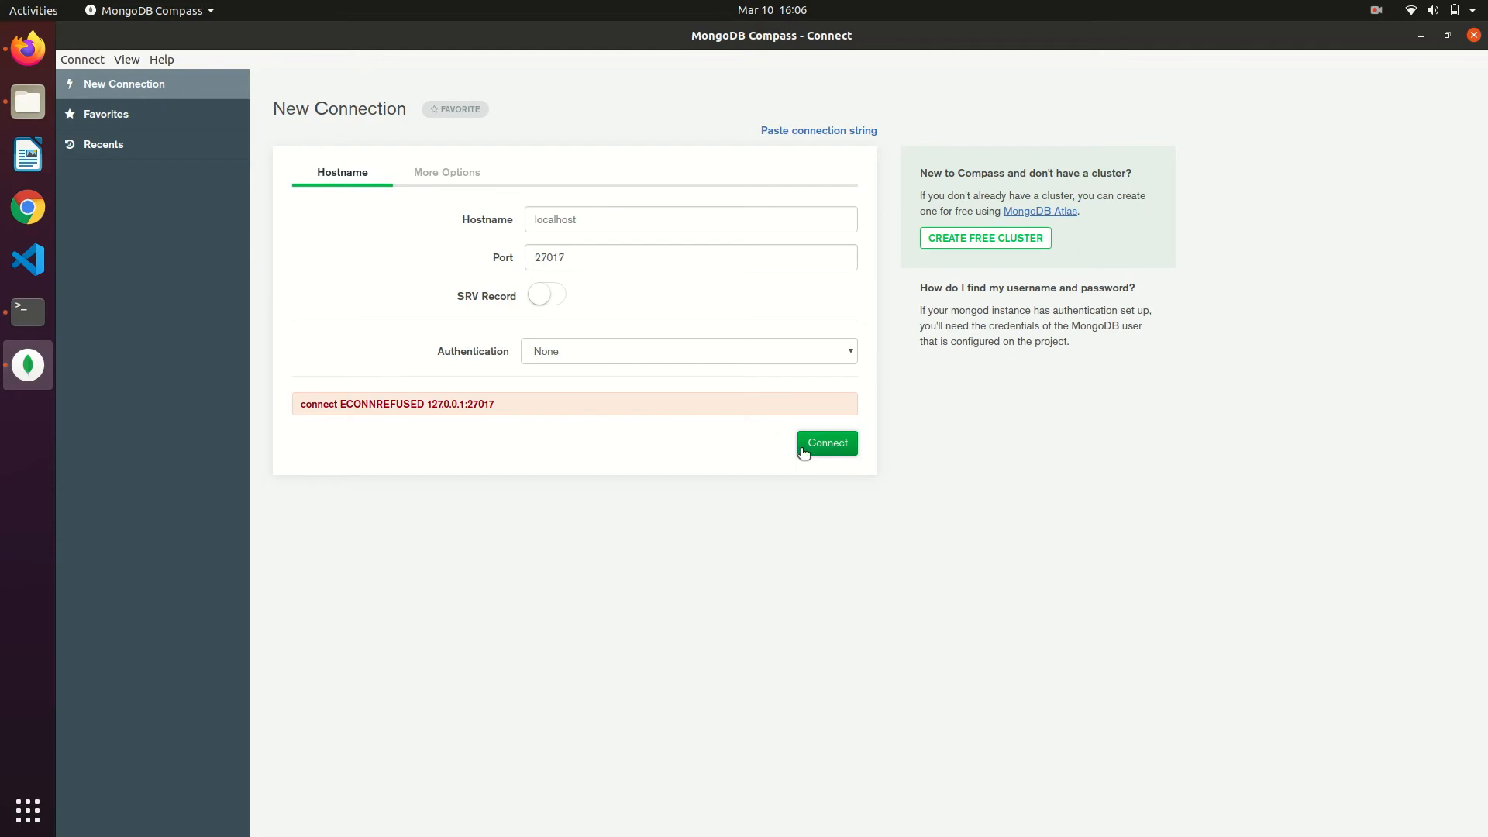
{"action": "left_click", "coordinate": [827, 444]}
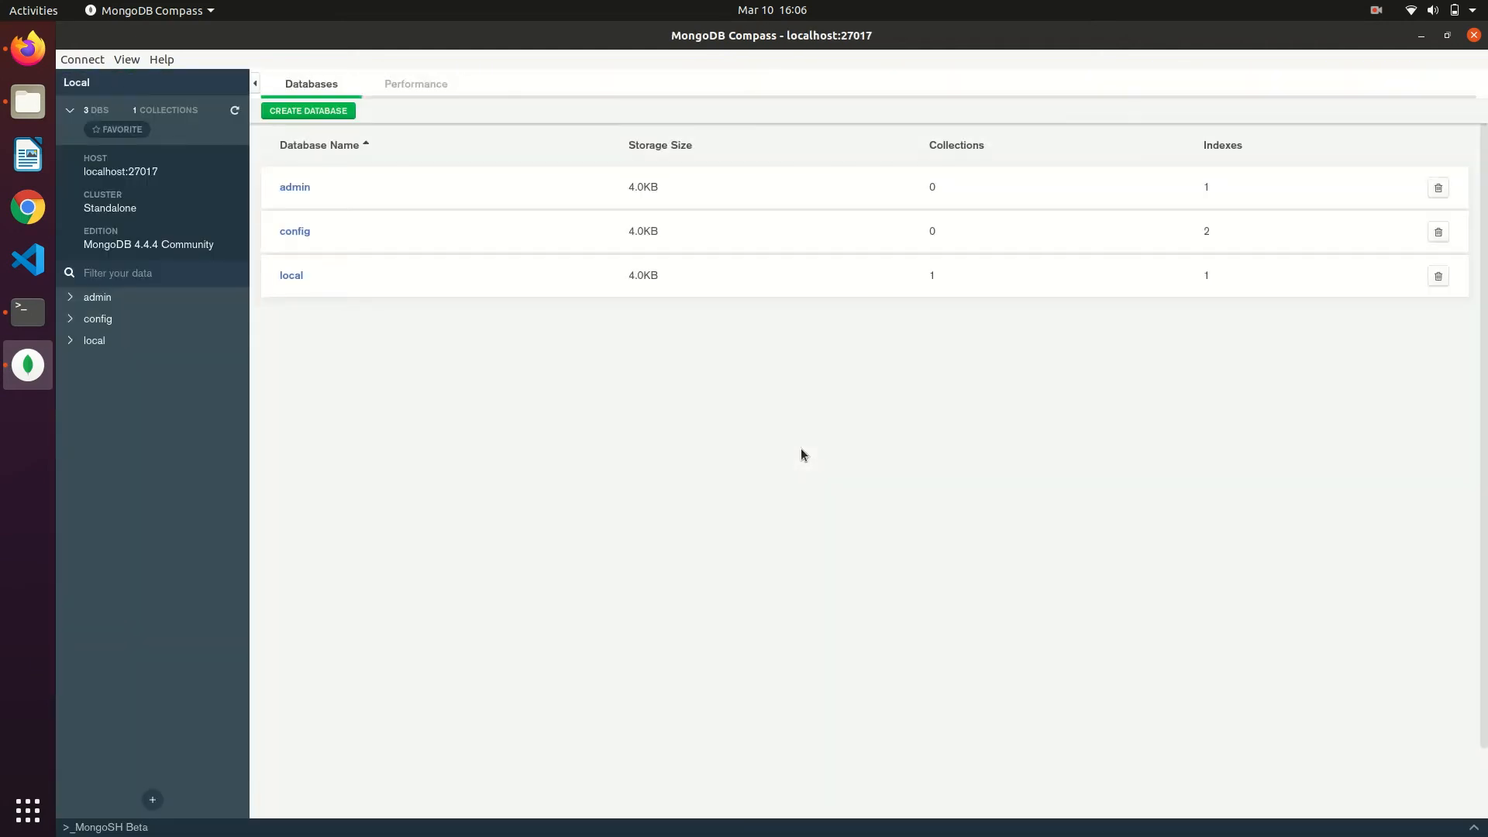
{"action": "mouse_move", "coordinate": [336, 326]}
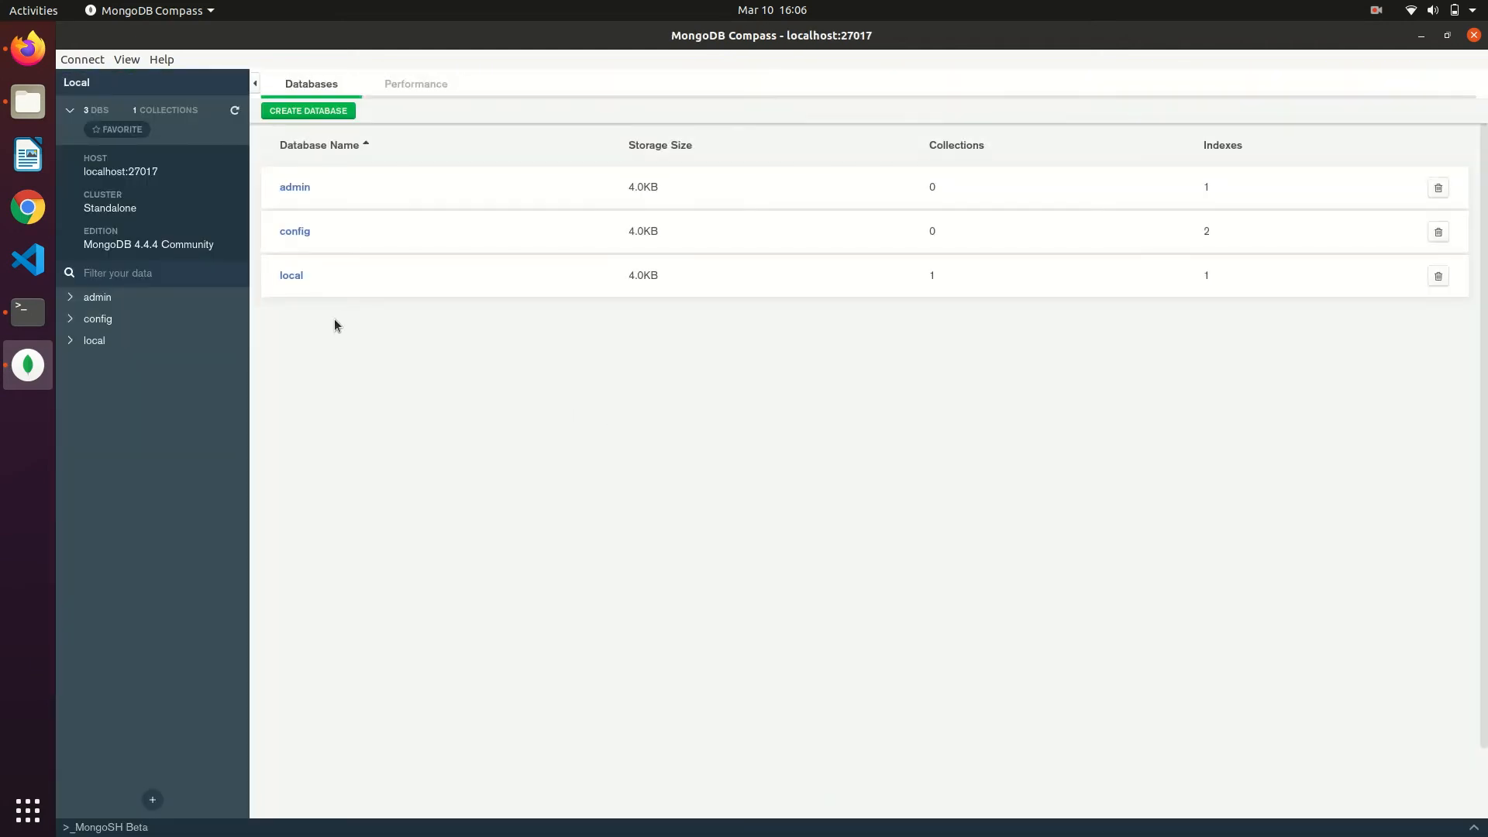
{"action": "mouse_move", "coordinate": [162, 214]}
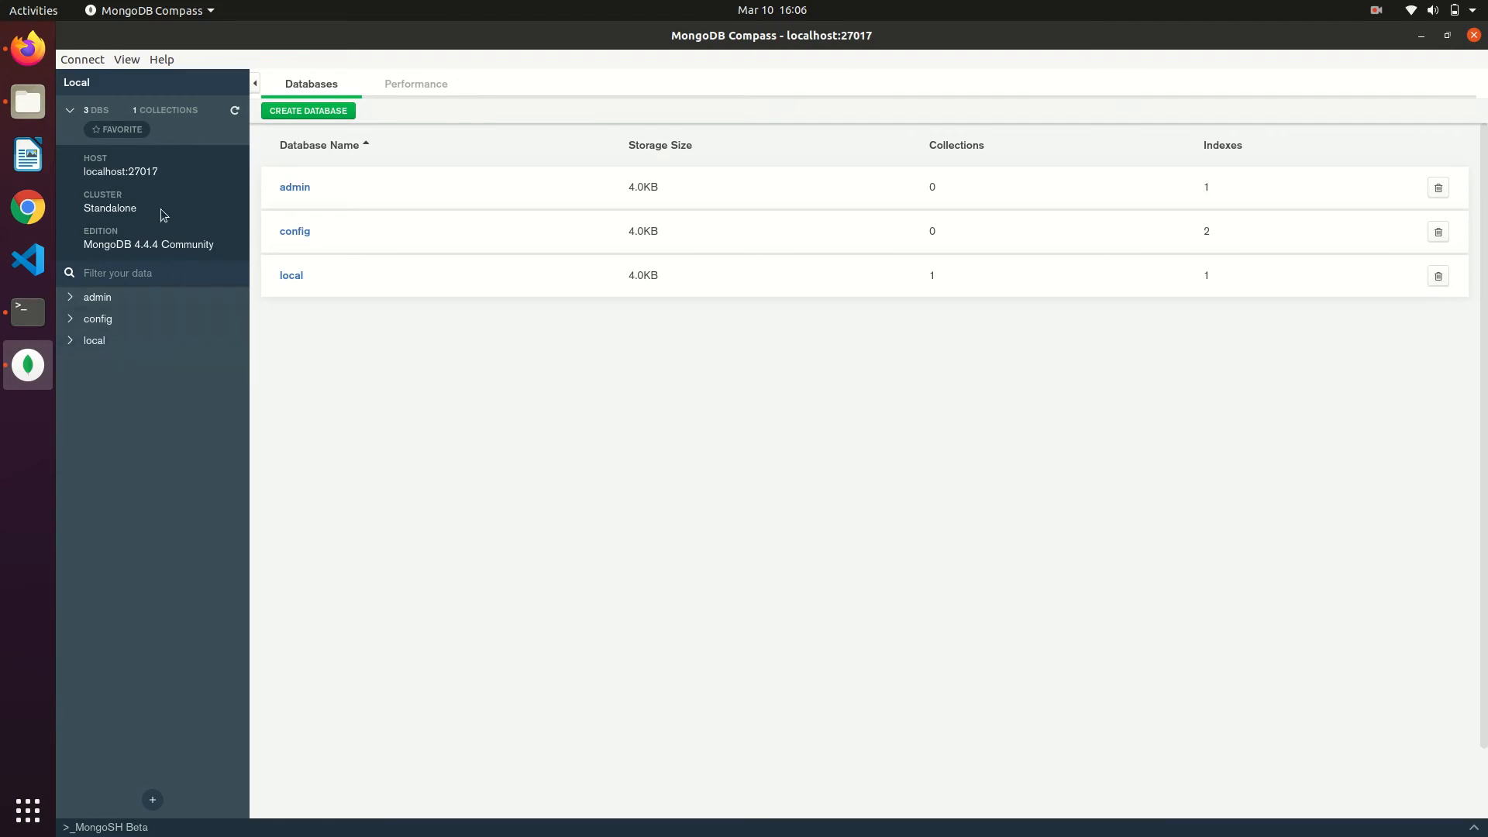
{"action": "mouse_move", "coordinate": [112, 171]}
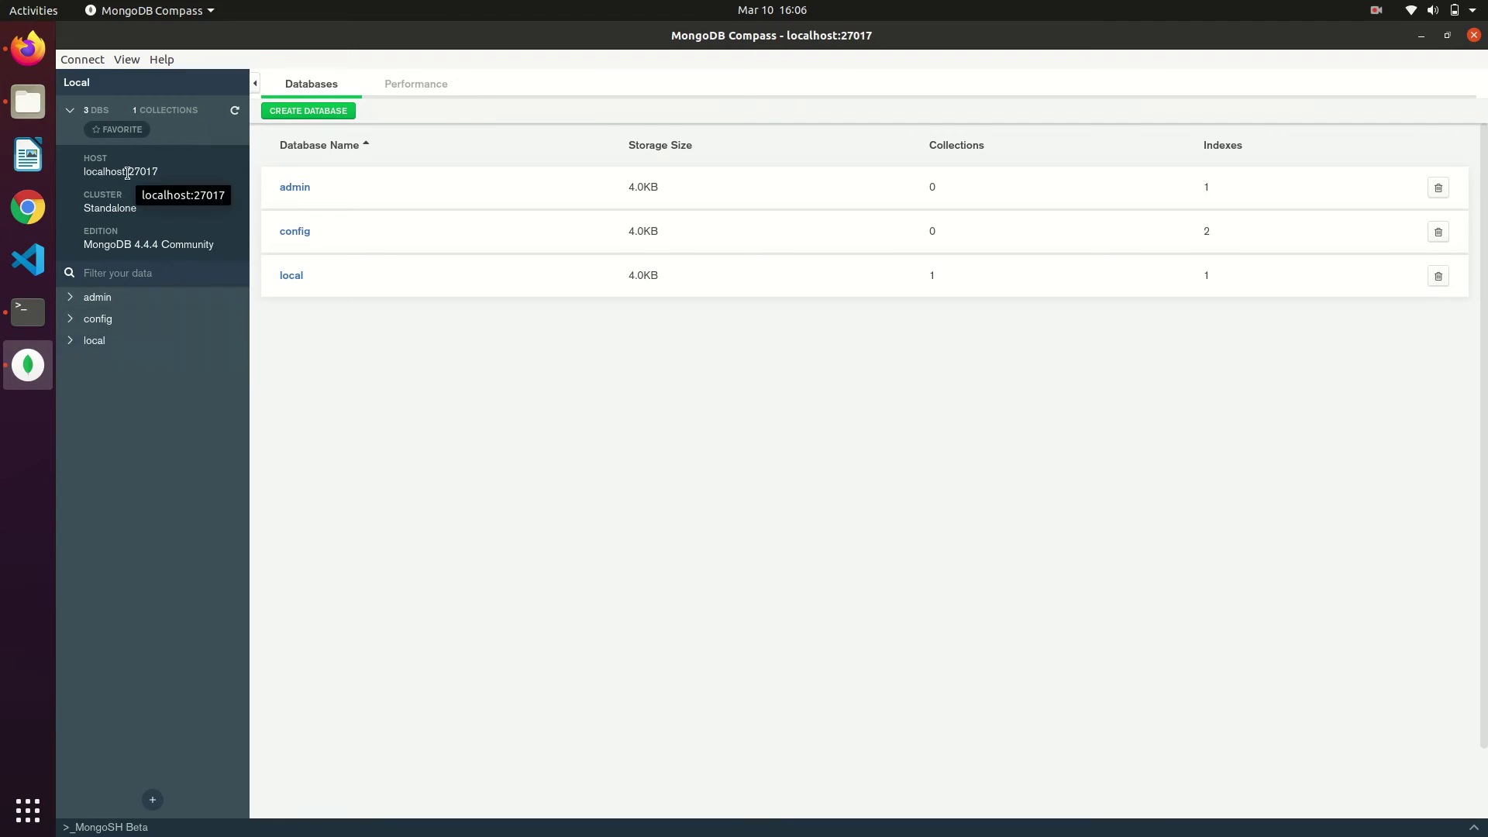
{"action": "mouse_move", "coordinate": [192, 192]}
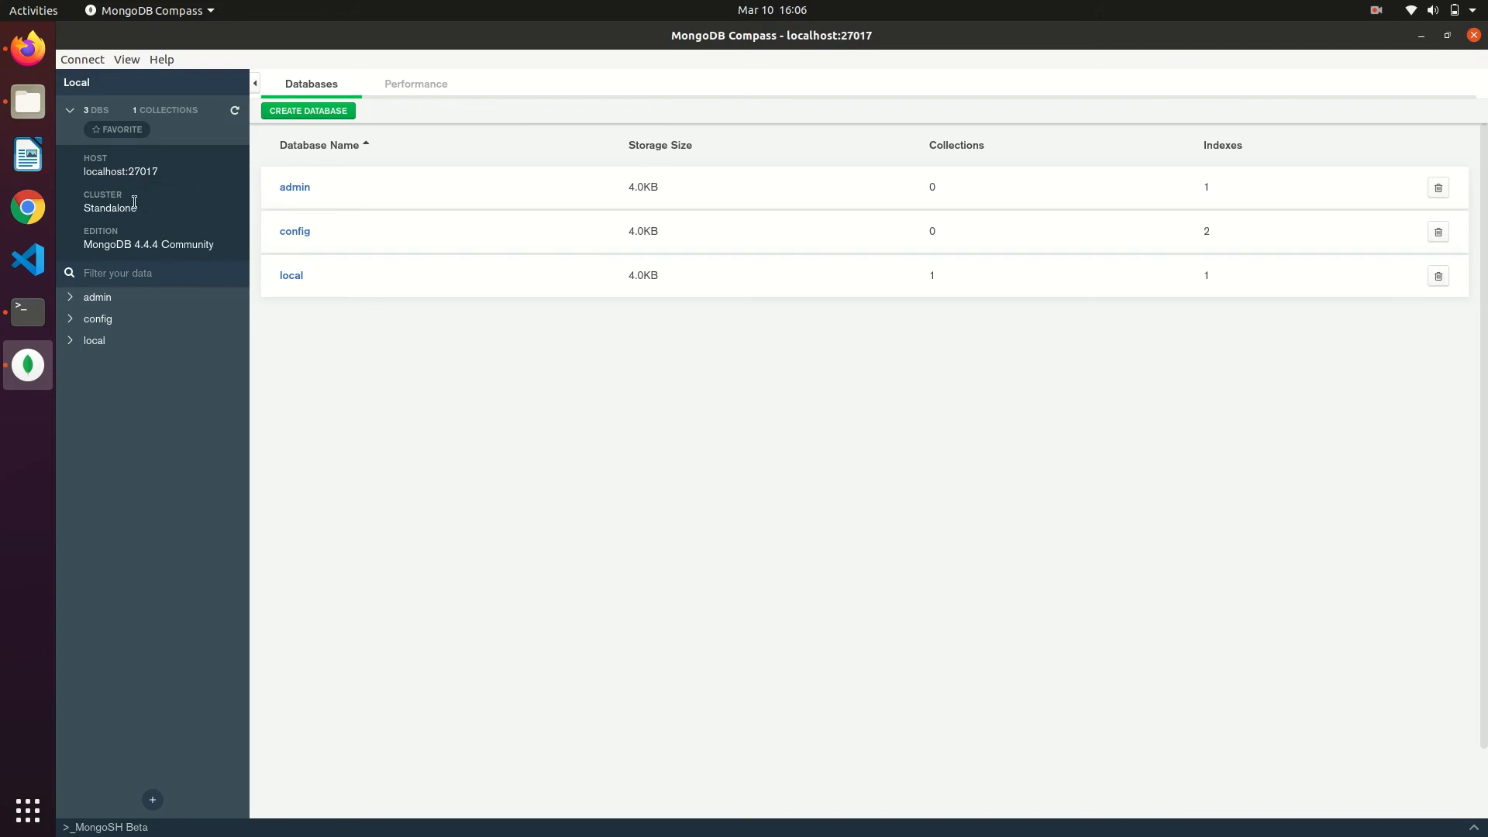
{"action": "mouse_move", "coordinate": [80, 171]}
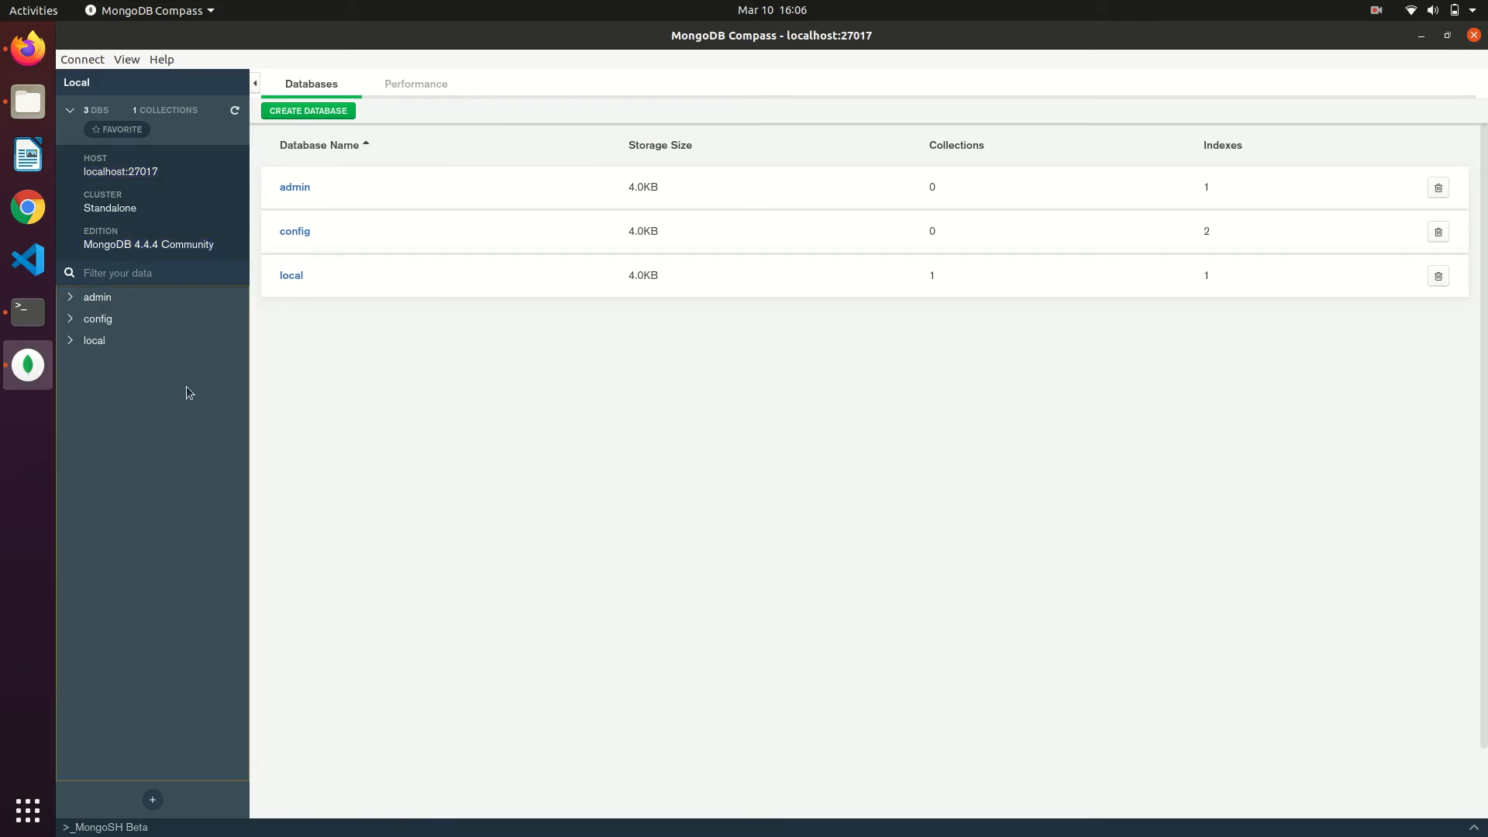
- Create database testdb with first collection friends, leaving Capped Collection unchecked
{"action": "left_click", "coordinate": [307, 110]}
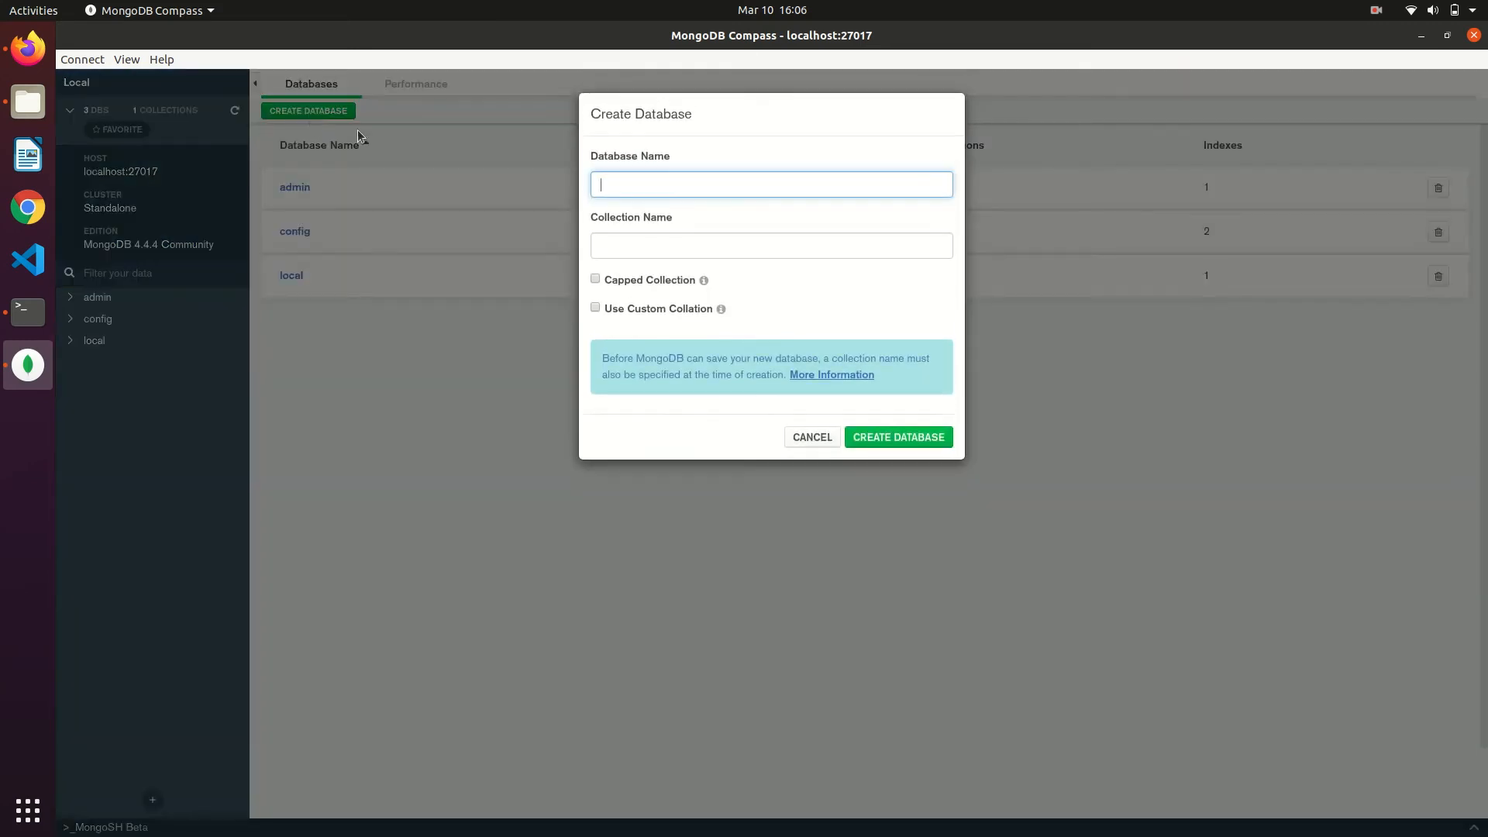
{"action": "mouse_move", "coordinate": [679, 183]}
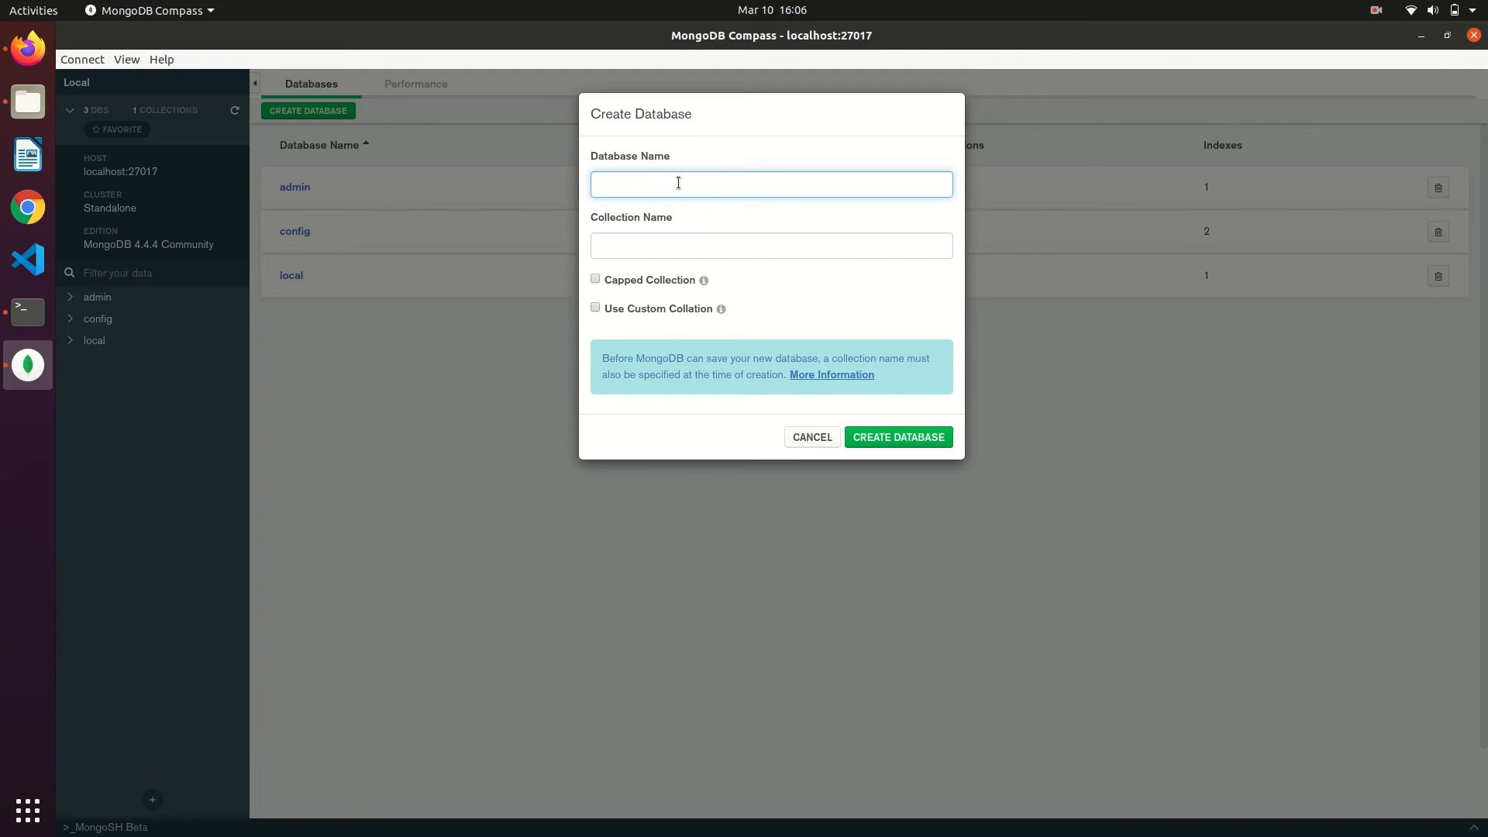
{"action": "type", "text": "testdb"}
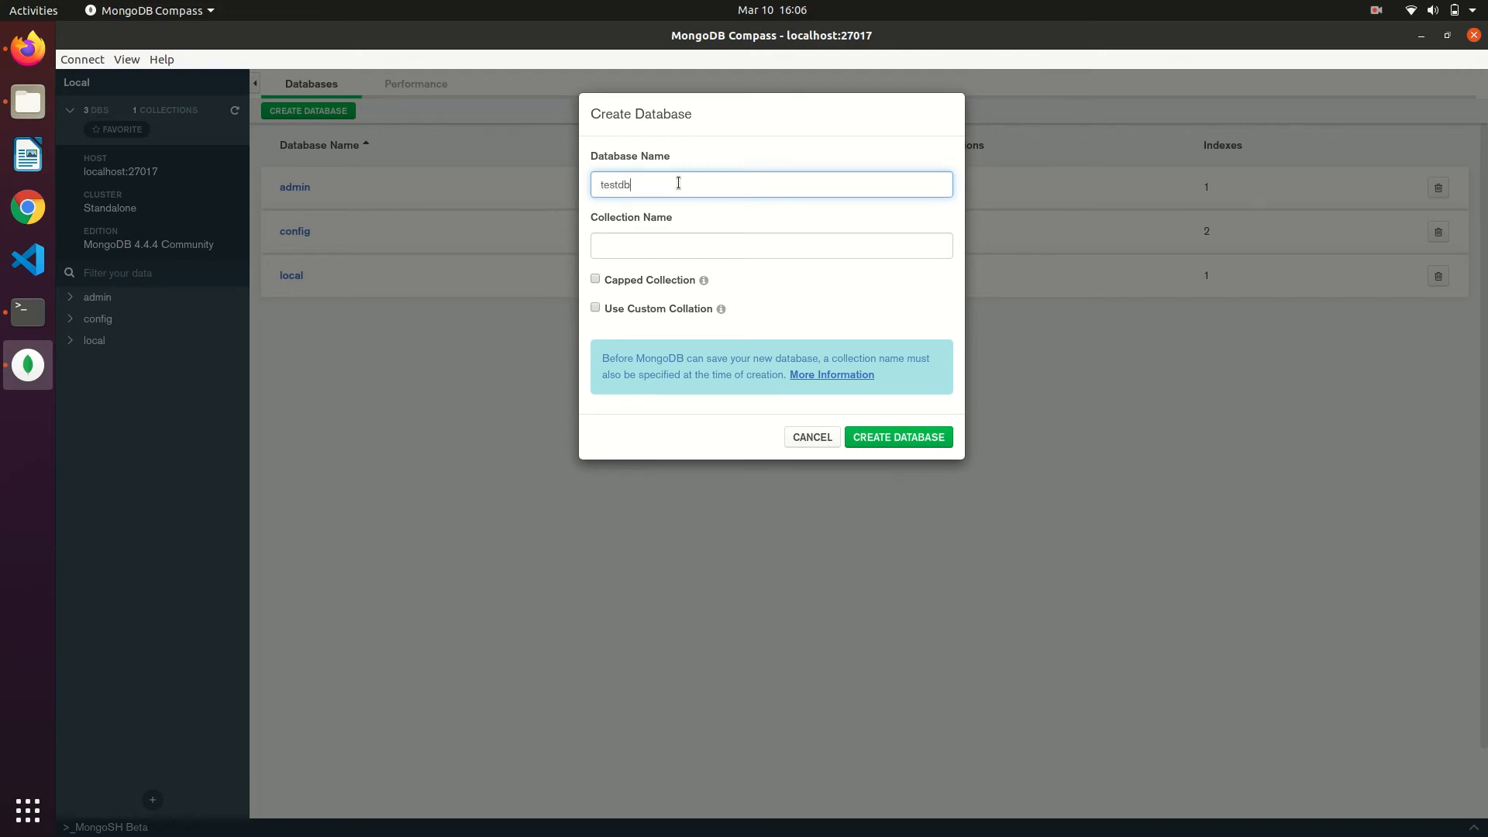
{"action": "left_click", "coordinate": [771, 244]}
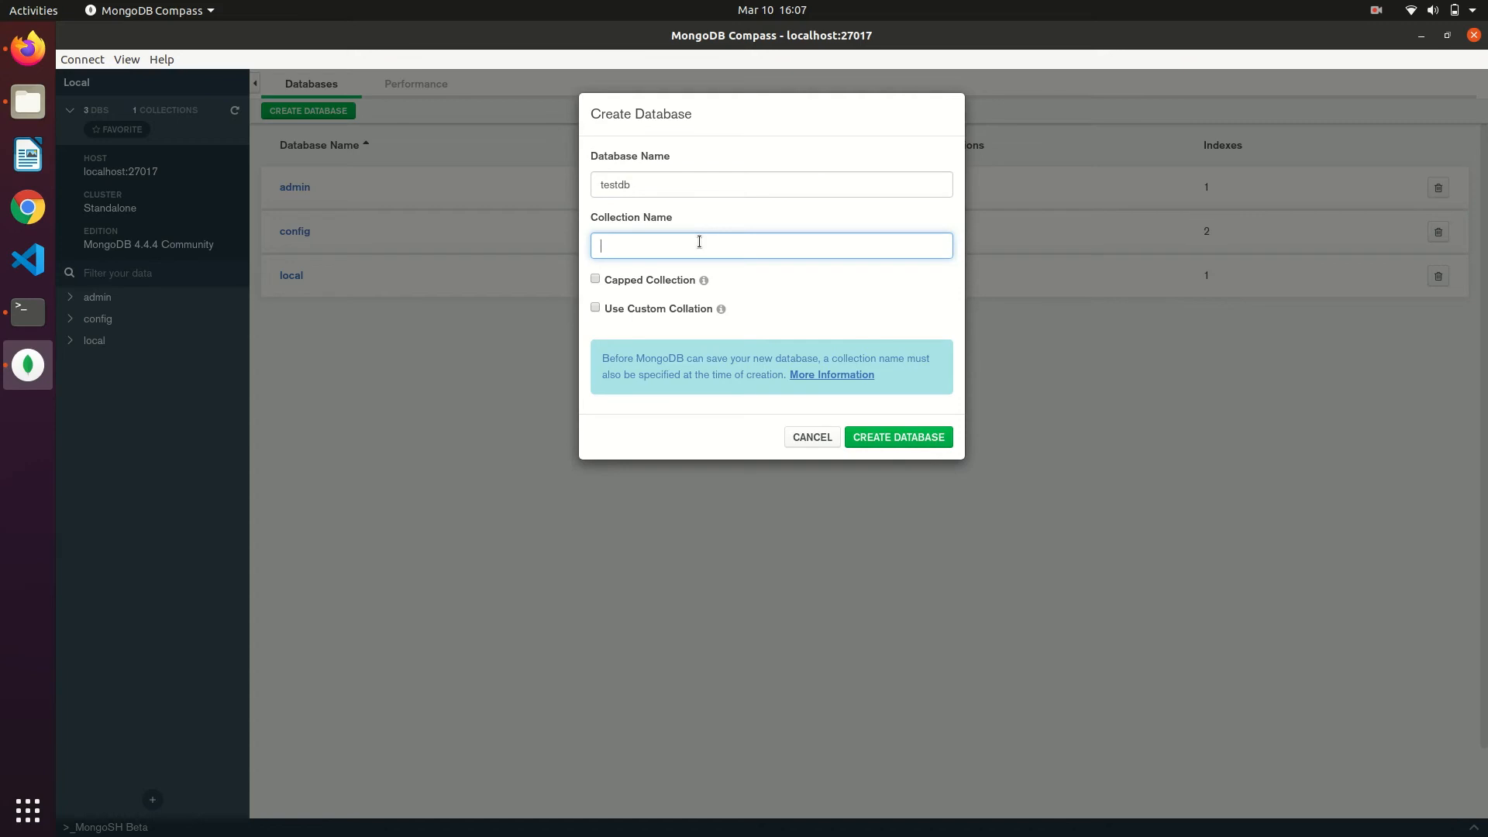
{"action": "type", "text": "friends"}
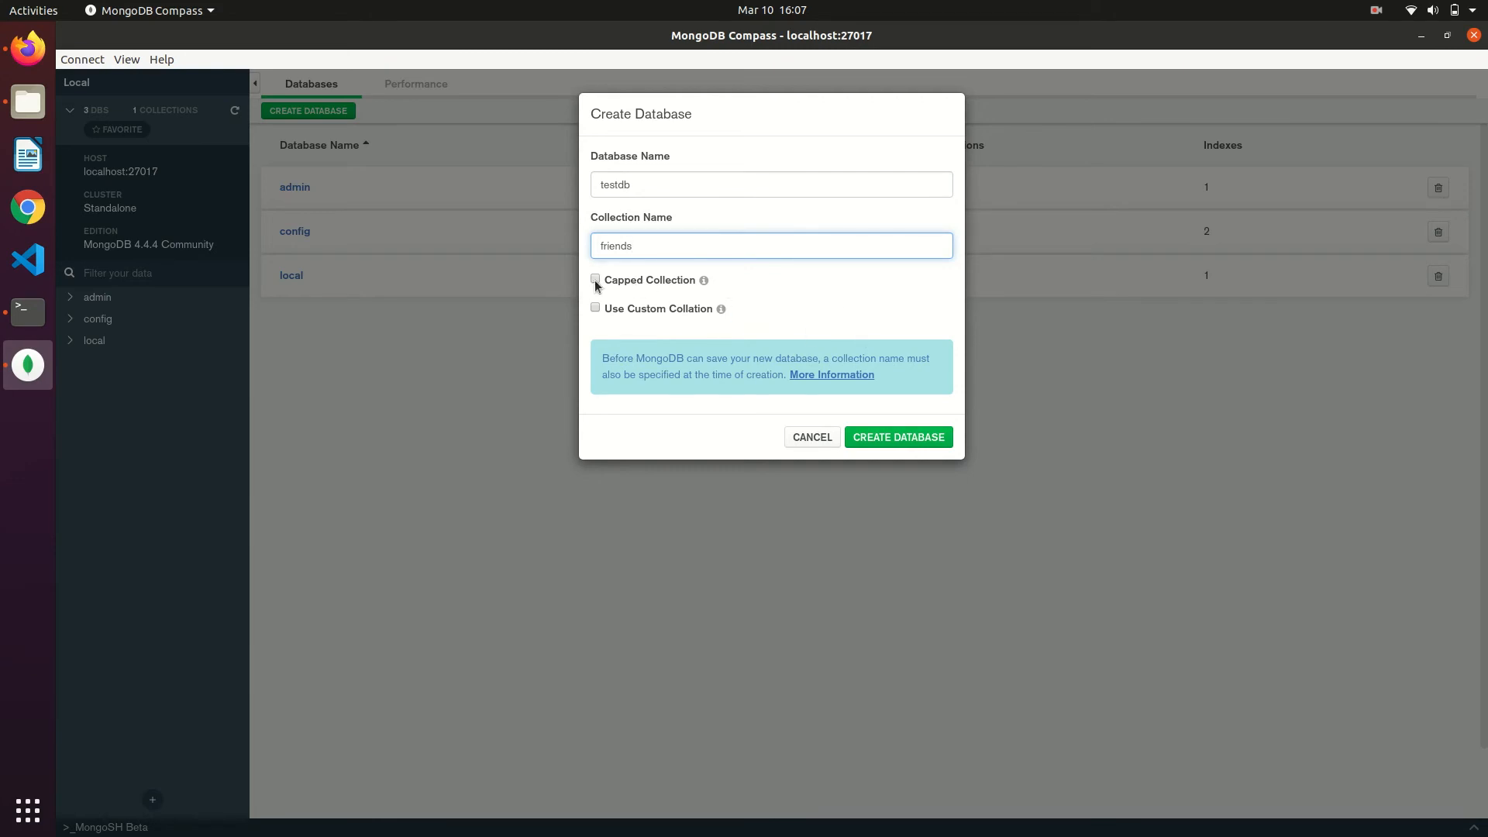
{"action": "left_click", "coordinate": [595, 279]}
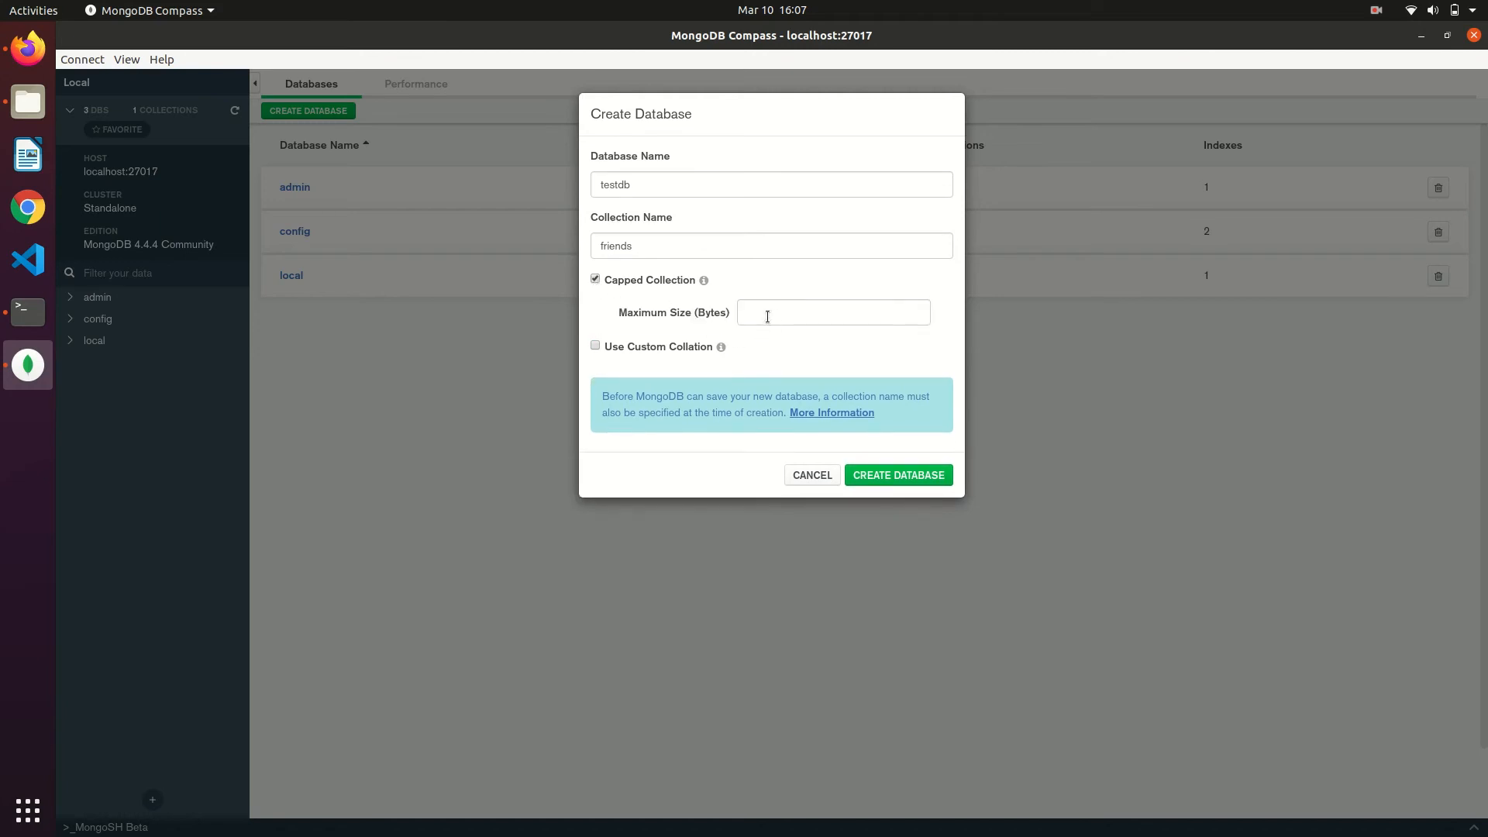
{"action": "left_click", "coordinate": [596, 279]}
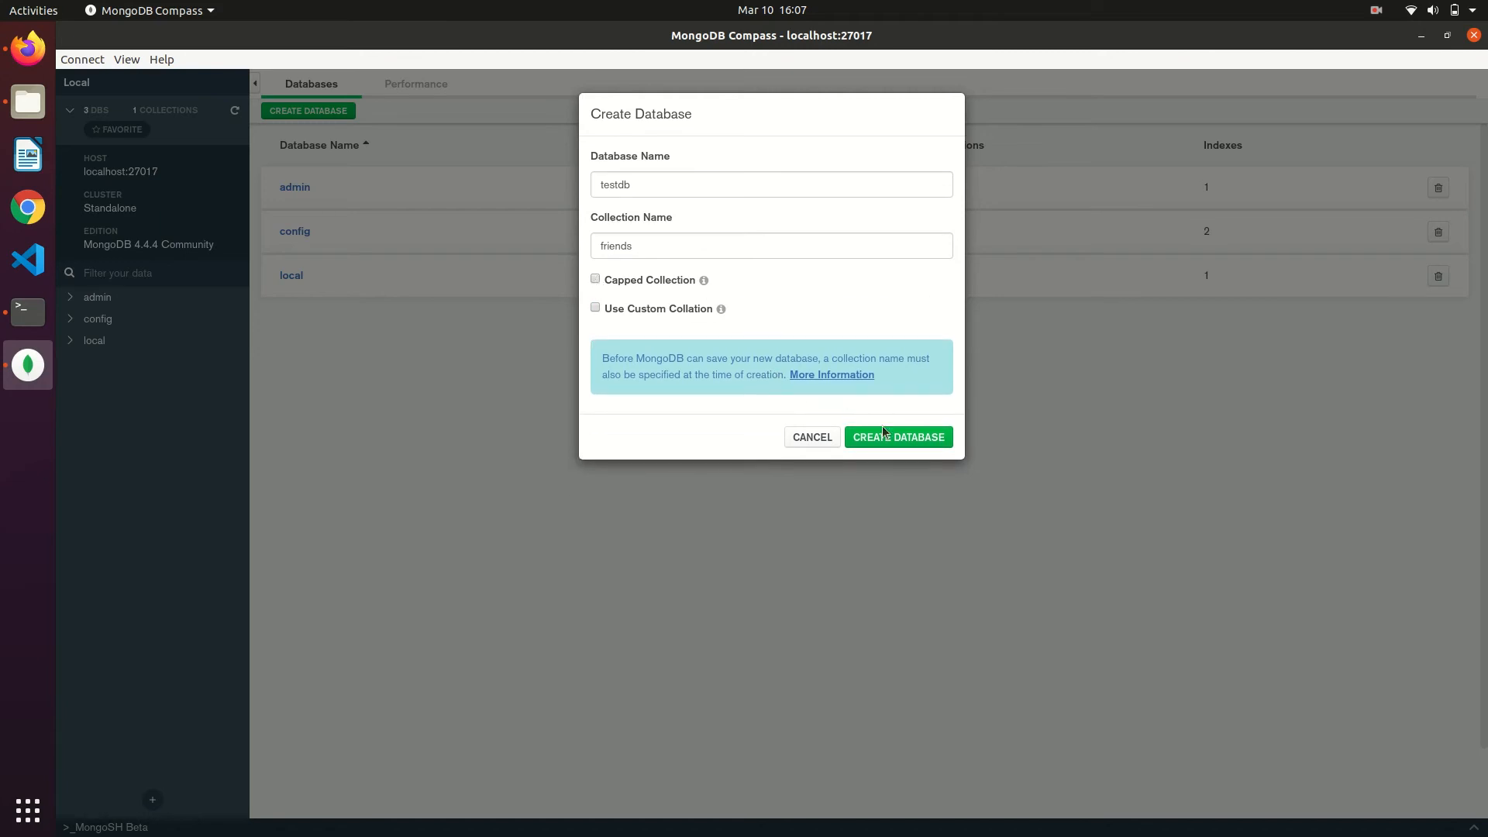
{"action": "left_click", "coordinate": [899, 437]}
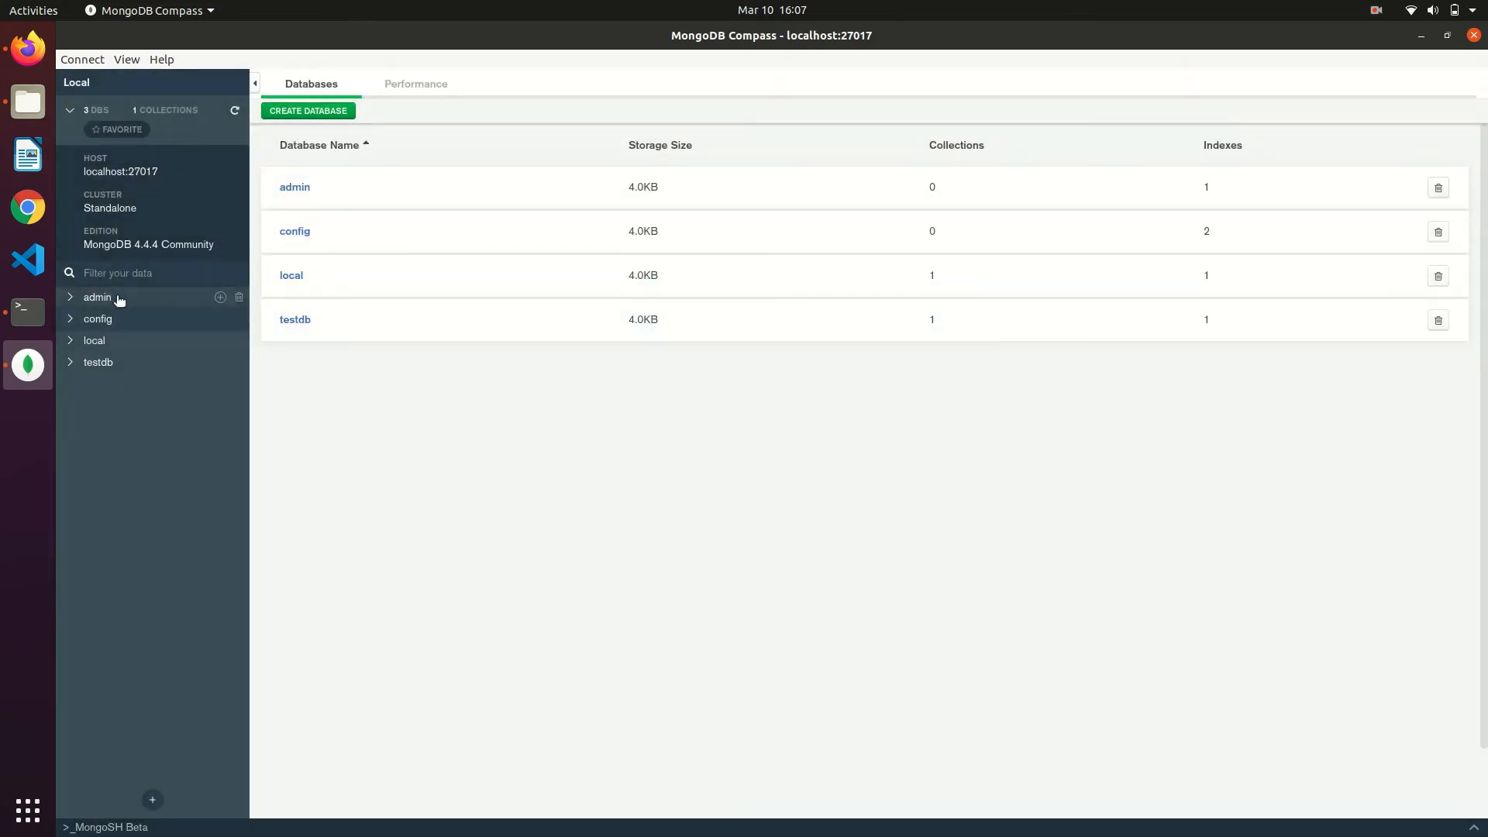
{"action": "mouse_move", "coordinate": [115, 400]}
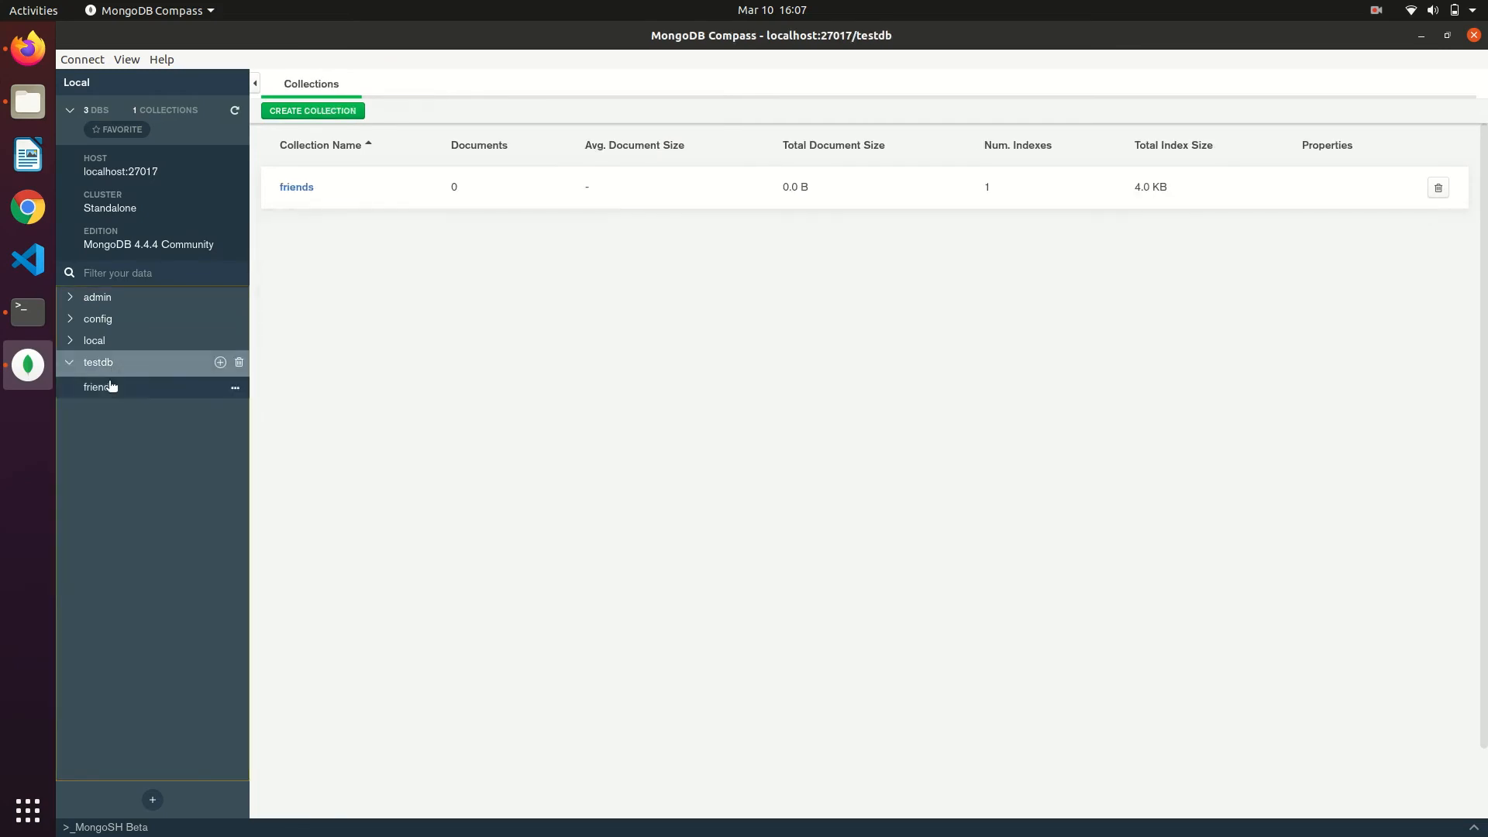
{"action": "mouse_move", "coordinate": [326, 132]}
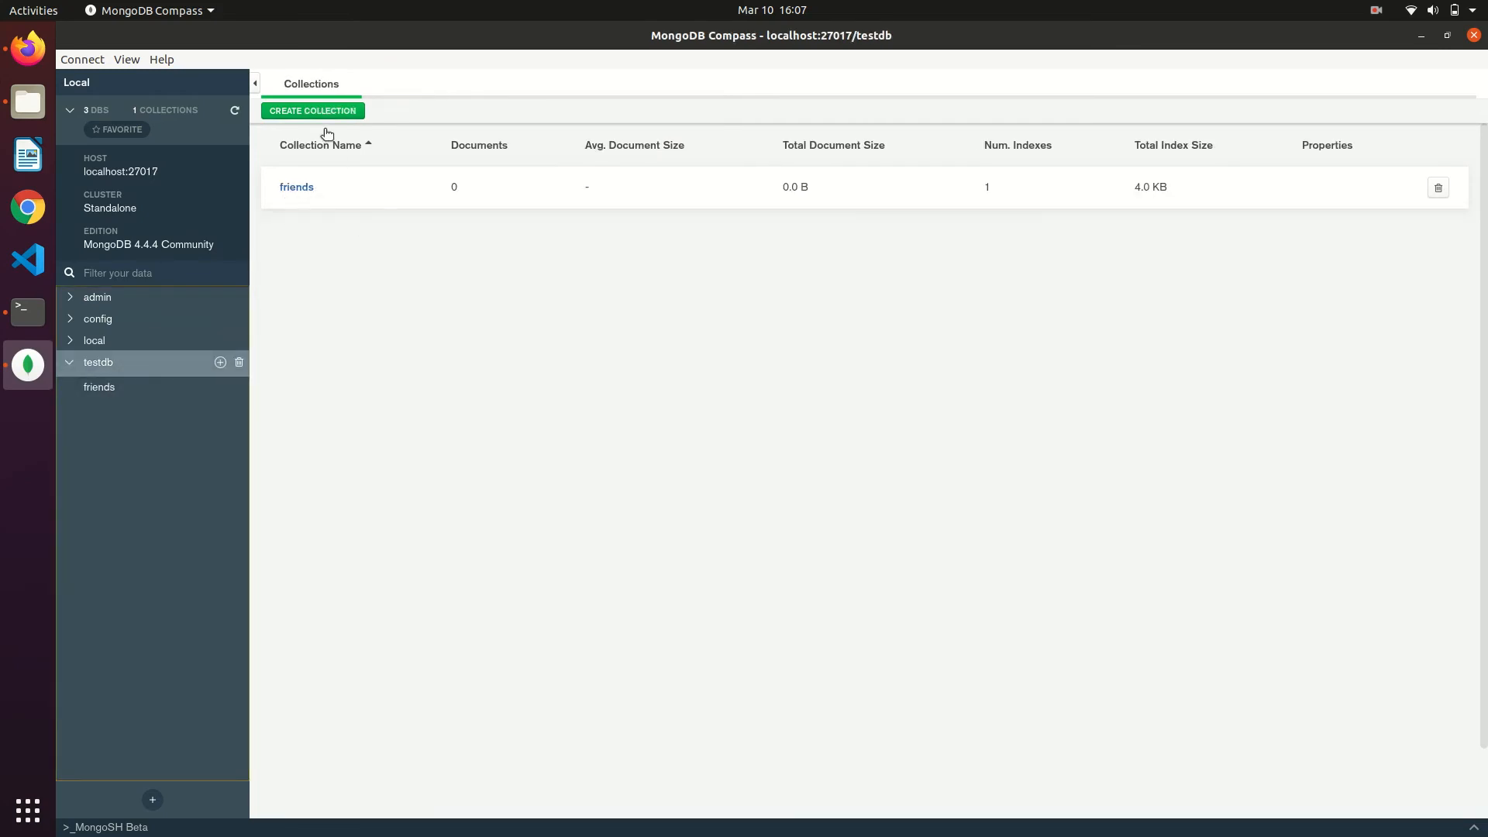
- Create an empty products collection in testdb and reopen its collection list
{"action": "left_click", "coordinate": [313, 110]}
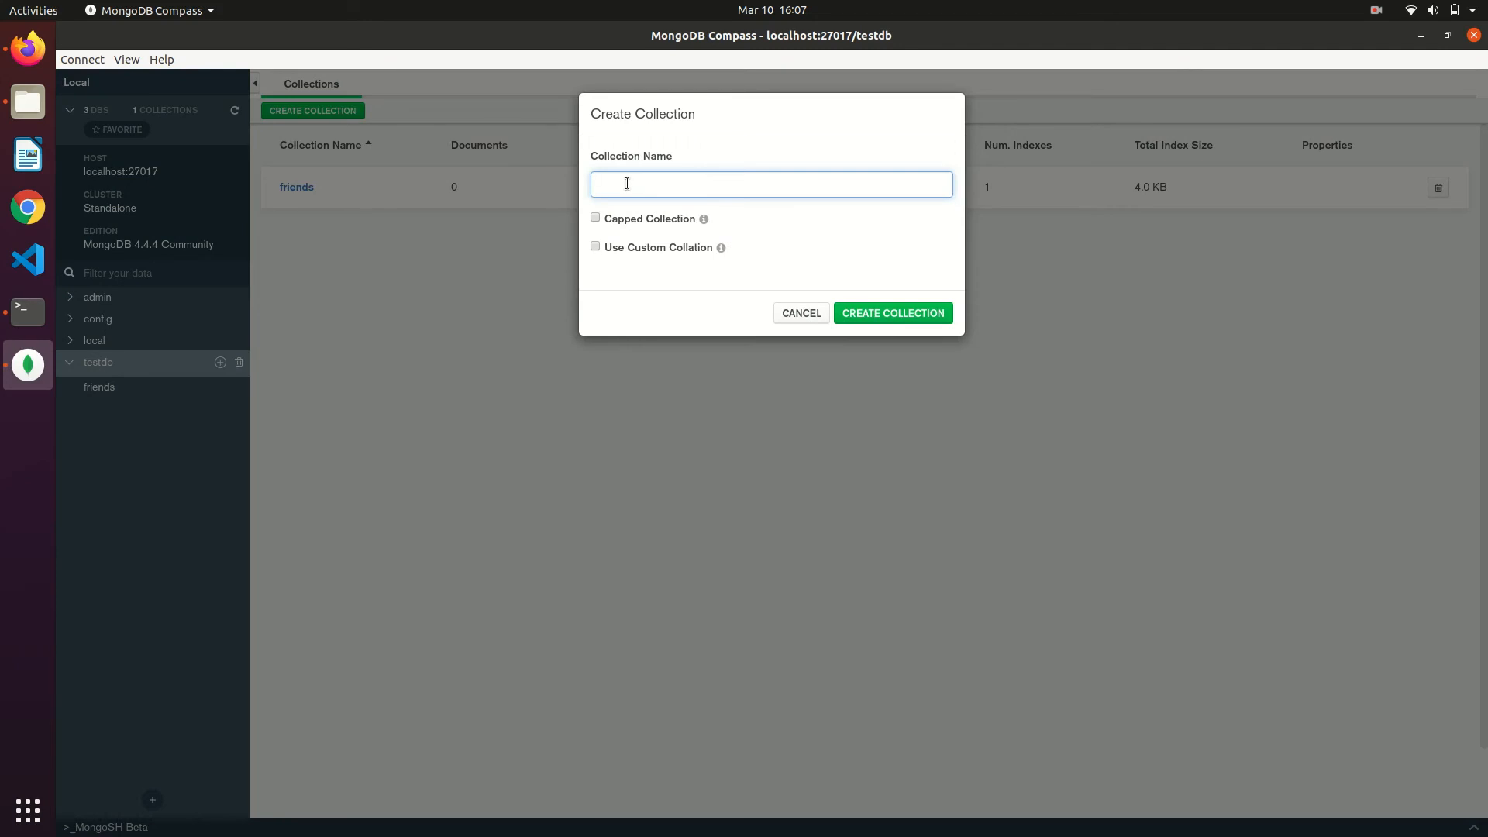
{"action": "type", "text": "products"}
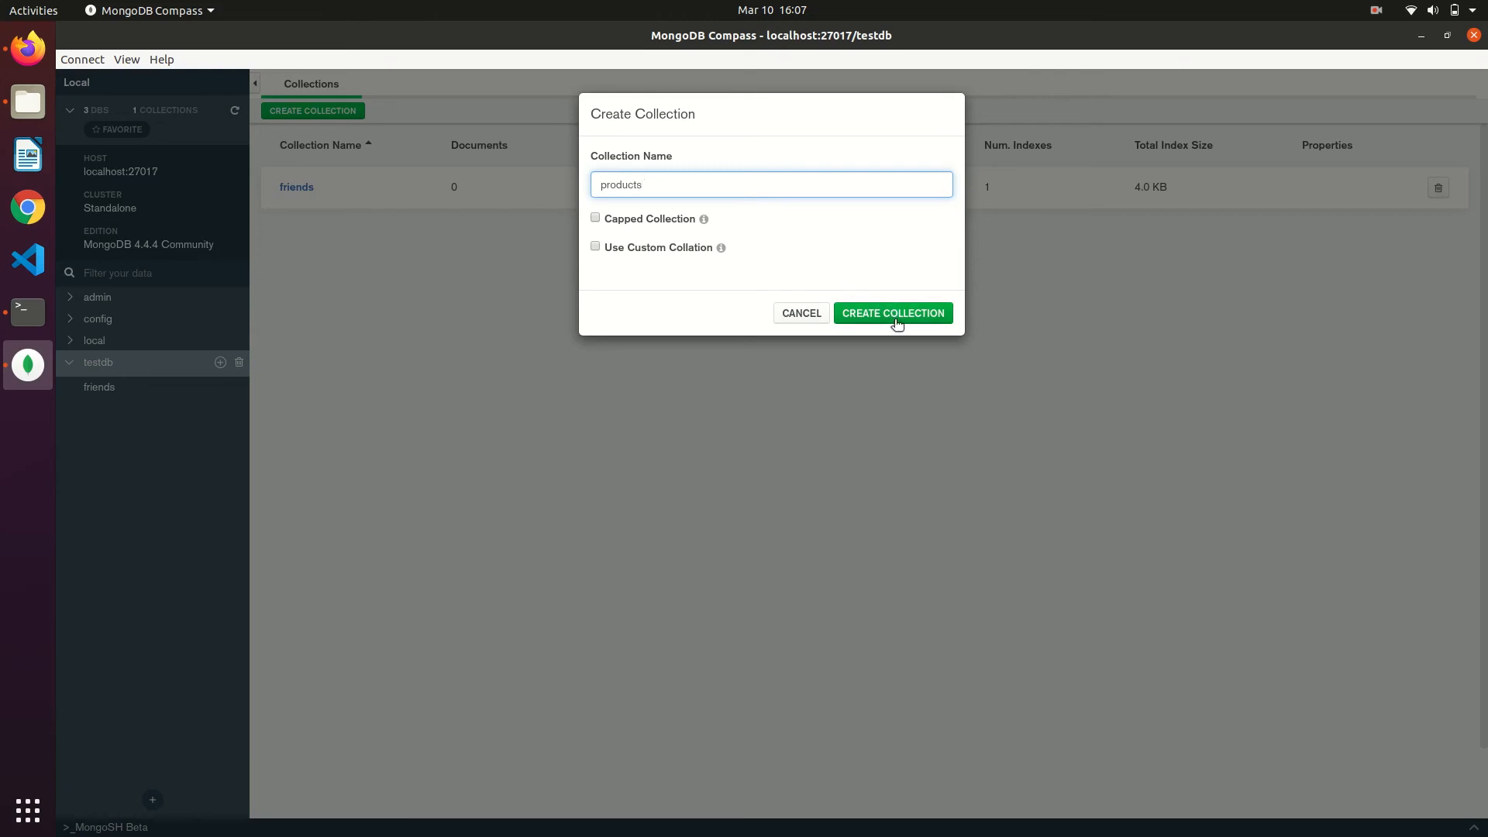
{"action": "left_click", "coordinate": [893, 313]}
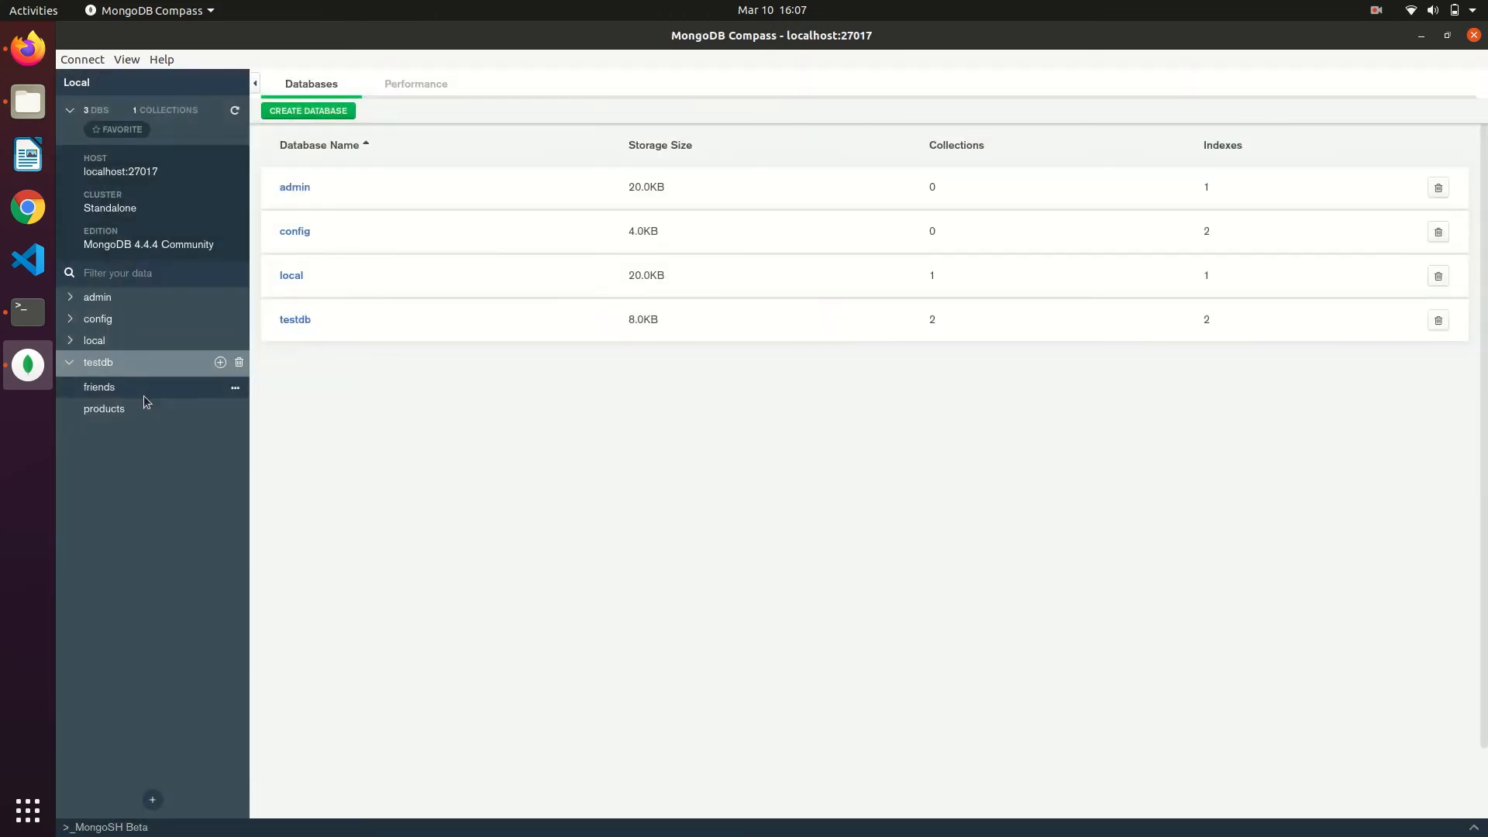
{"action": "left_click", "coordinate": [104, 410]}
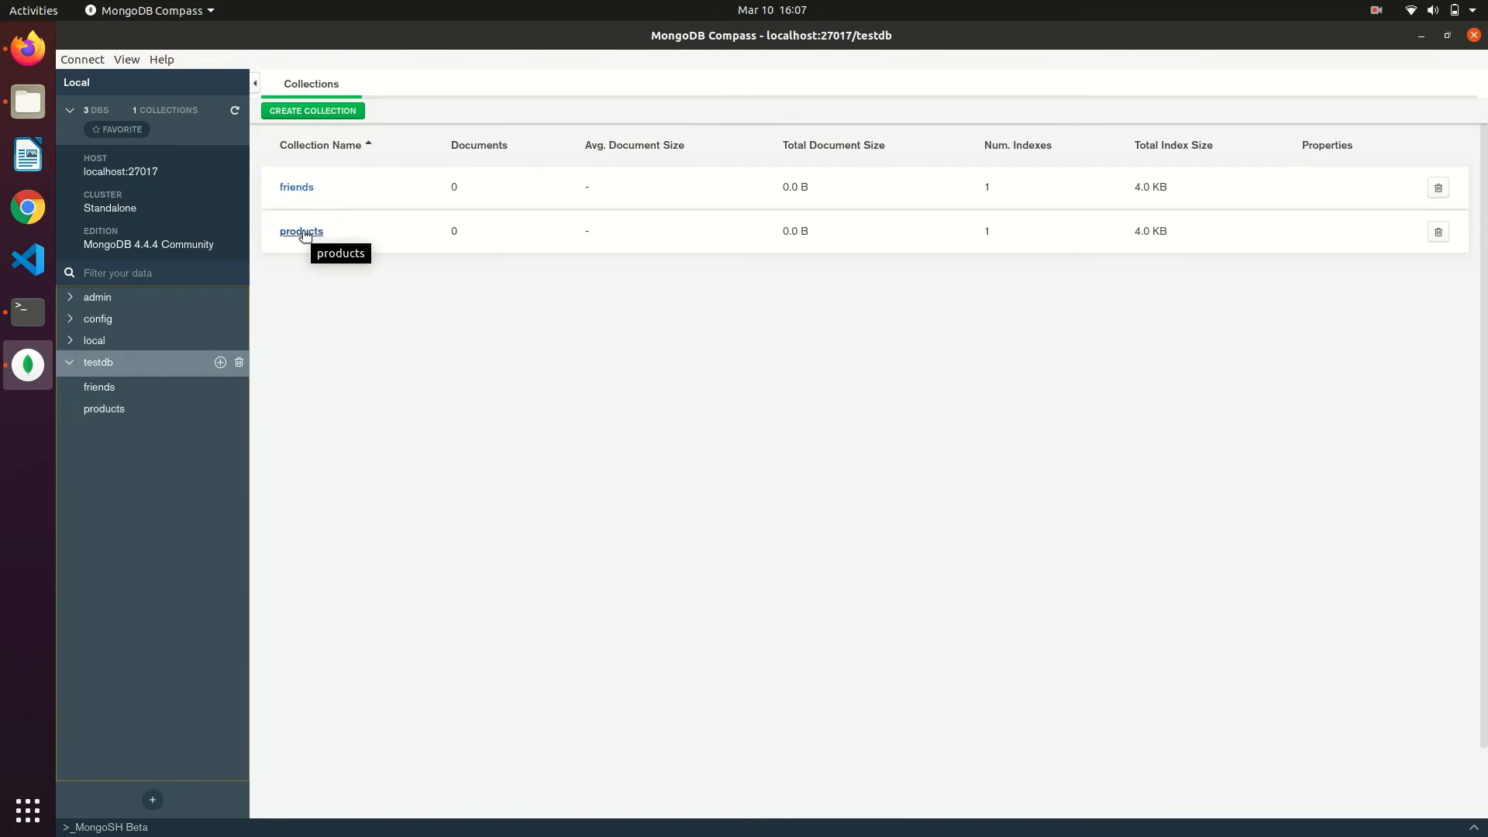
- Open products and bring up its Add Data choices
{"action": "left_click", "coordinate": [300, 231]}
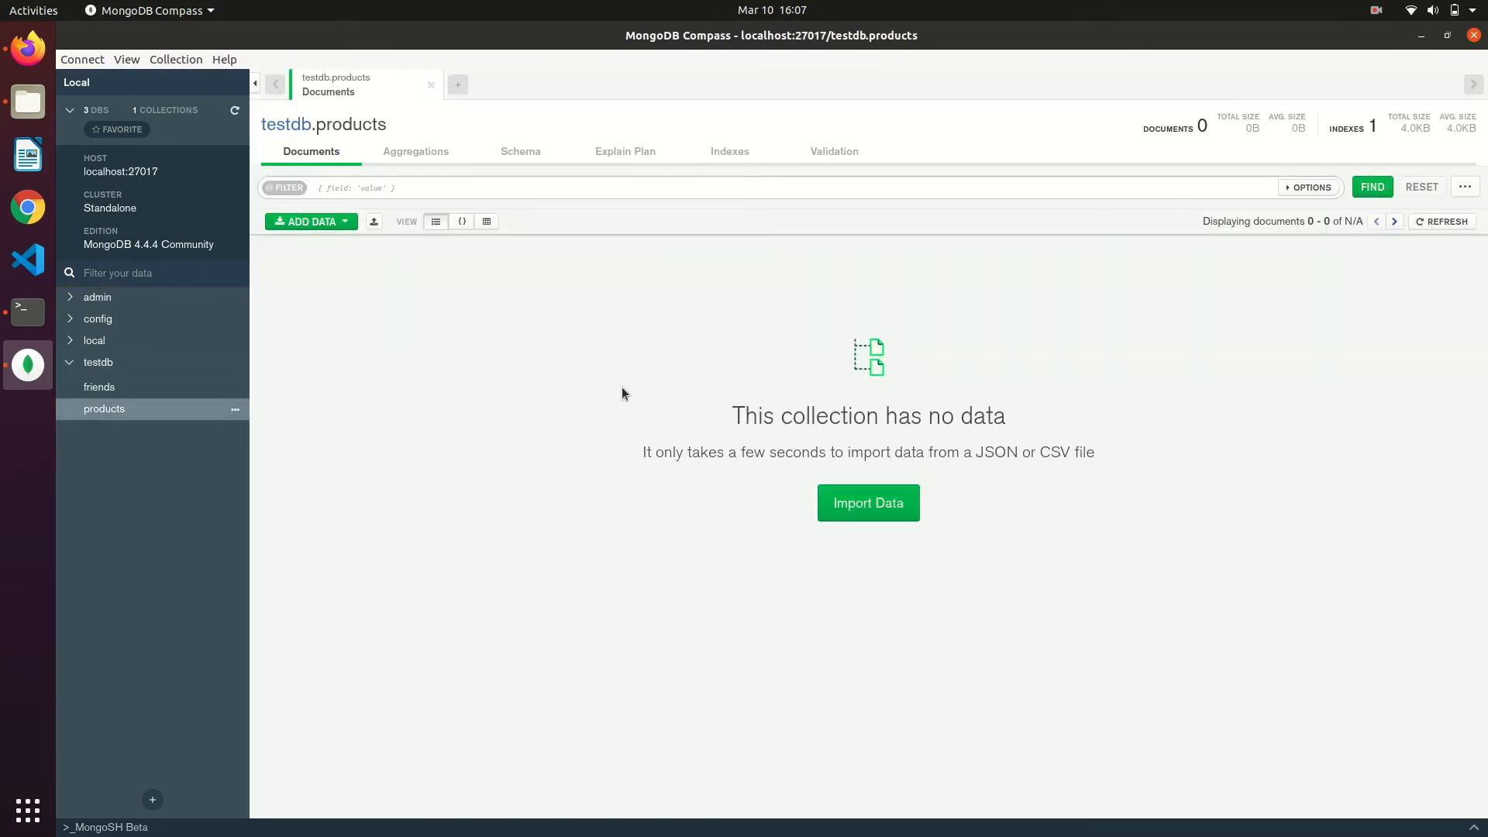
{"action": "mouse_move", "coordinate": [584, 393]}
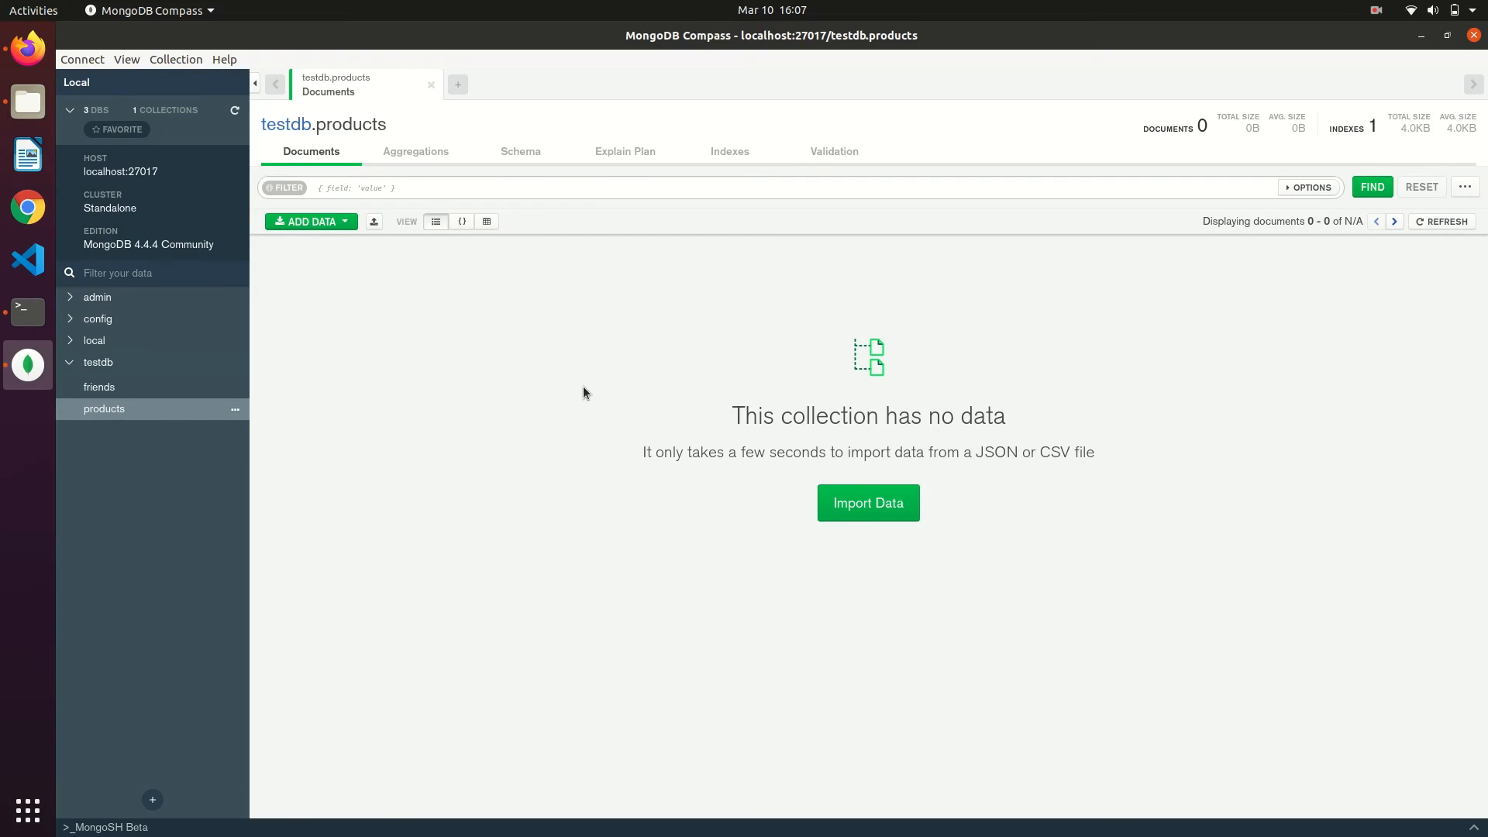
{"action": "mouse_move", "coordinate": [481, 347]}
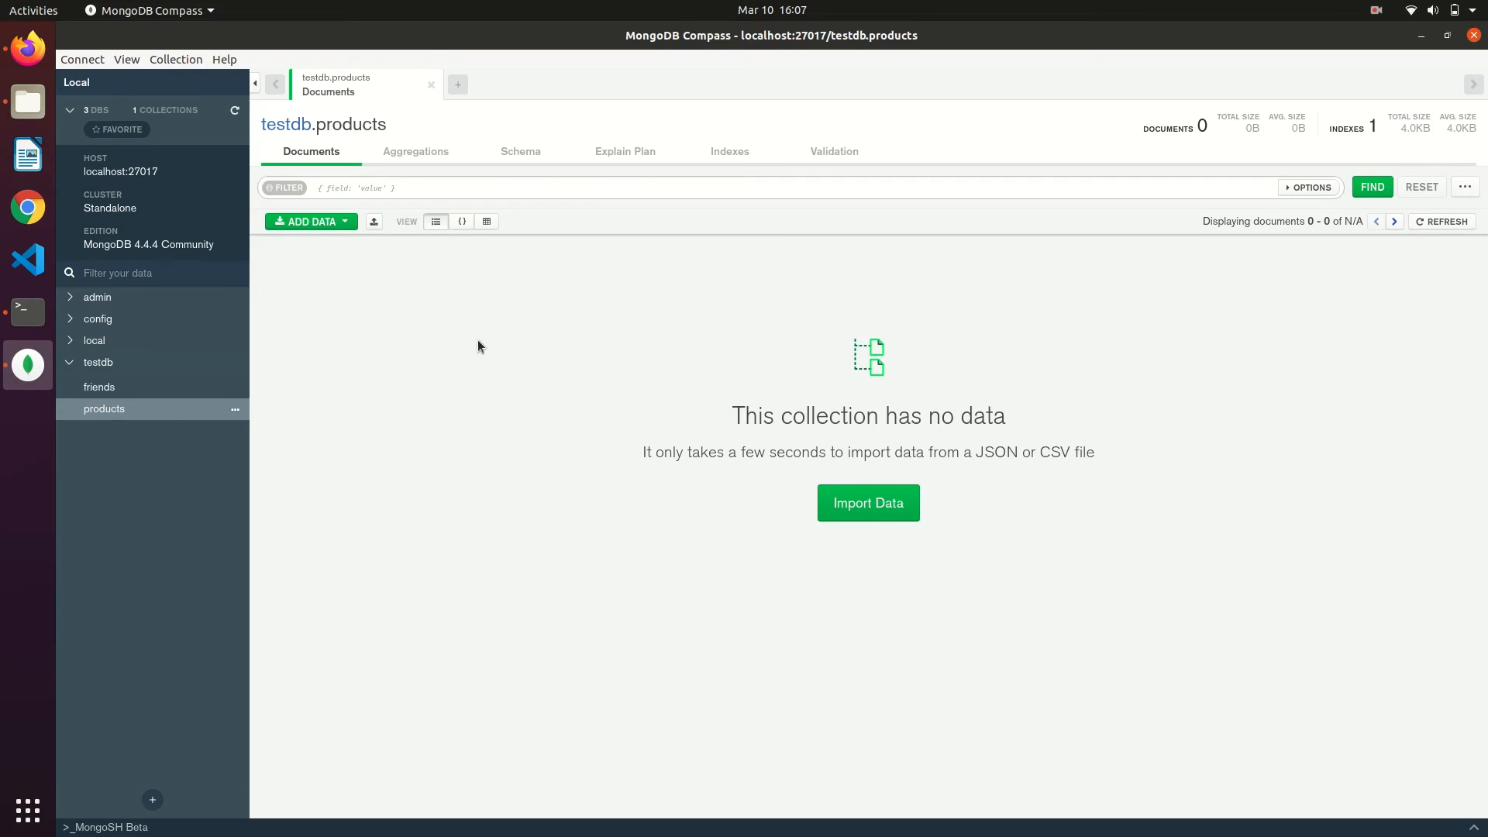
{"action": "mouse_move", "coordinate": [797, 293]}
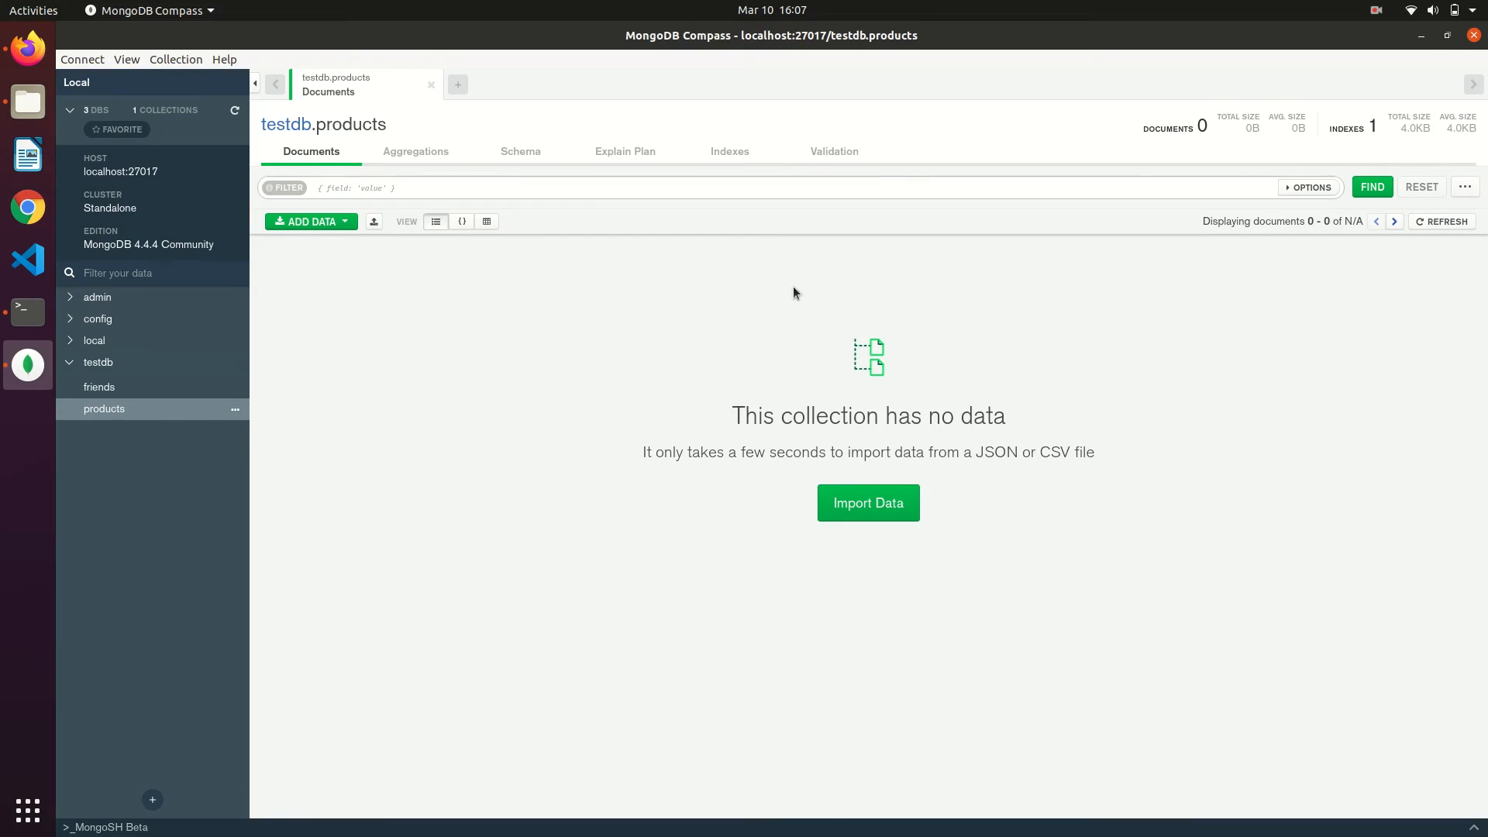
{"action": "mouse_move", "coordinate": [423, 377]}
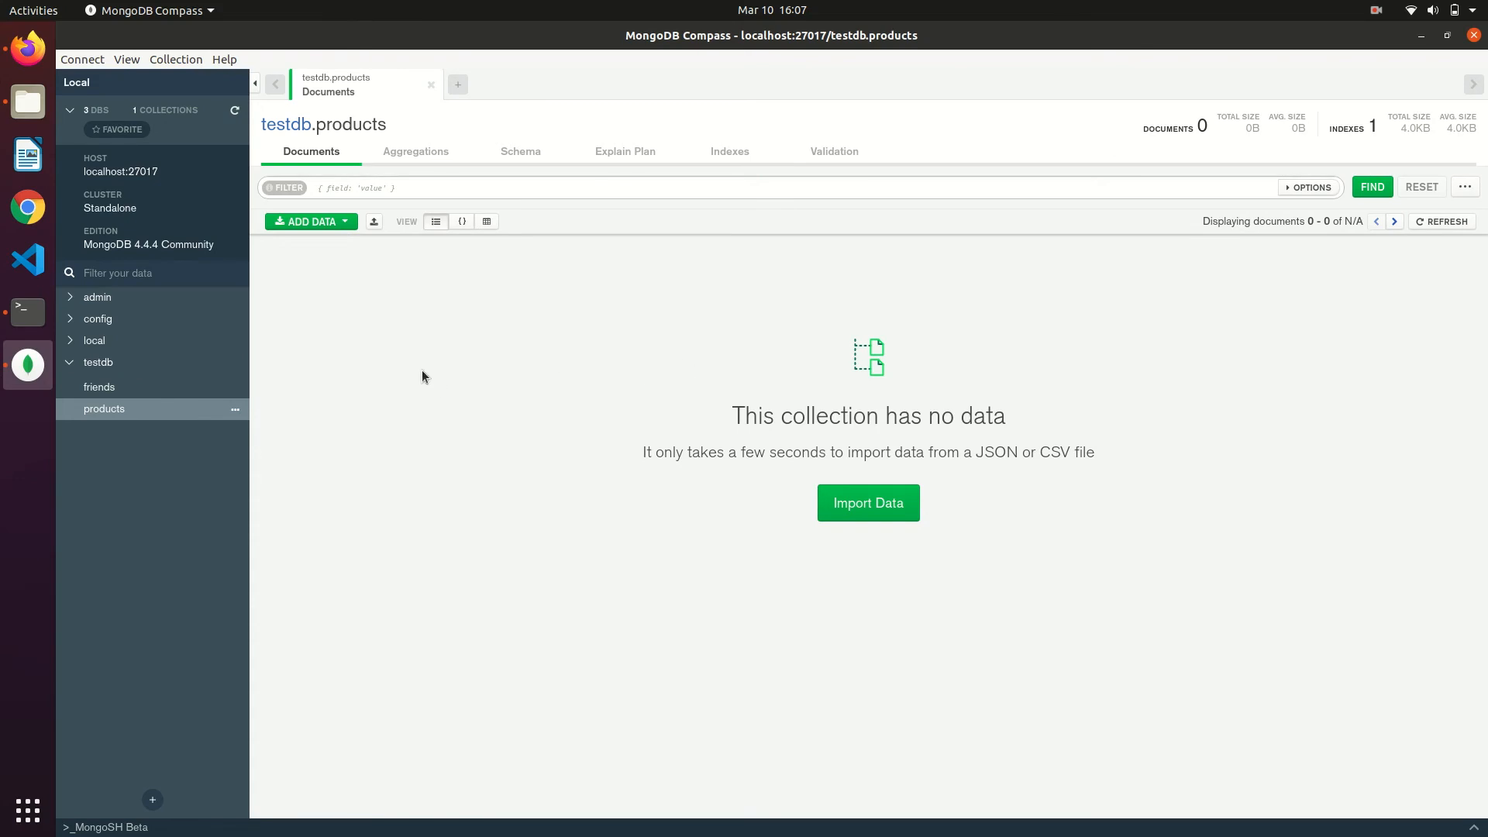
{"action": "mouse_move", "coordinate": [660, 364]}
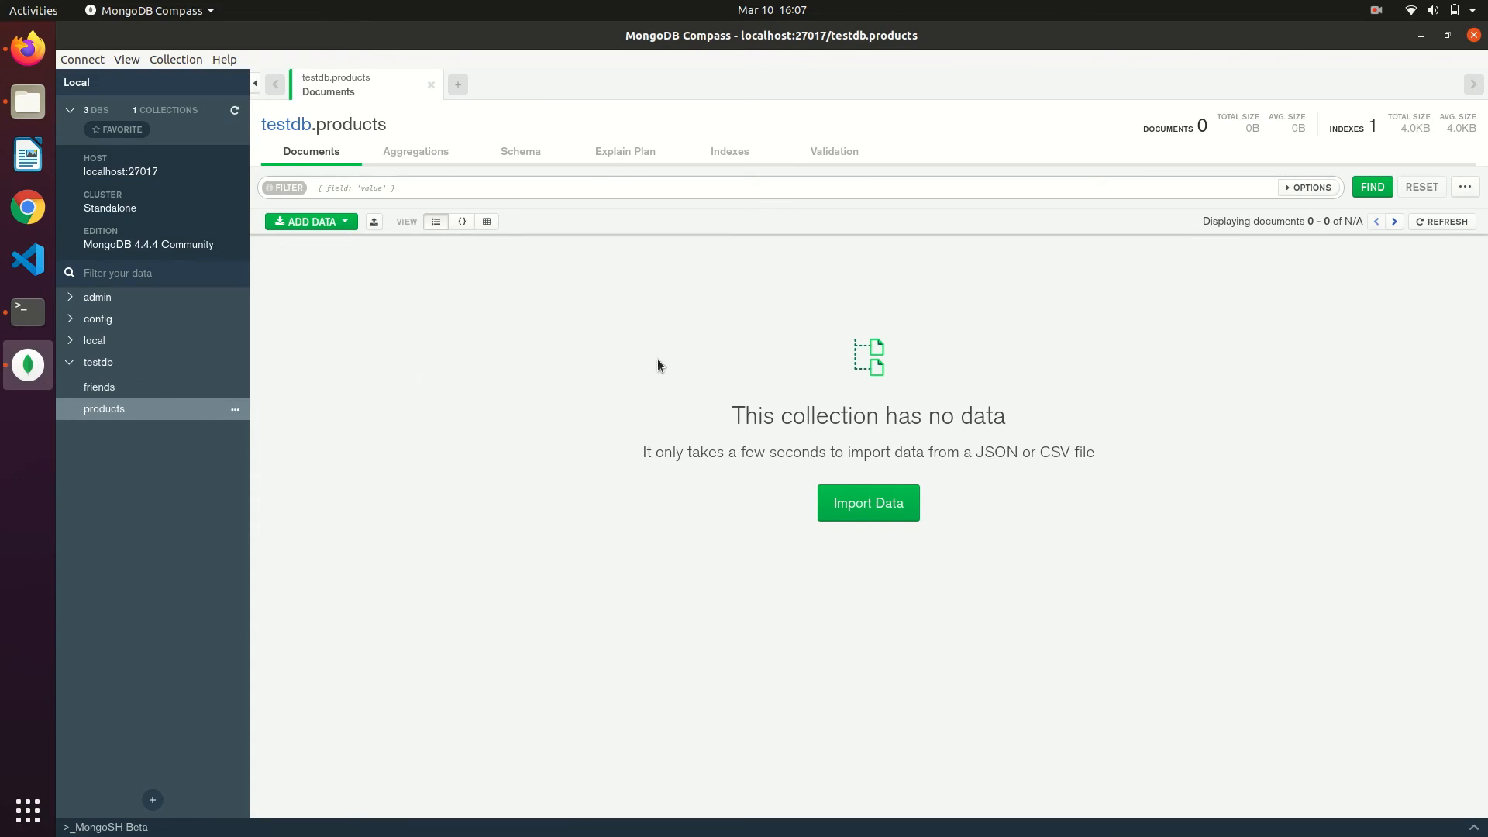
{"action": "mouse_move", "coordinate": [448, 282]}
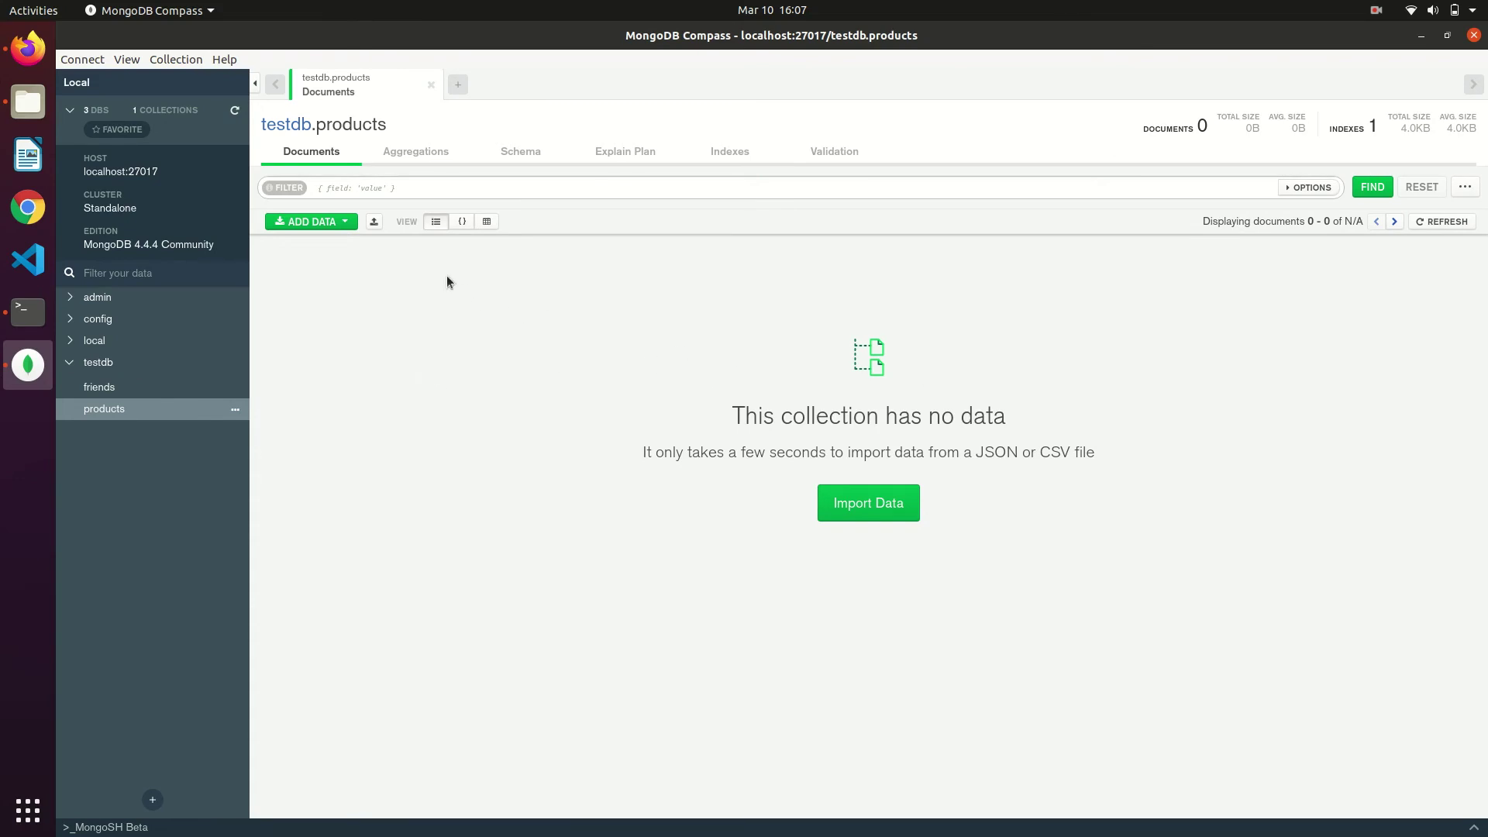
{"action": "left_click", "coordinate": [310, 221]}
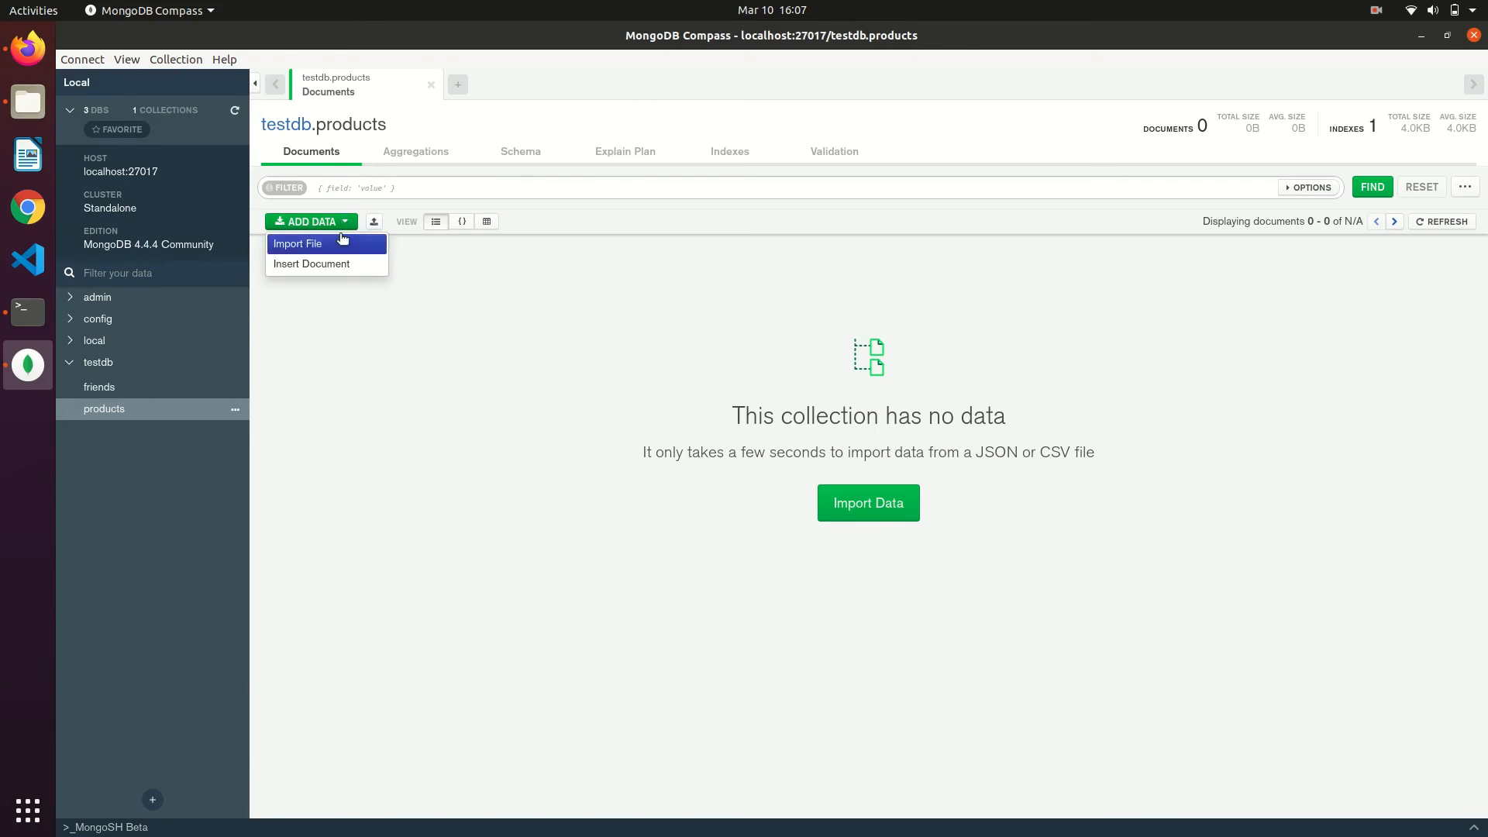
- Insert a t-shirts document with stock 20 and price 400 into products
{"action": "left_click", "coordinate": [310, 264]}
{"action": "type", "text": "\""}
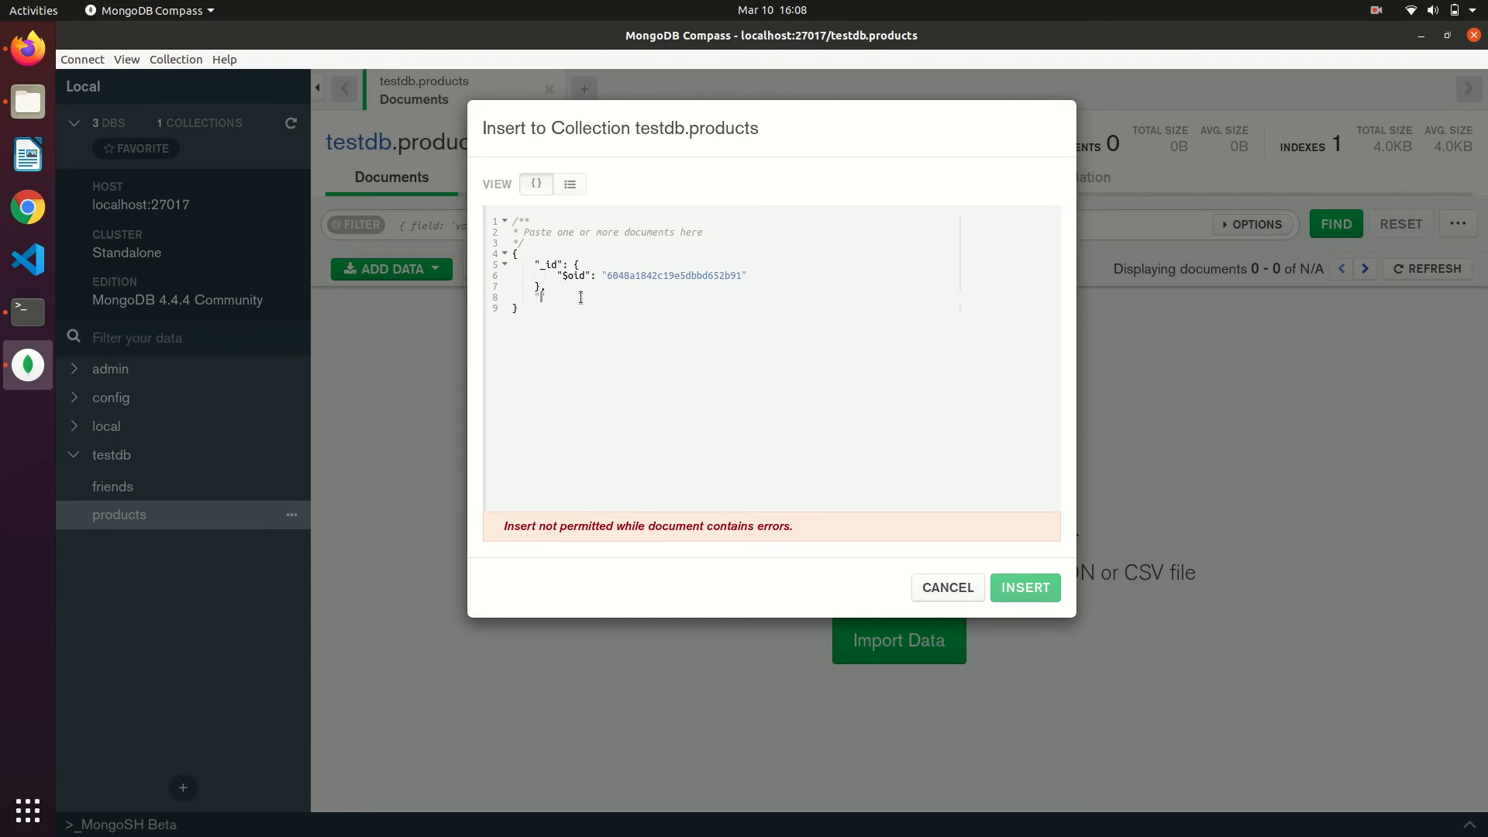
{"action": "type", "text": "na"}
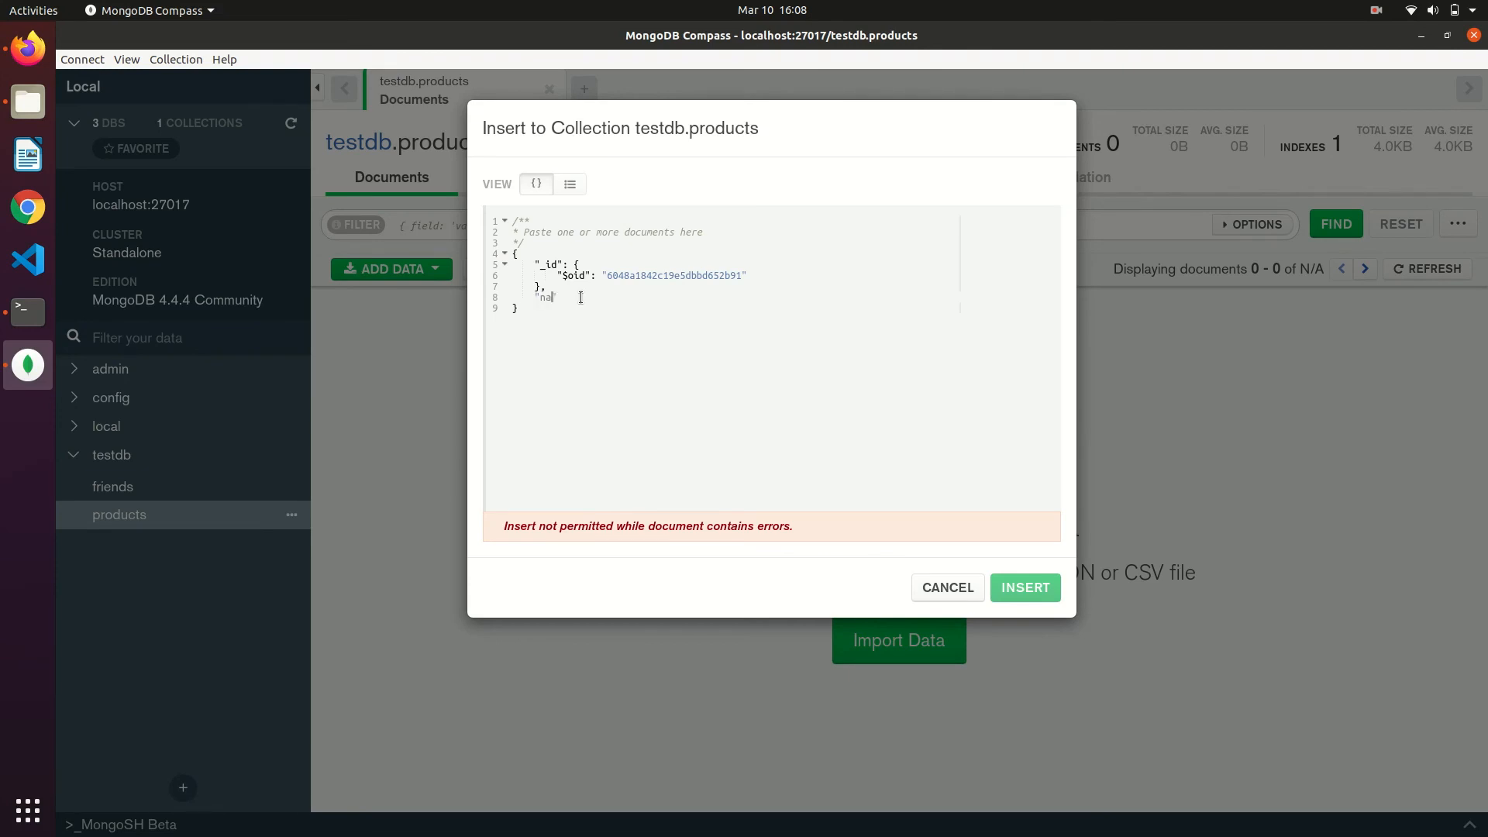
{"action": "type", "text": "me\":"}
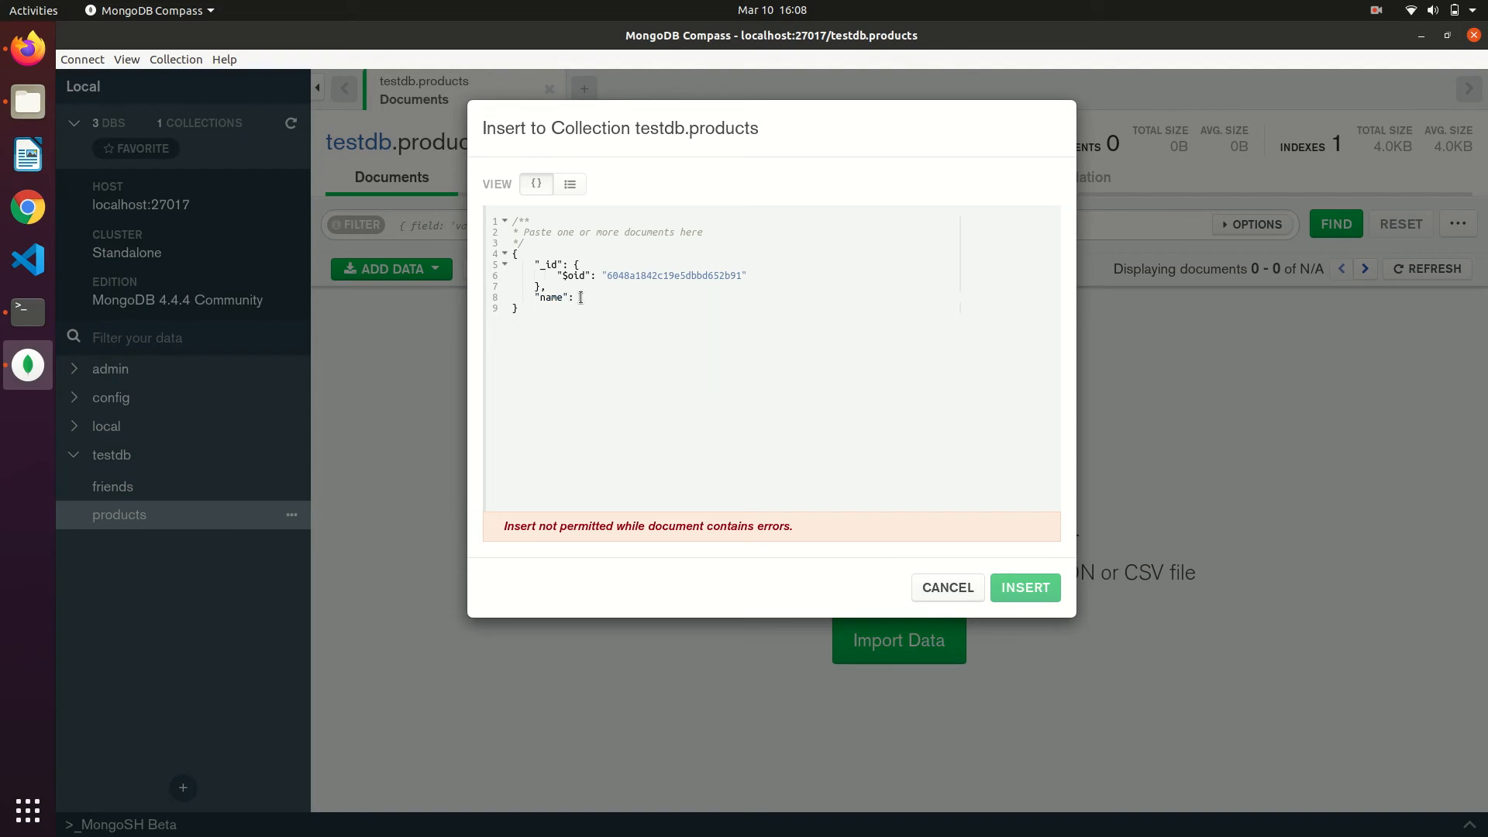
{"action": "type", "text": "\"t-shirts\","}
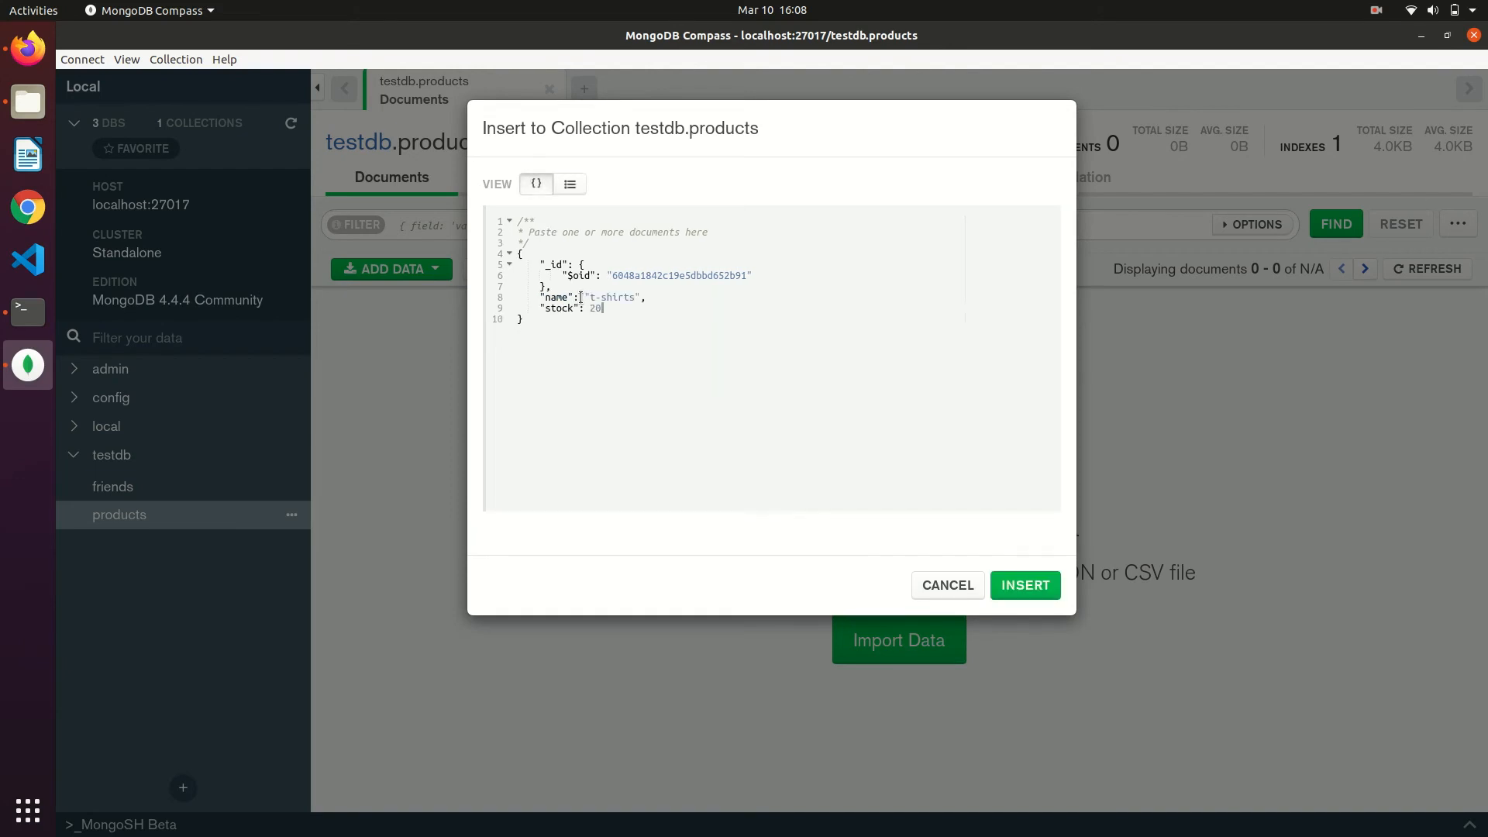
{"action": "type", "text": ","}
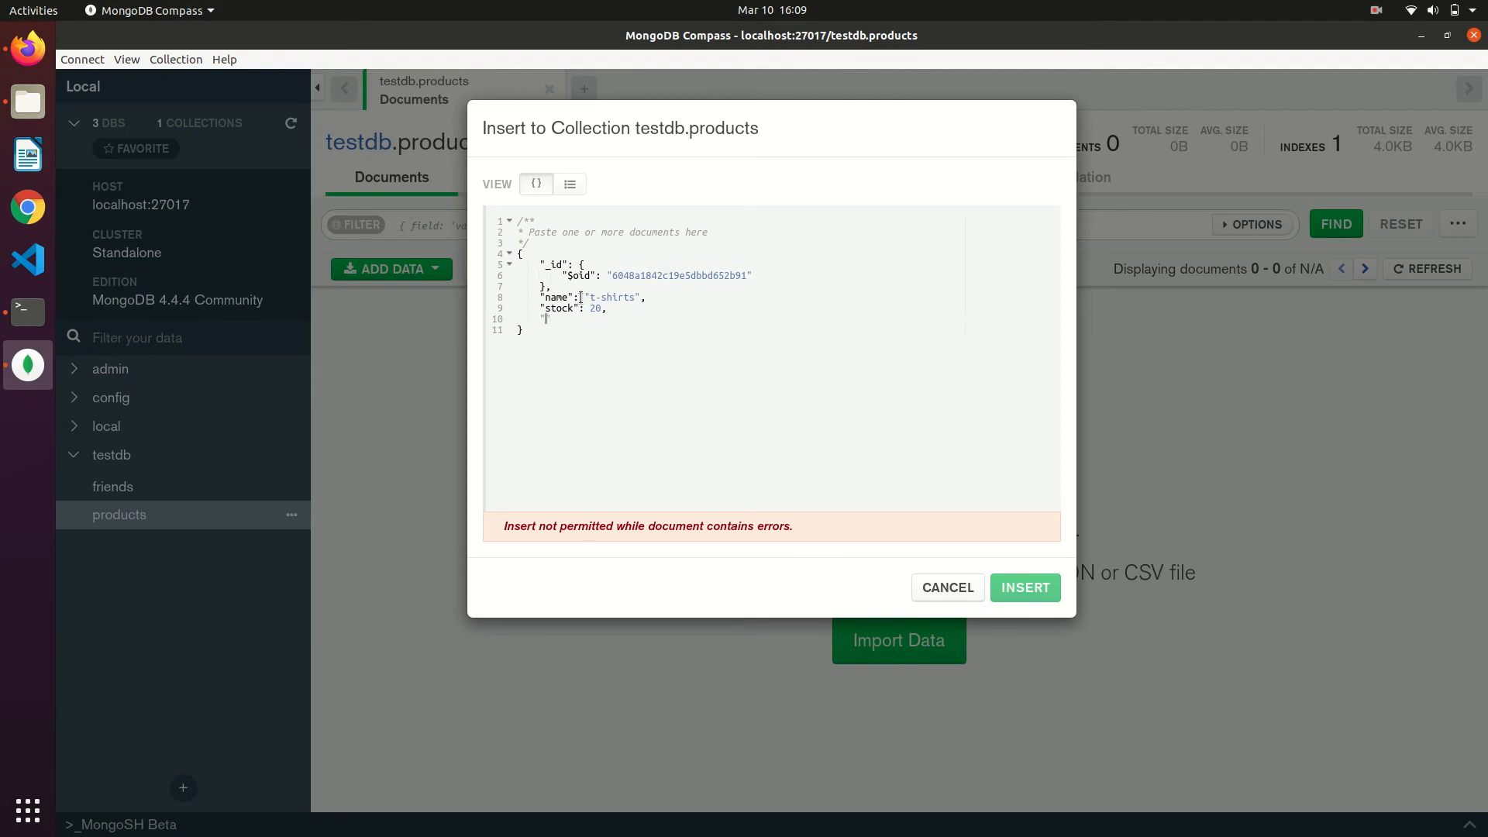
{"action": "type", "text": "\"price\": 4"}
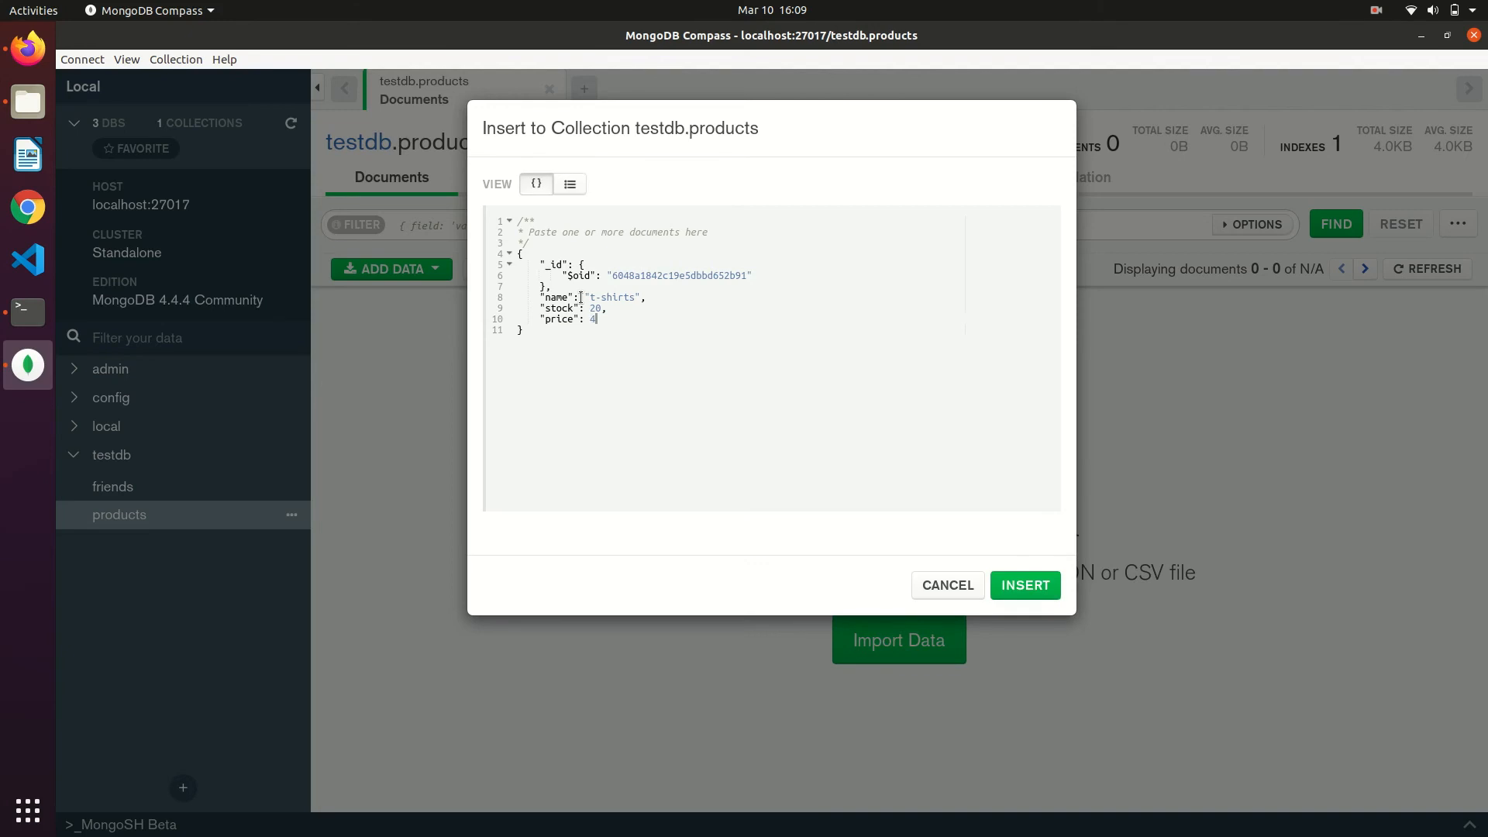
{"action": "type", "text": "00,"}
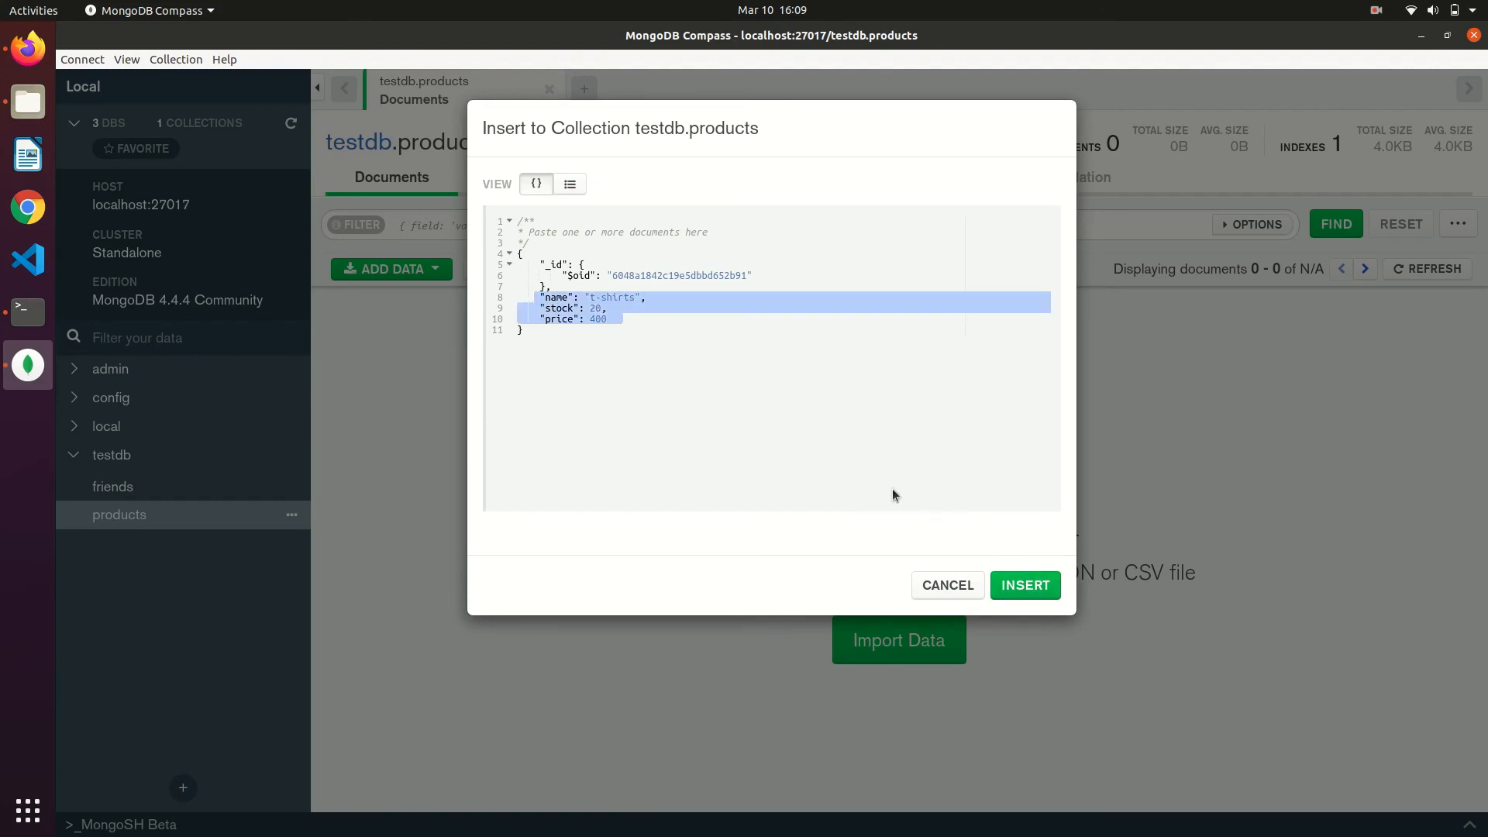
{"action": "left_click", "coordinate": [1026, 586]}
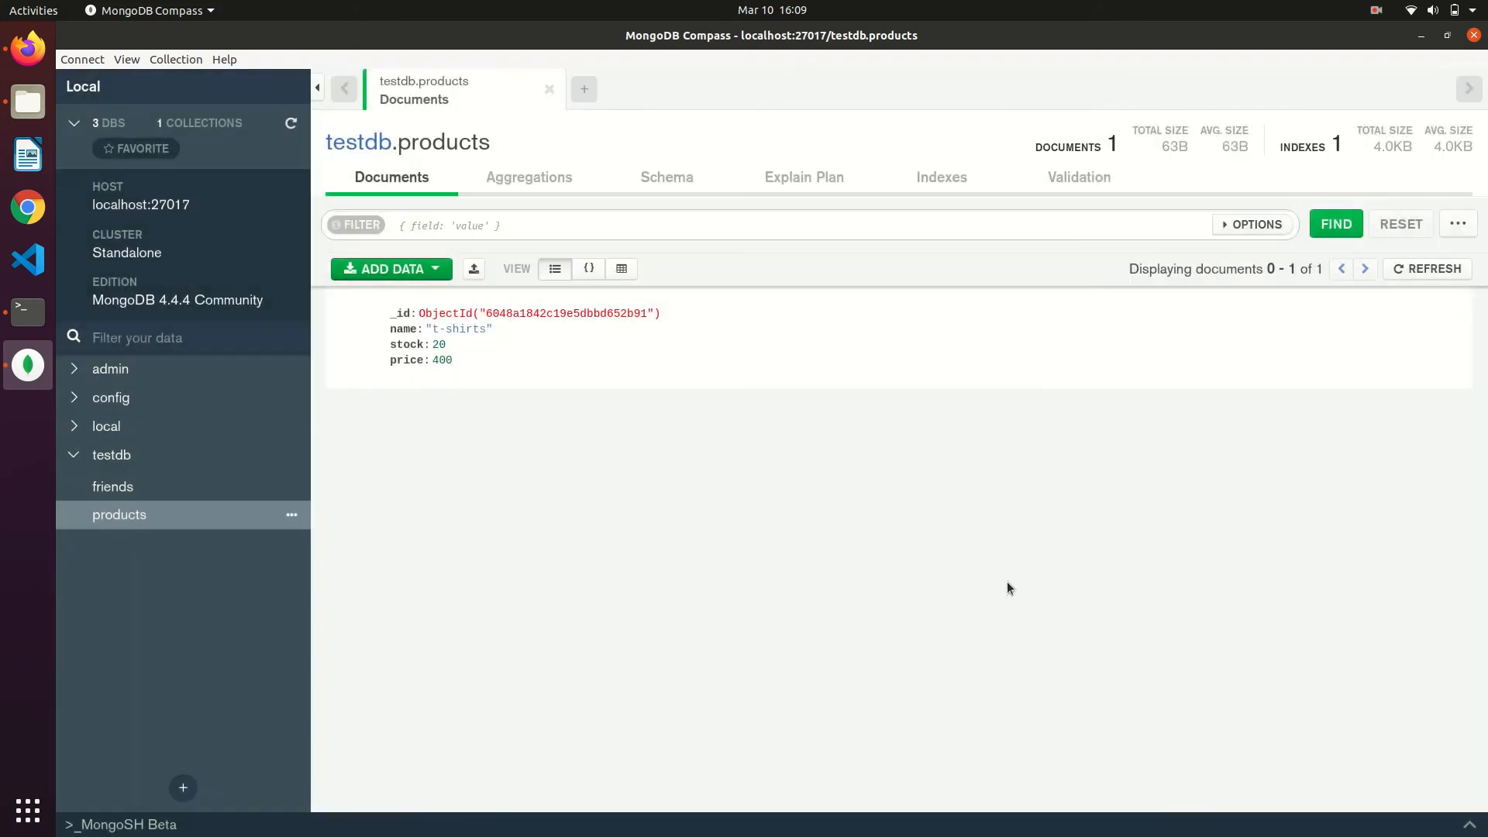
{"action": "mouse_move", "coordinate": [499, 388]}
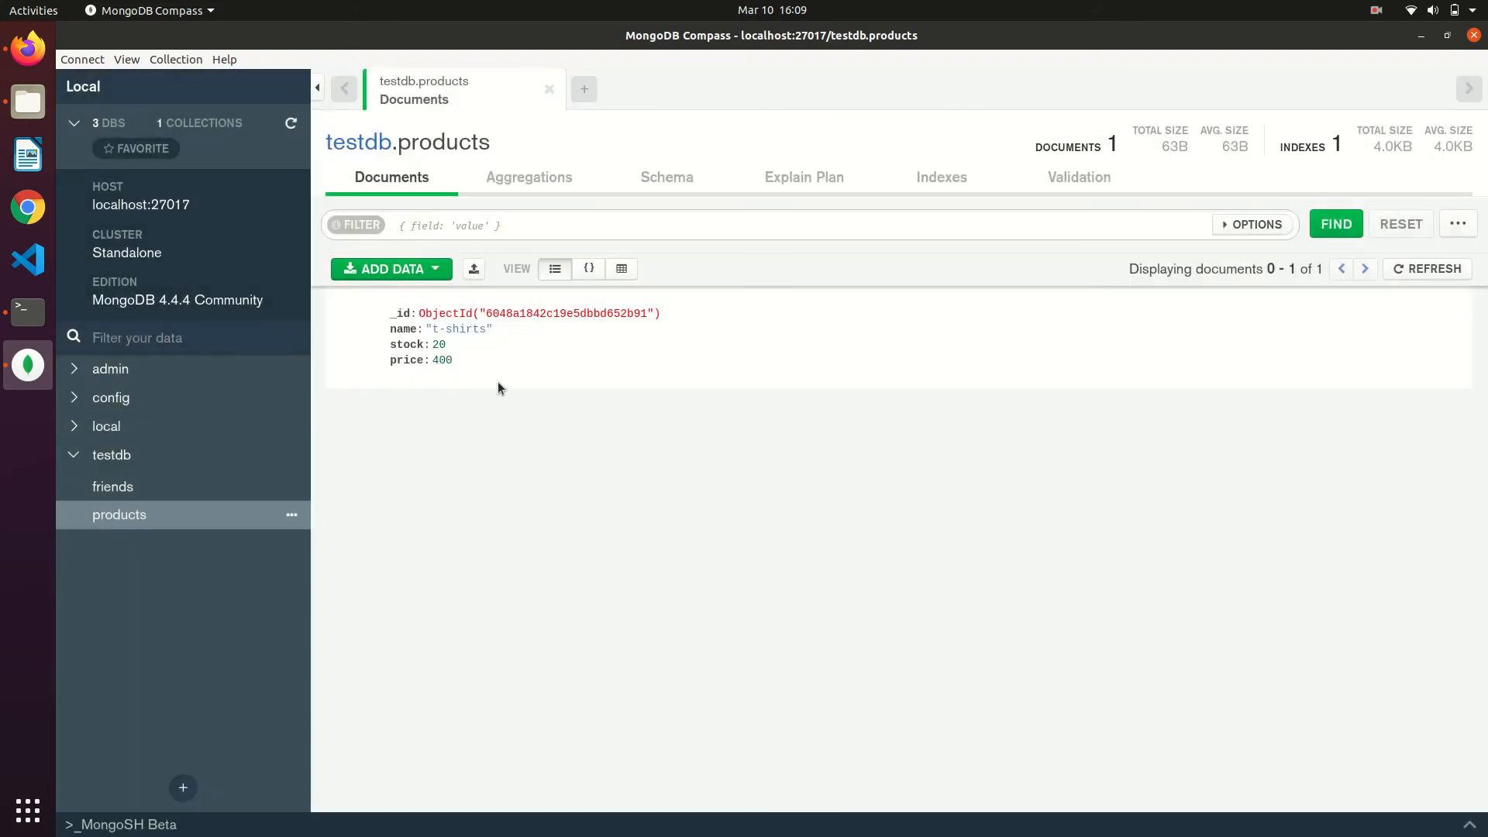
- Start a new document and set its name to pants with stock 20 and price 400
{"action": "left_click", "coordinate": [392, 270]}
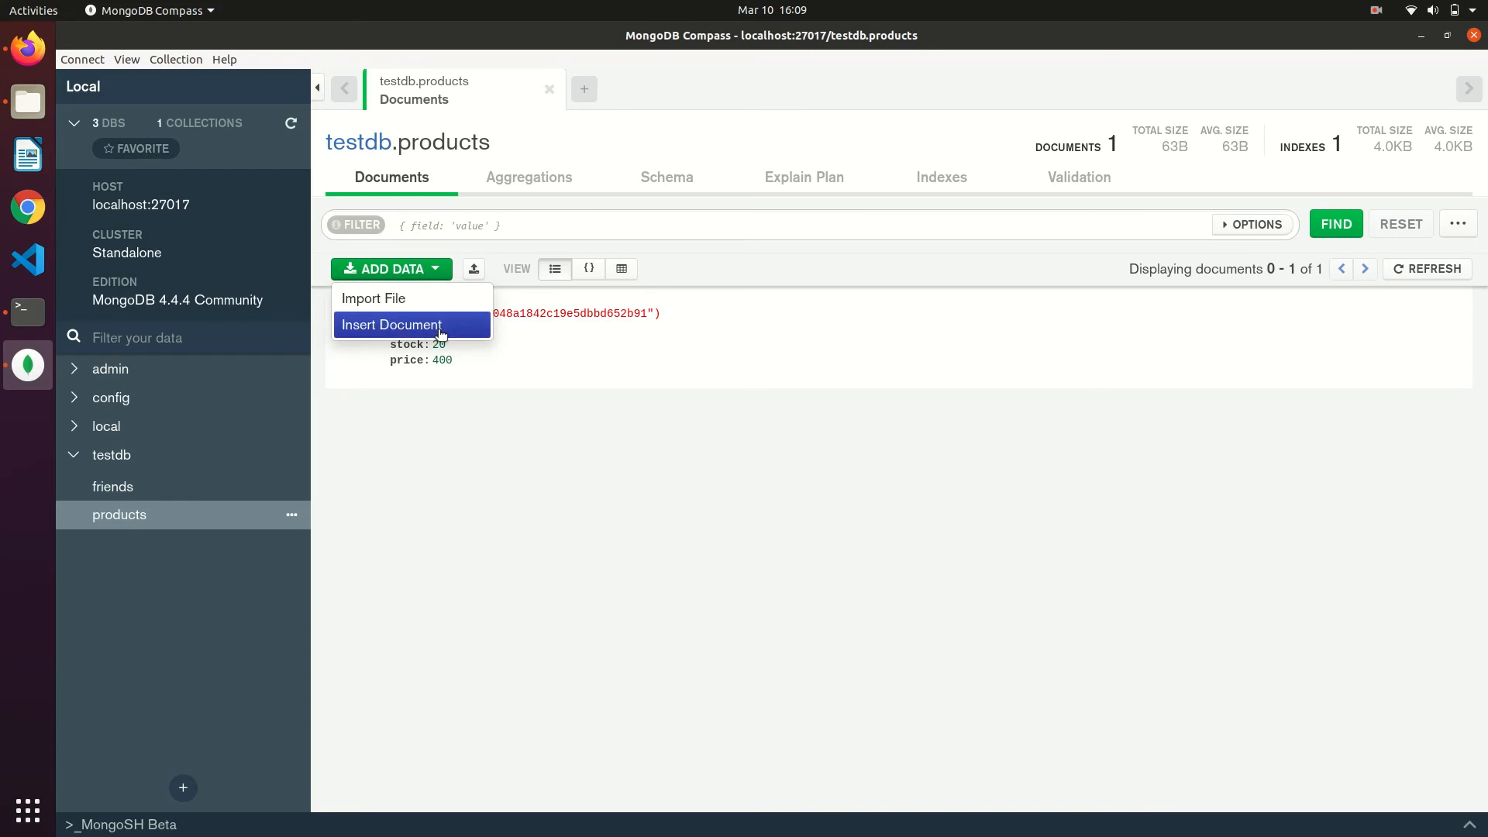
{"action": "left_click", "coordinate": [392, 326]}
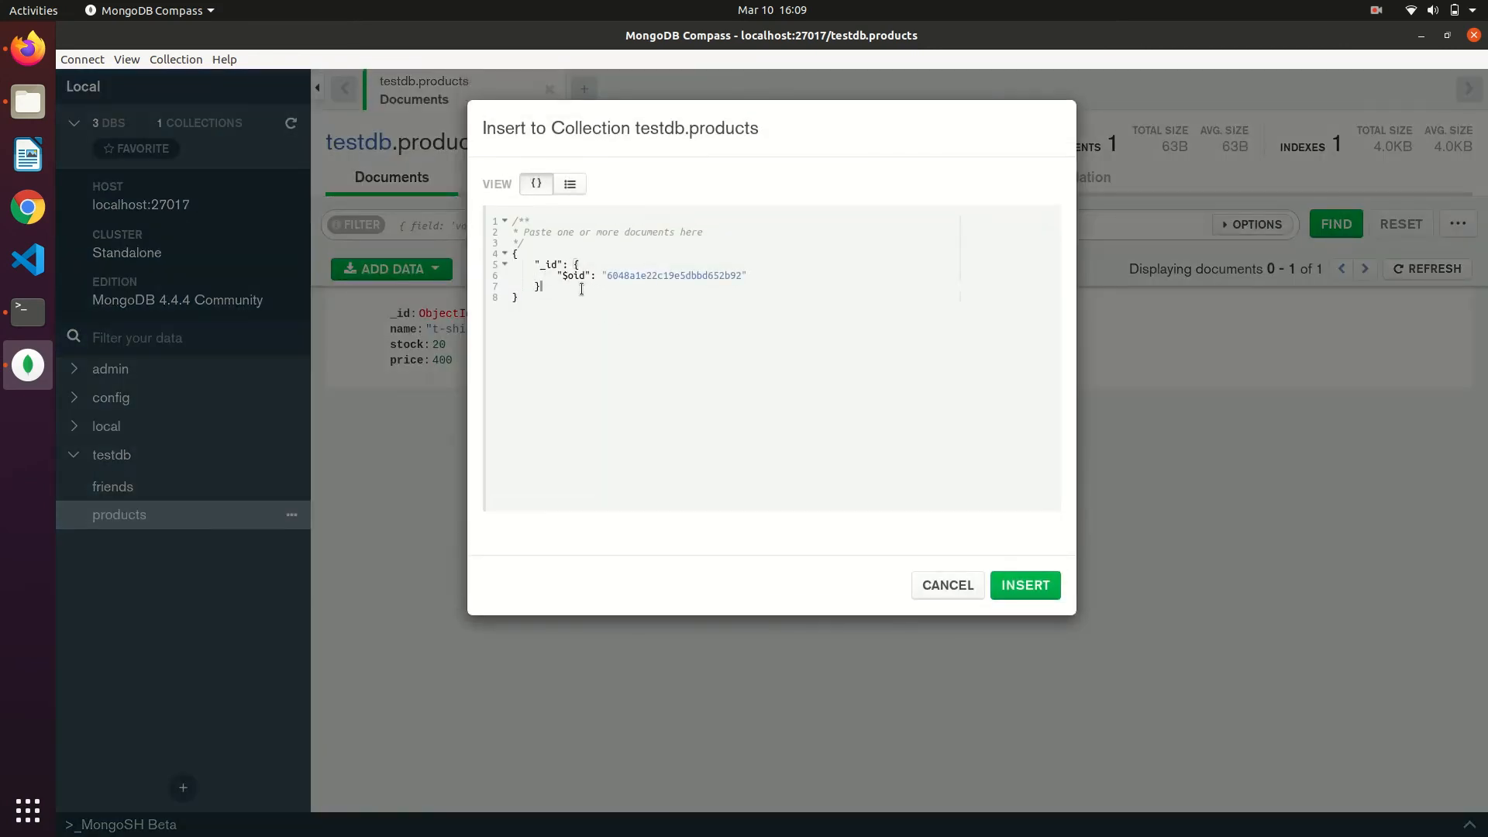
{"action": "type", "text": "\"name\": \"t-shirts\","}
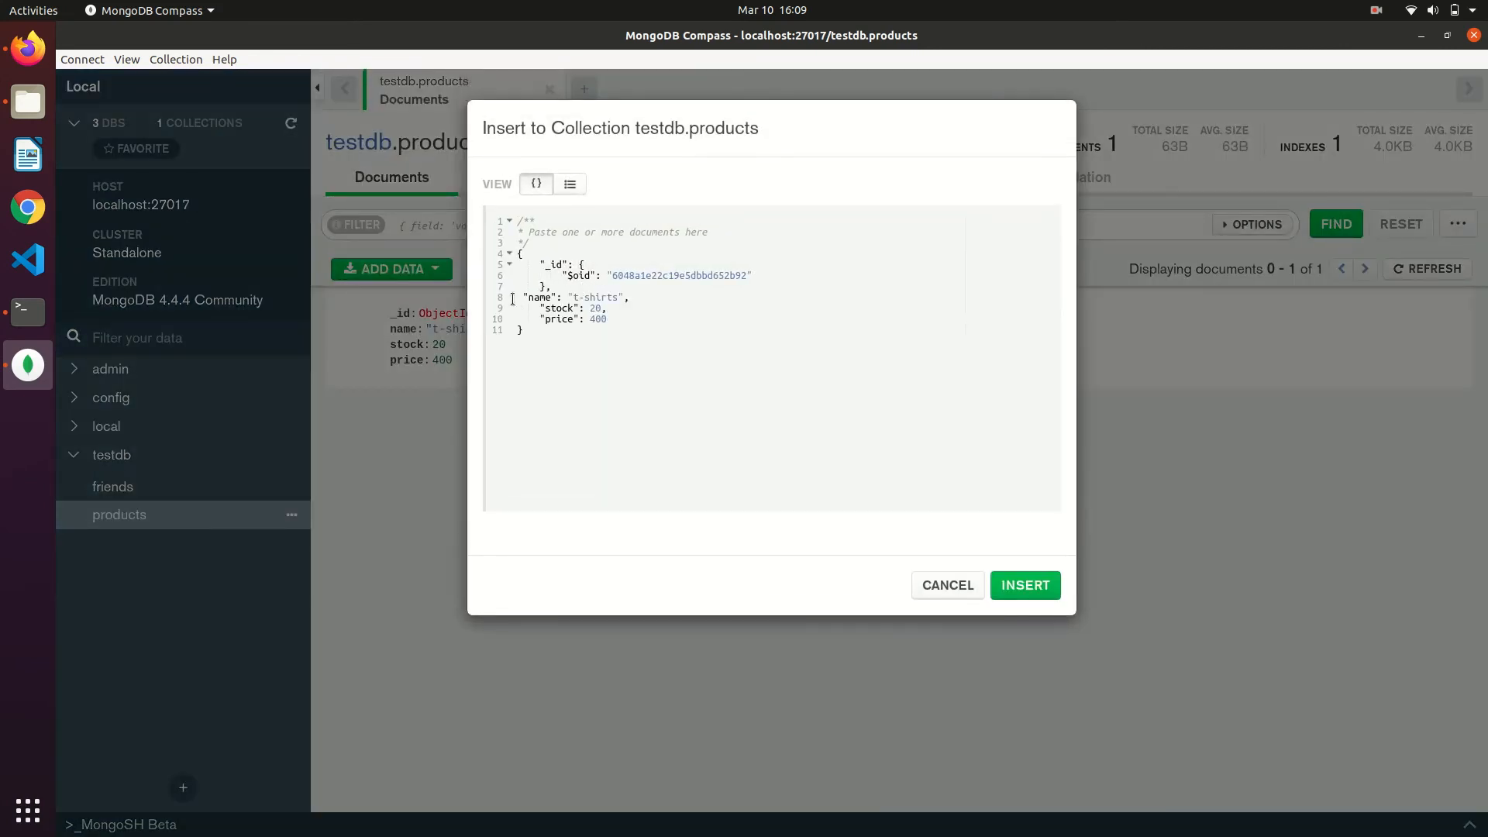
{"action": "type", "text": "pants"}
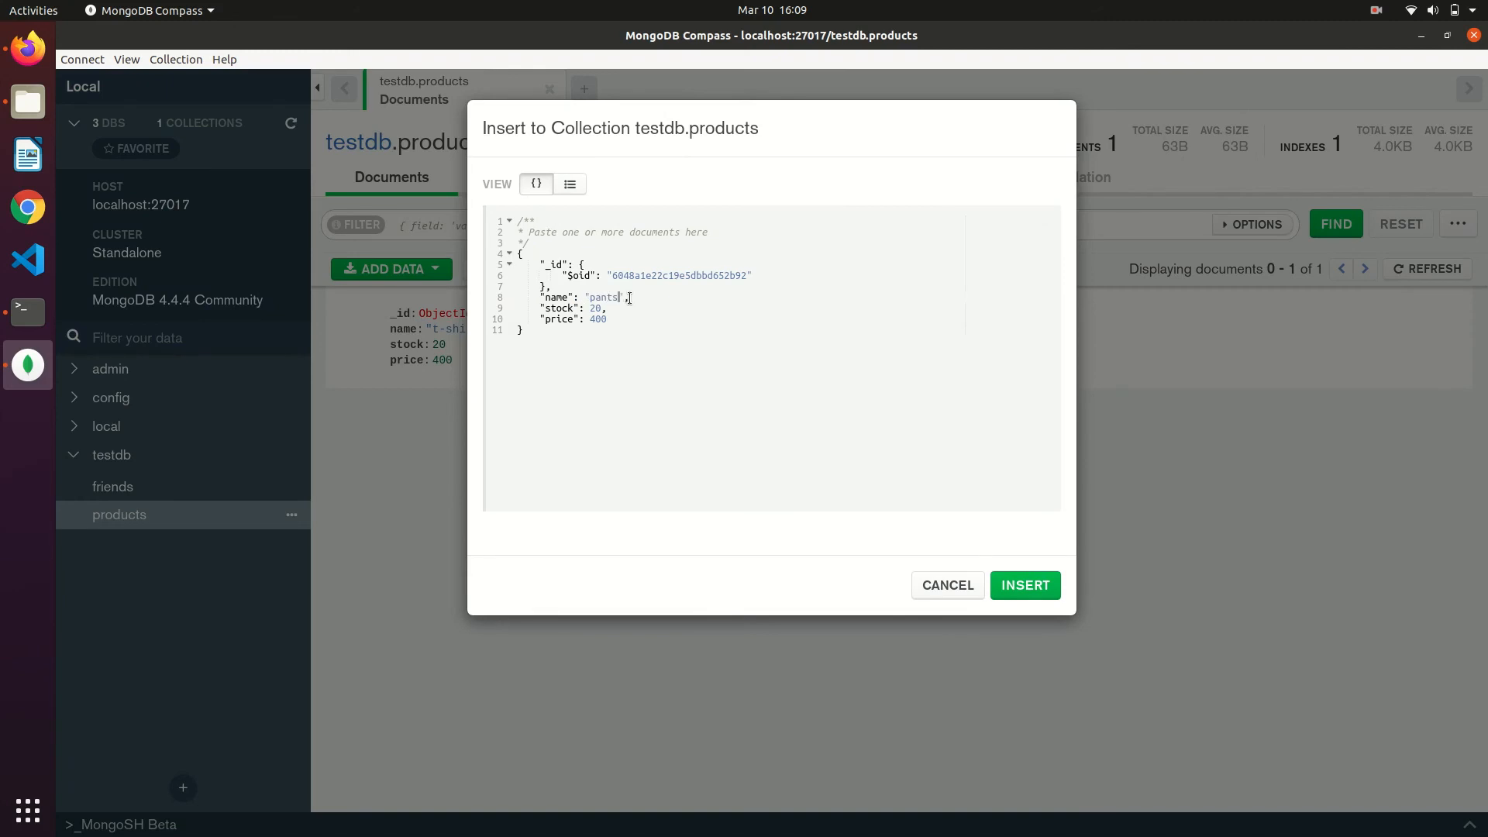
{"action": "left_click", "coordinate": [570, 183]}
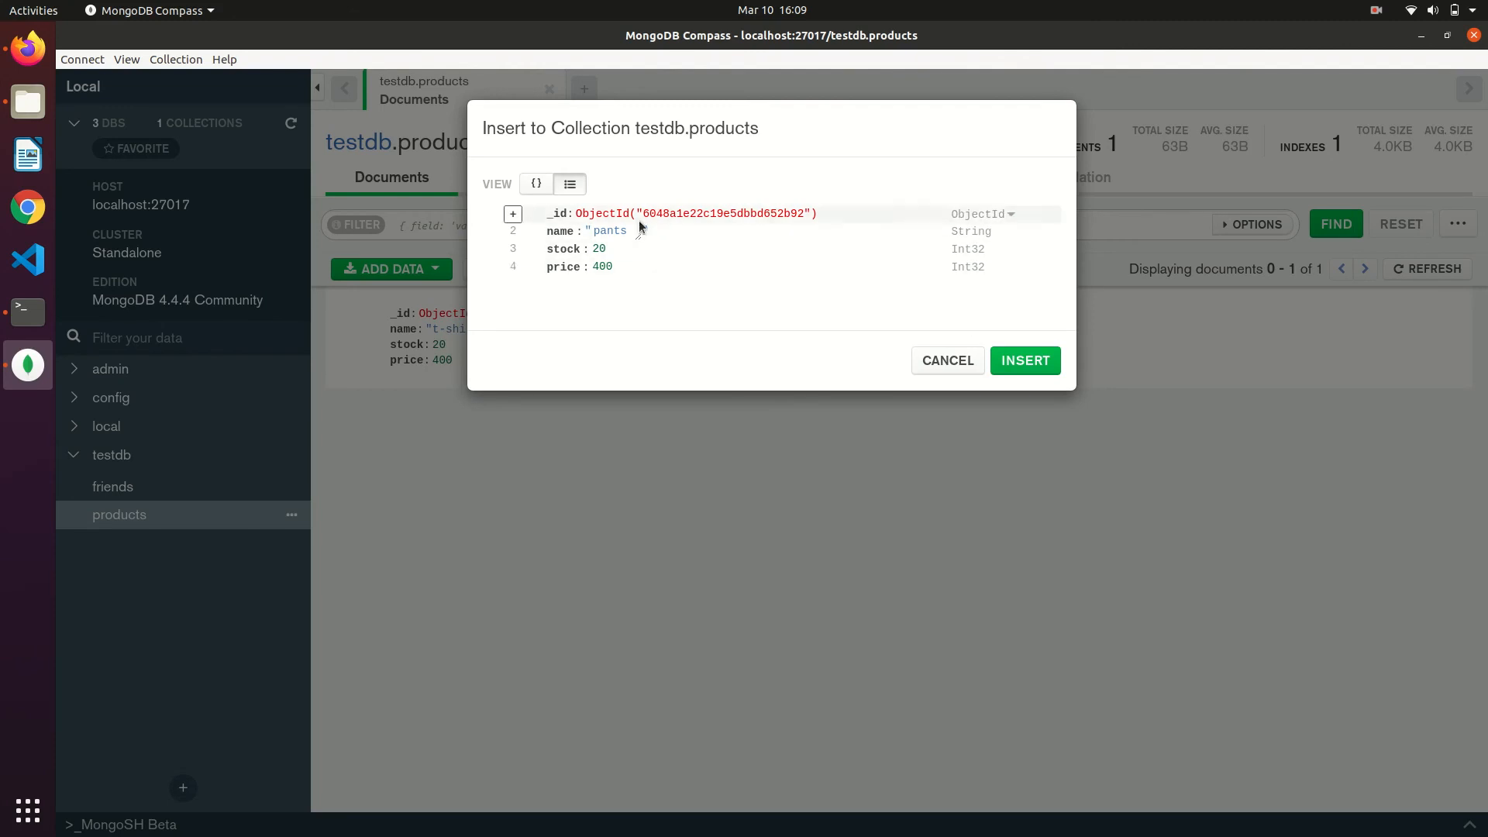
{"action": "left_click", "coordinate": [536, 183]}
{"action": "type", "text": "\"offer\": \"300"}
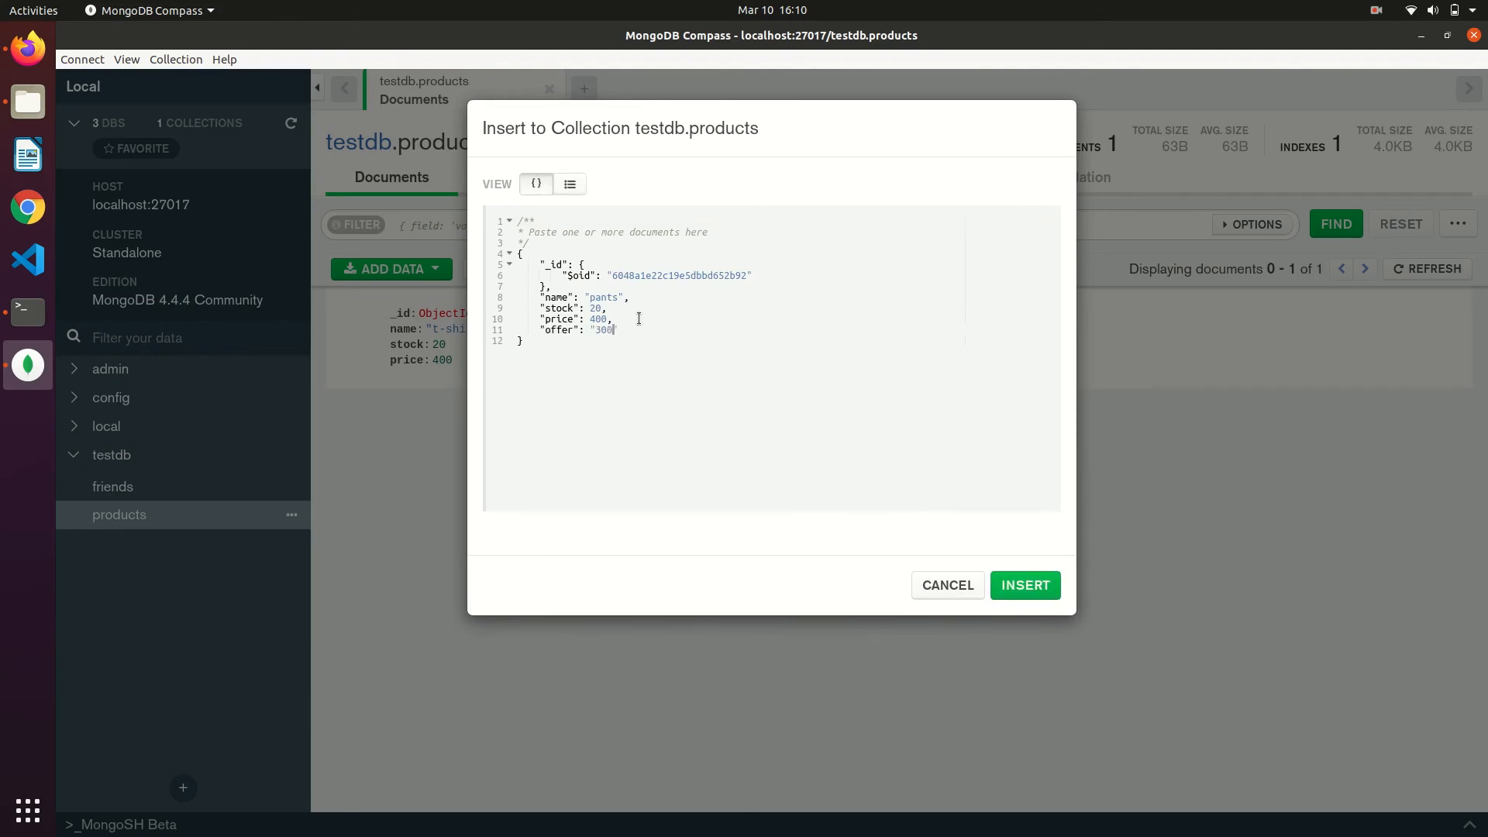
- Add offer 300 and offerTill 2021-04-12 fields to the pants draft
{"action": "type", "text": ","}
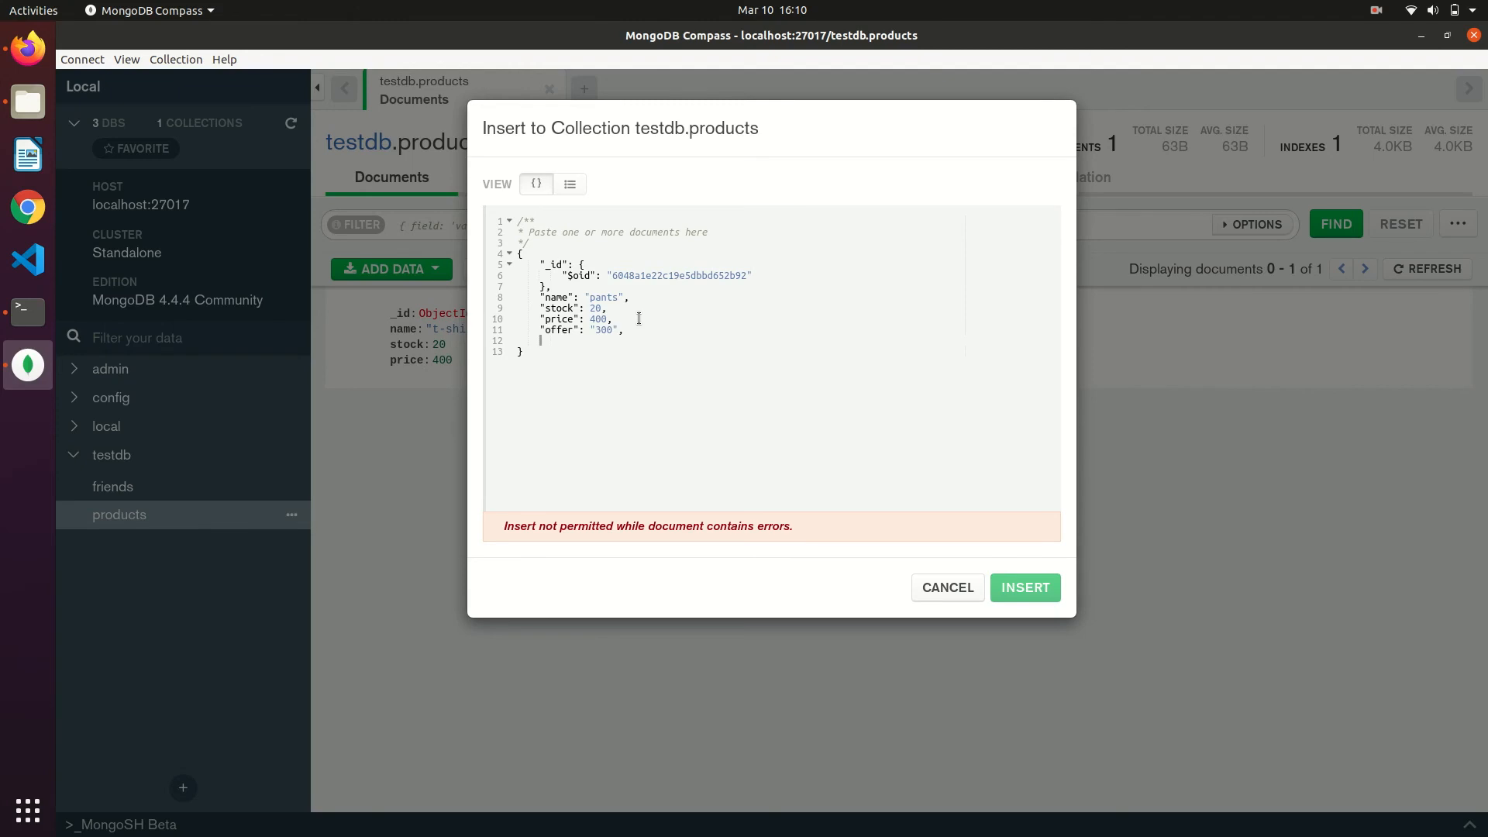
{"action": "type", "text": "\"\""}
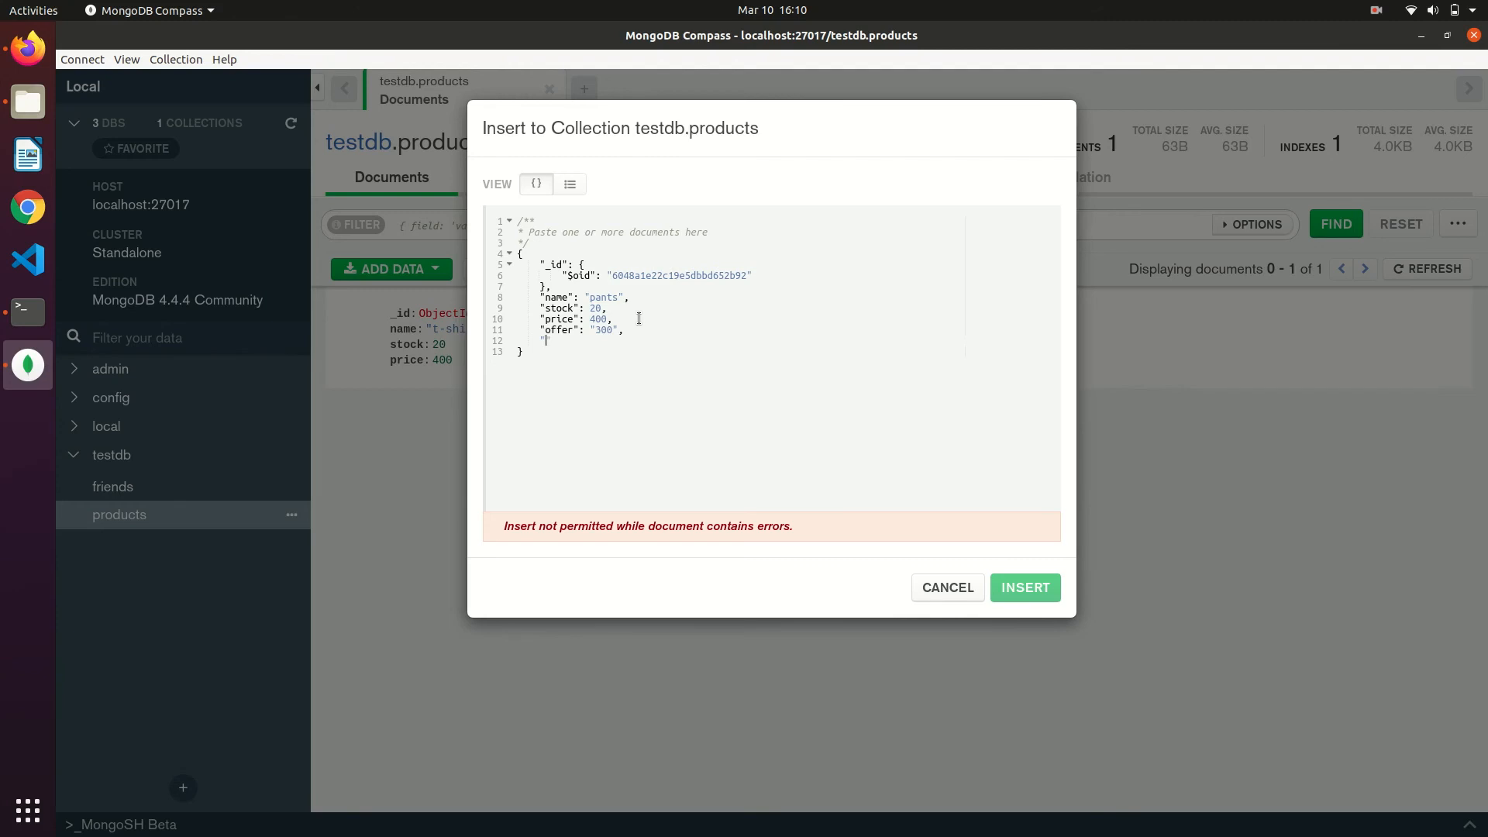
{"action": "type", "text": "offerTill"}
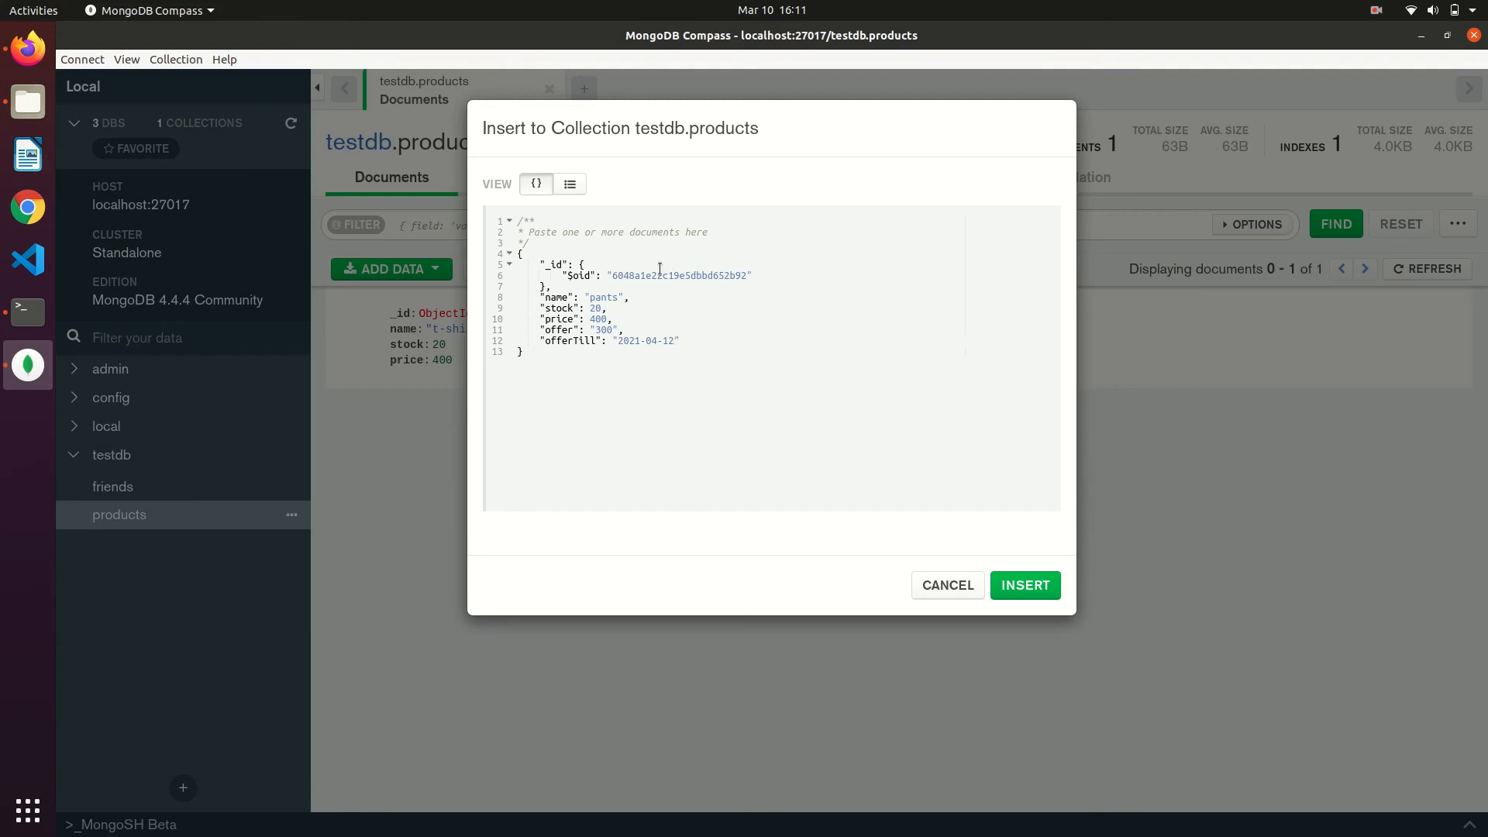
- Make offerTill a Date and offer an Int32, then insert the pants document
{"action": "left_click", "coordinate": [570, 183]}
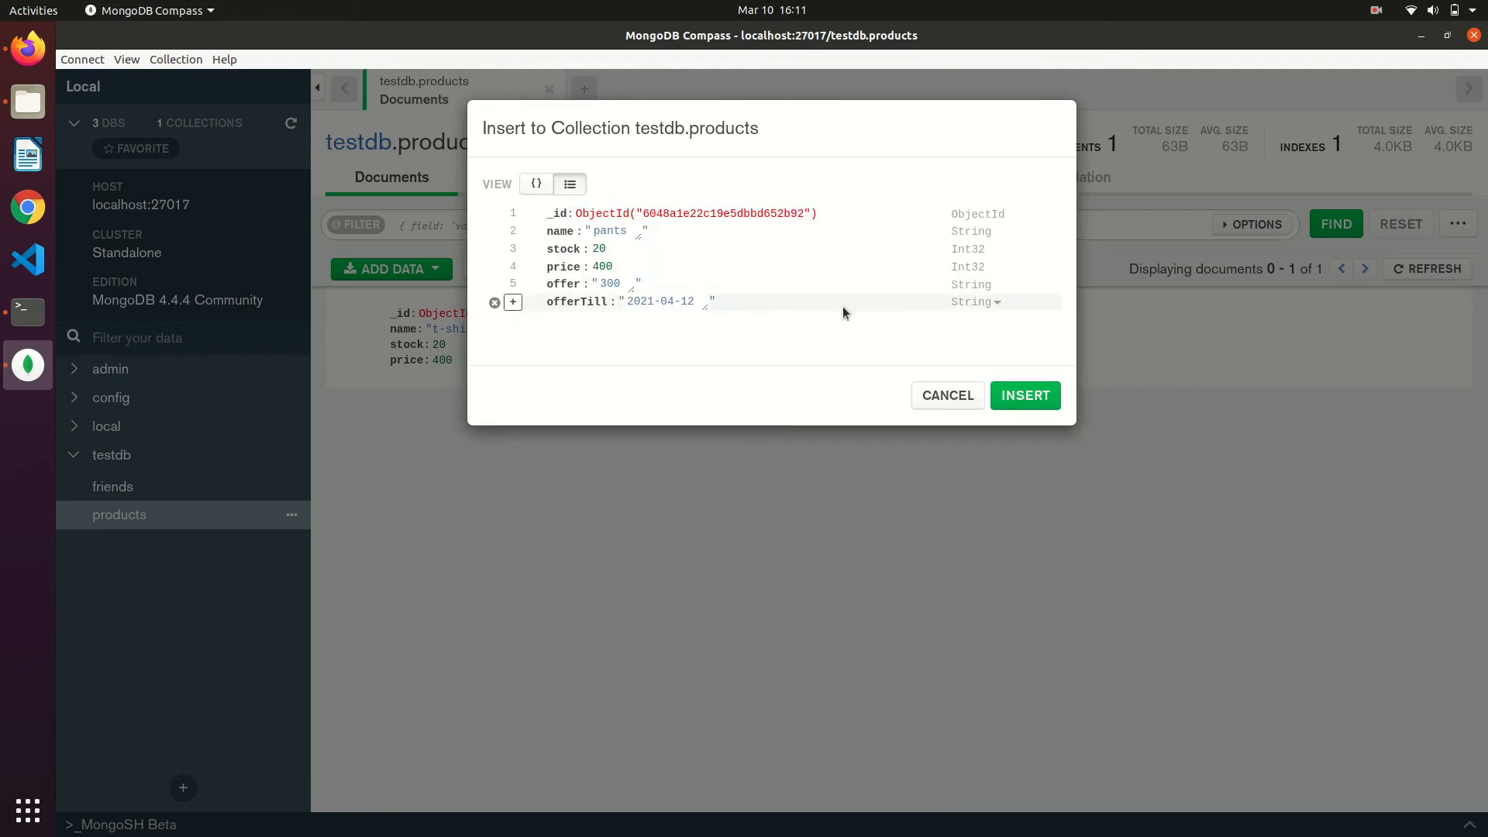
{"action": "left_click", "coordinate": [975, 301]}
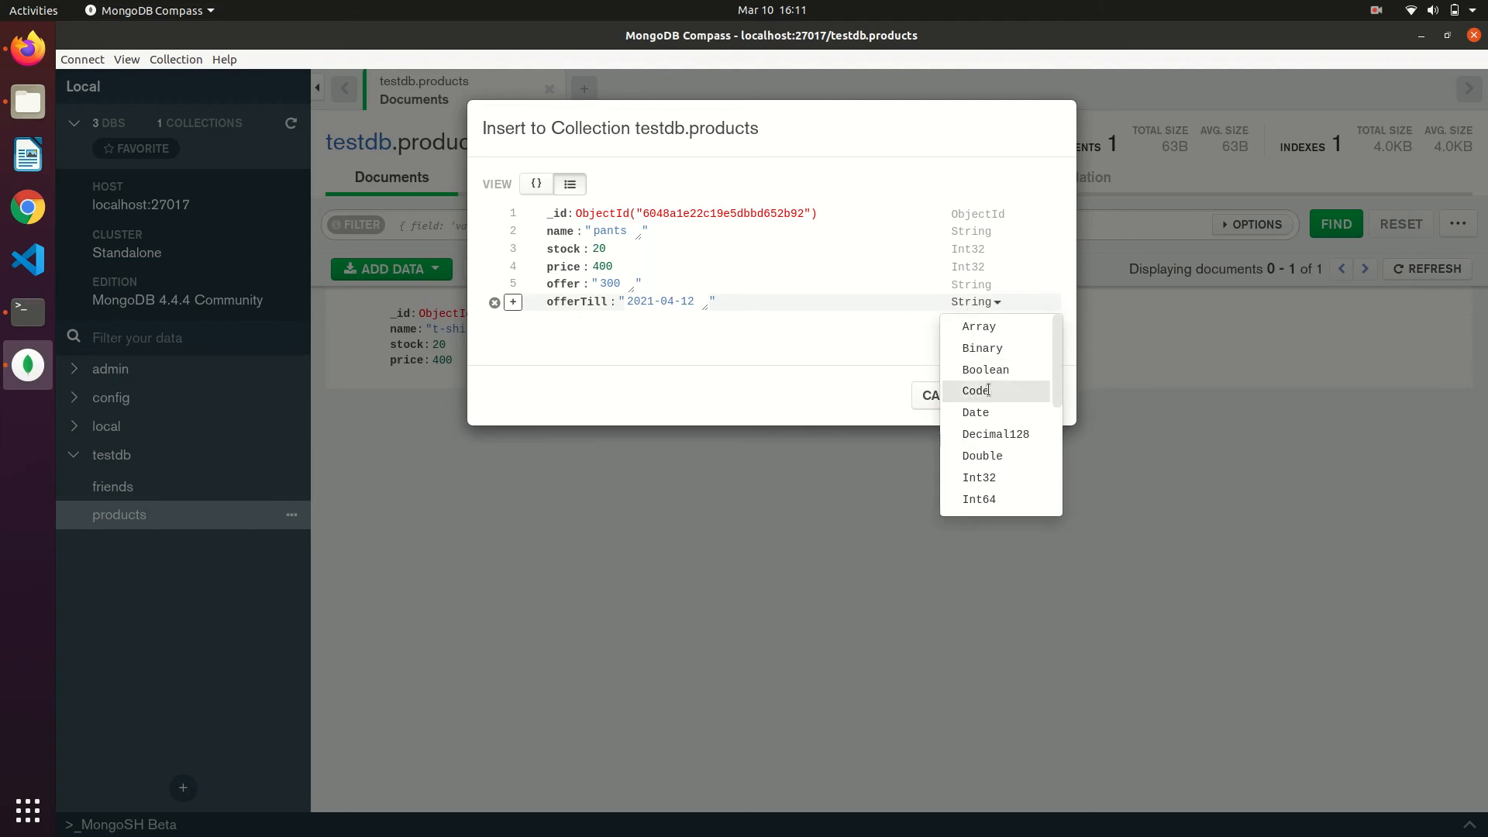
{"action": "left_click", "coordinate": [537, 183]}
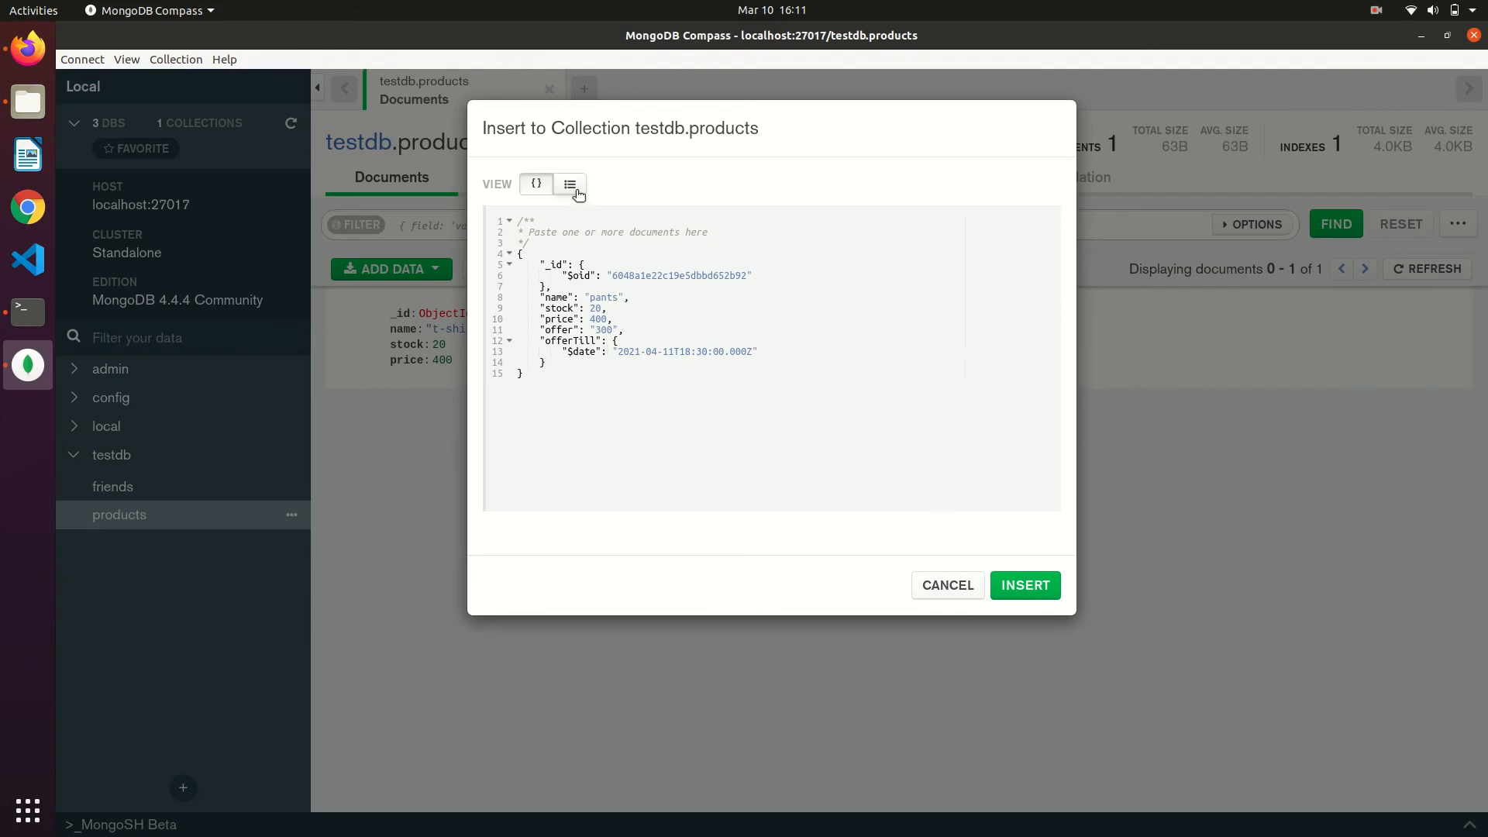
{"action": "left_click", "coordinate": [569, 183]}
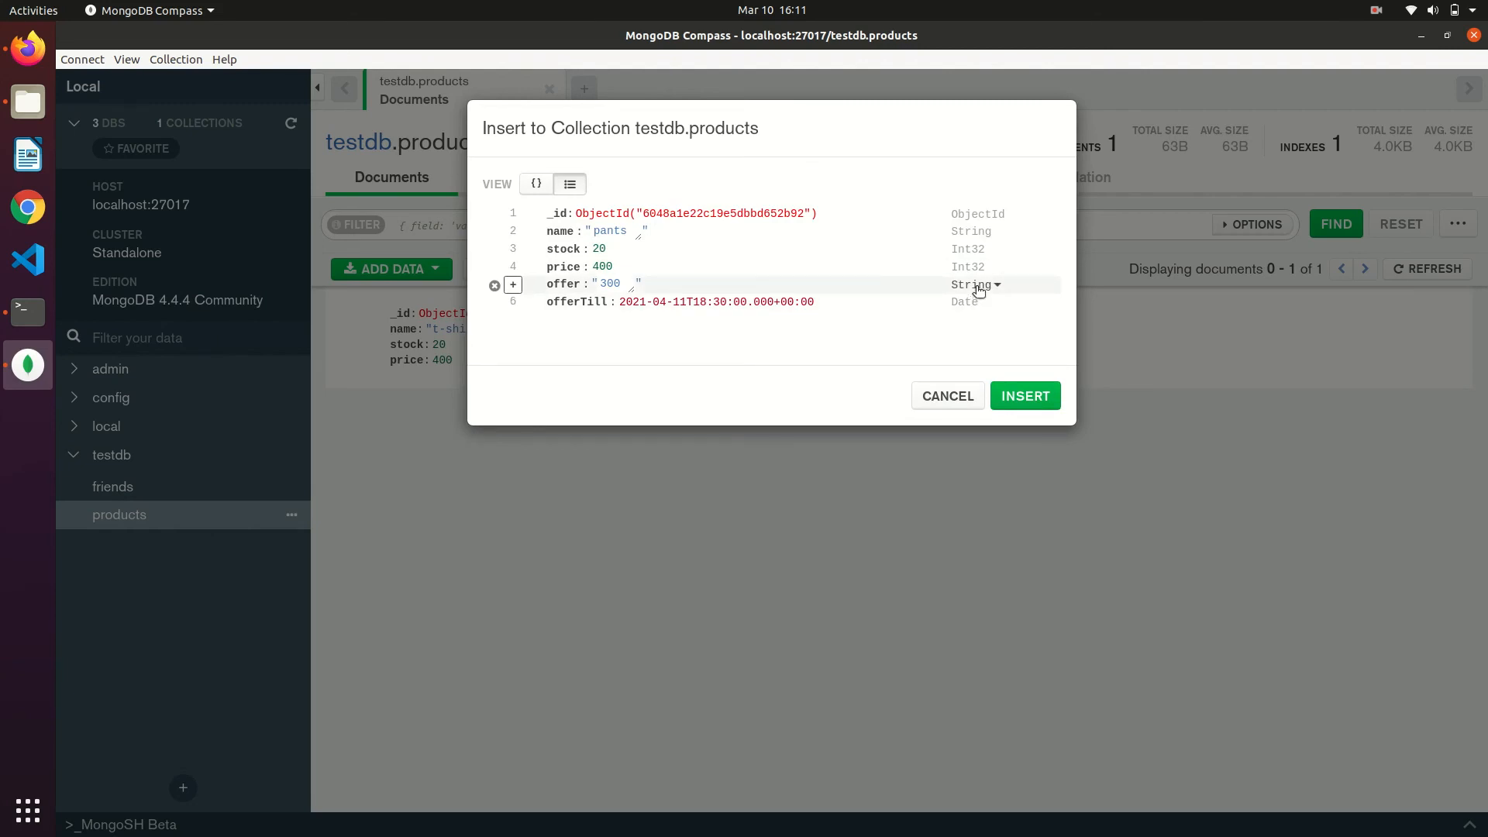
{"action": "left_click", "coordinate": [977, 285]}
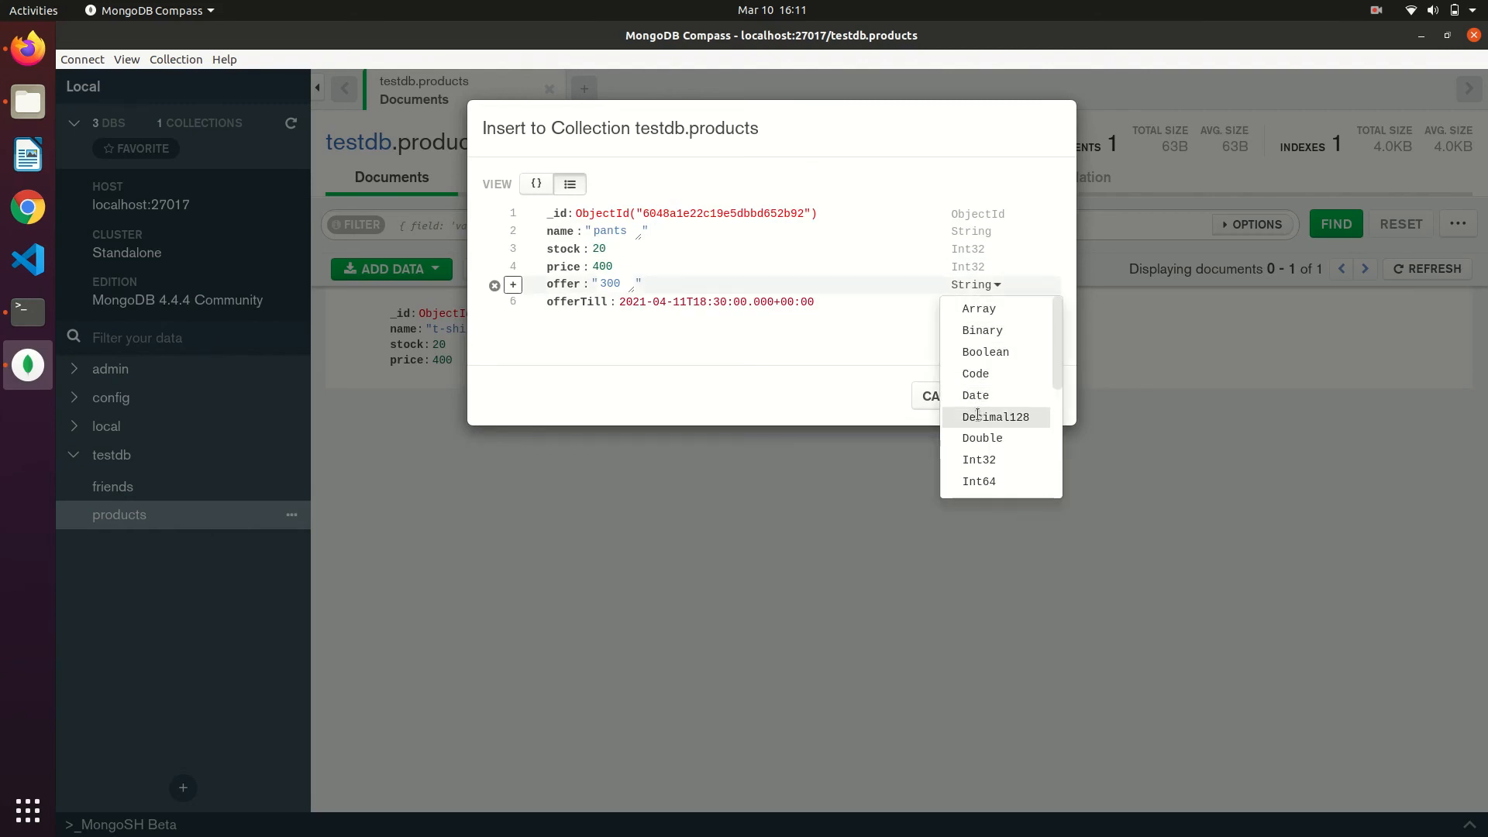
{"action": "left_click", "coordinate": [979, 459]}
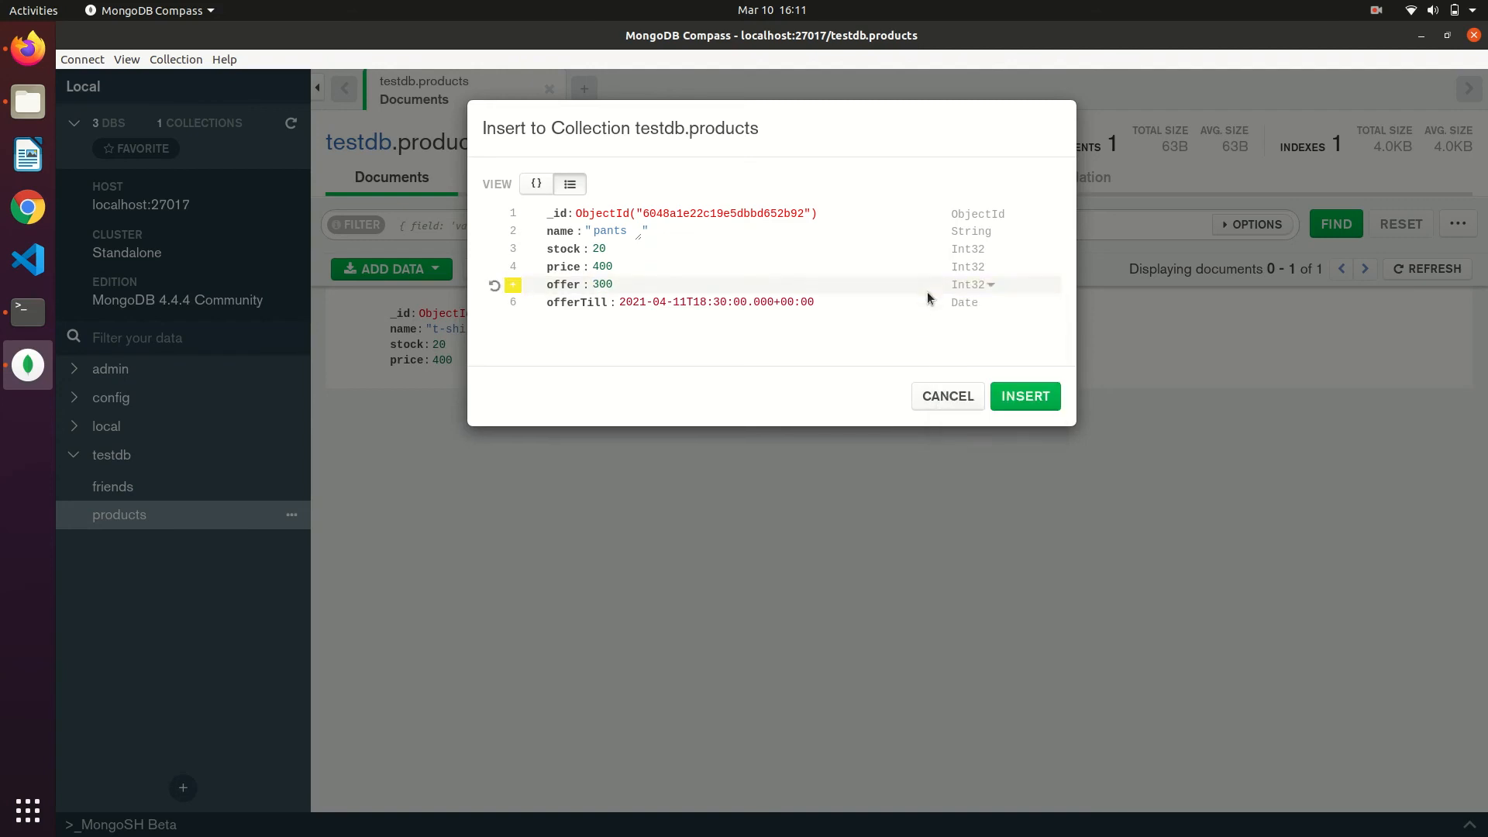
{"action": "left_click", "coordinate": [1026, 396]}
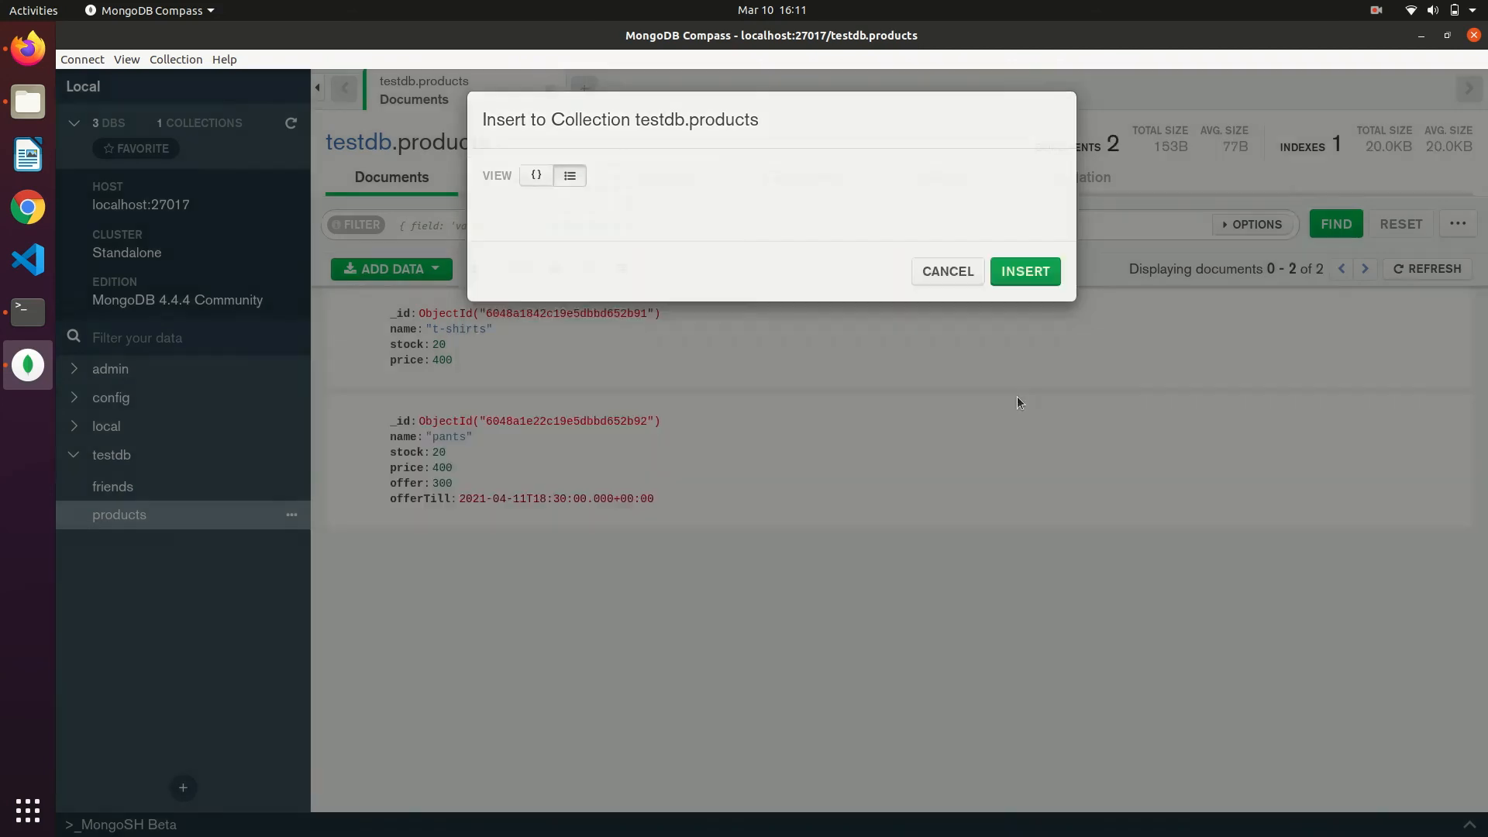
{"action": "left_click", "coordinate": [947, 271]}
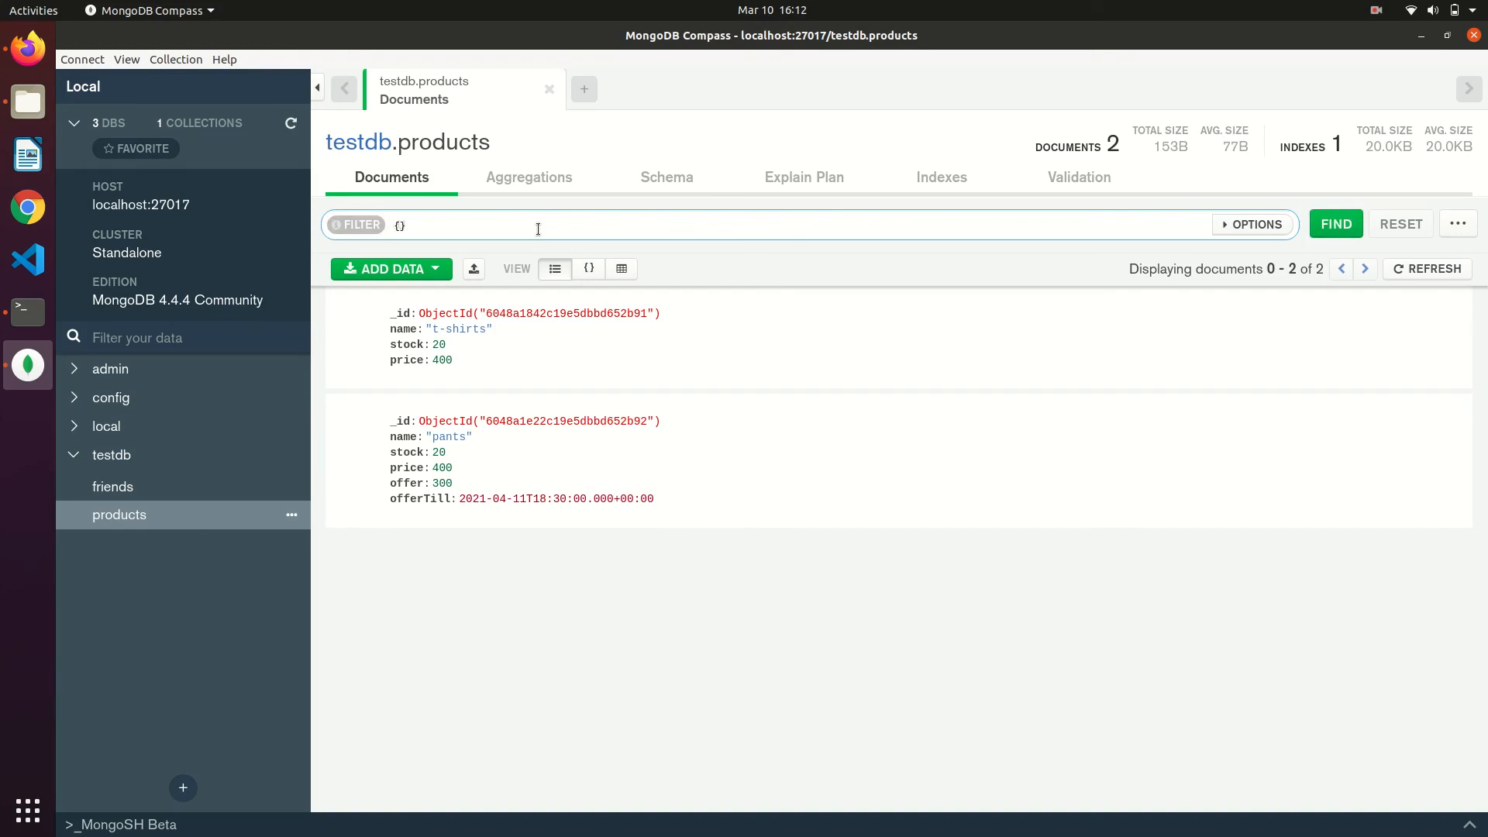
- Filter products with { name: 'pants' } to show only the pants document
{"action": "type", "text": "name: '"}
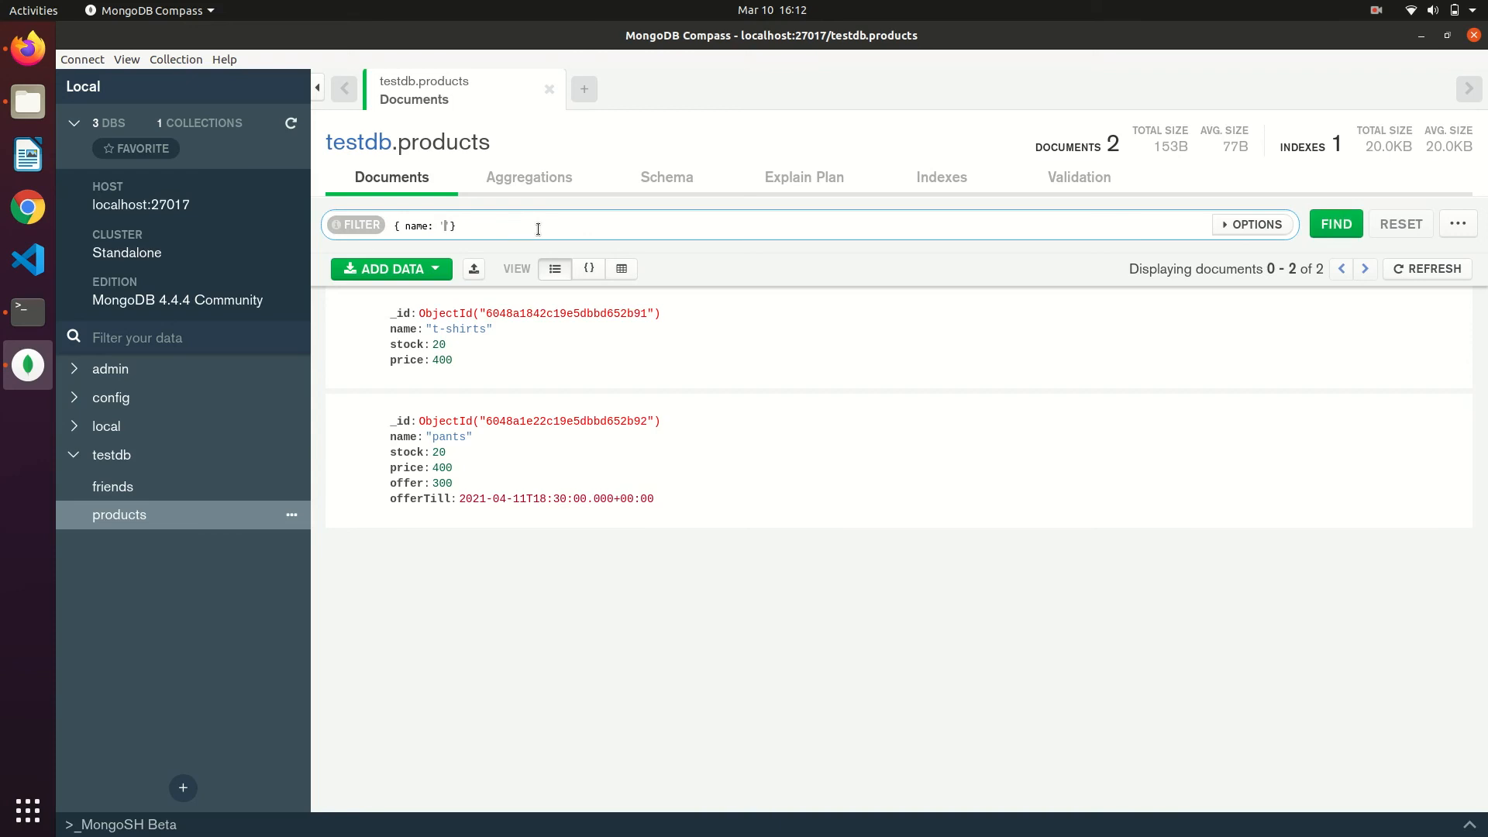
{"action": "type", "text": "pants"}
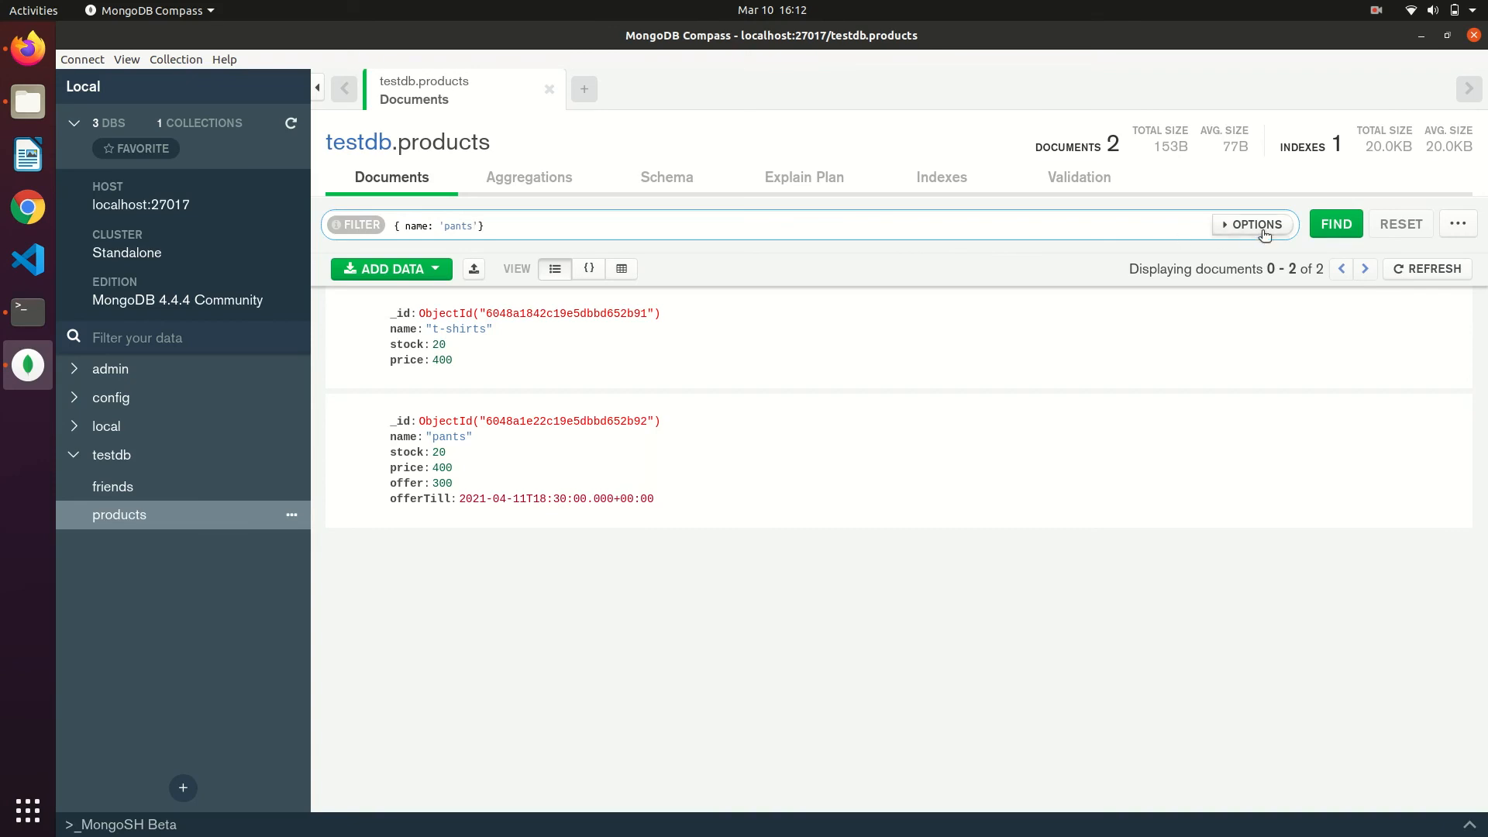
{"action": "left_click", "coordinate": [1336, 223]}
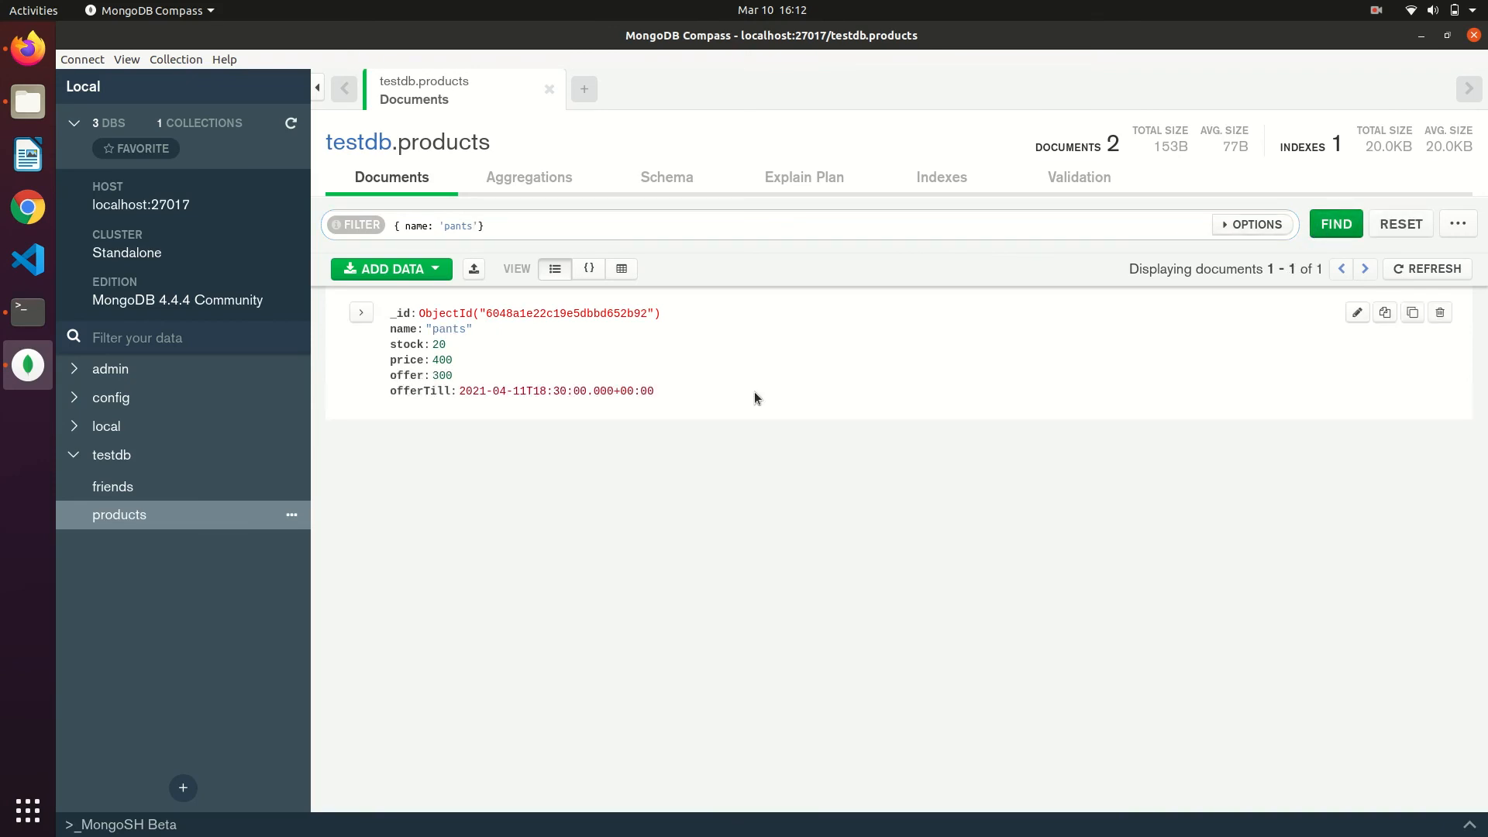
{"action": "mouse_move", "coordinate": [589, 353]}
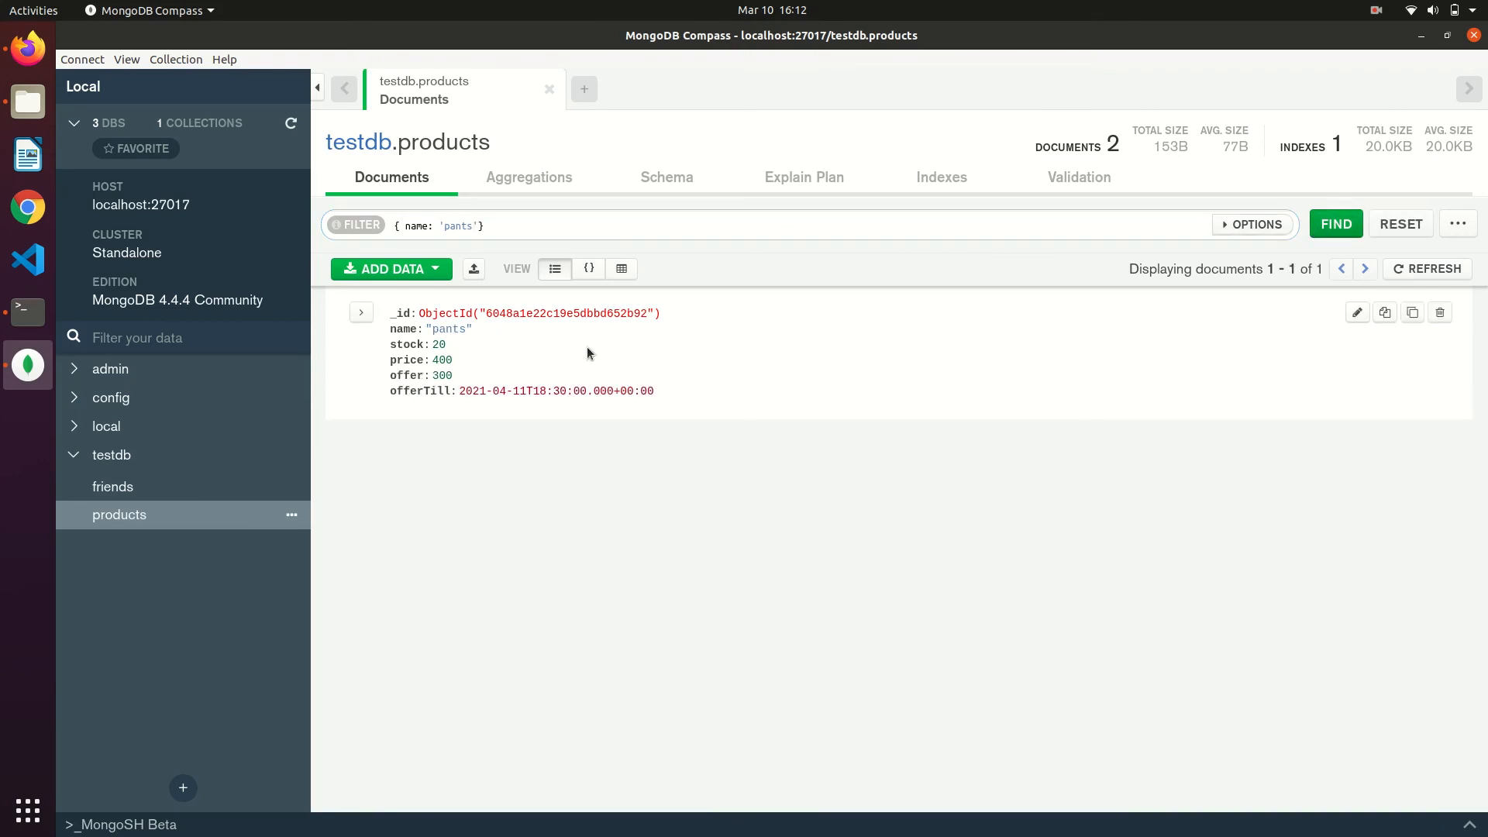
{"action": "left_click", "coordinate": [499, 226]}
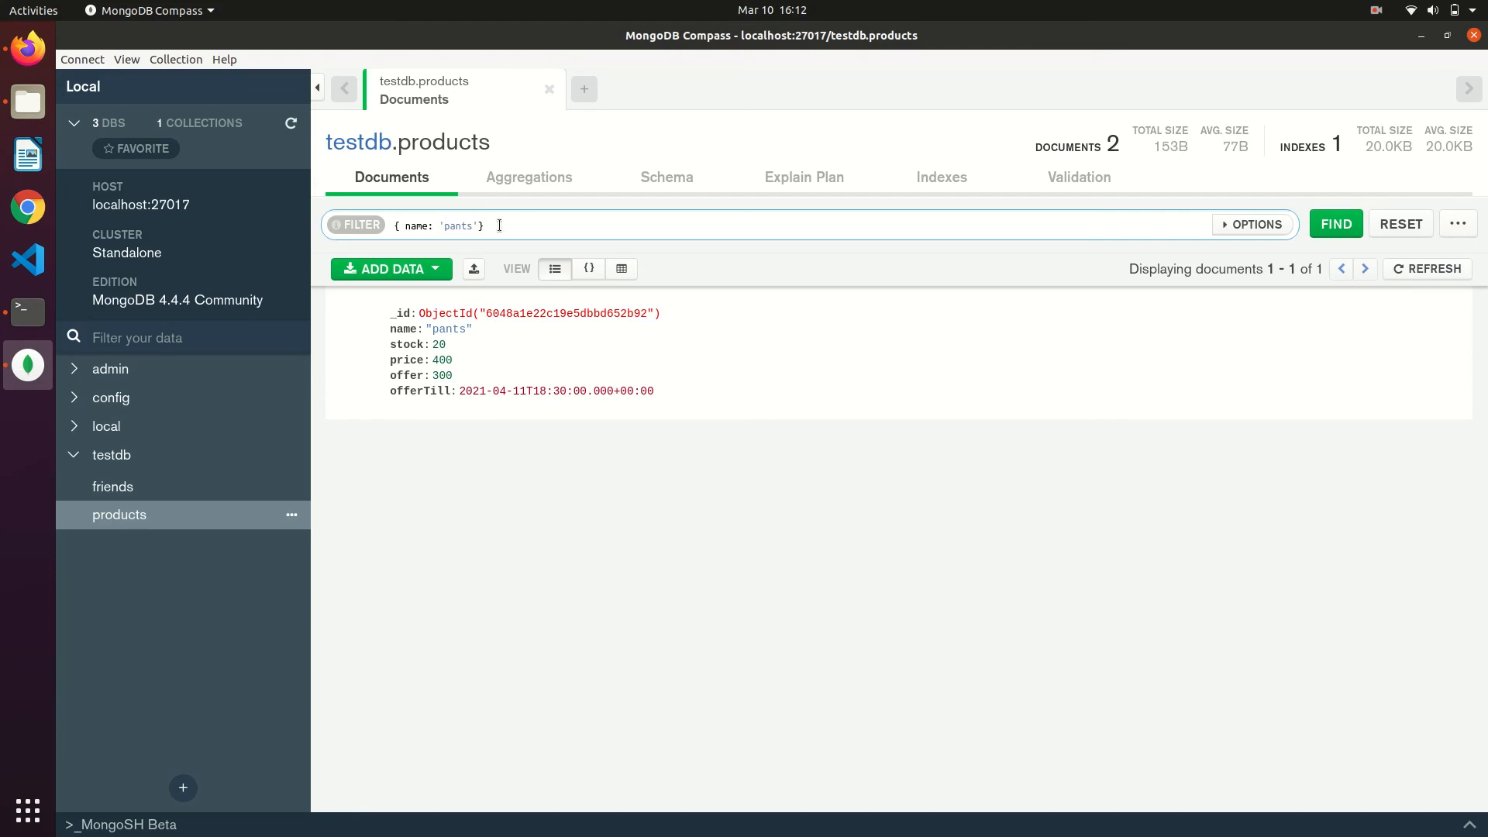
- Project the pants query to {price: 1, name: 1} and run it
{"action": "left_click", "coordinate": [1252, 223]}
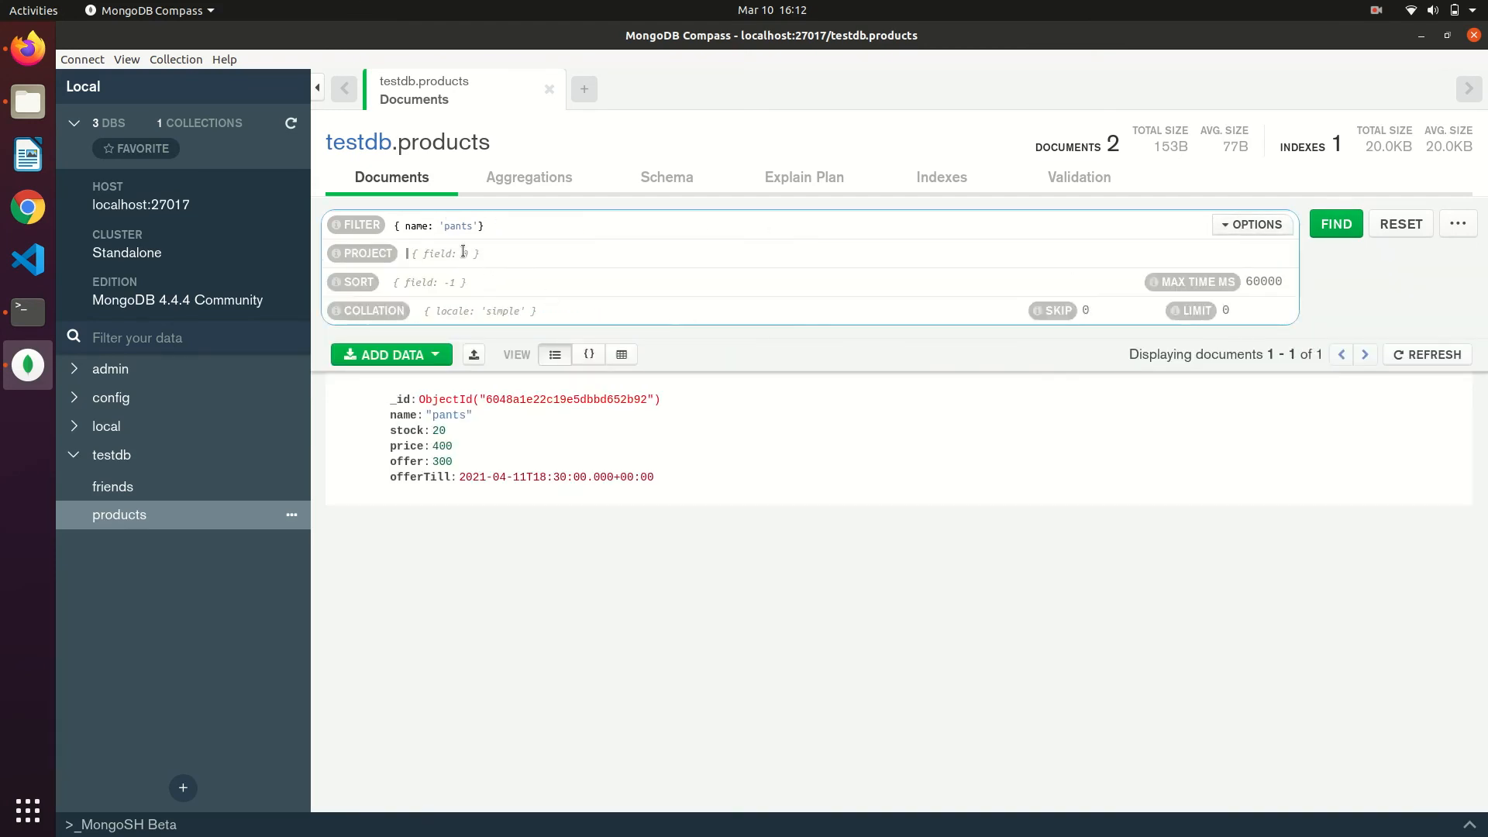
{"action": "type", "text": "0"}
{"action": "type", "text": "{"}
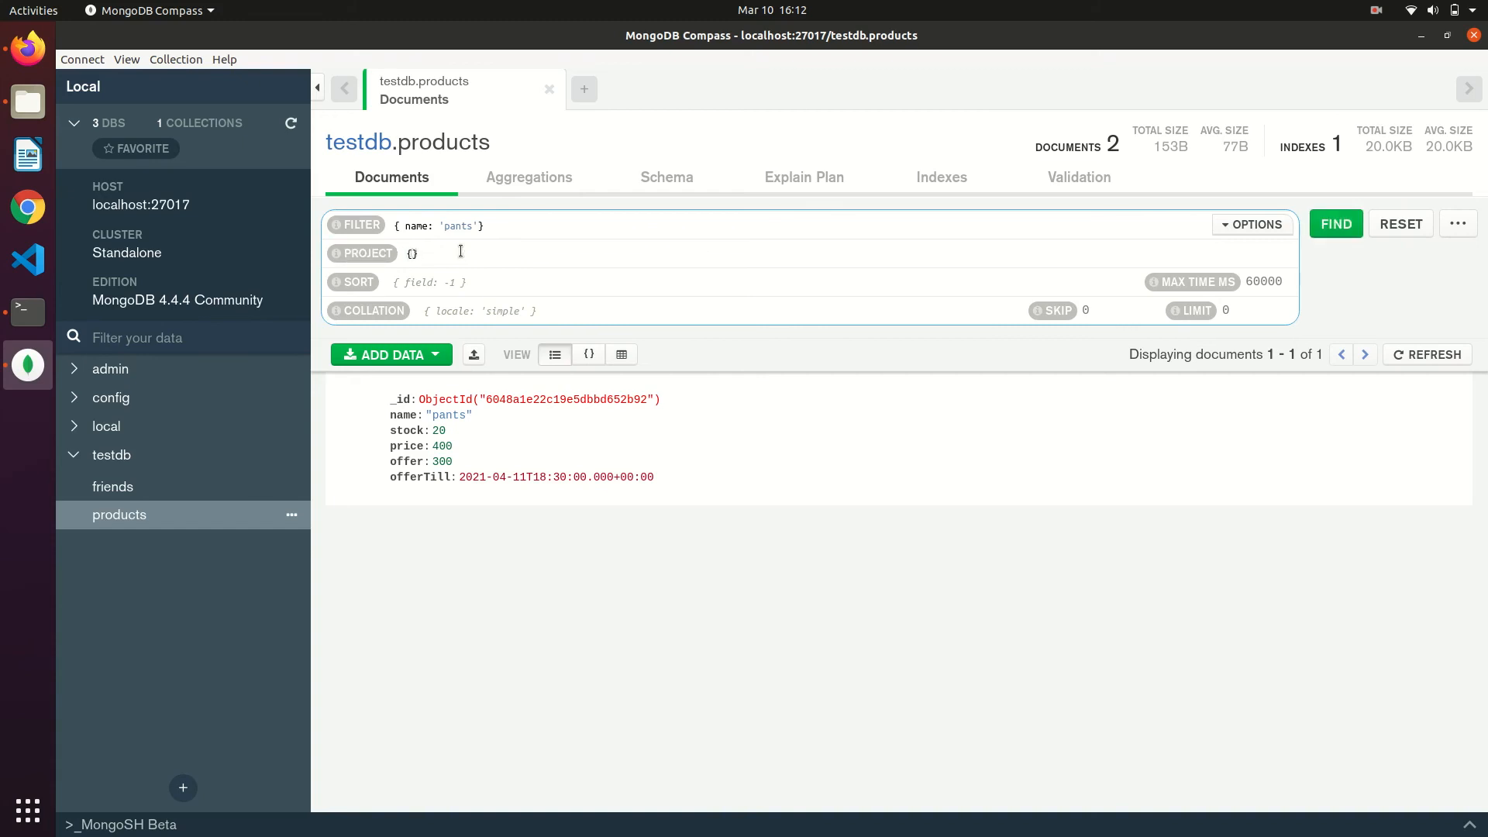
{"action": "type", "text": "price:"}
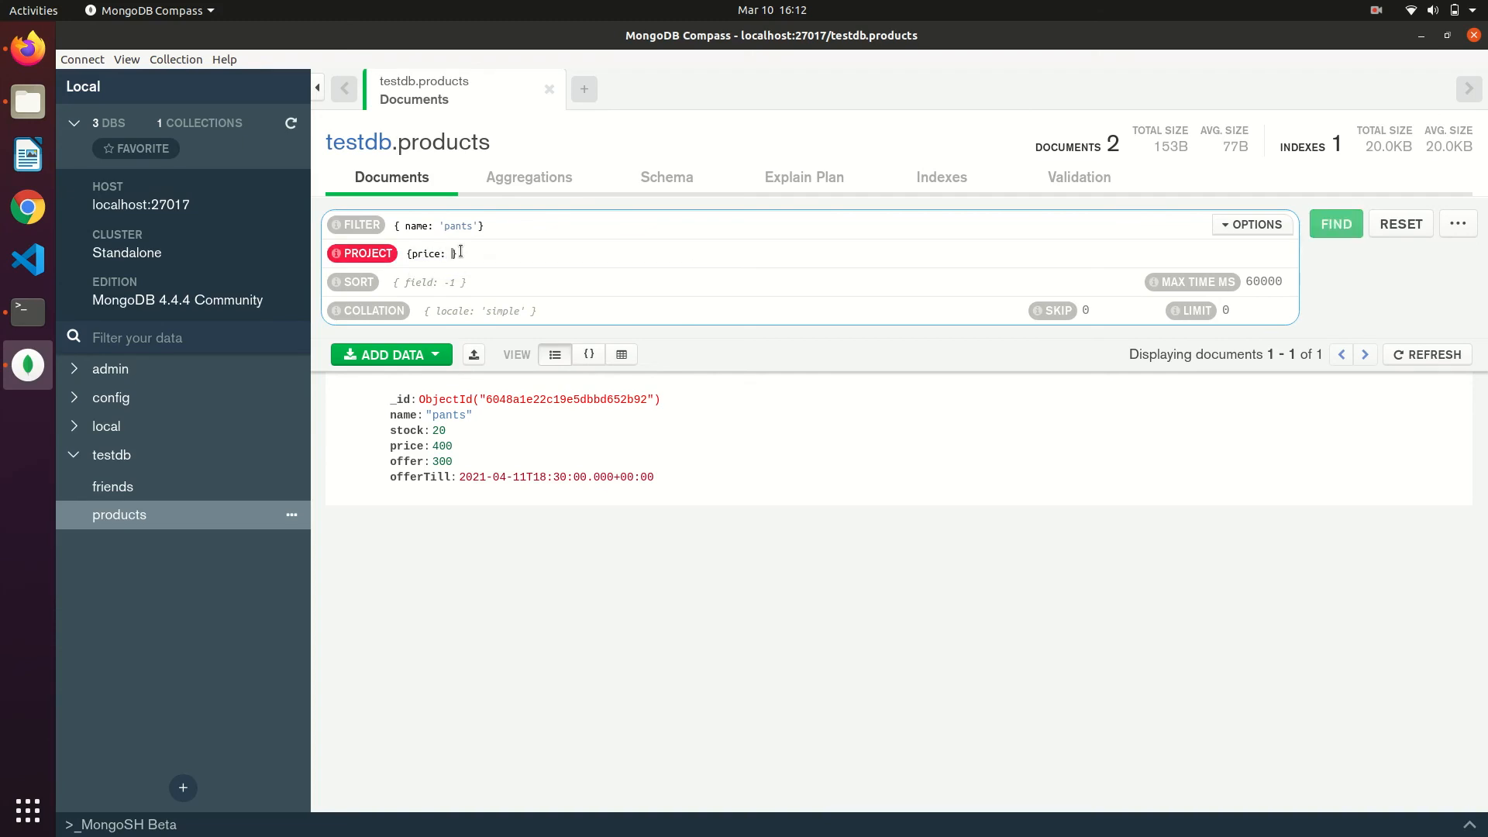
{"action": "type", "text": "1"}
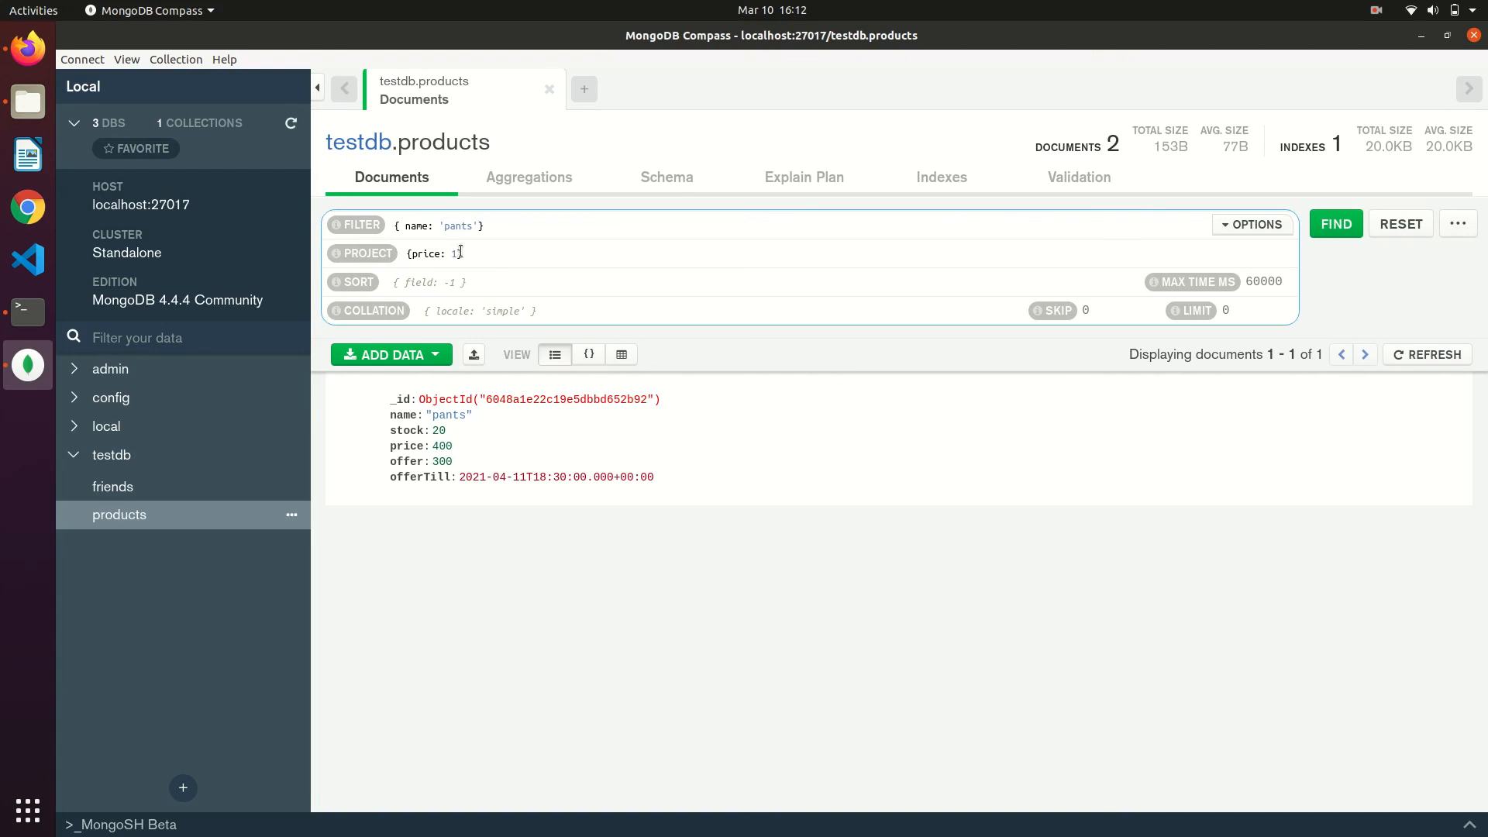
{"action": "type", "text": "name: 1 }"}
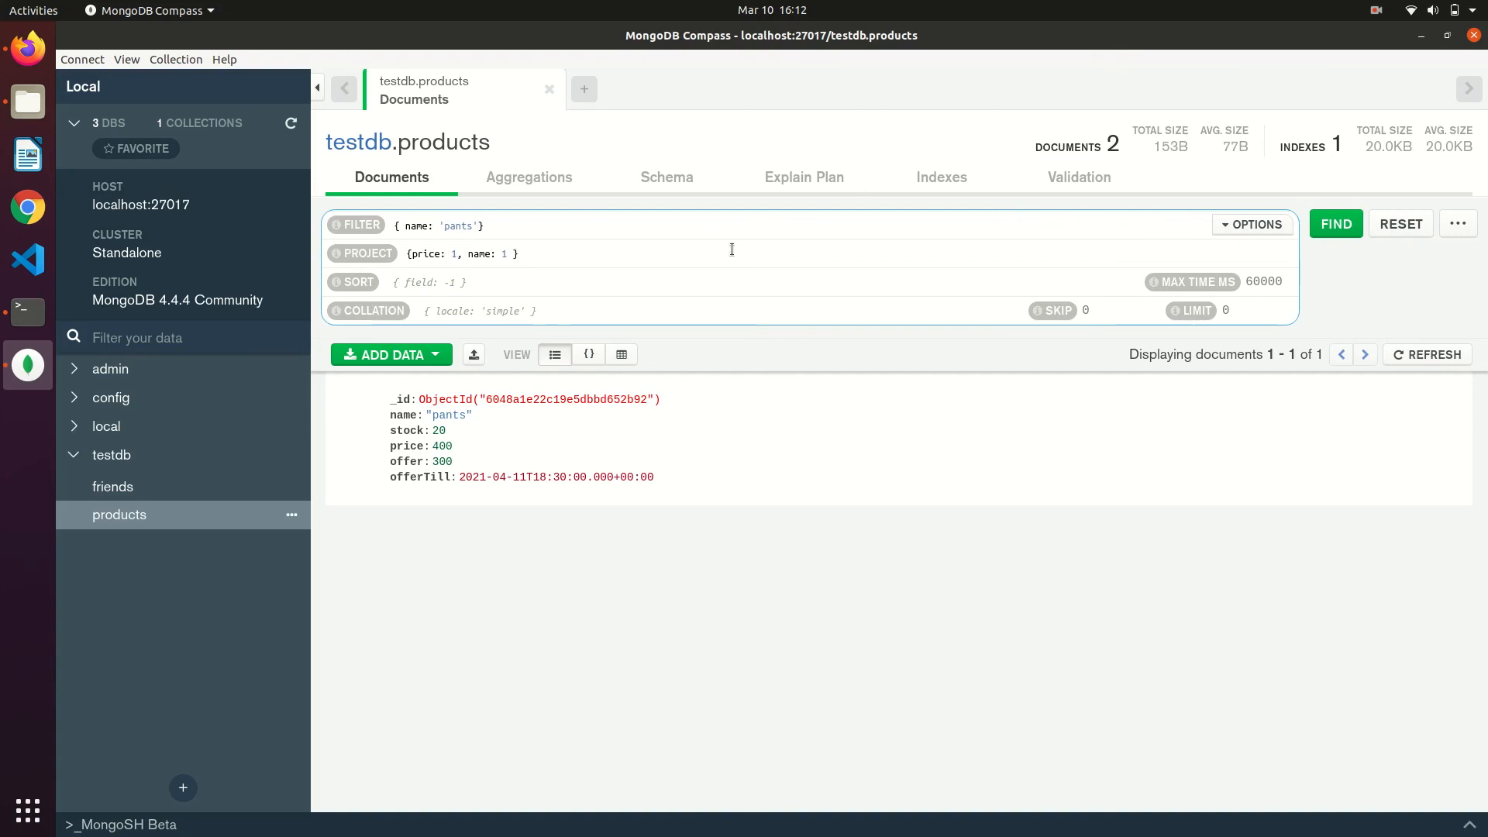
{"action": "mouse_move", "coordinate": [621, 267]}
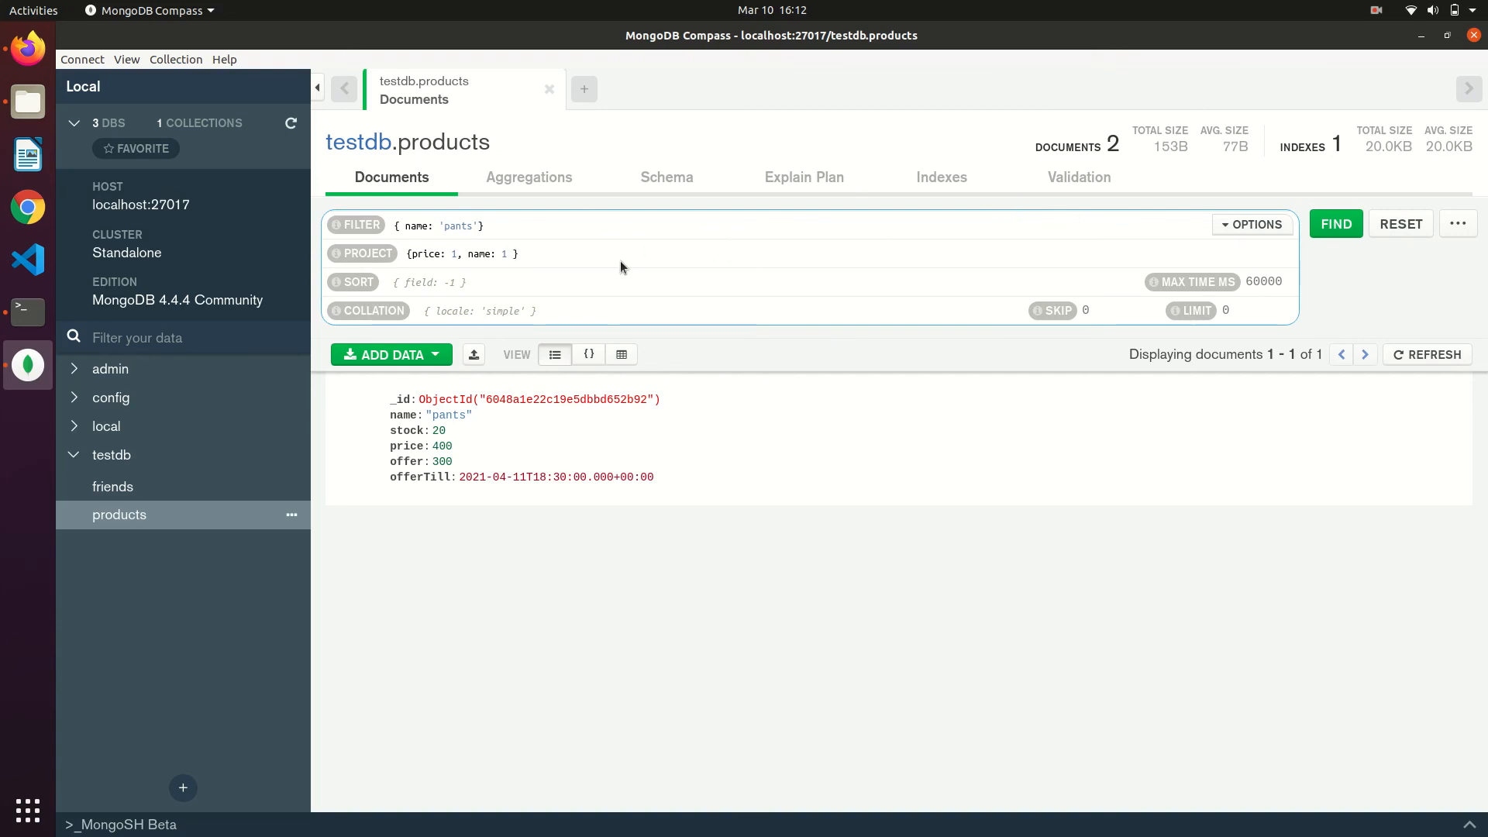
{"action": "mouse_move", "coordinate": [883, 279]}
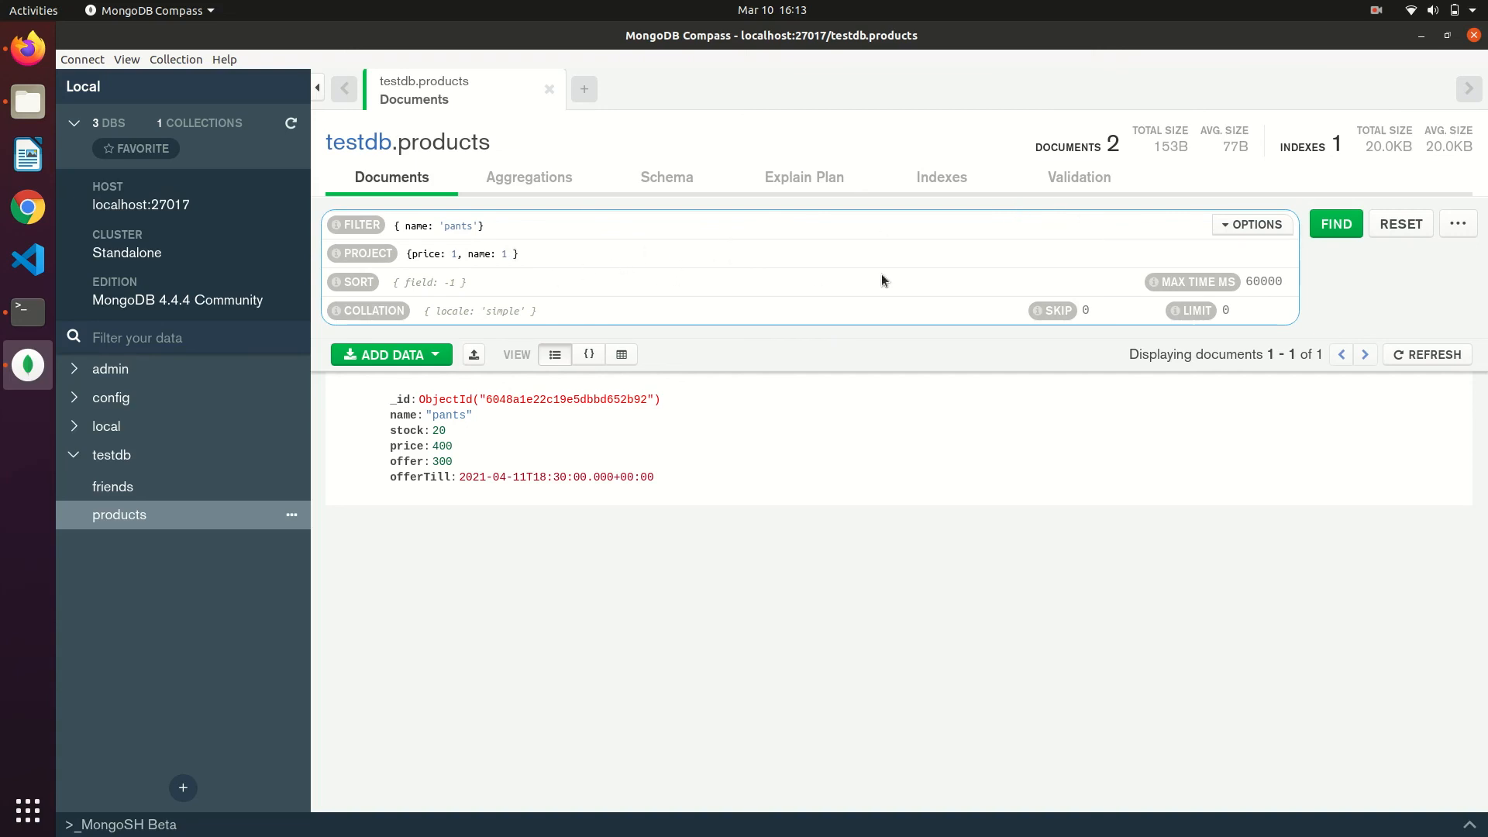
{"action": "mouse_move", "coordinate": [1325, 223]}
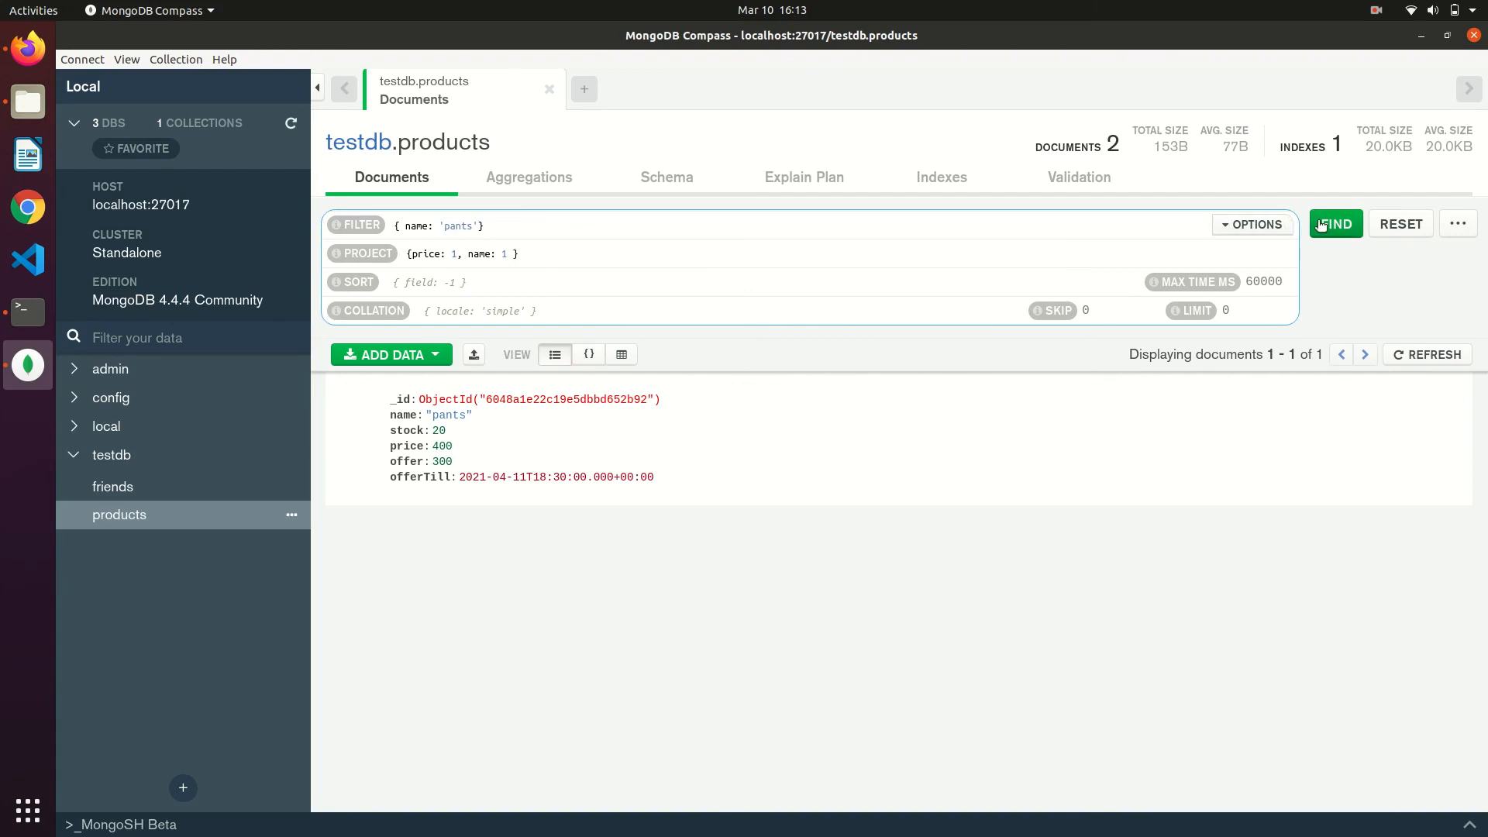
{"action": "left_click", "coordinate": [1335, 223]}
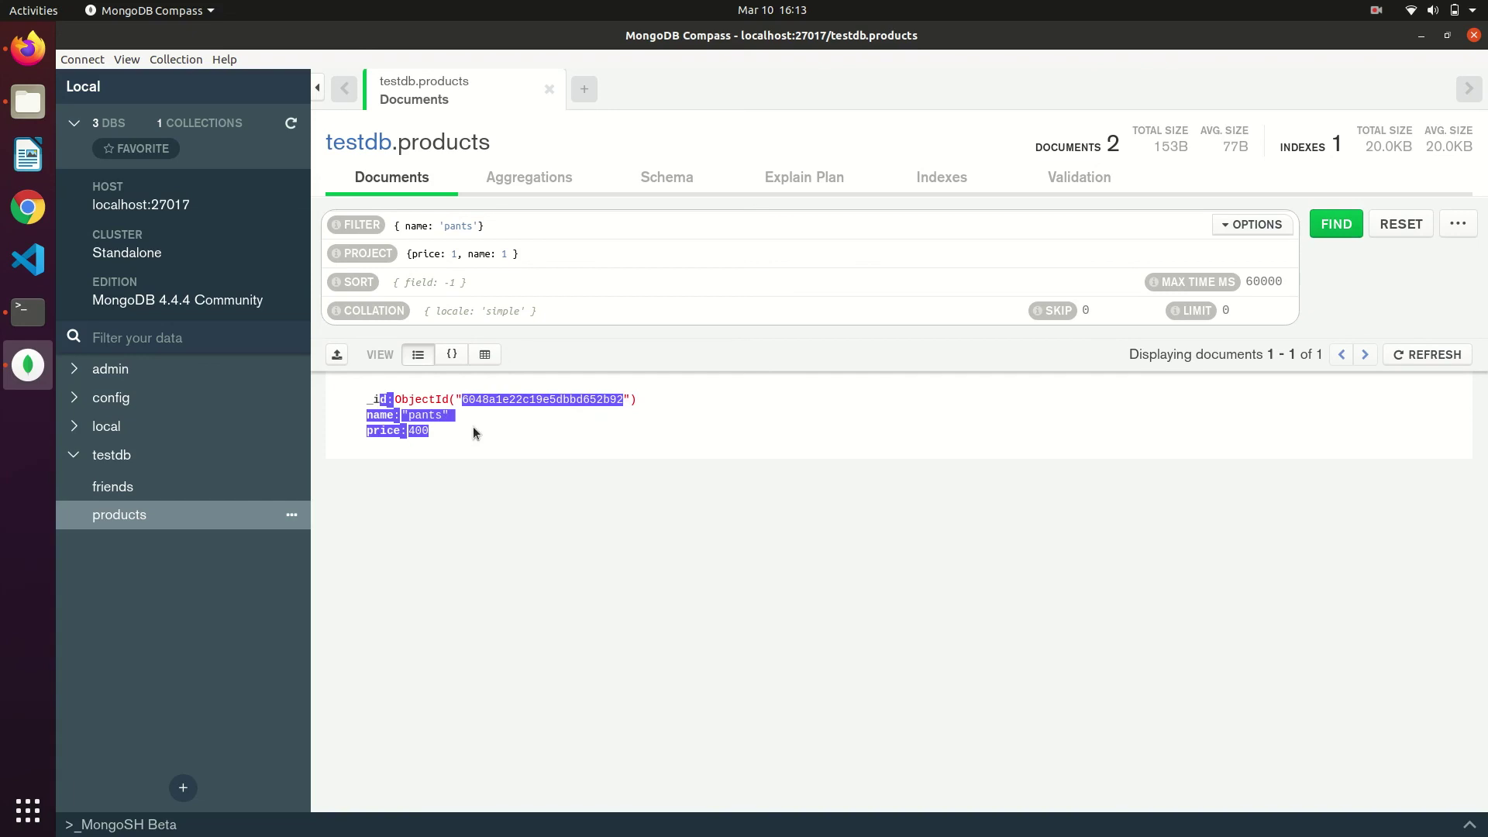
{"action": "mouse_move", "coordinate": [509, 403]}
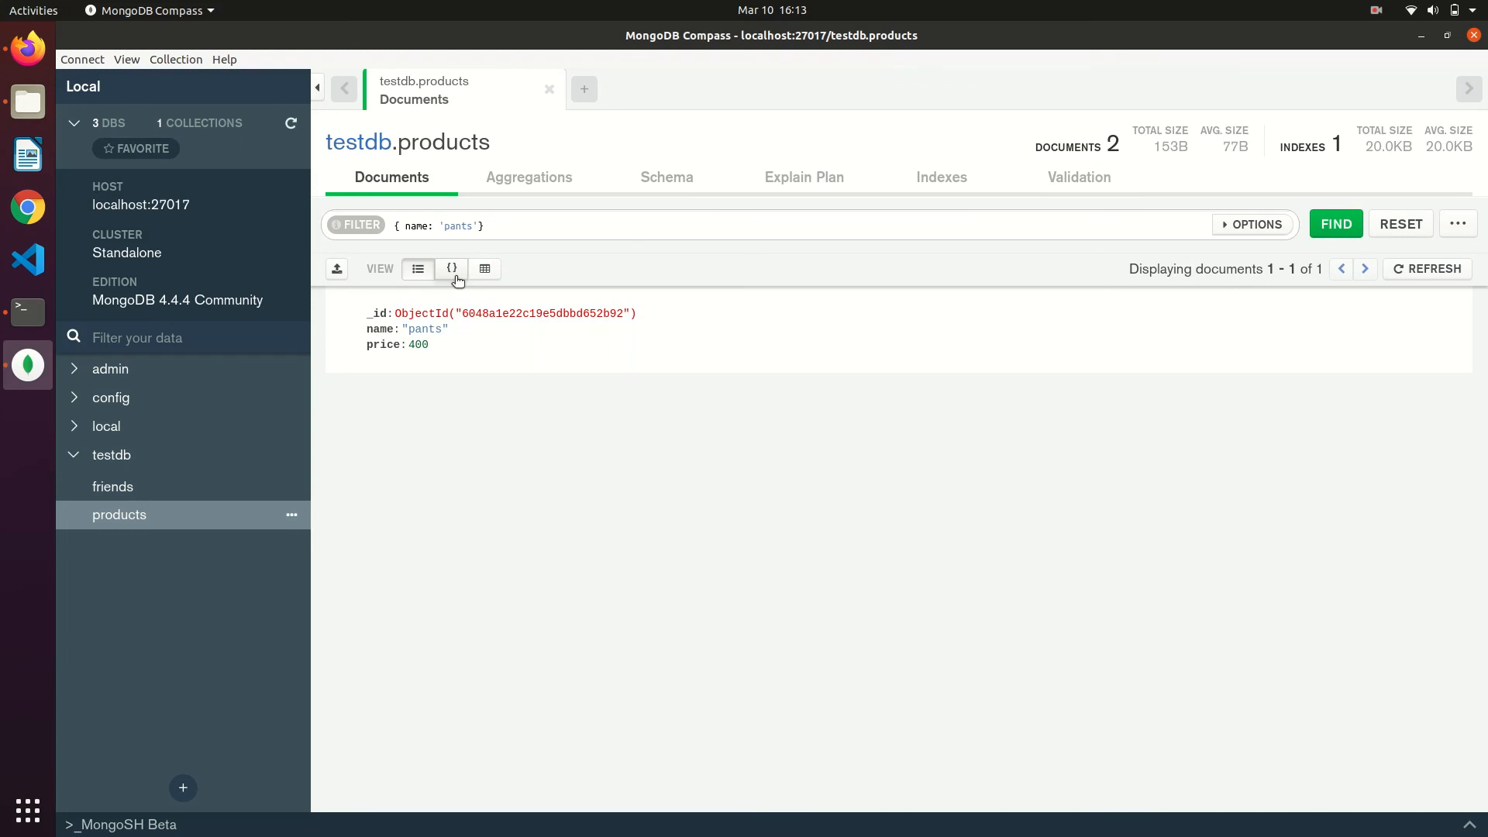
- View the pants result as JSON, then as a table of _id, name and price
{"action": "left_click", "coordinate": [451, 270]}
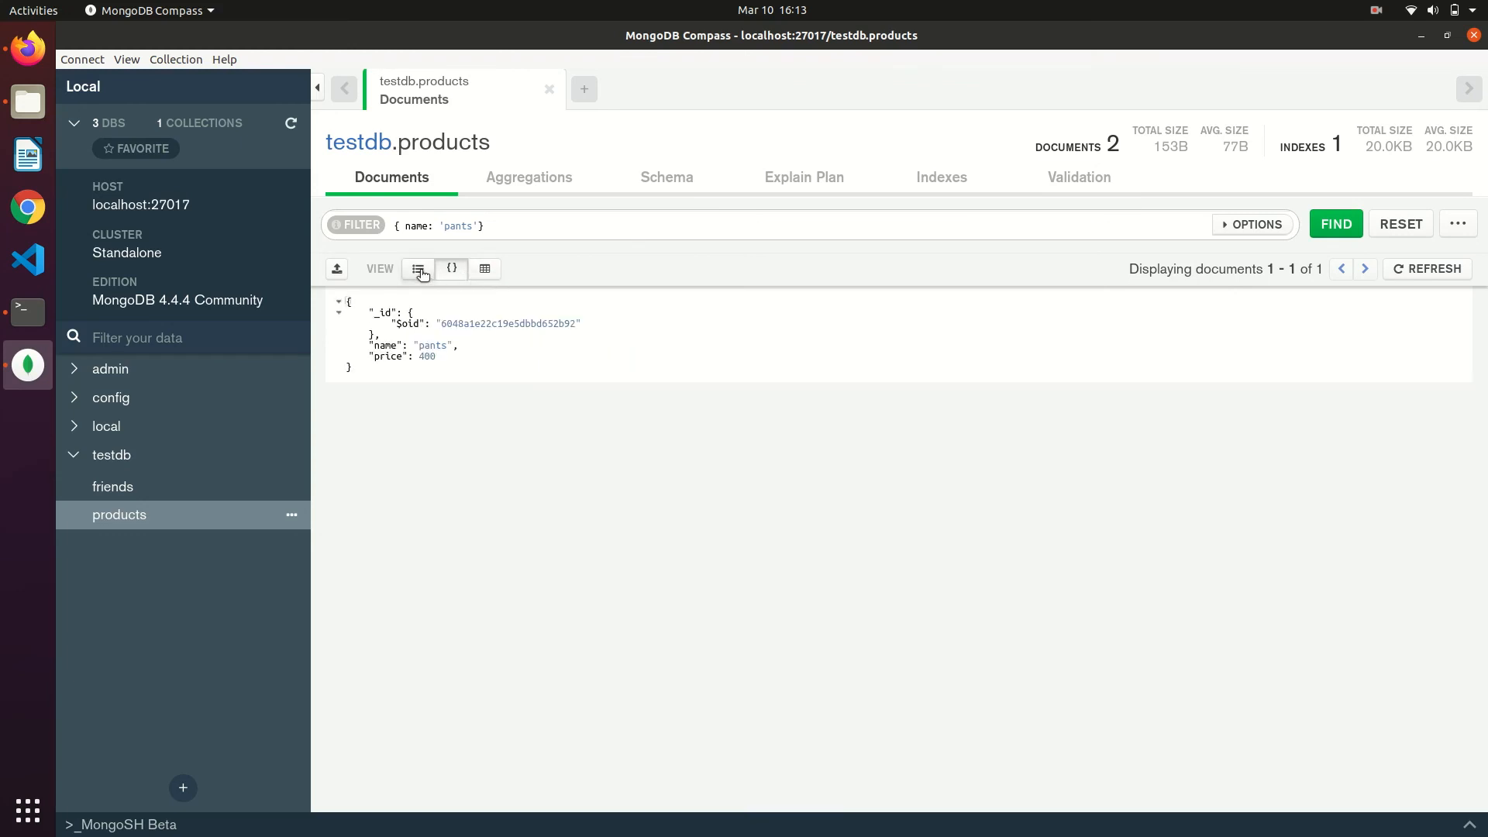
{"action": "left_click", "coordinate": [418, 270]}
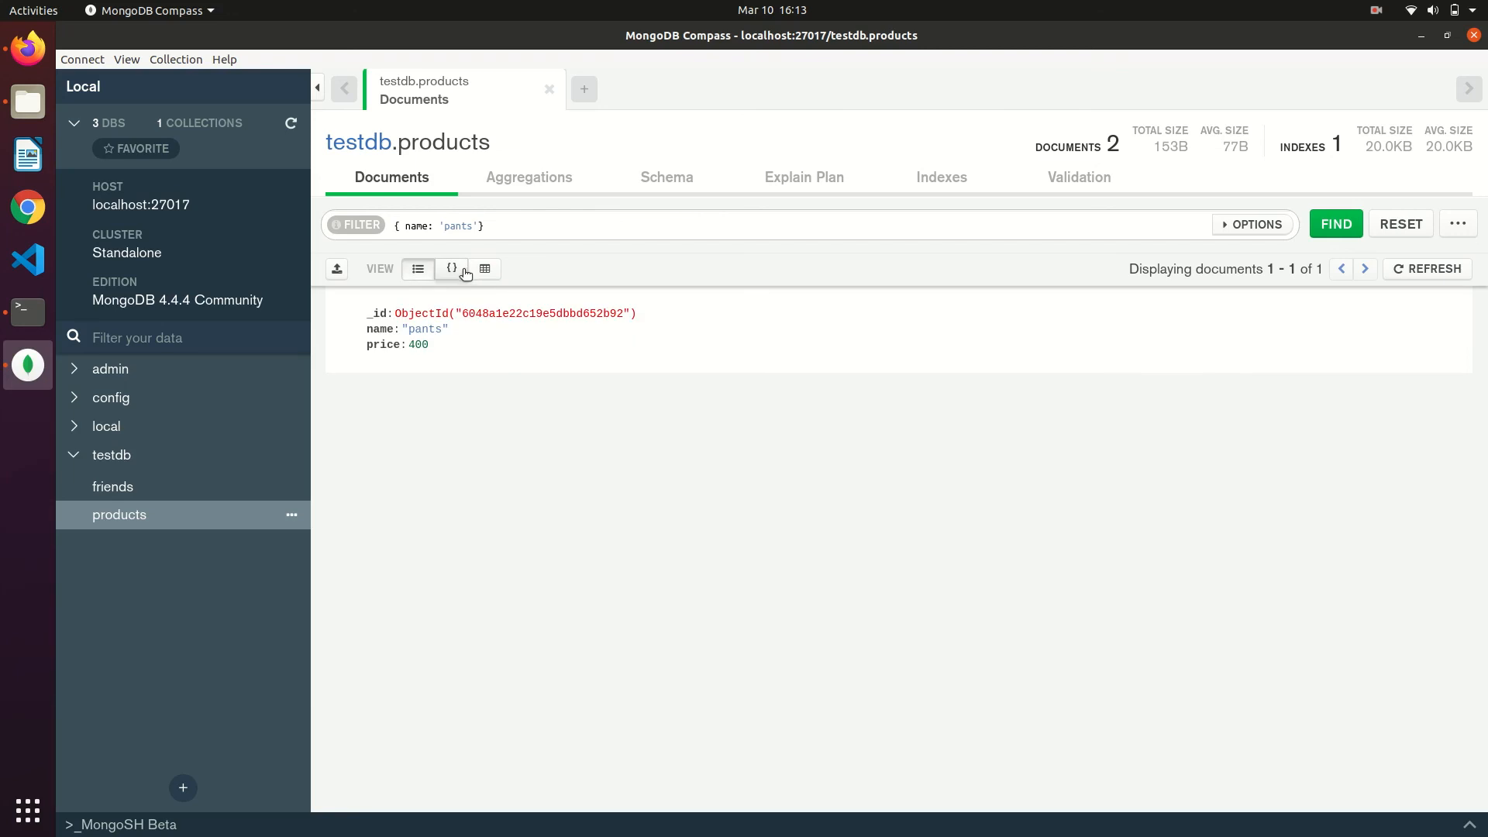
{"action": "left_click", "coordinate": [451, 270]}
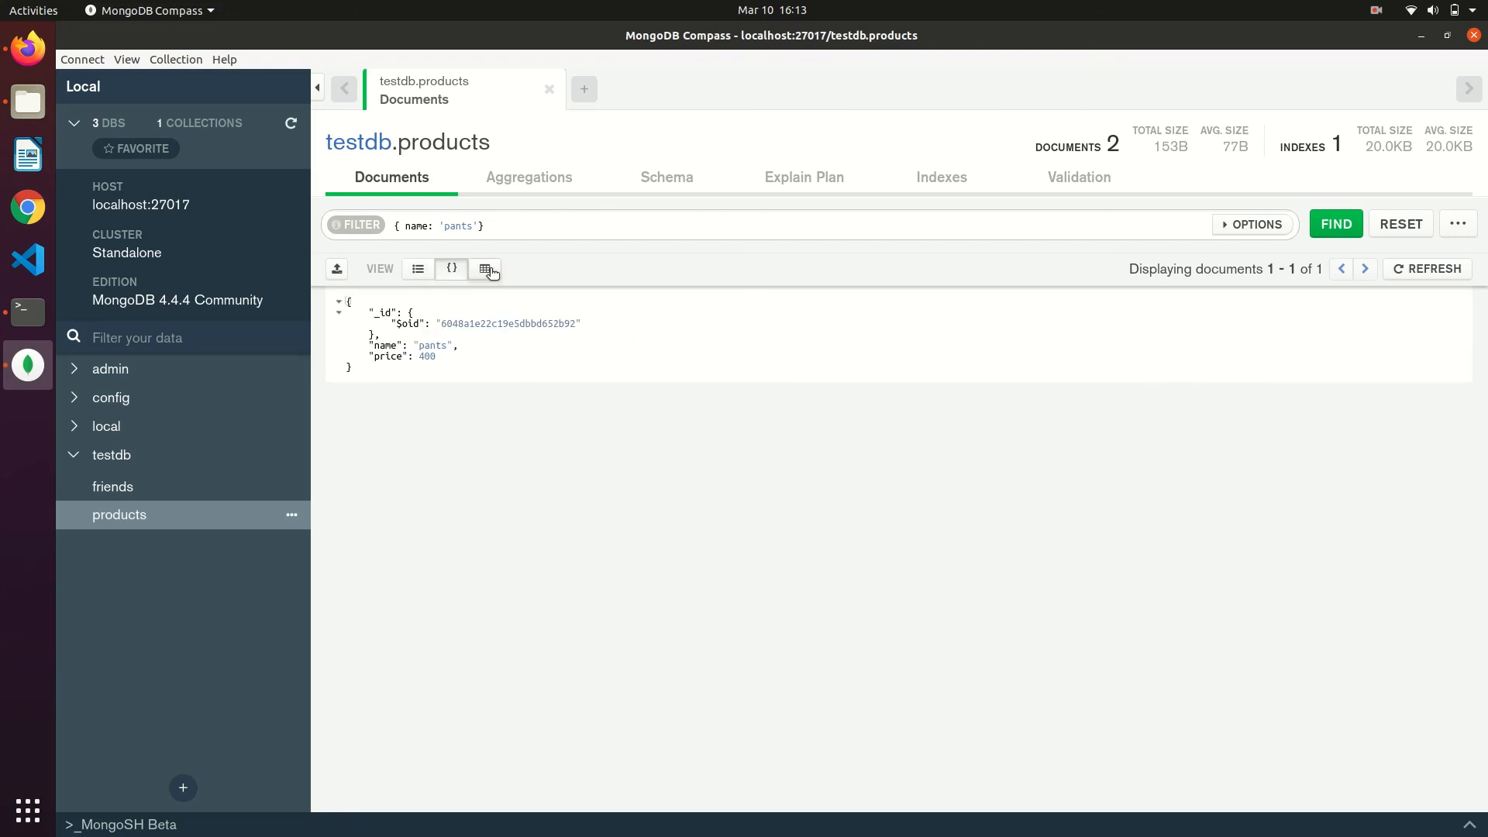
{"action": "left_click", "coordinate": [483, 269]}
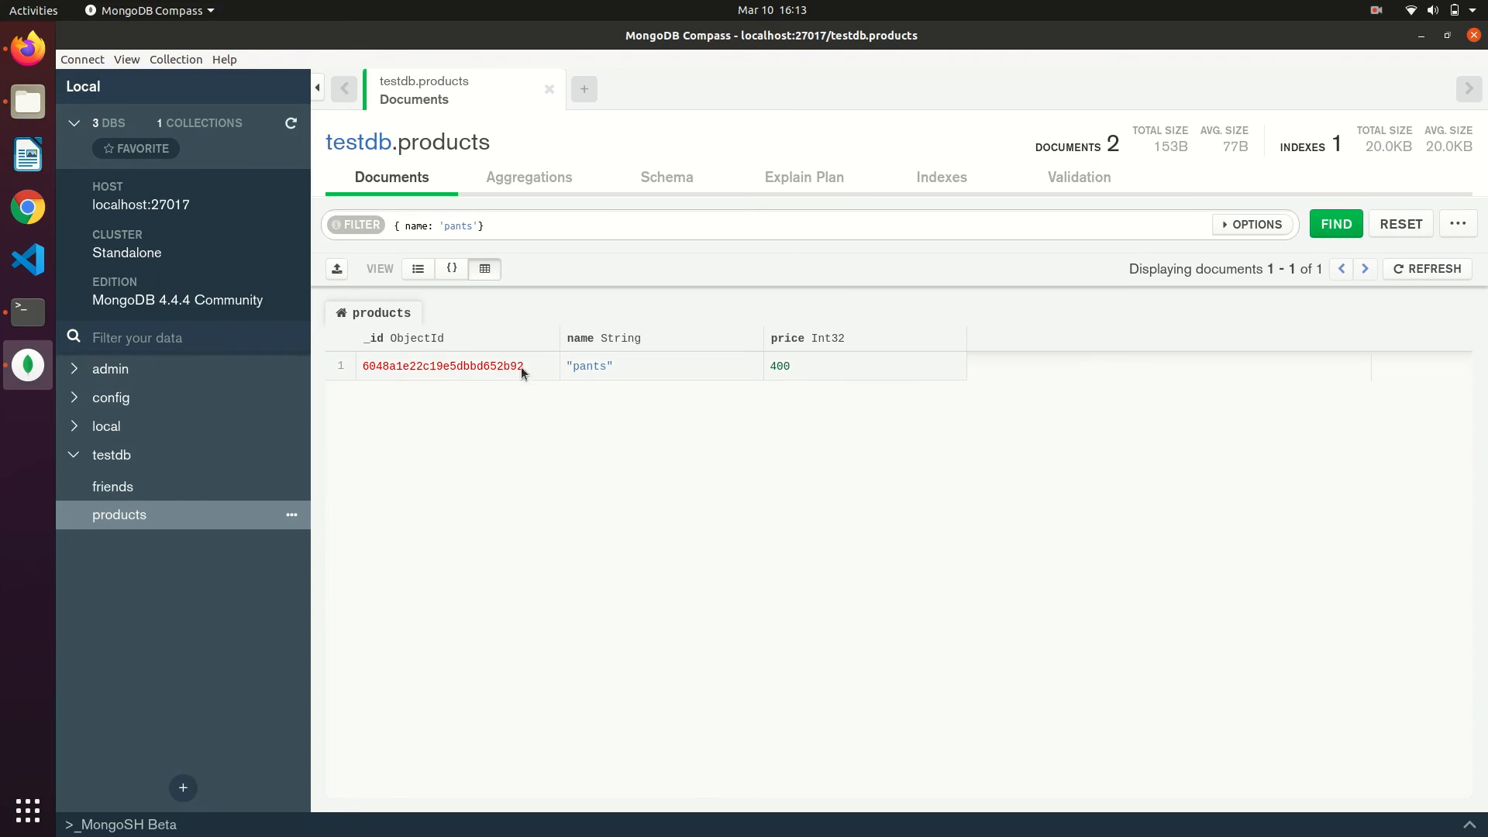
{"action": "mouse_move", "coordinate": [710, 388]}
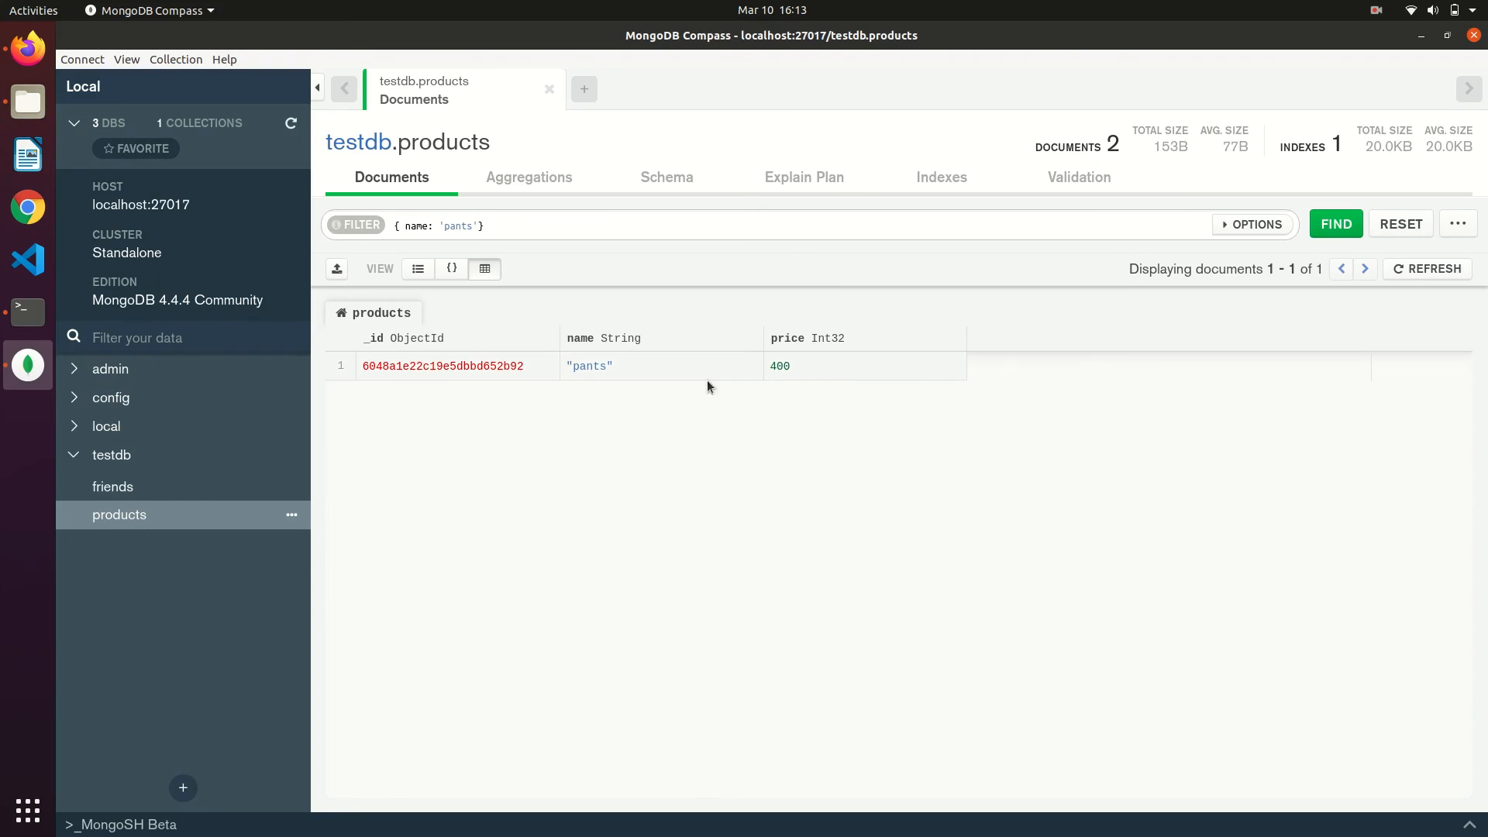
{"action": "mouse_move", "coordinate": [337, 269]}
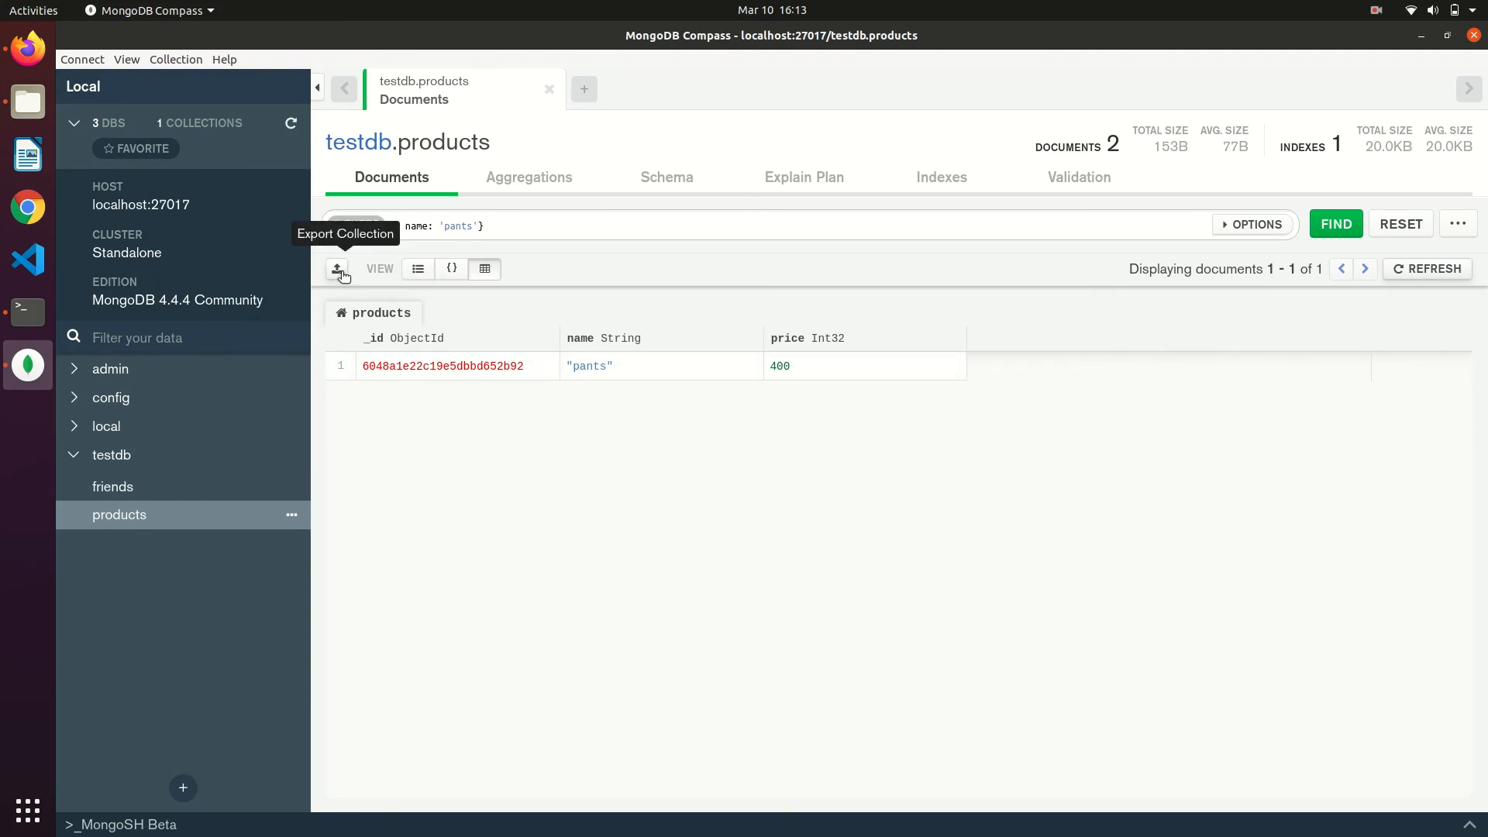
- Start exporting the full products collection with all fields selected
{"action": "left_click", "coordinate": [417, 270]}
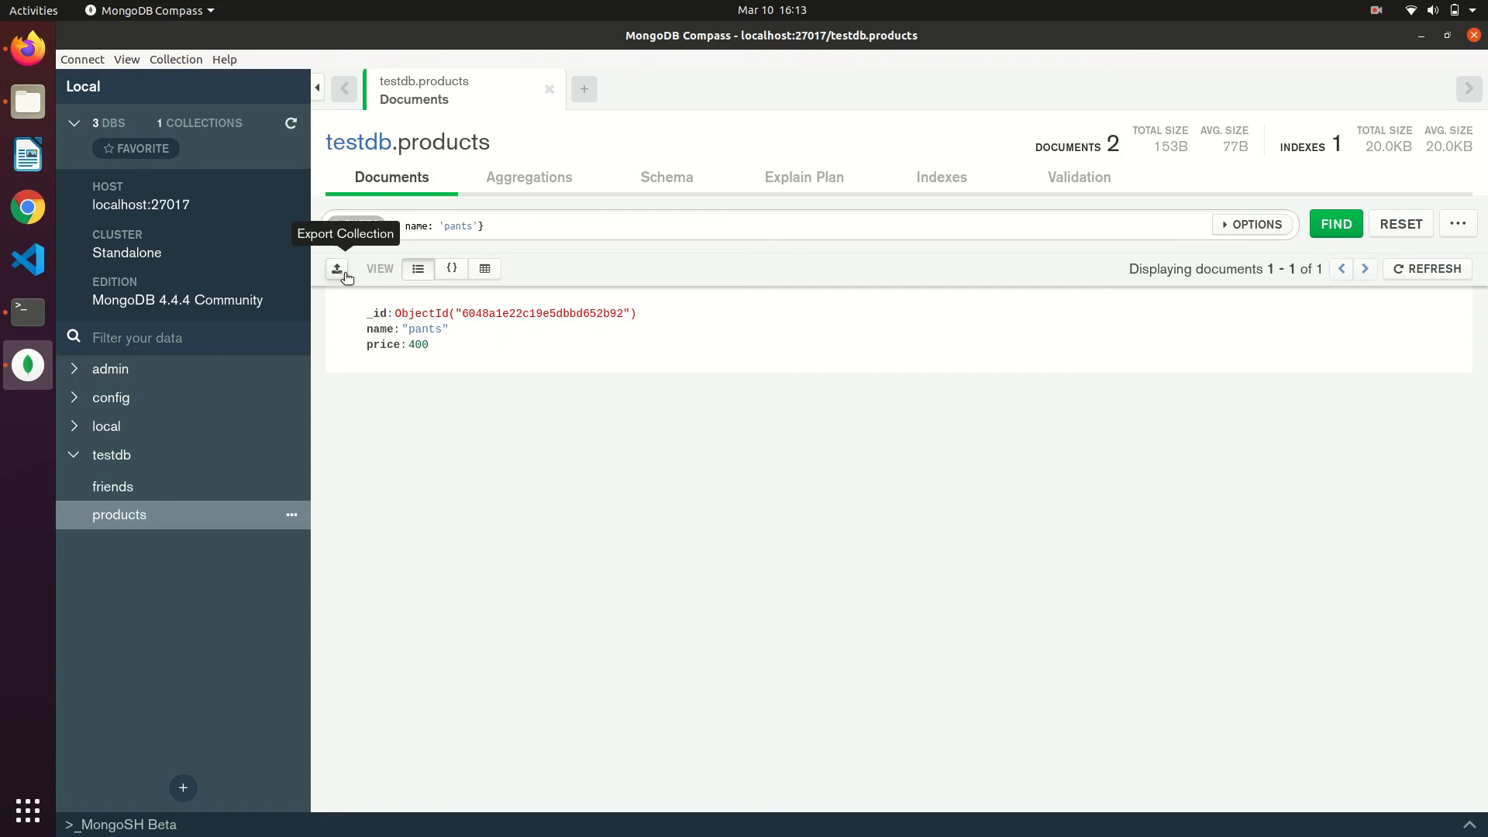
{"action": "left_click", "coordinate": [336, 270]}
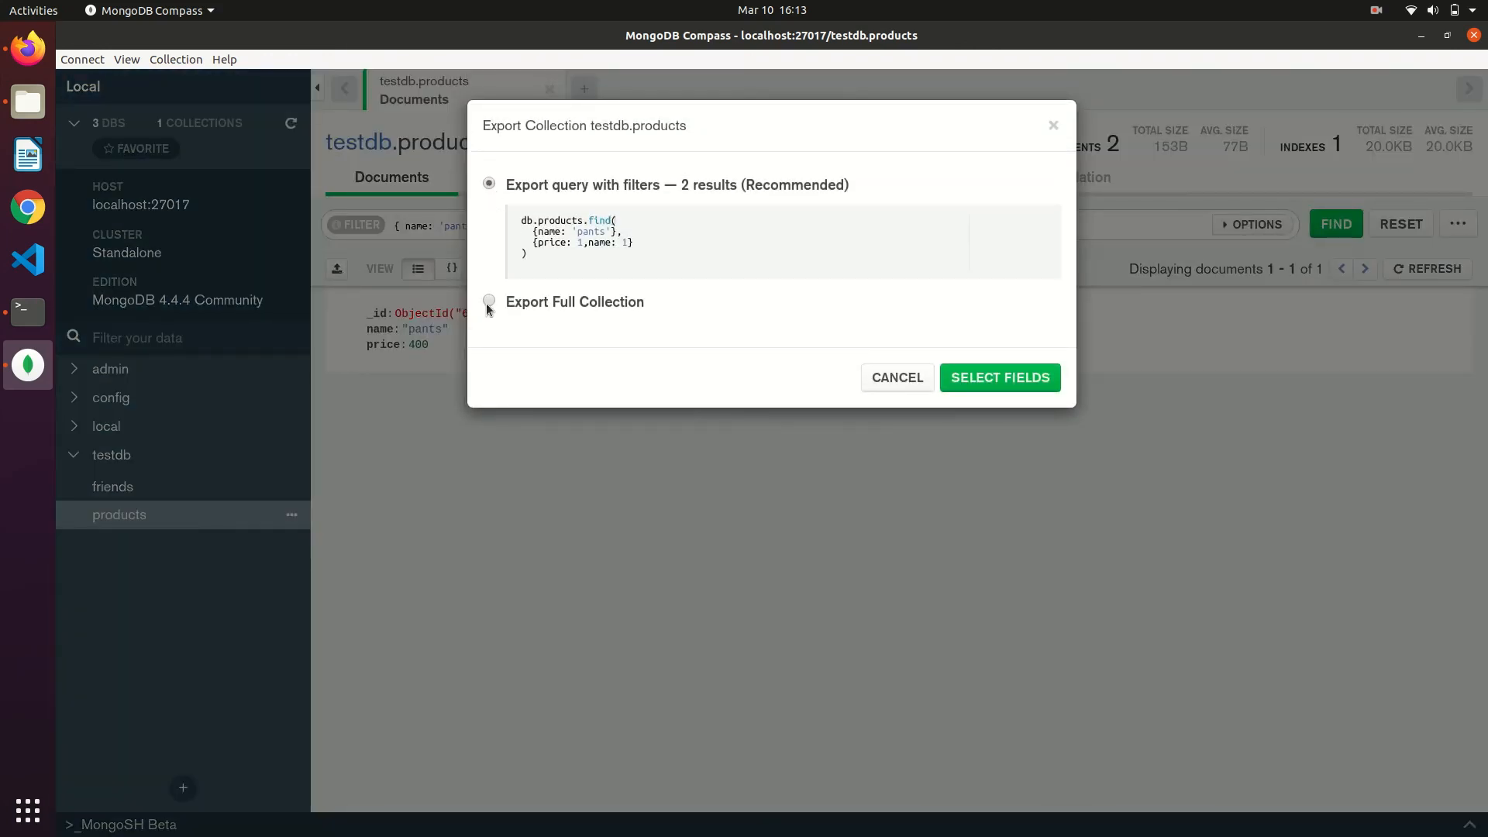
{"action": "left_click", "coordinate": [488, 301]}
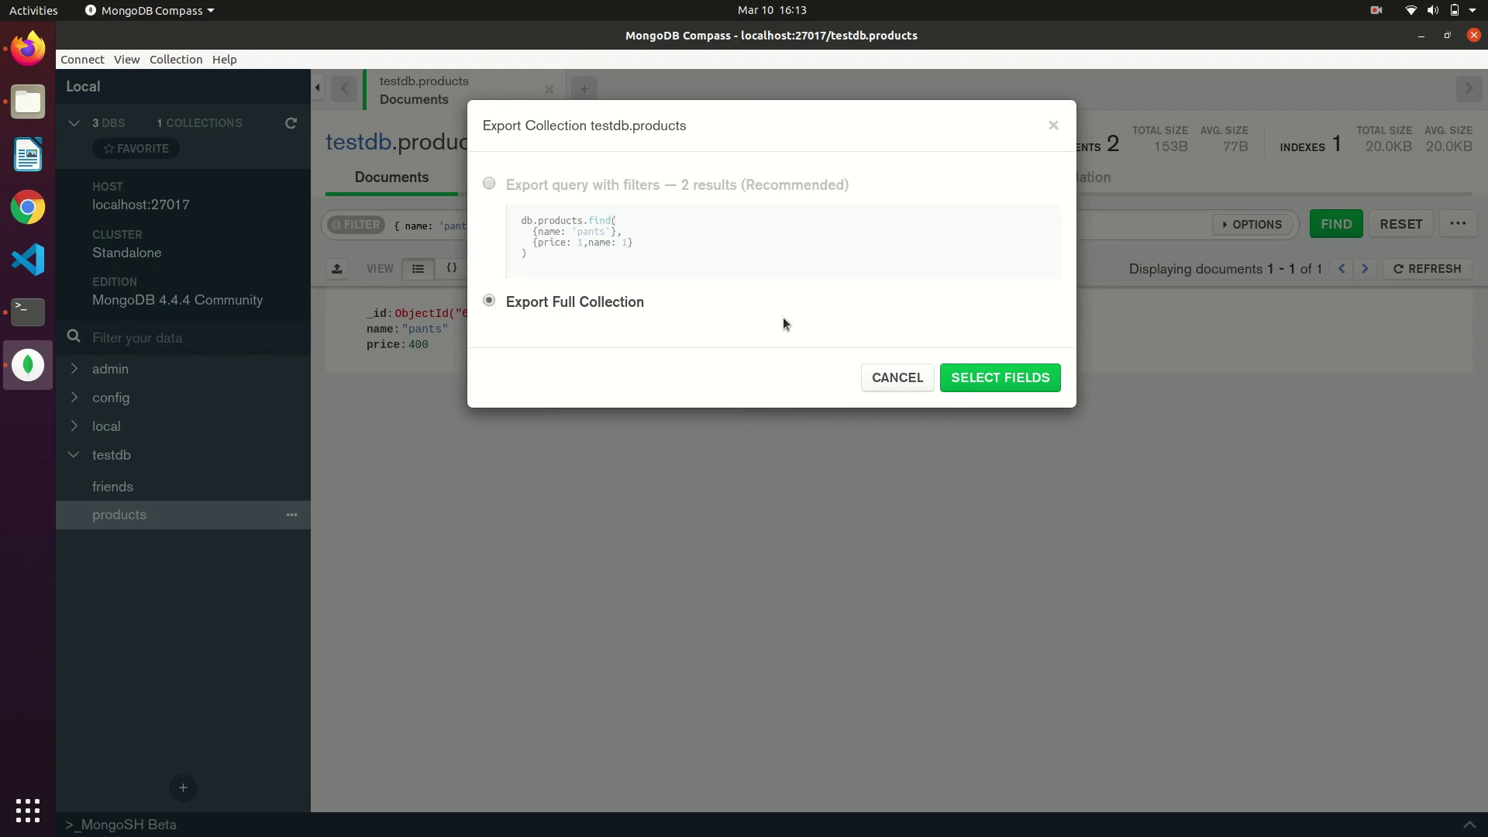
{"action": "mouse_move", "coordinate": [981, 377]}
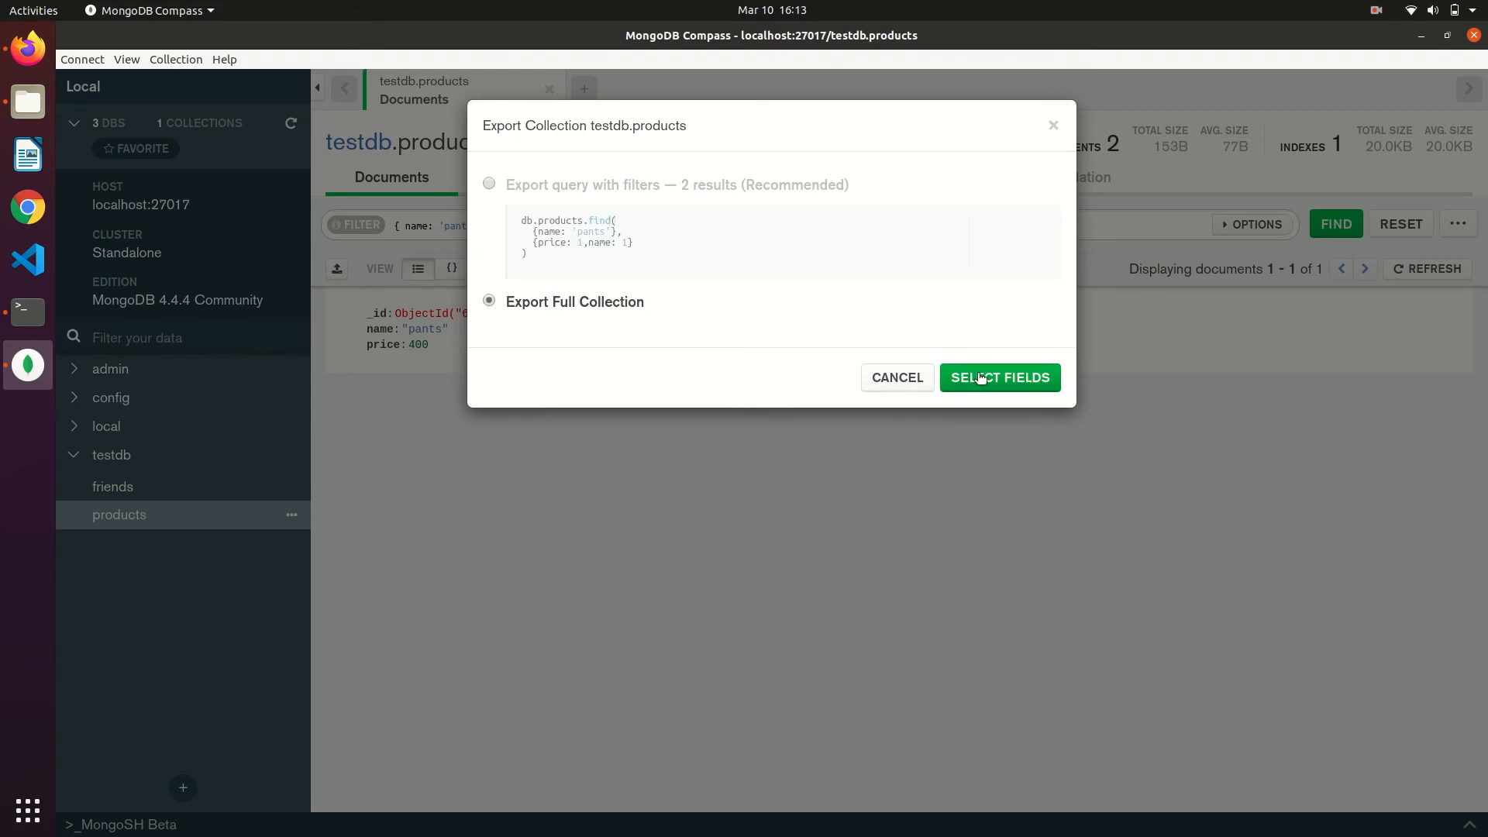
{"action": "left_click", "coordinate": [999, 377]}
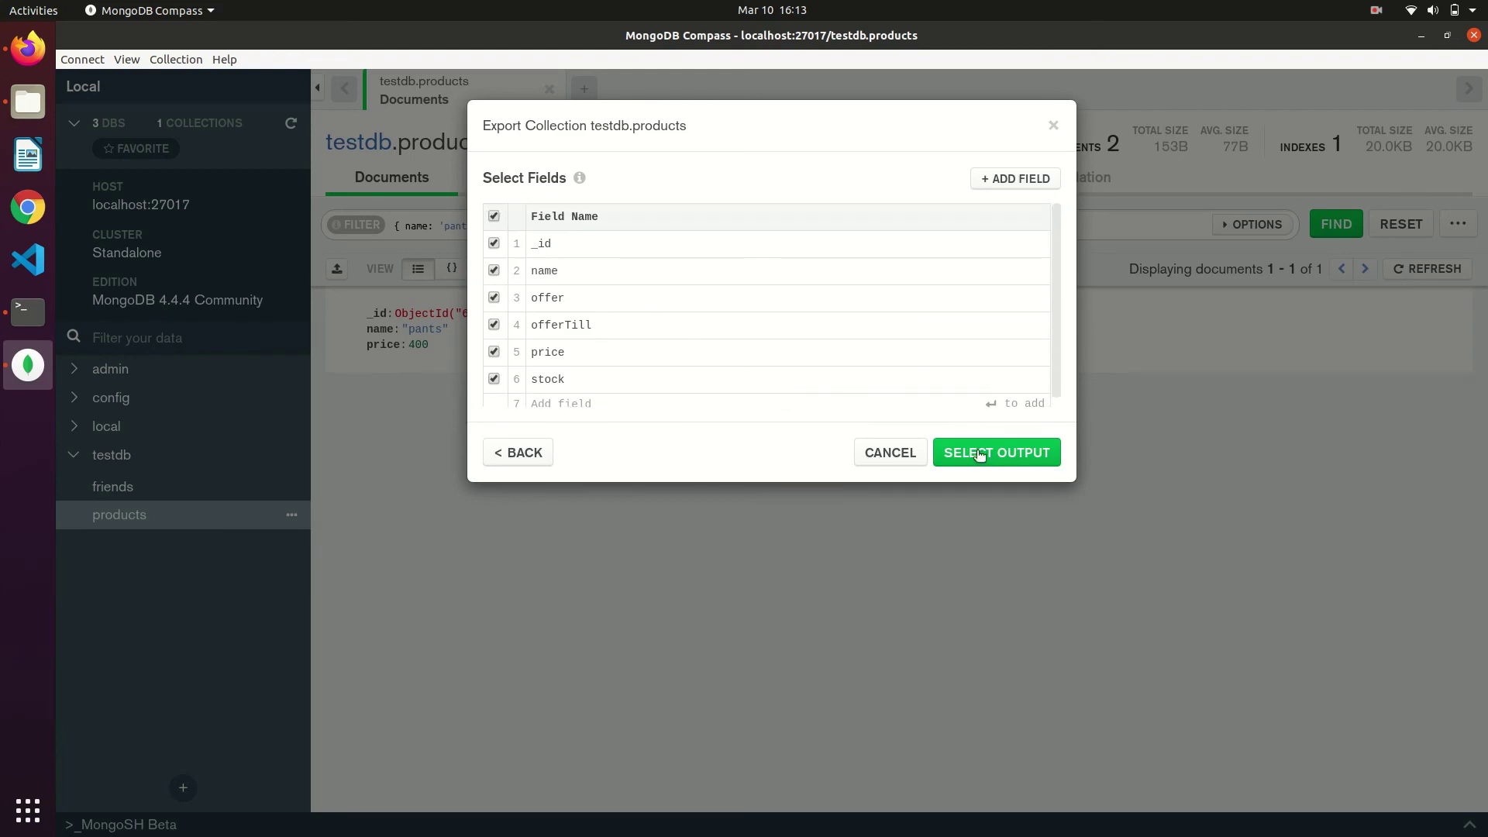
{"action": "left_click", "coordinate": [996, 453]}
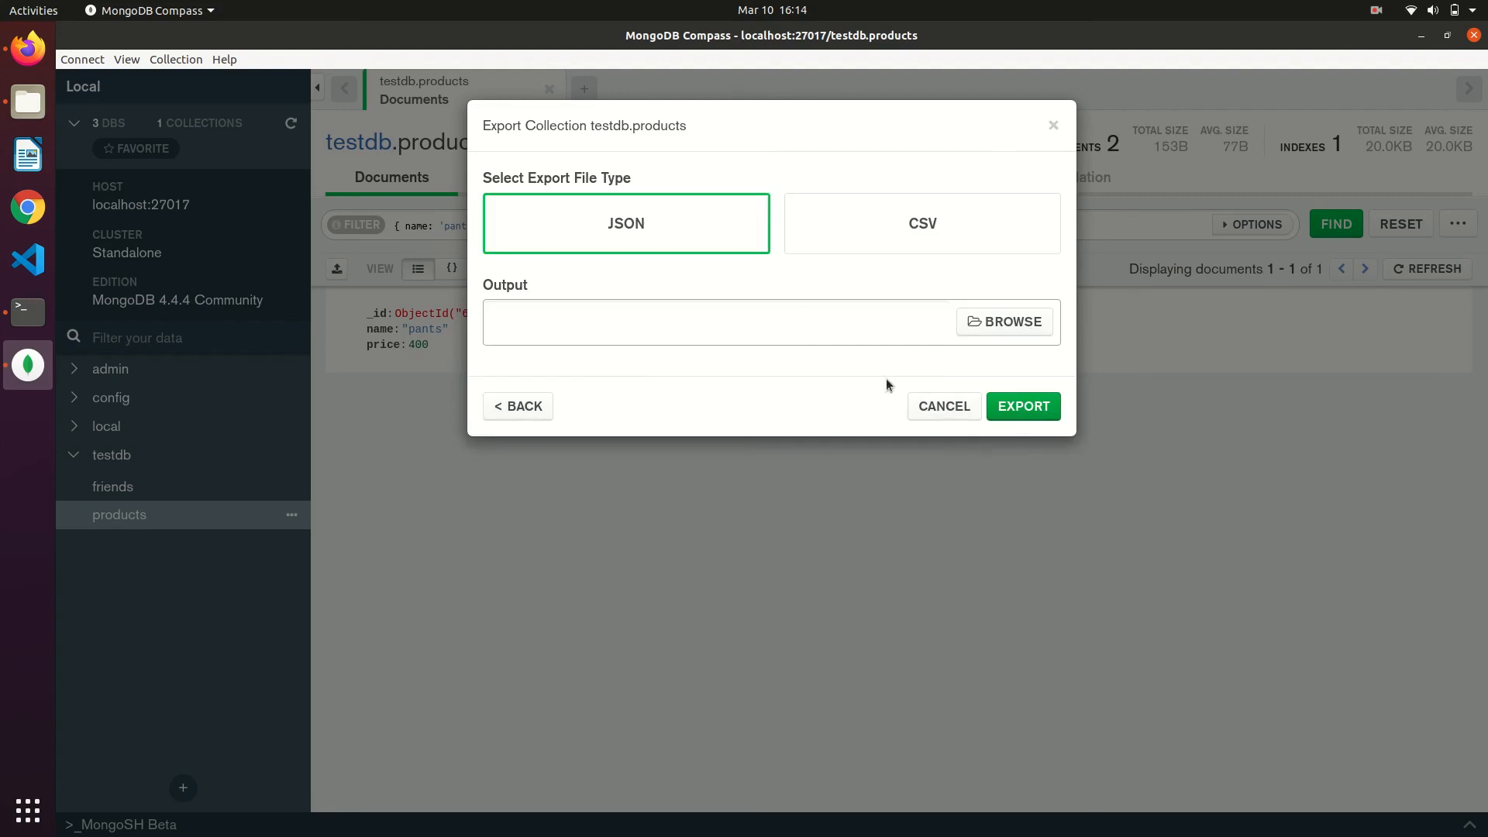
{"action": "mouse_move", "coordinate": [735, 233]}
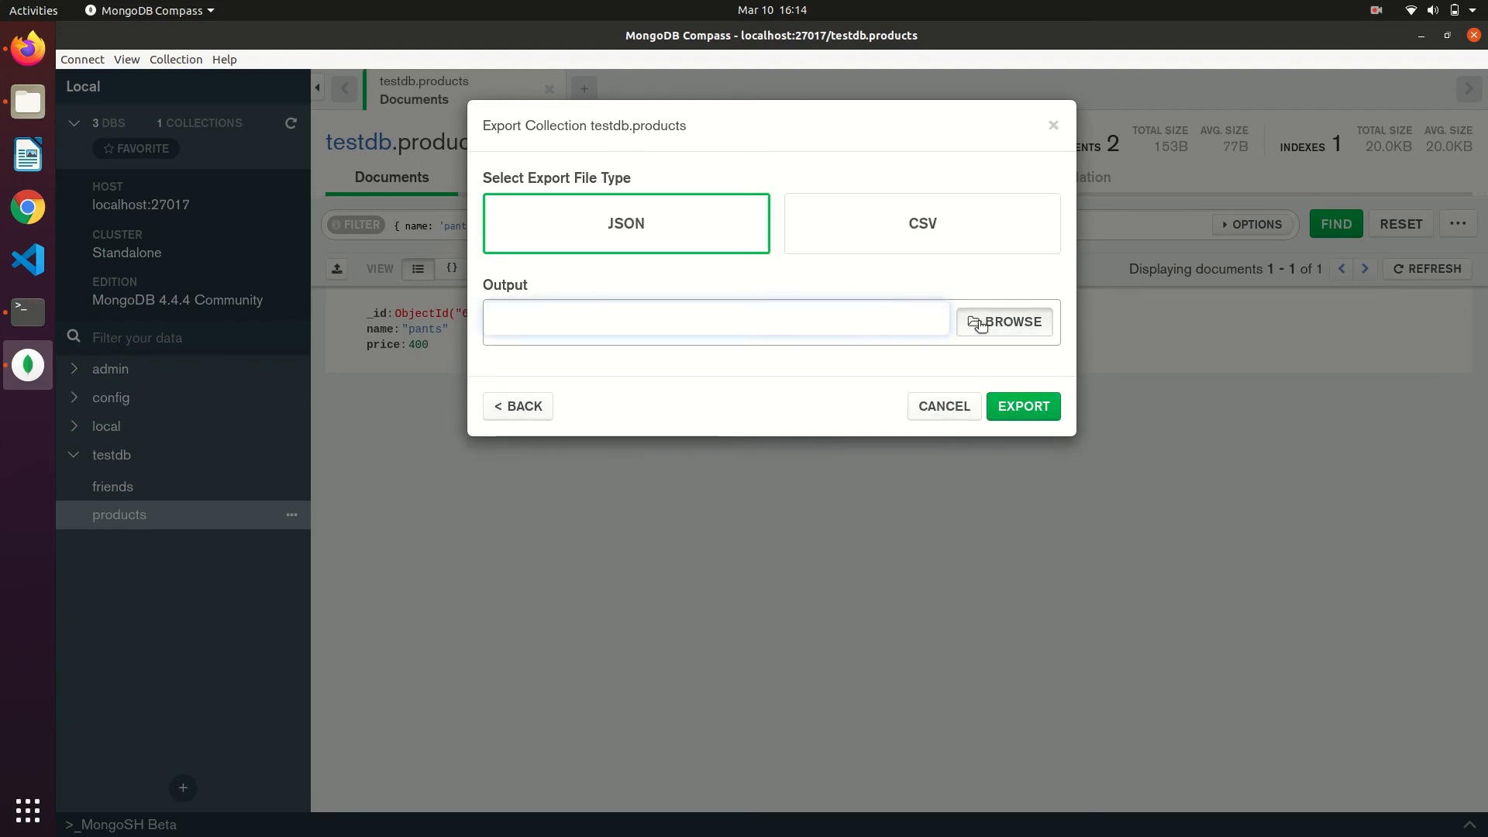
- Export as JSON to products.json on the Desktop
{"action": "left_click", "coordinate": [1005, 322]}
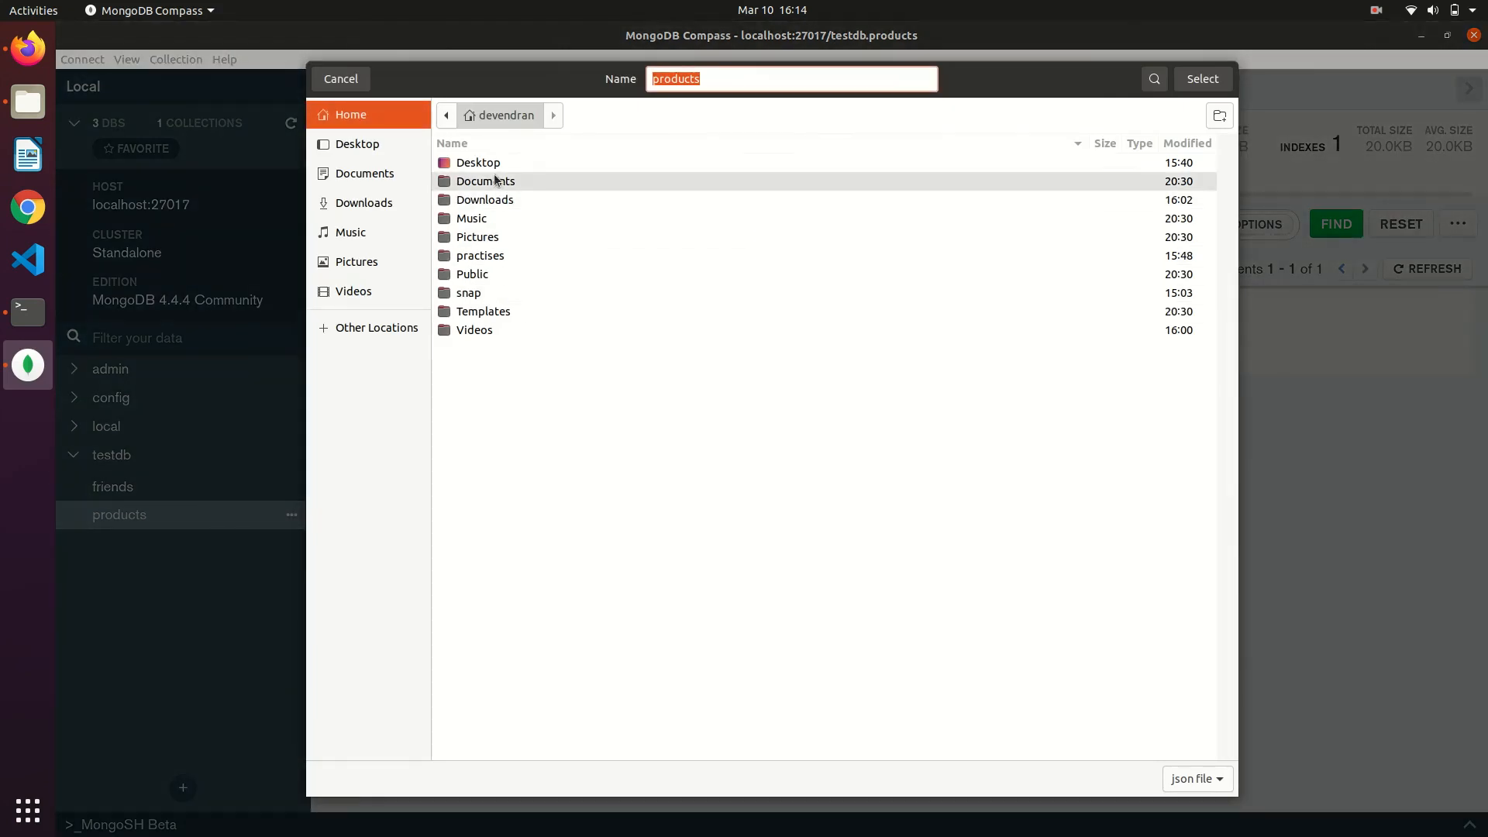
{"action": "left_click", "coordinate": [360, 144]}
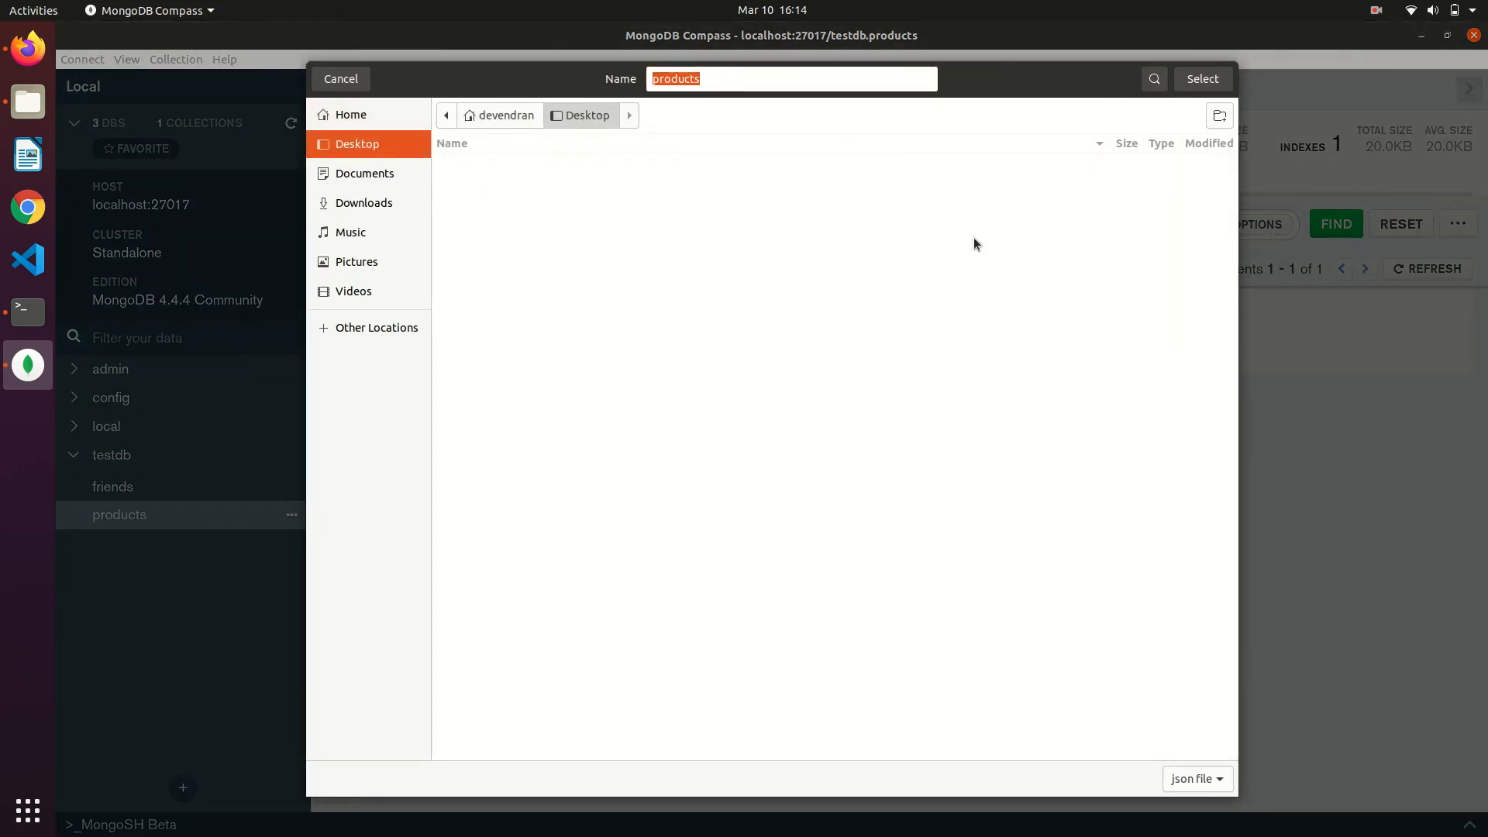
{"action": "left_click", "coordinate": [759, 79]}
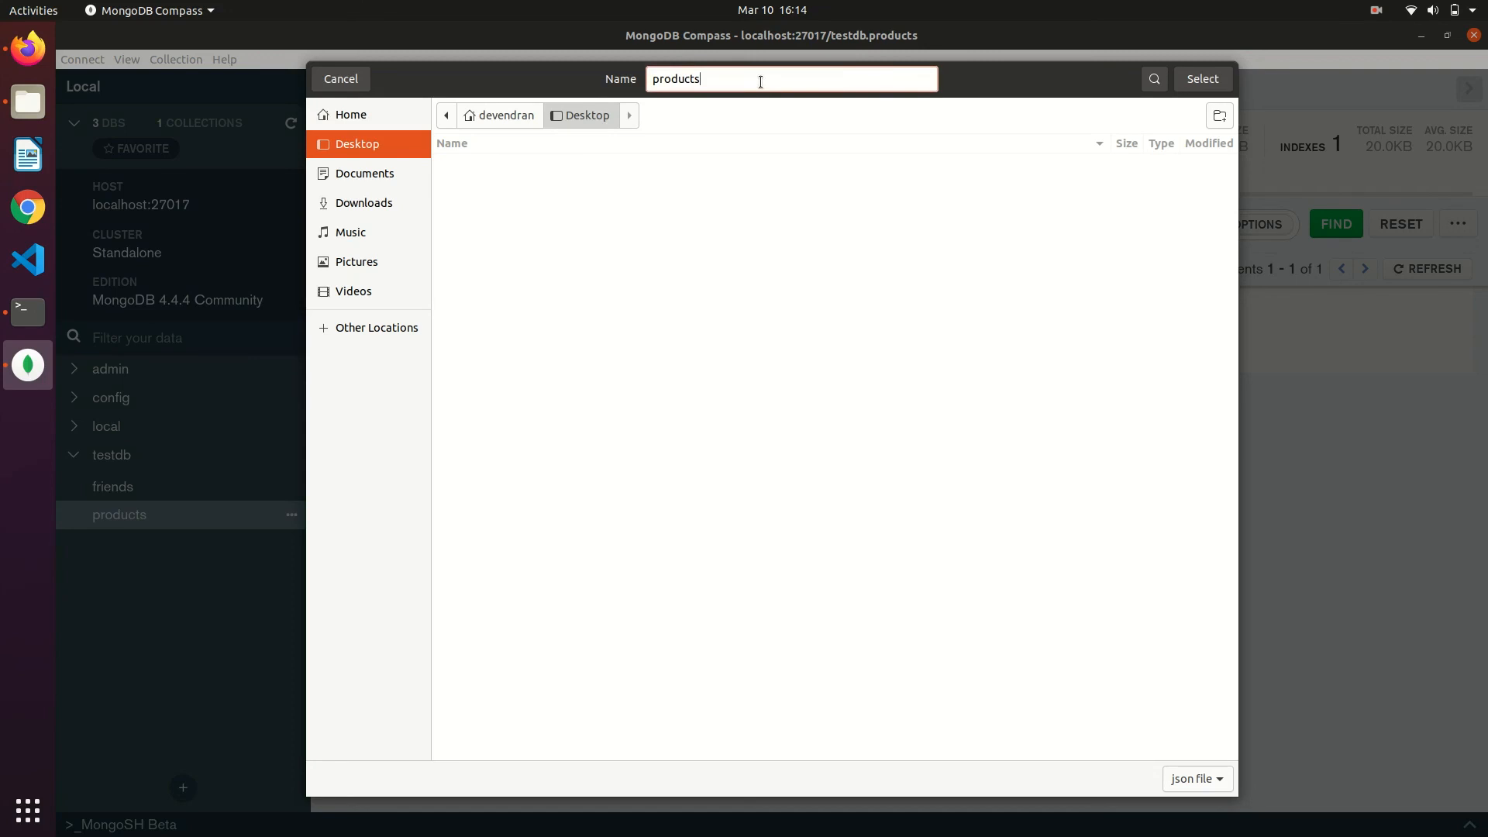
{"action": "type", "text": ".json"}
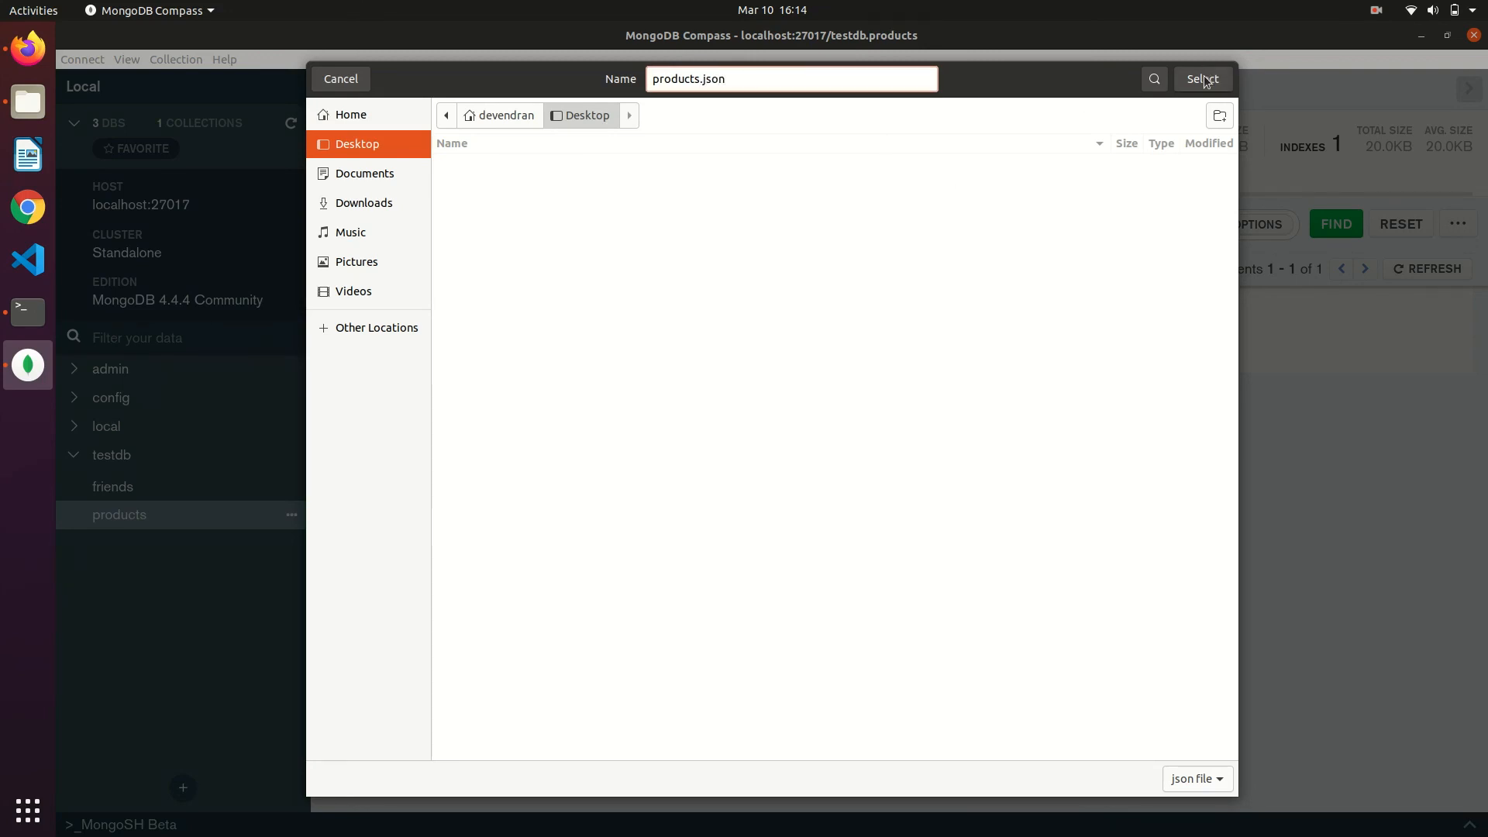
{"action": "left_click", "coordinate": [1201, 77]}
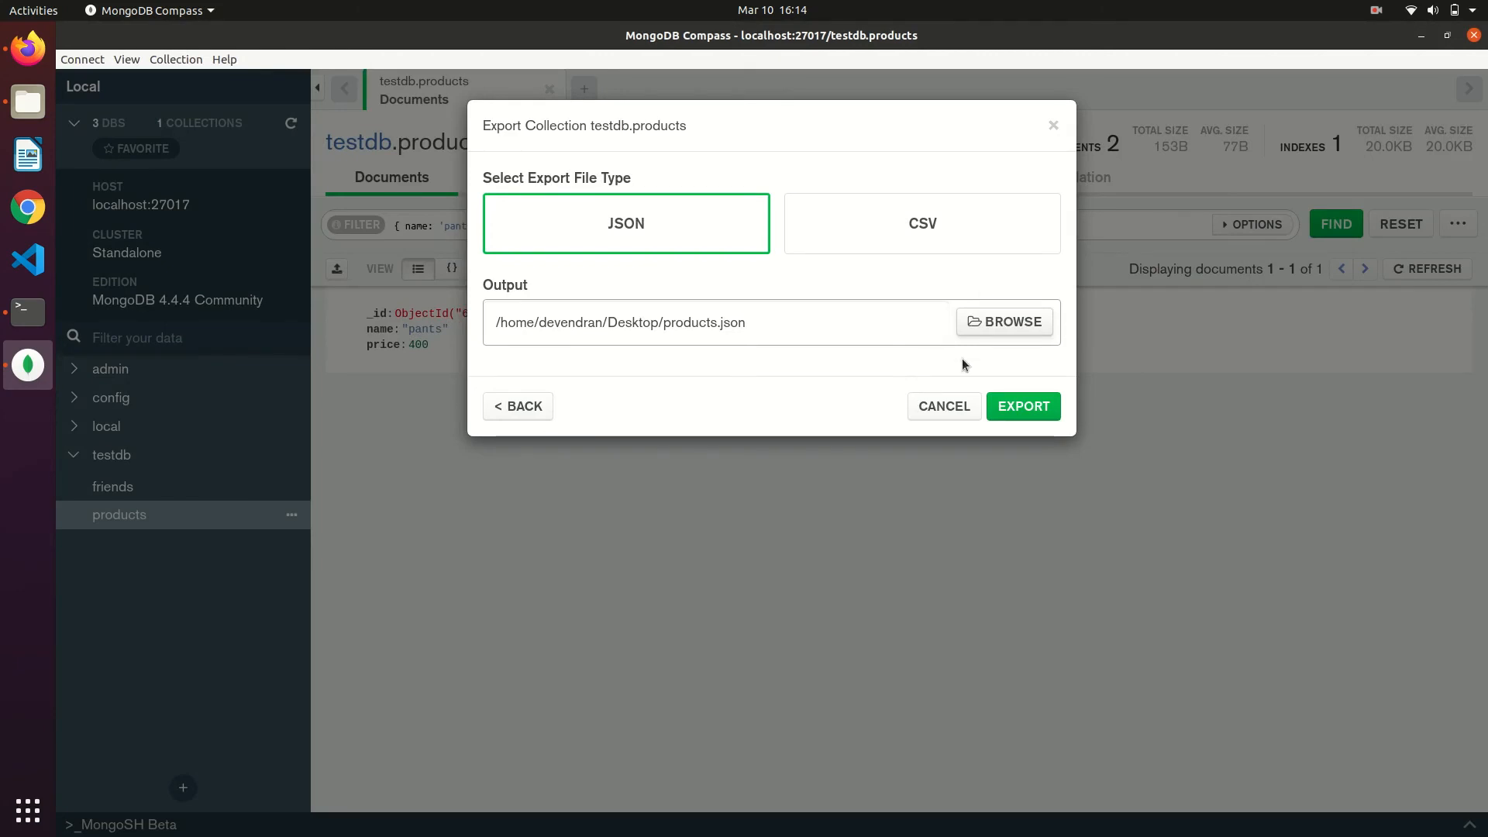
{"action": "left_click", "coordinate": [1023, 406]}
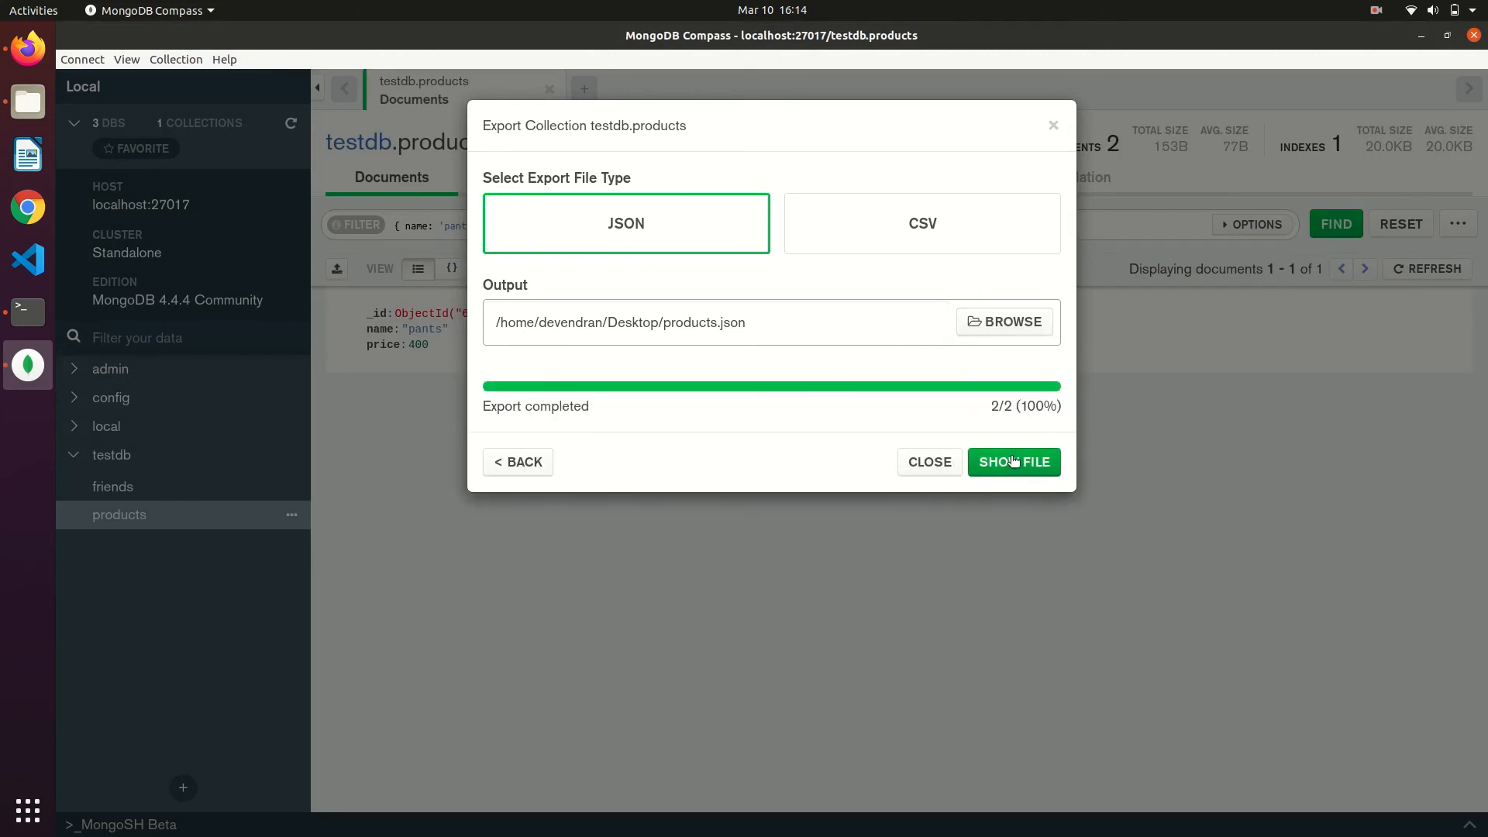
- Reveal products.json in Files and open it with another application
{"action": "left_click", "coordinate": [1014, 462]}
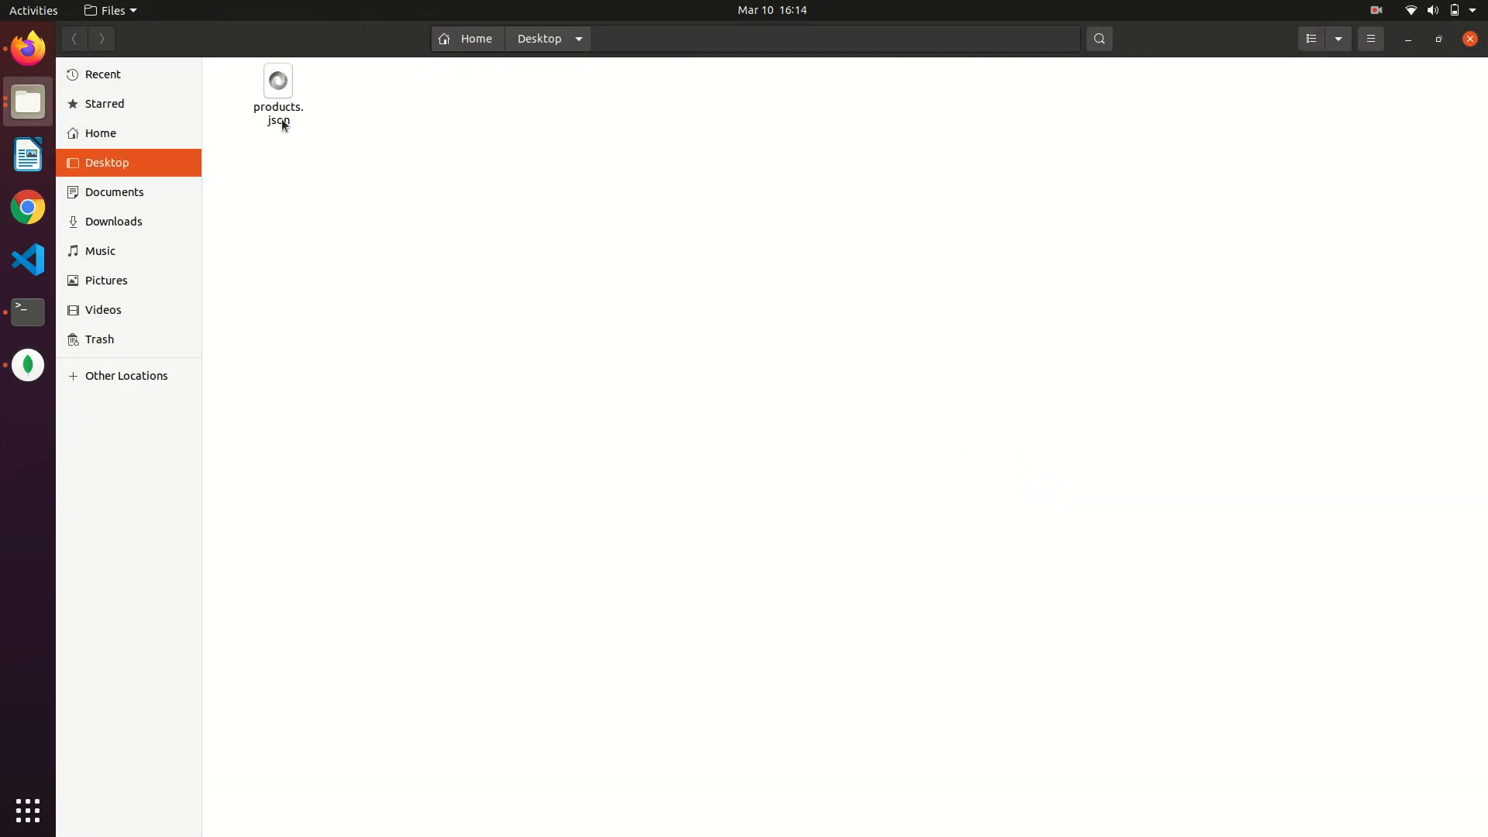
{"action": "right_click", "coordinate": [277, 92]}
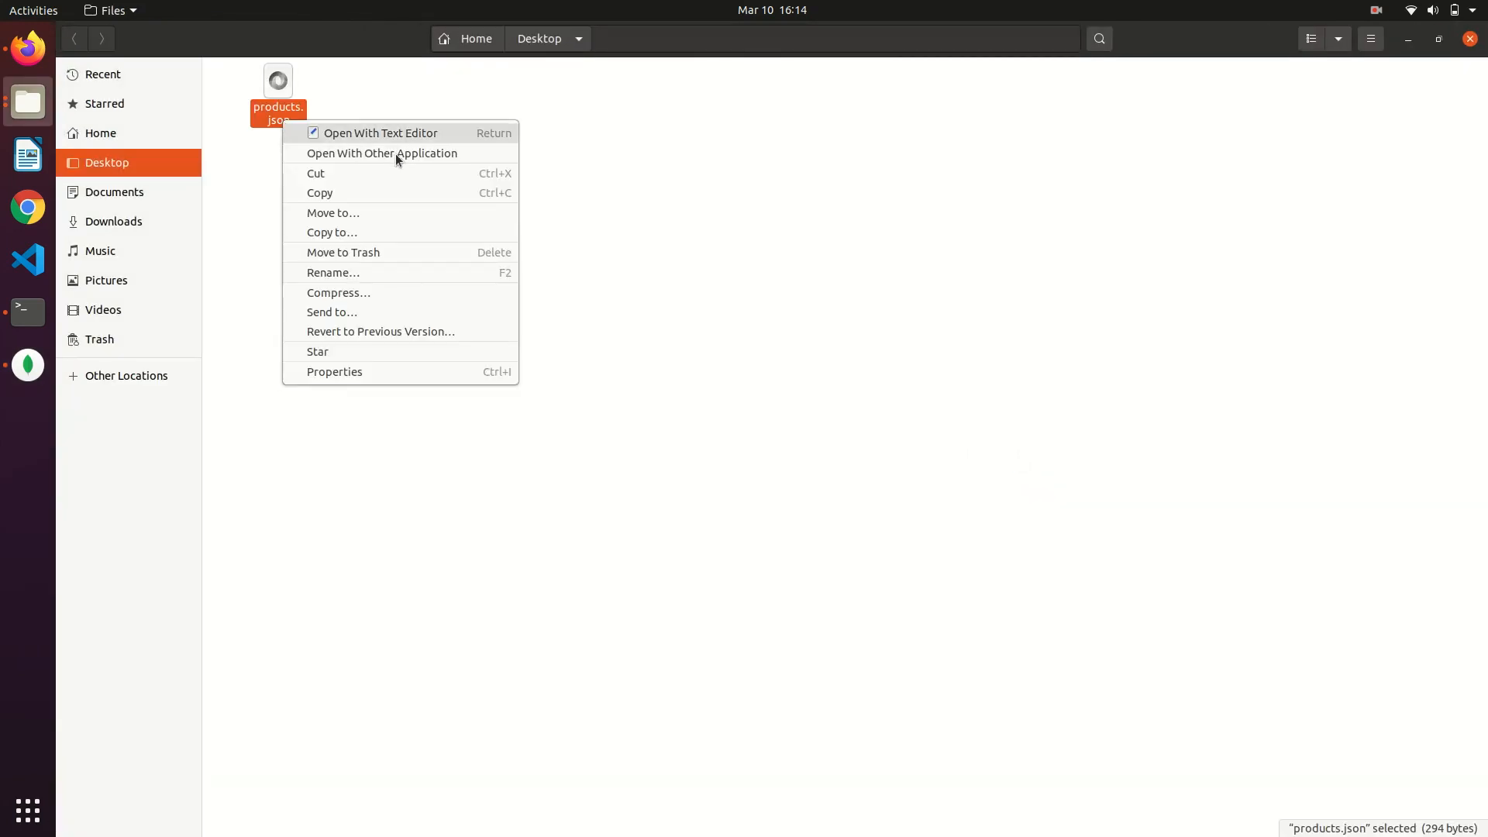
{"action": "left_click", "coordinate": [381, 153]}
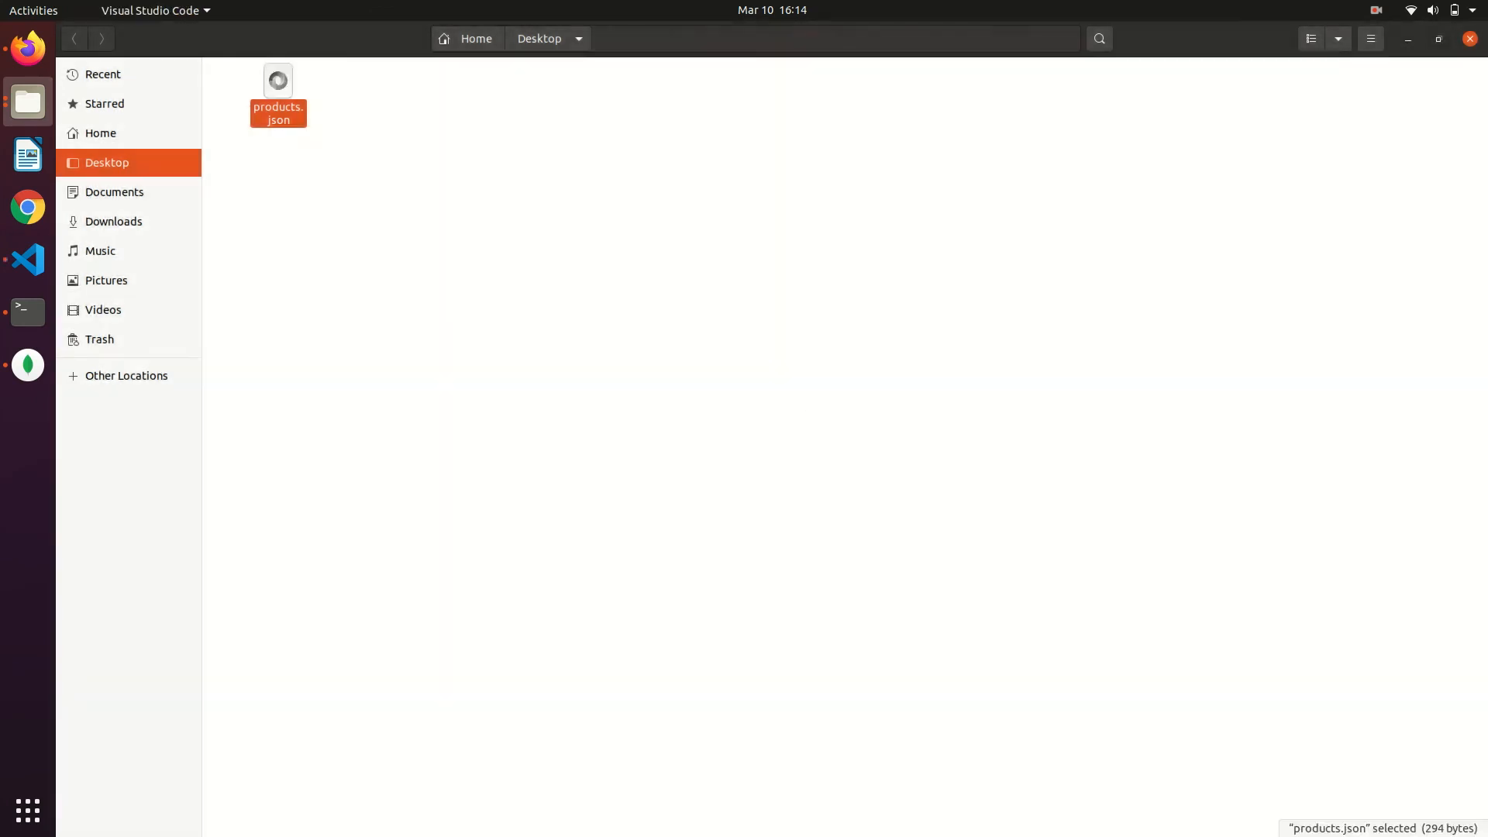
- Review the t-shirts and pants documents in products.json, then return to MongoDB Compass
{"action": "double_click", "coordinate": [278, 81]}
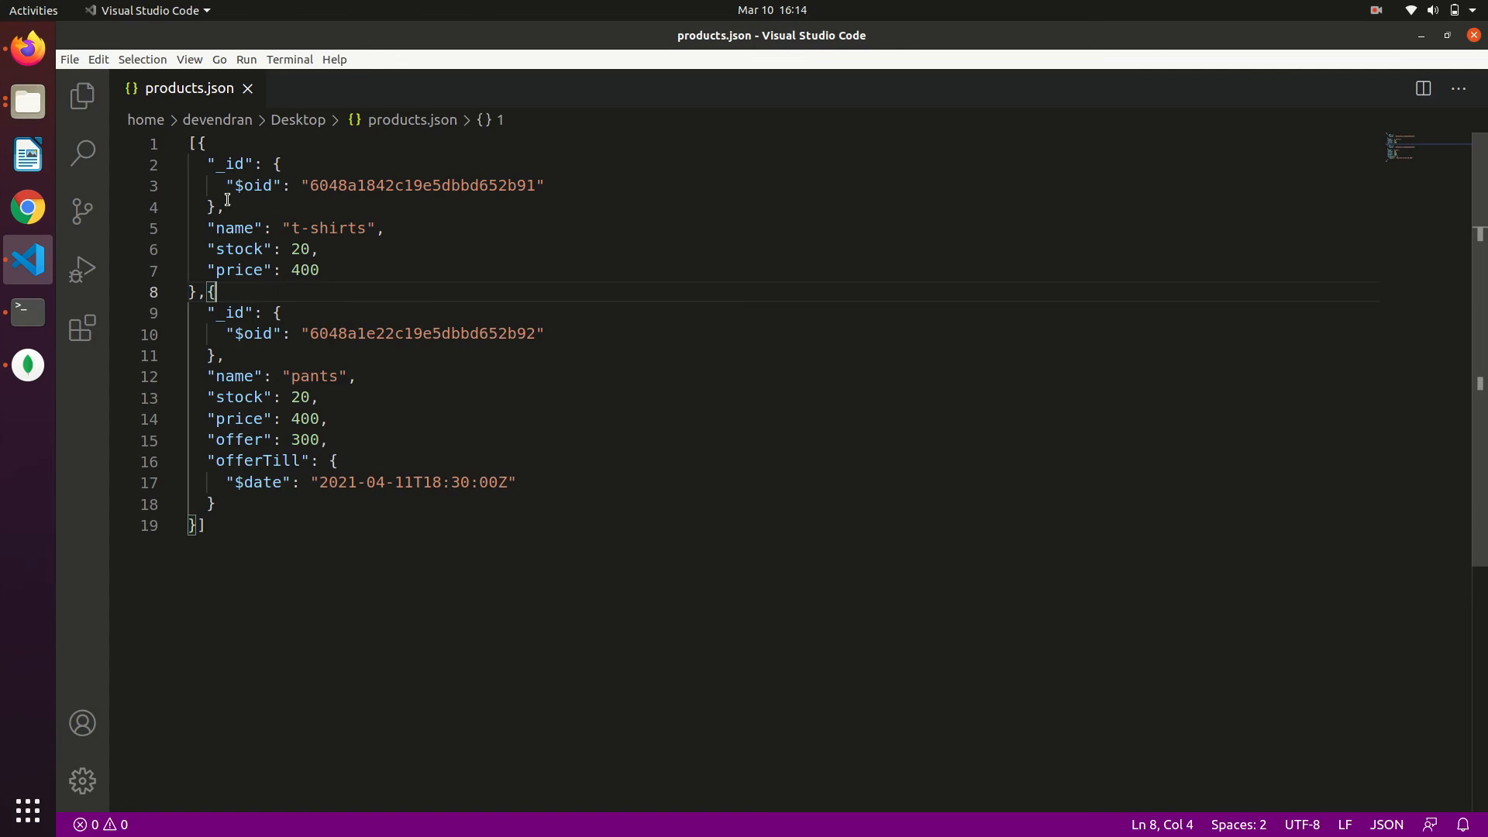
{"action": "key", "text": "ctrl+a"}
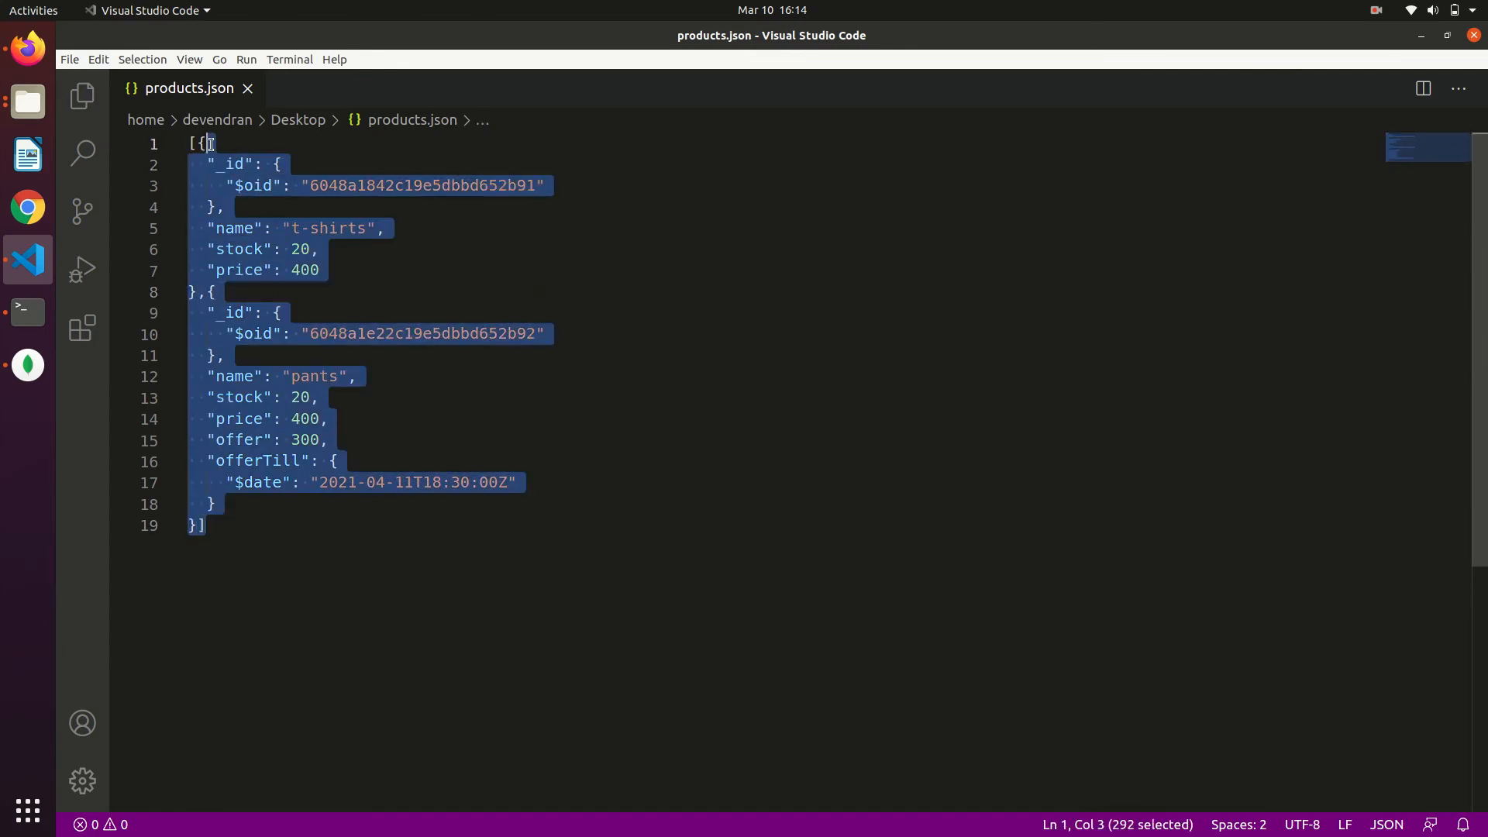
{"action": "left_click", "coordinate": [276, 186]}
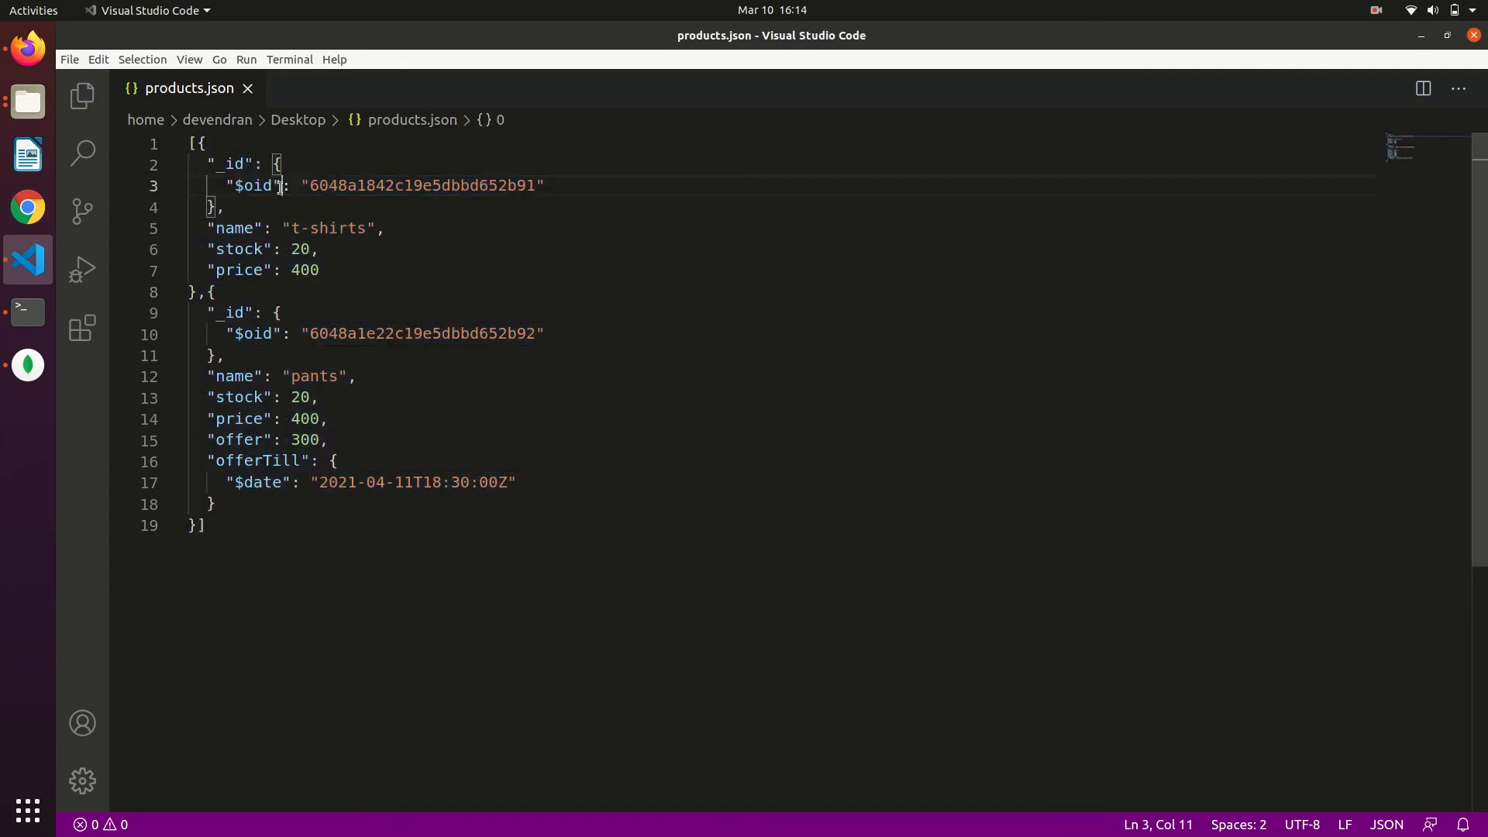
{"action": "left_click", "coordinate": [248, 86]}
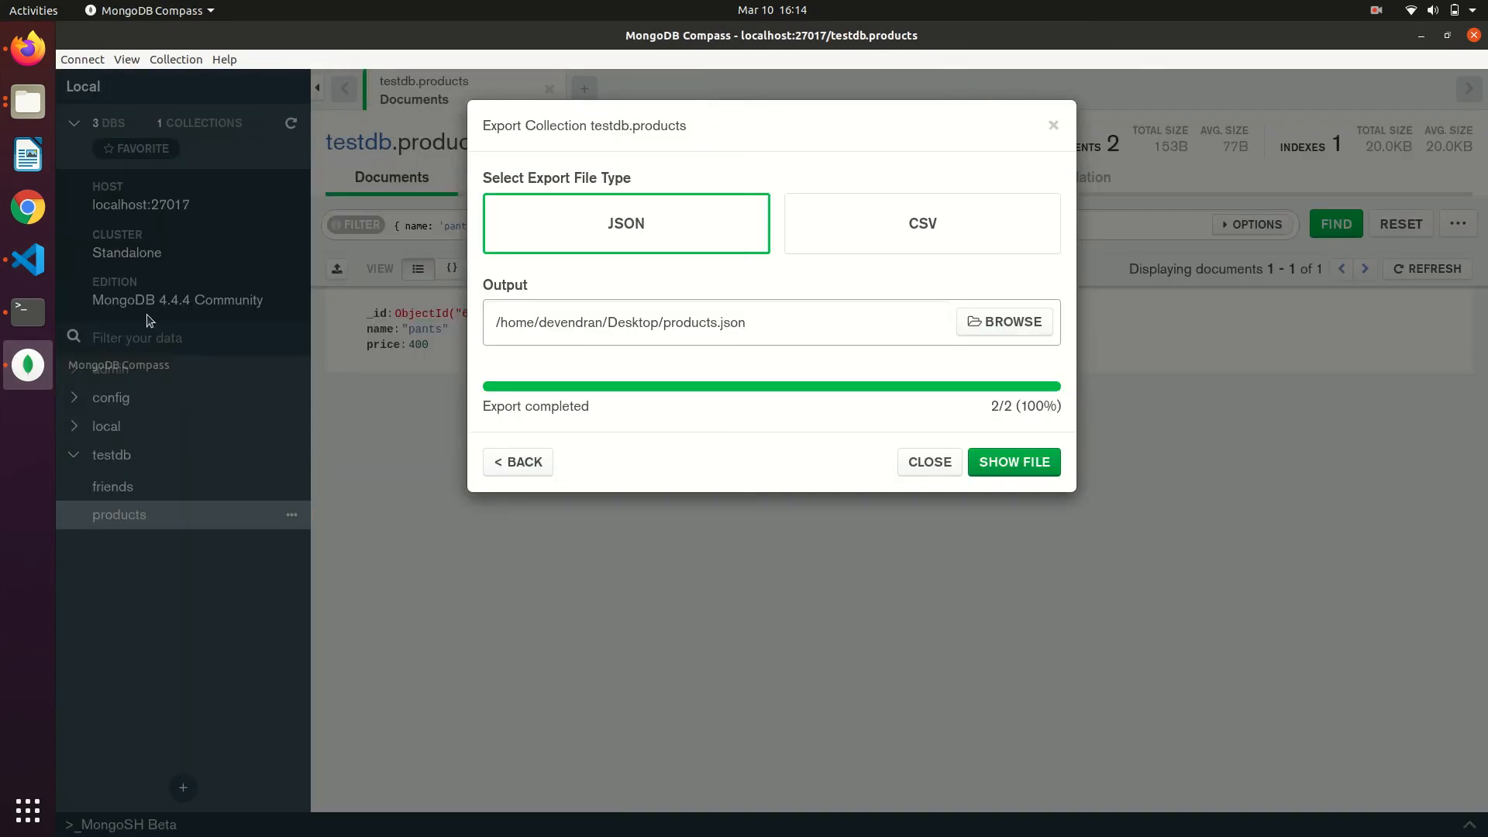
- Drop the friends collection from testdb, confirming with the typed collection name
{"action": "left_click", "coordinate": [930, 462]}
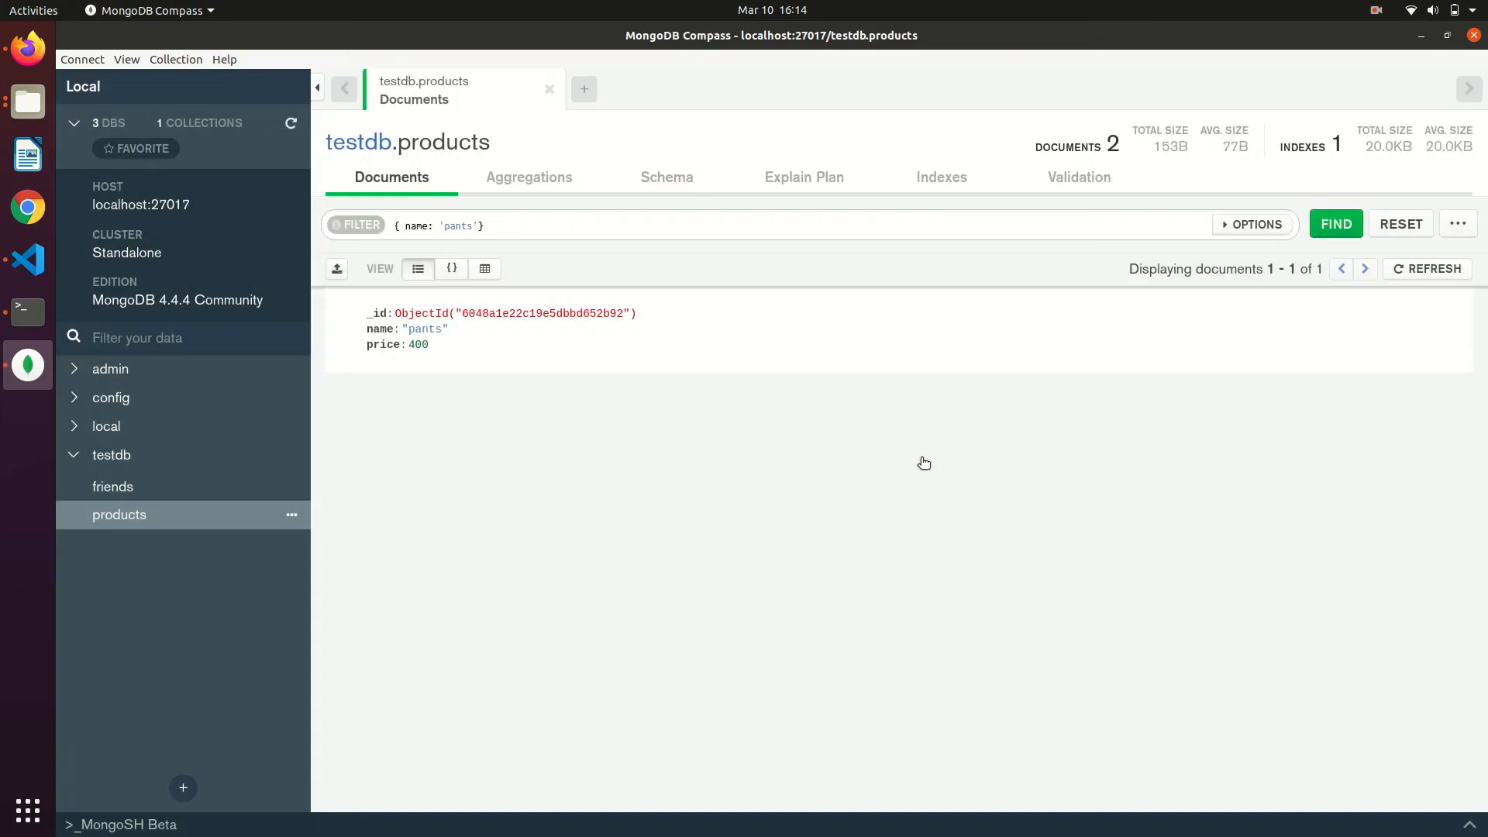
{"action": "left_click", "coordinate": [111, 486]}
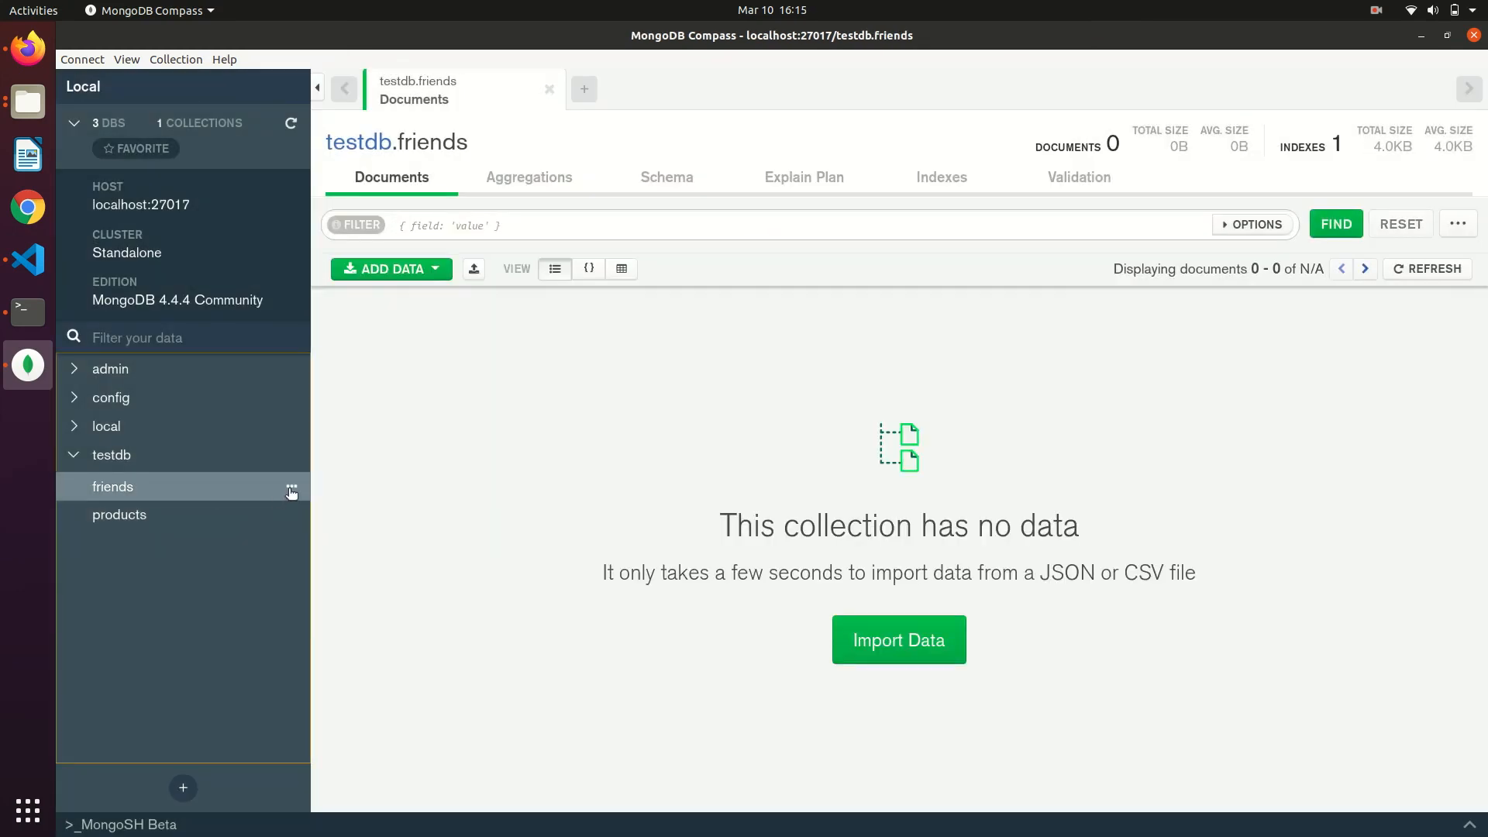
{"action": "left_click", "coordinate": [291, 486]}
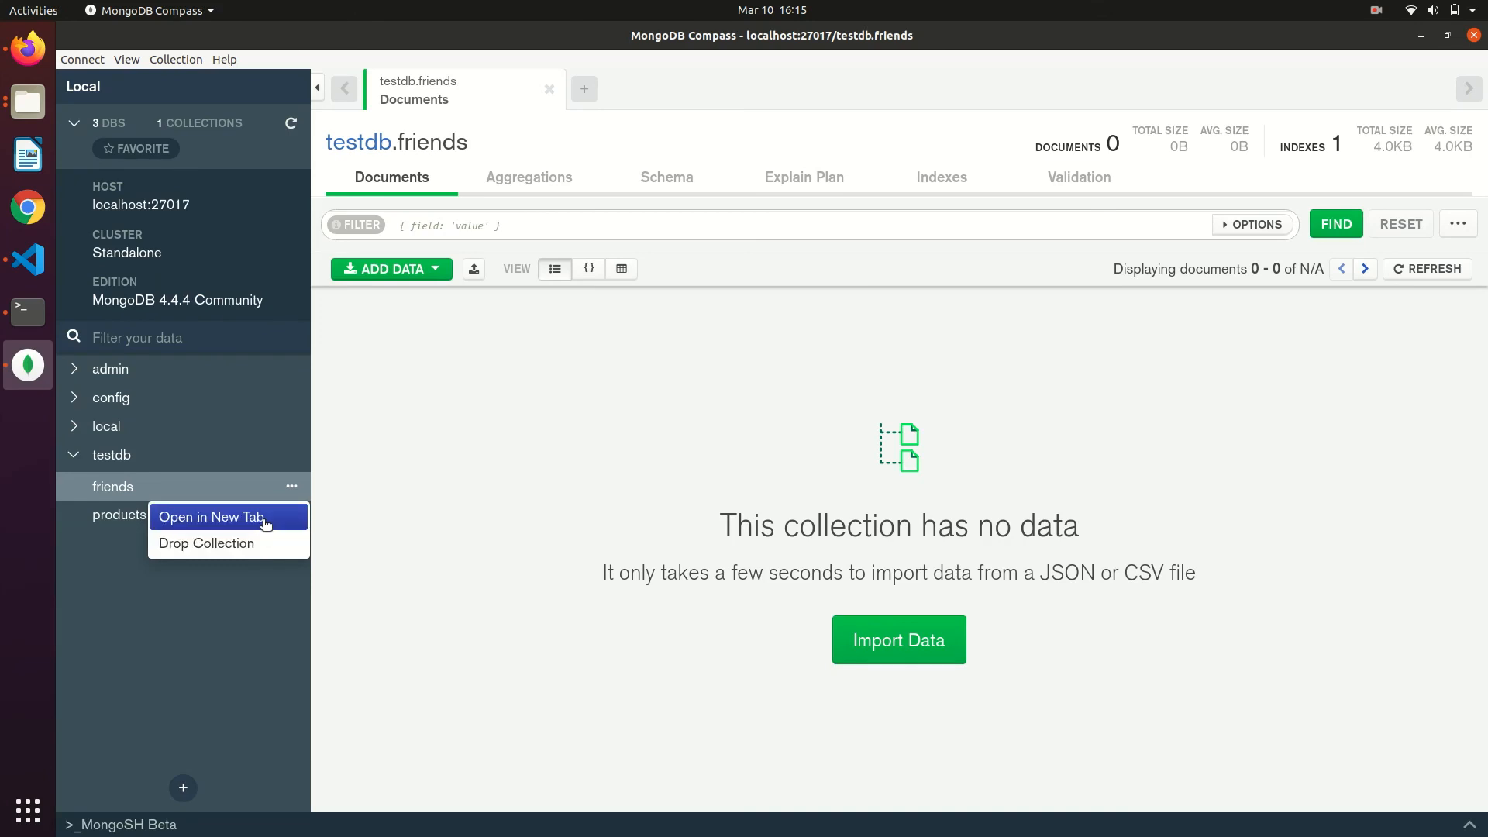
{"action": "left_click", "coordinate": [211, 518]}
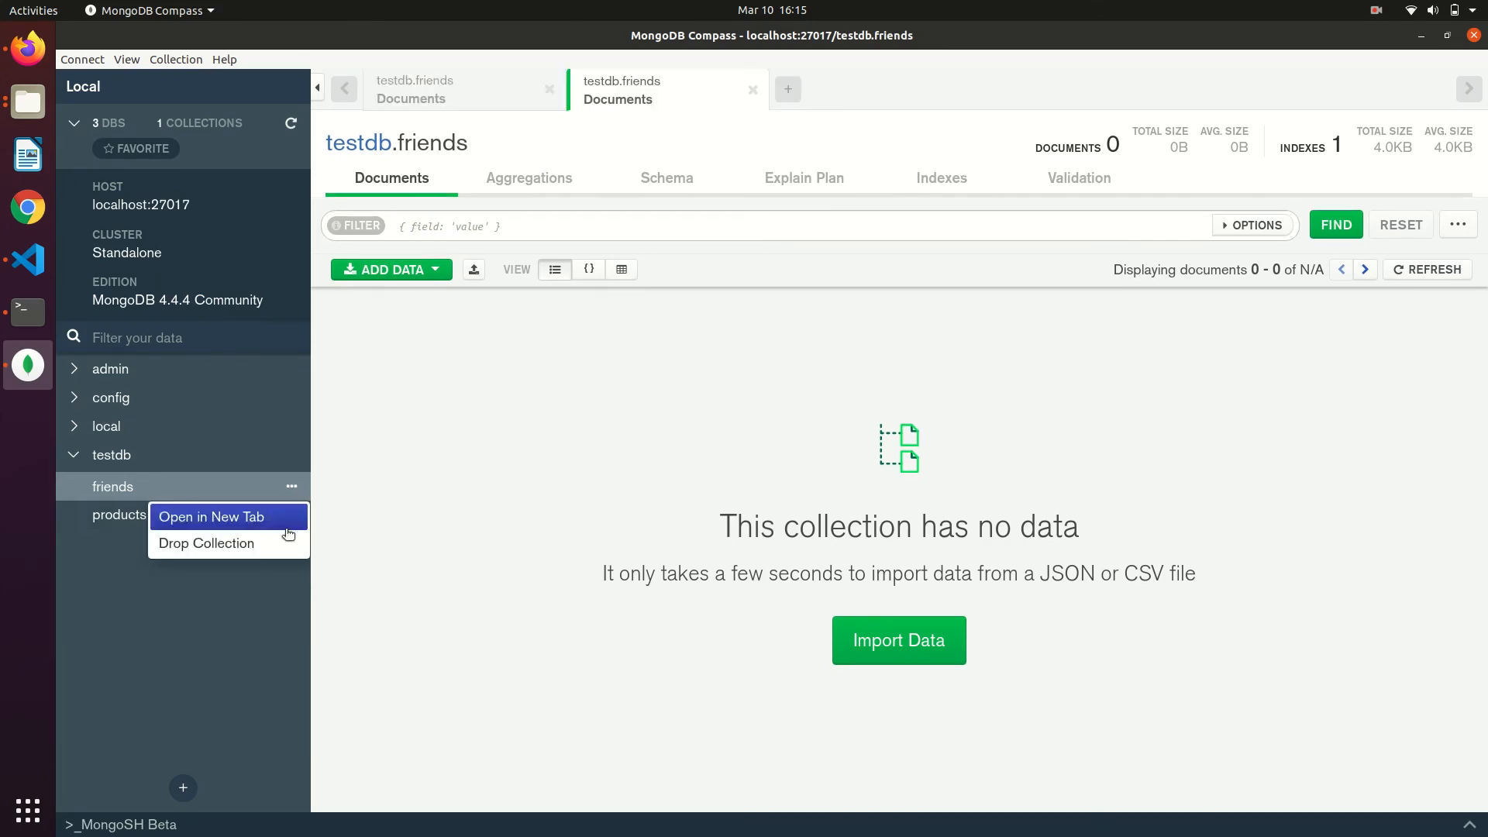
{"action": "left_click", "coordinate": [206, 544]}
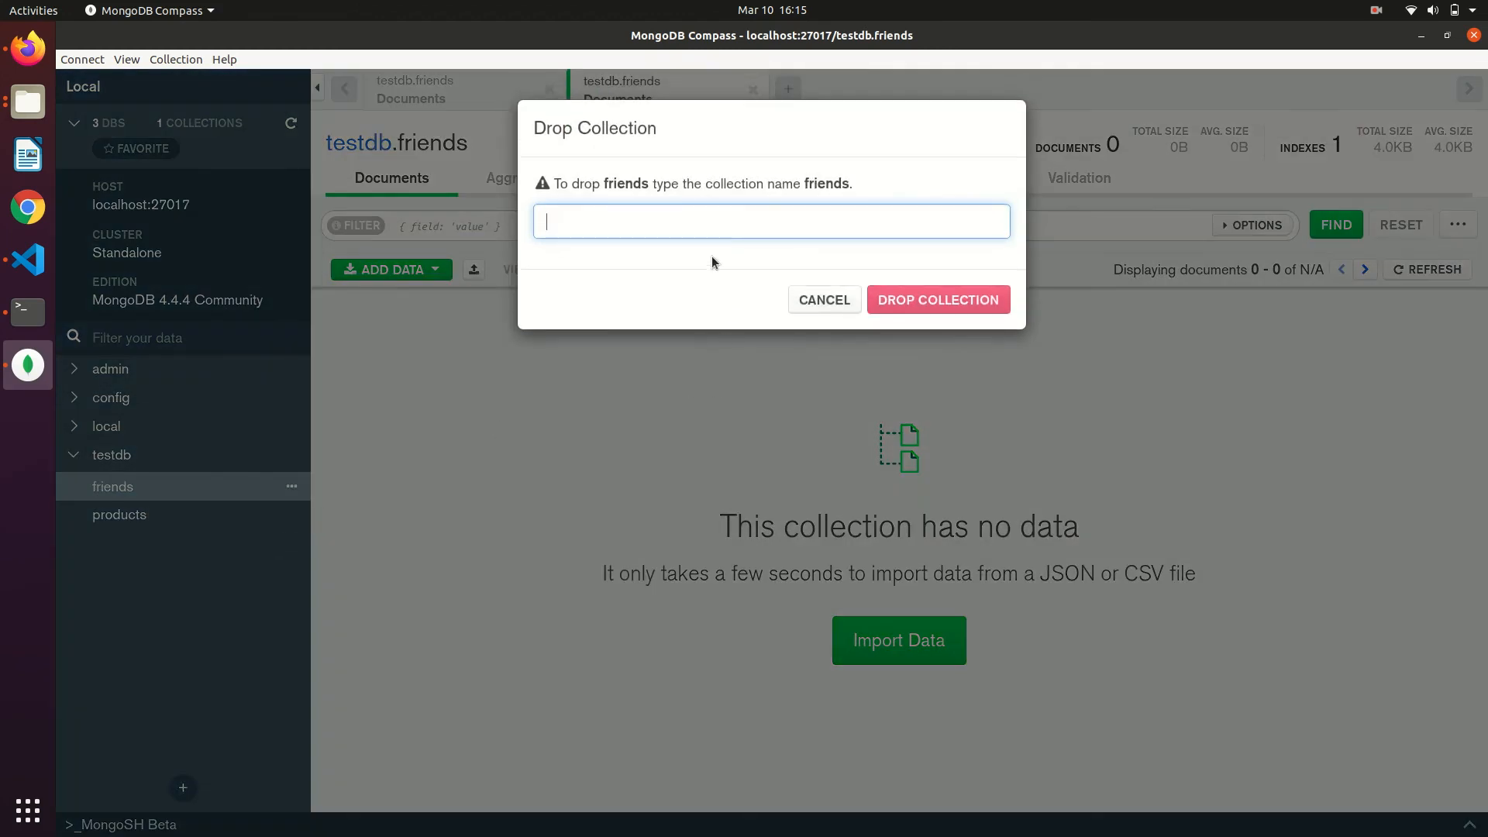
{"action": "type", "text": "friends"}
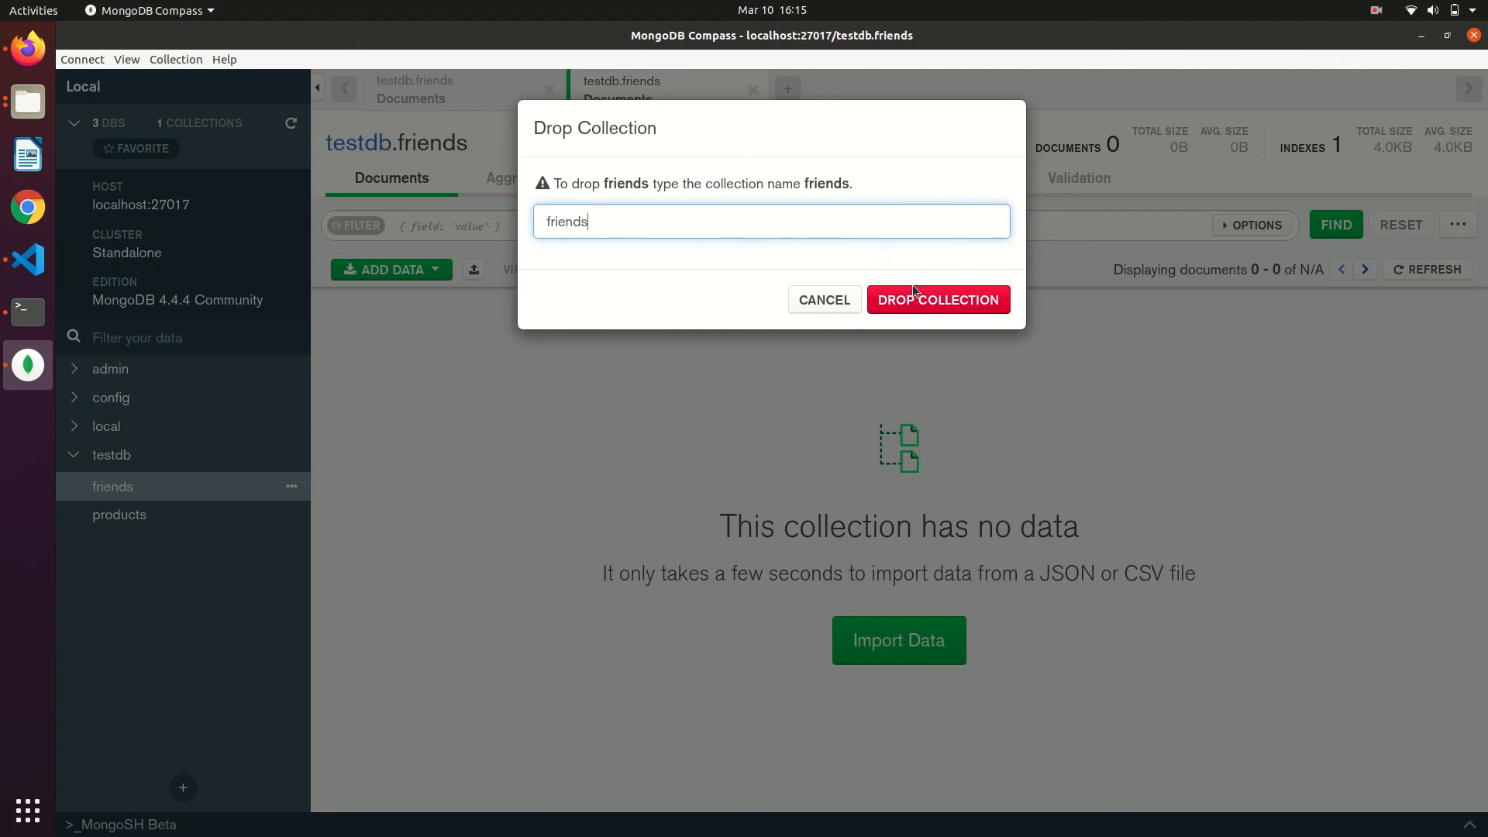
{"action": "left_click", "coordinate": [939, 299]}
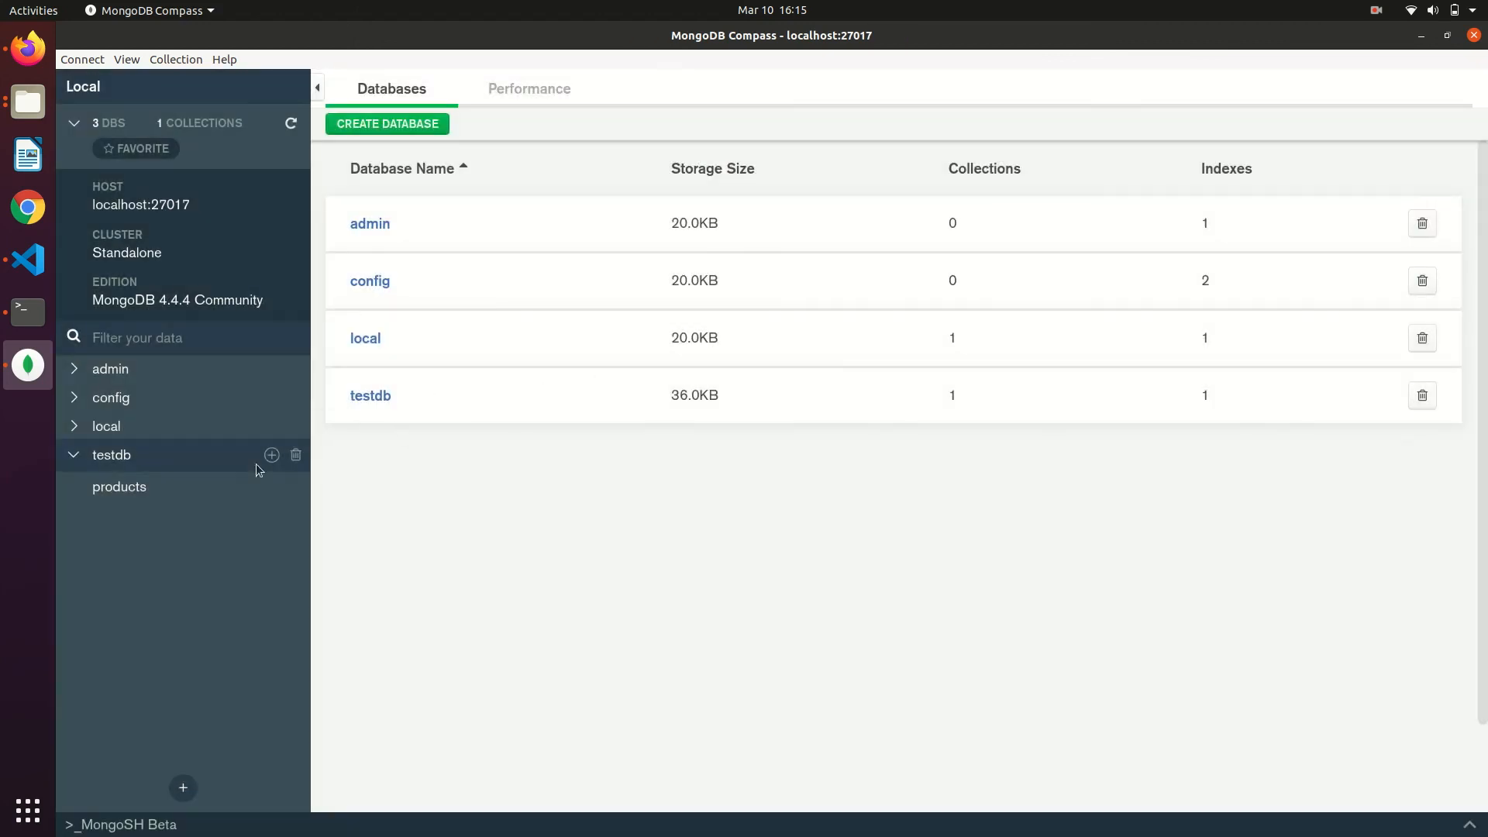
{"action": "mouse_move", "coordinate": [381, 397]}
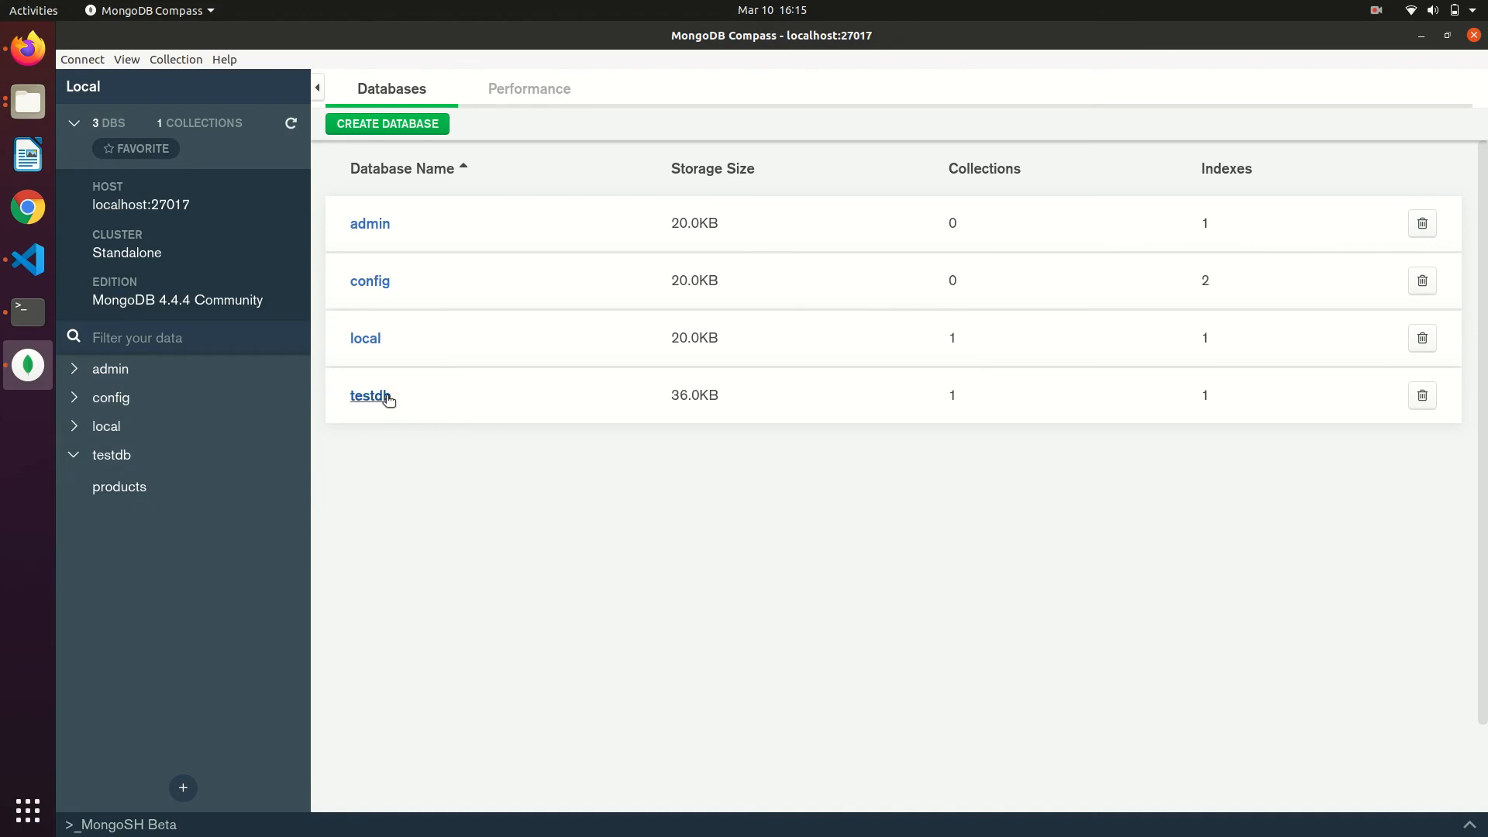
- Create an empty productsbkp collection in testdb and select it in the sidebar
{"action": "left_click", "coordinate": [367, 397]}
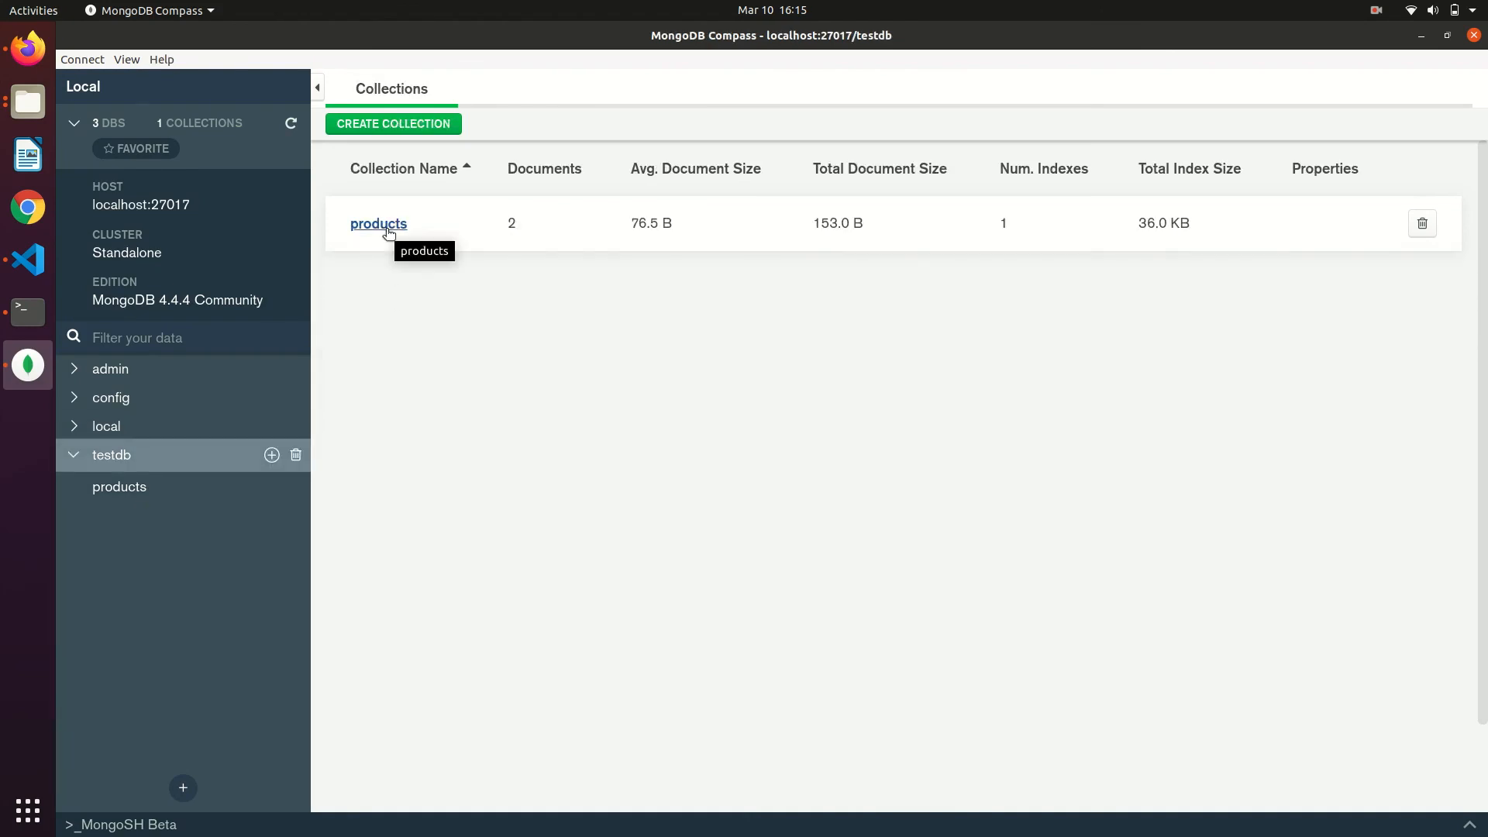
{"action": "left_click", "coordinate": [378, 223]}
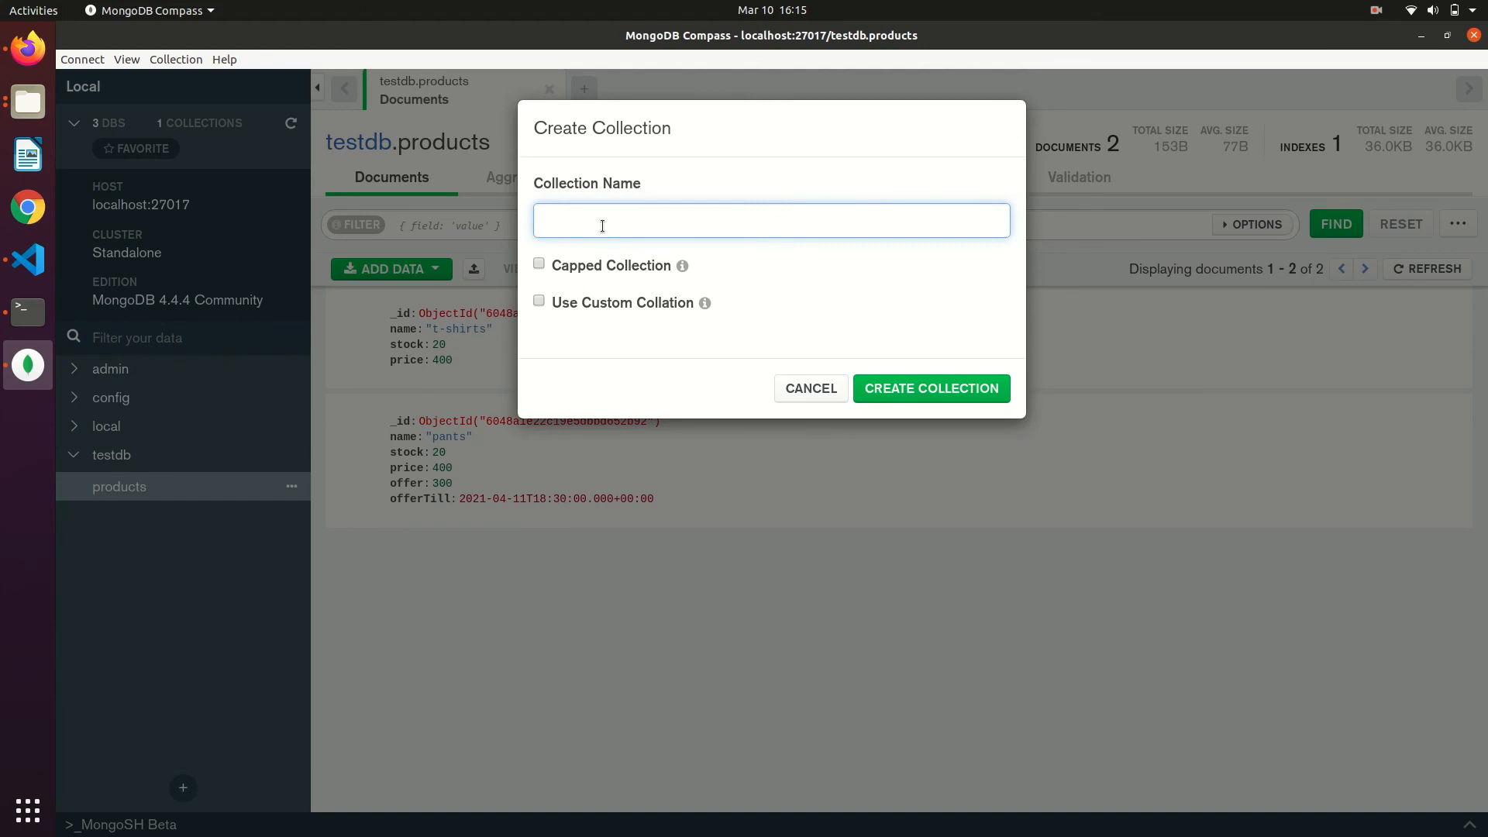
{"action": "type", "text": "productsbkp"}
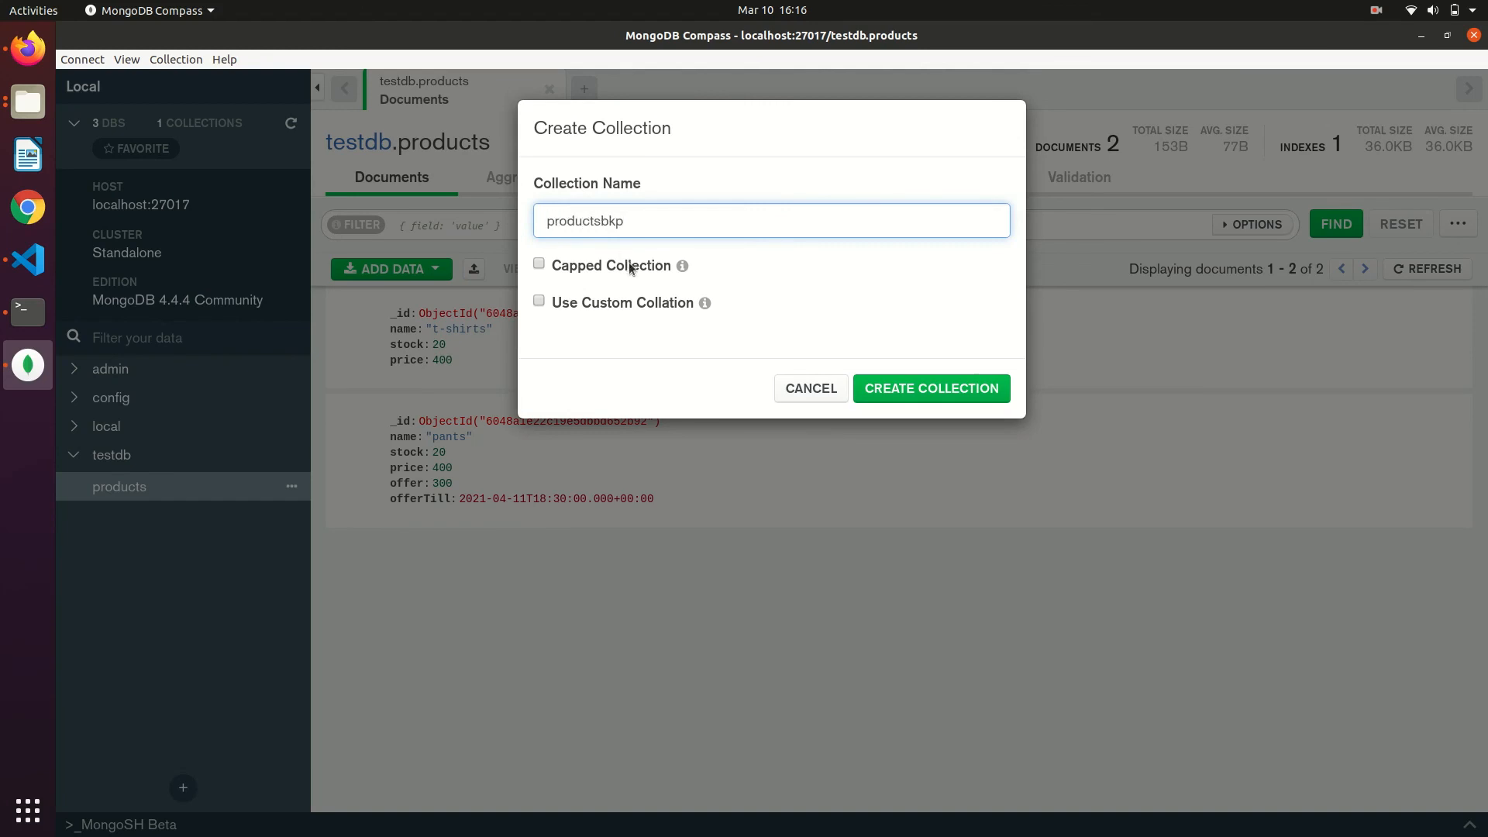
{"action": "left_click", "coordinate": [931, 387]}
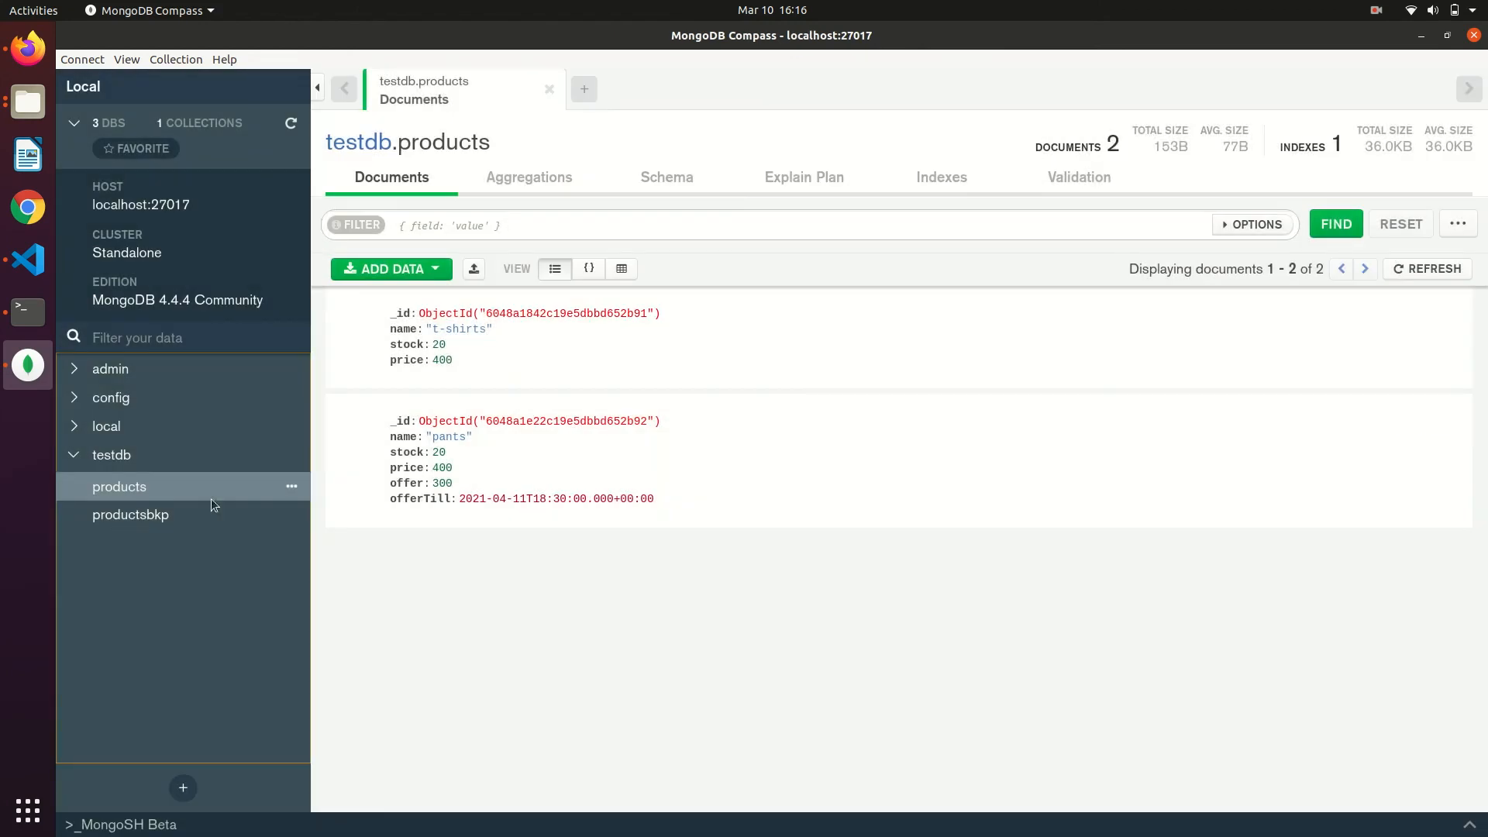
{"action": "left_click", "coordinate": [131, 515]}
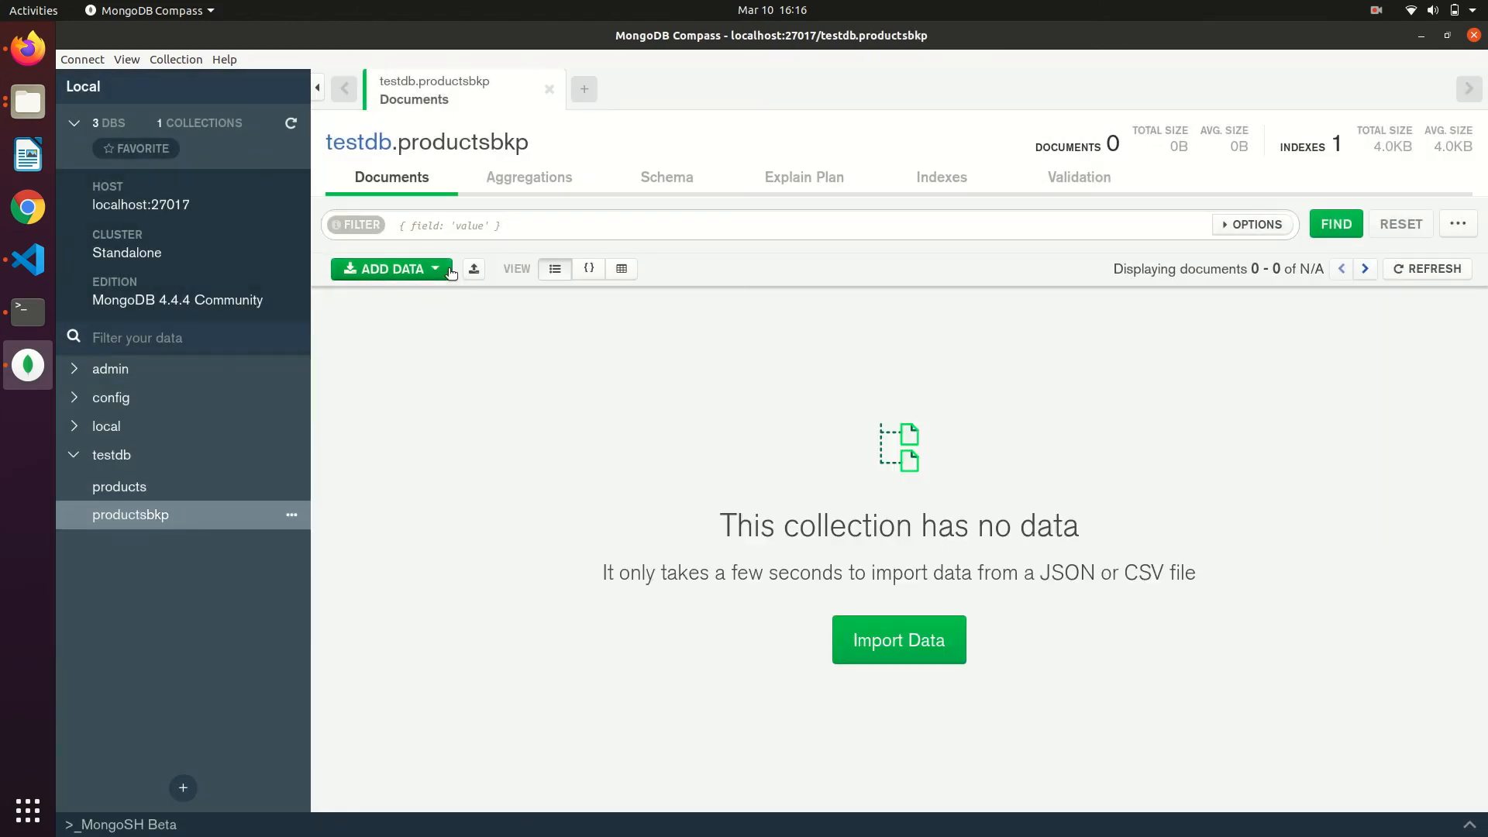
- Import Desktop/products.json as JSON into productsbkp, loading the t-shirts and pants documents
{"action": "left_click", "coordinate": [391, 269]}
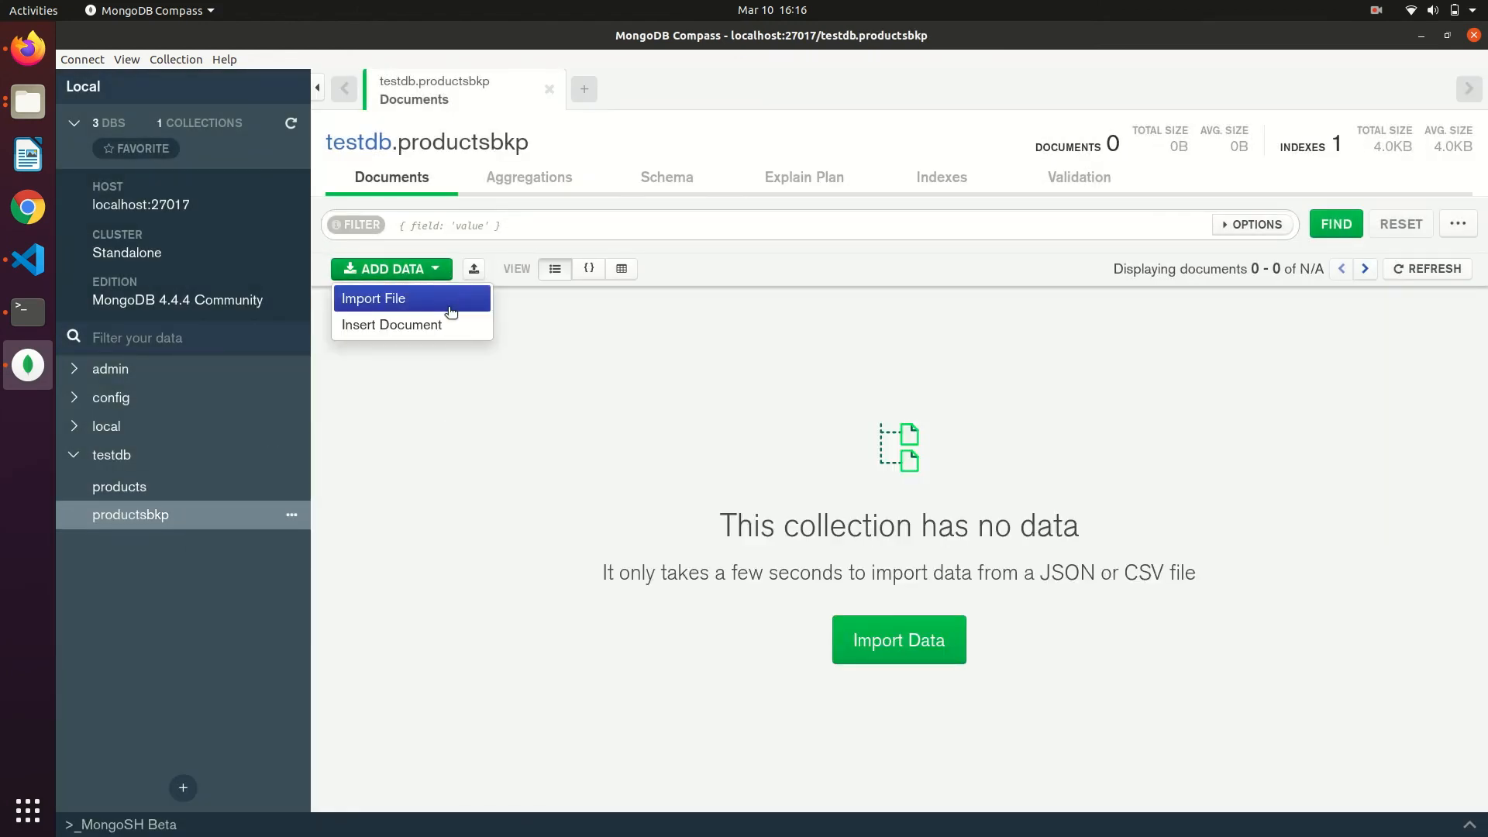
{"action": "left_click", "coordinate": [374, 299]}
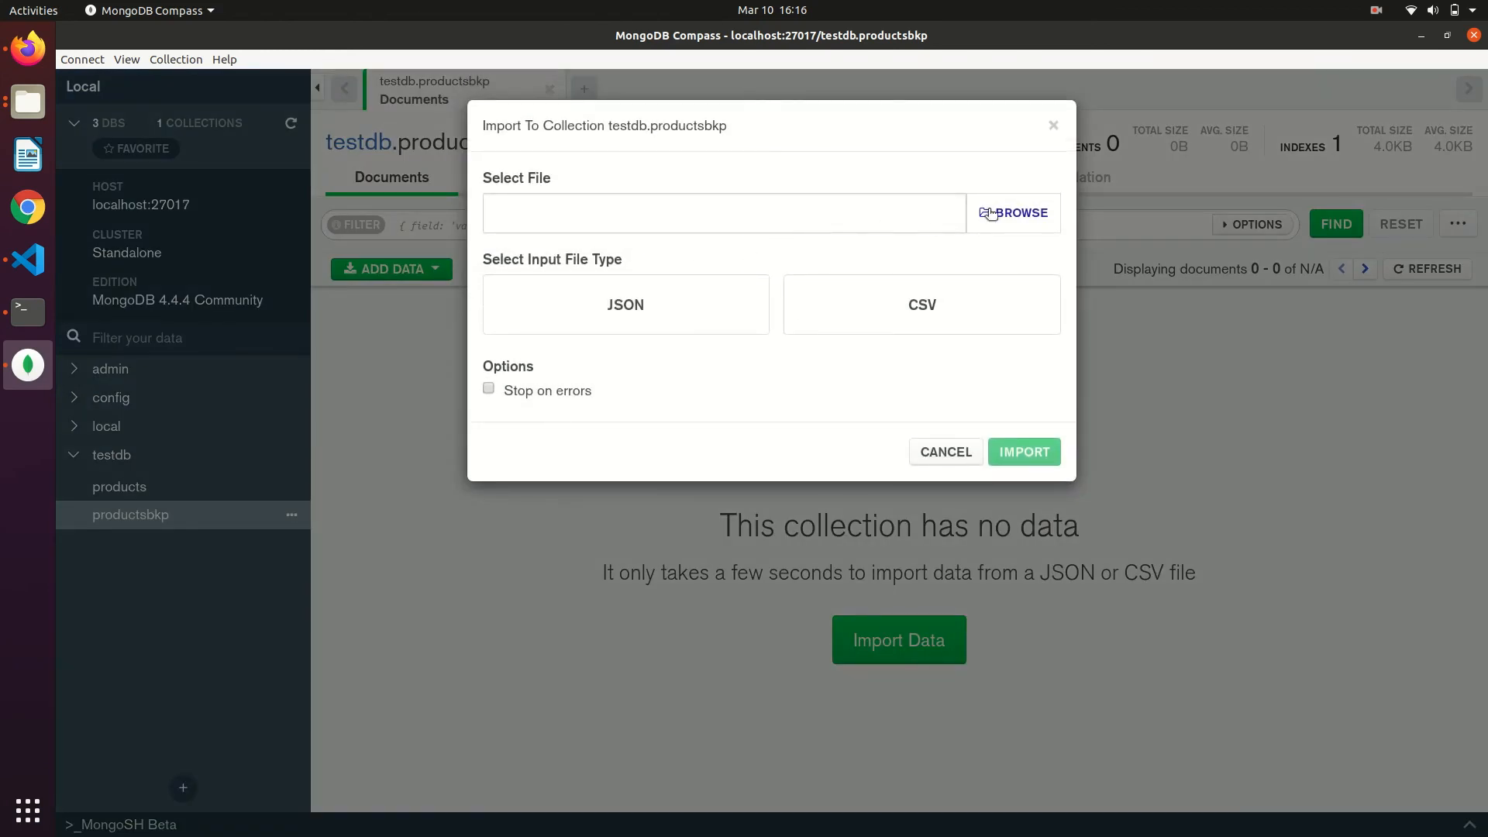
{"action": "left_click", "coordinate": [1020, 212]}
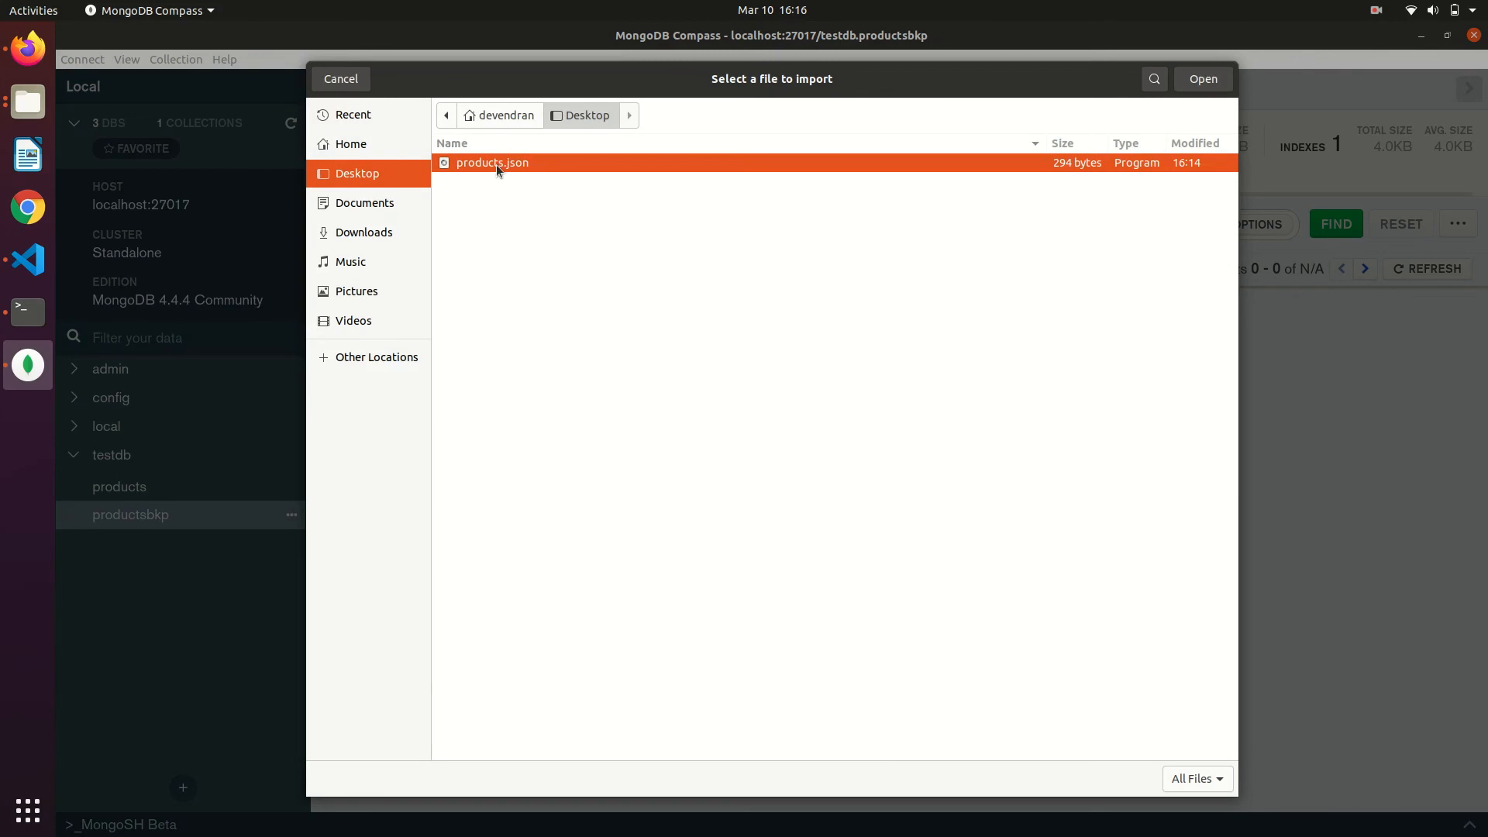
{"action": "left_click", "coordinate": [1202, 78]}
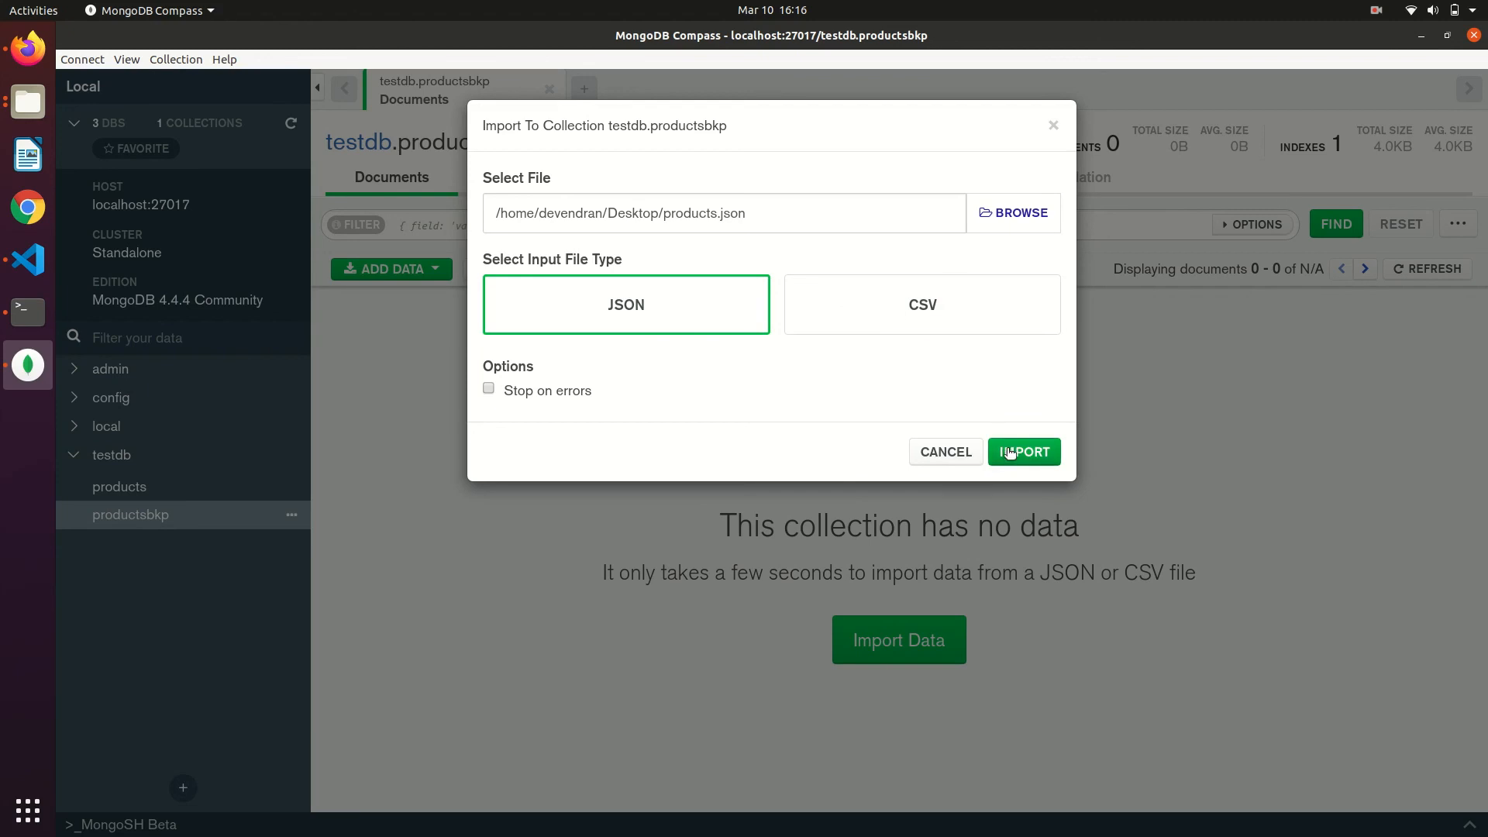
{"action": "left_click", "coordinate": [1023, 453]}
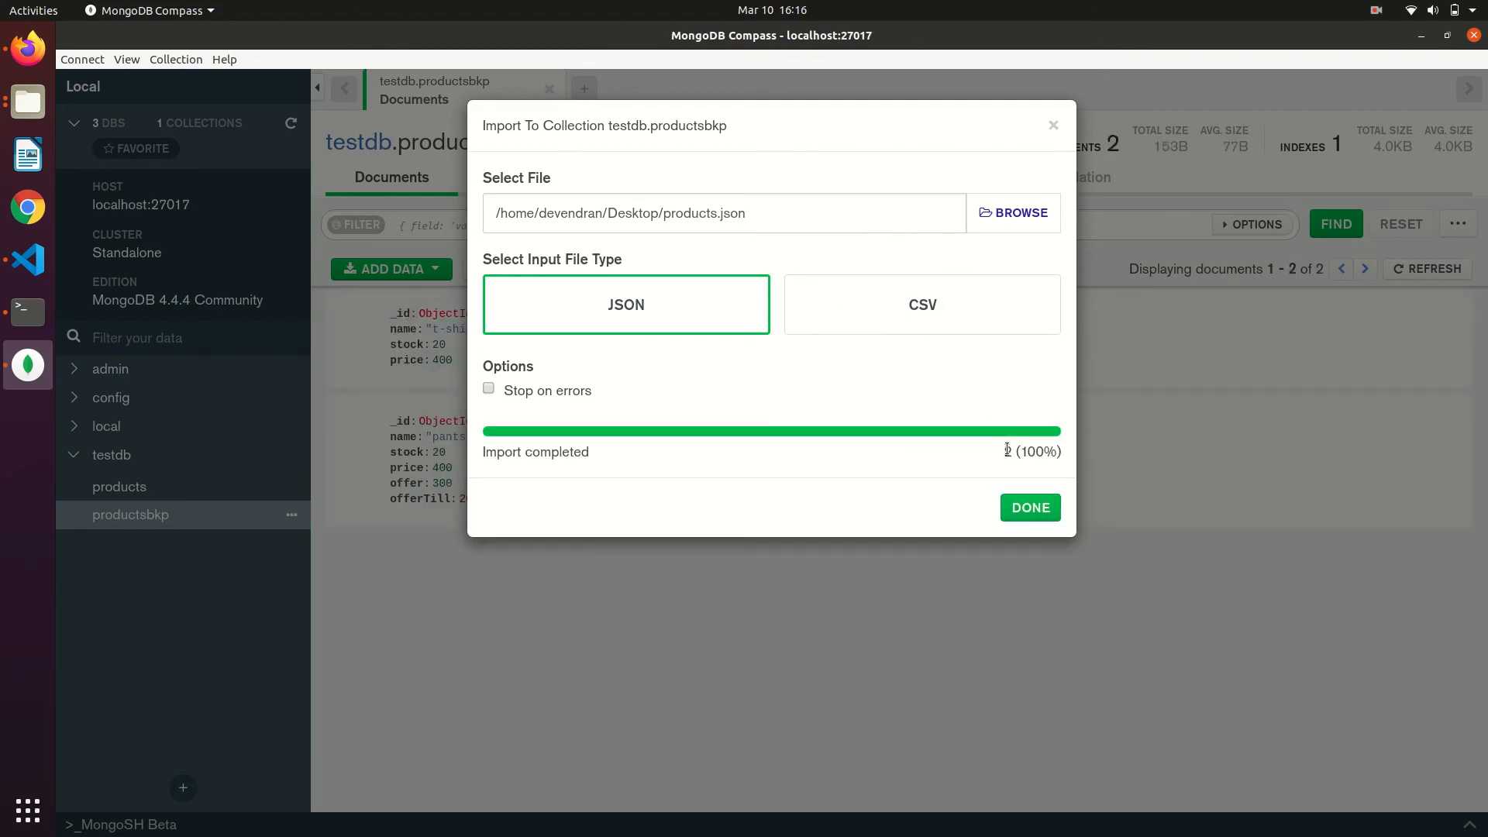
{"action": "left_click", "coordinate": [1029, 506]}
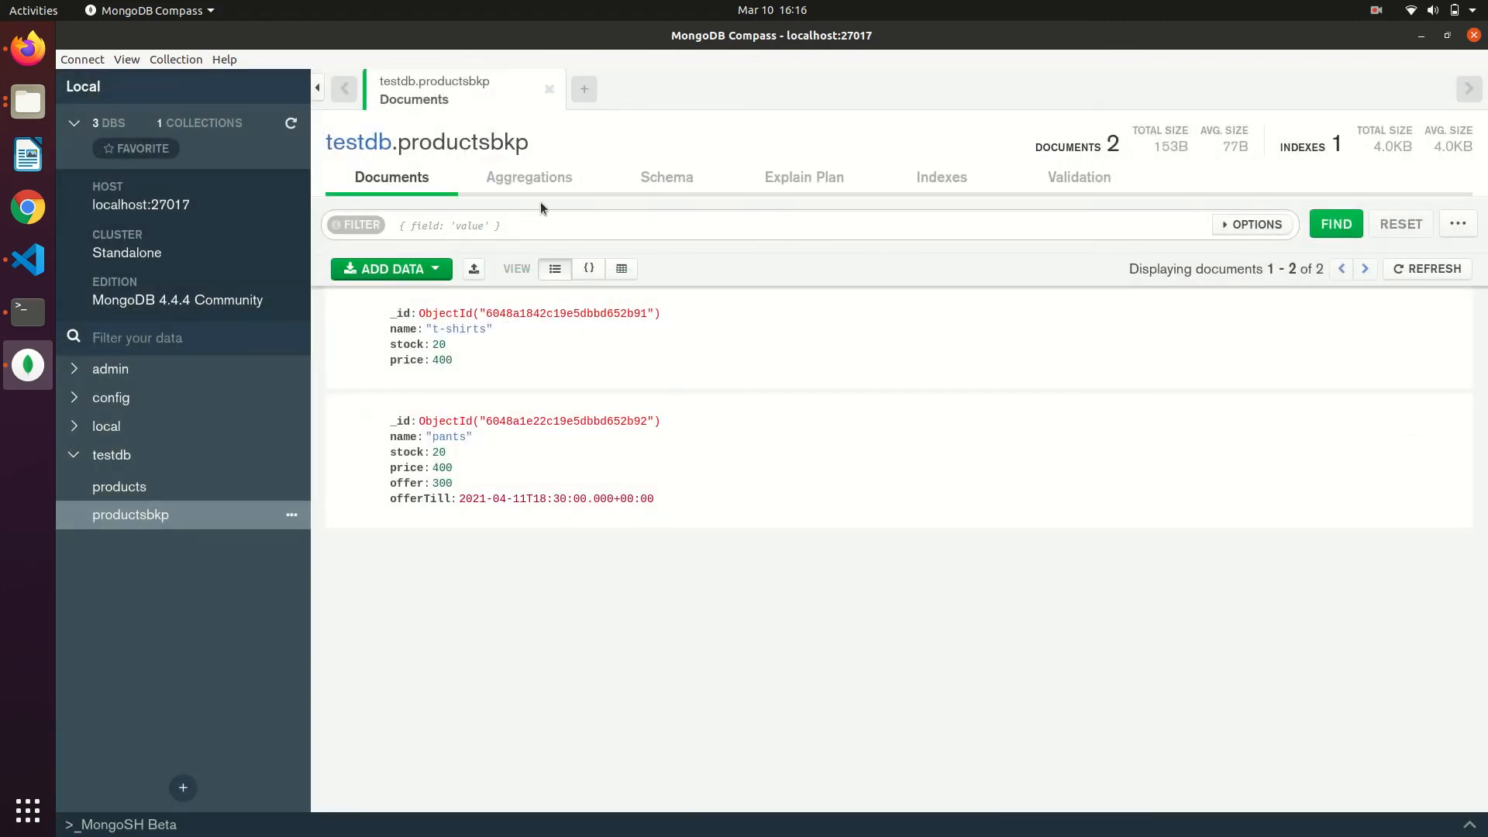
- Browse productsbkp's Aggregations and Schema views, ending on its single _id index
{"action": "left_click", "coordinate": [529, 177]}
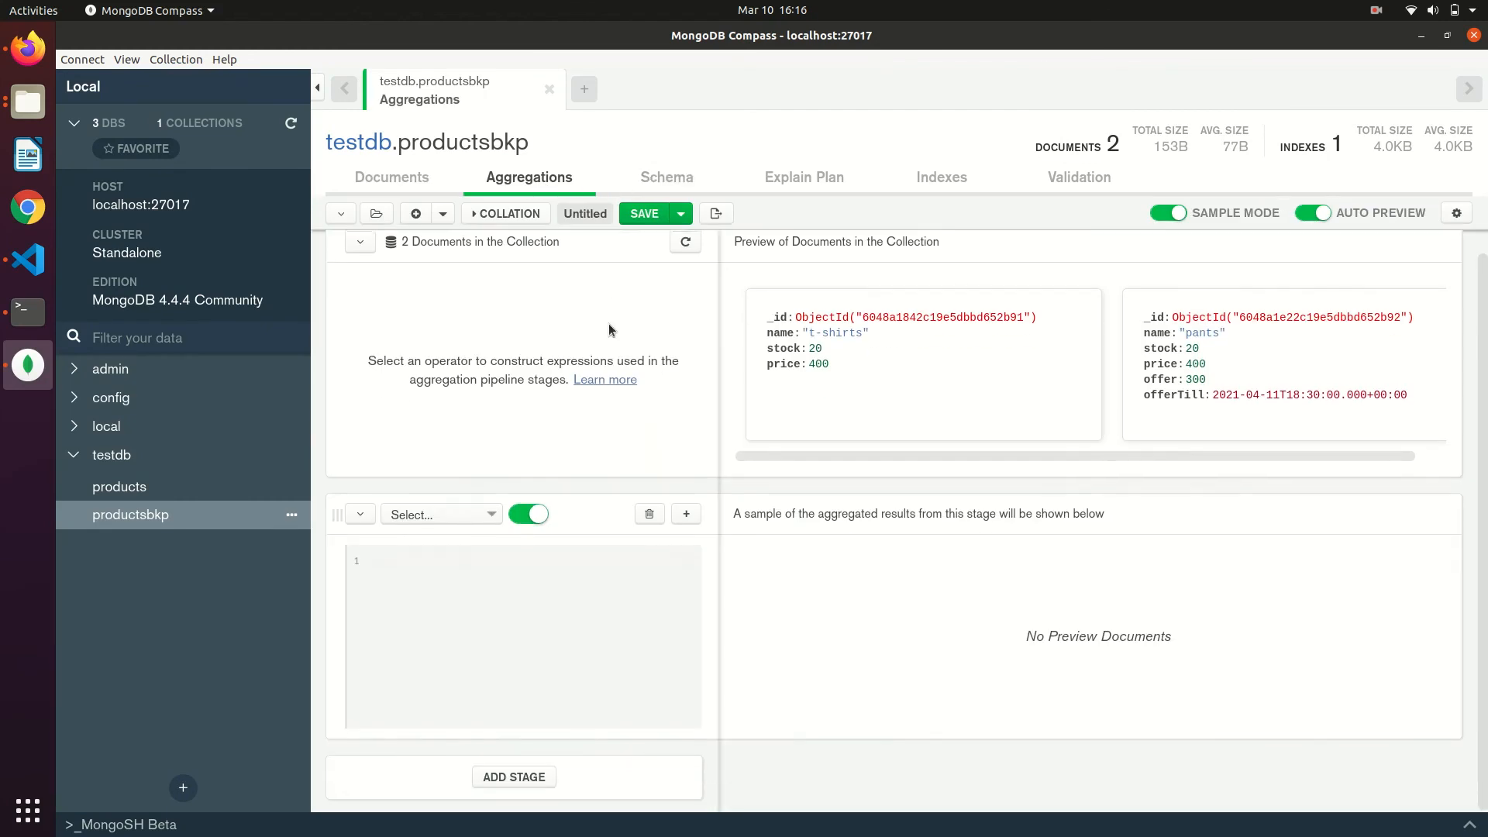
{"action": "left_click", "coordinate": [666, 177]}
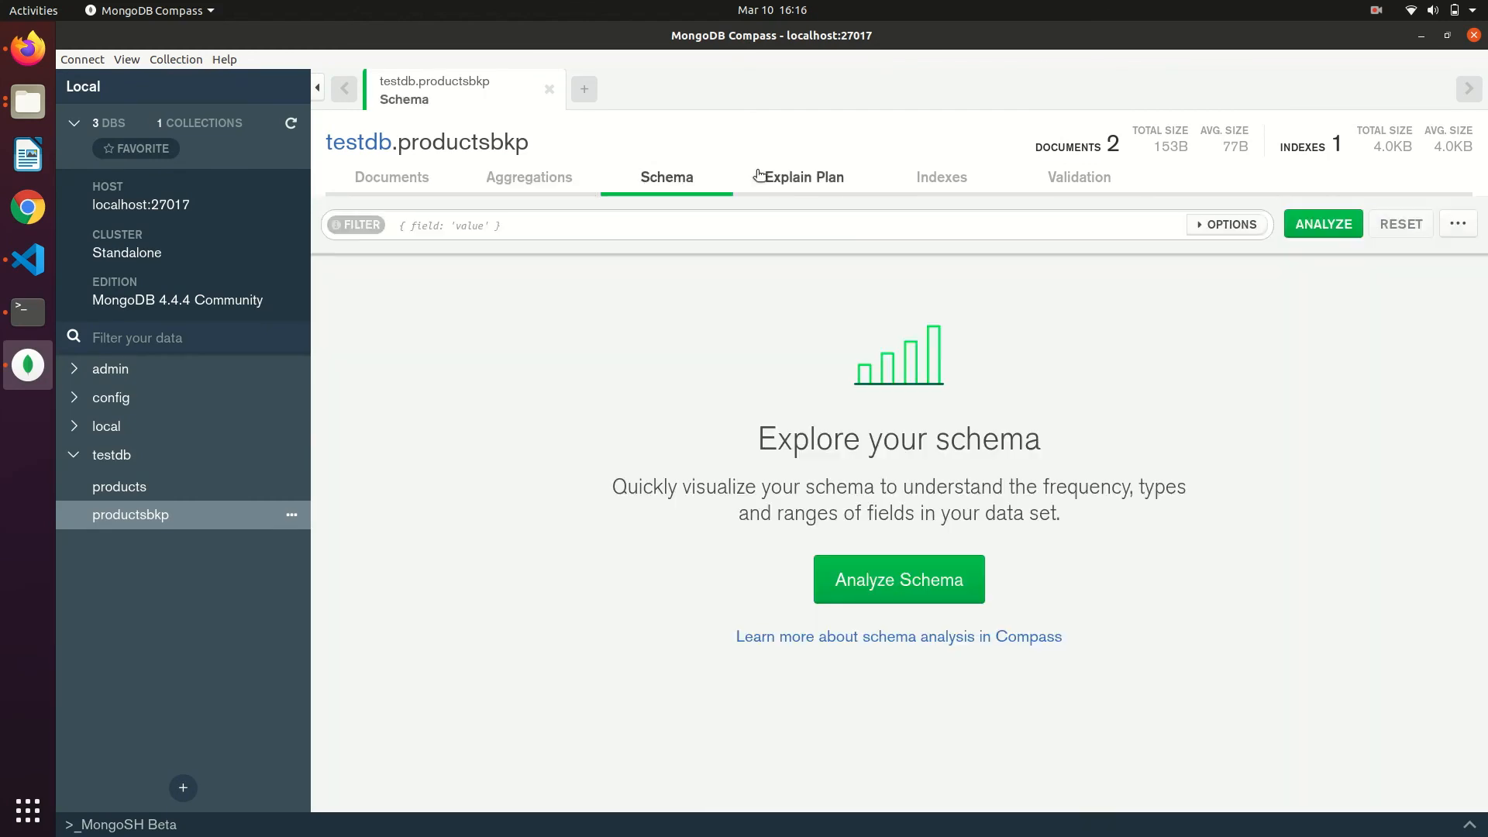
{"action": "left_click", "coordinate": [942, 177]}
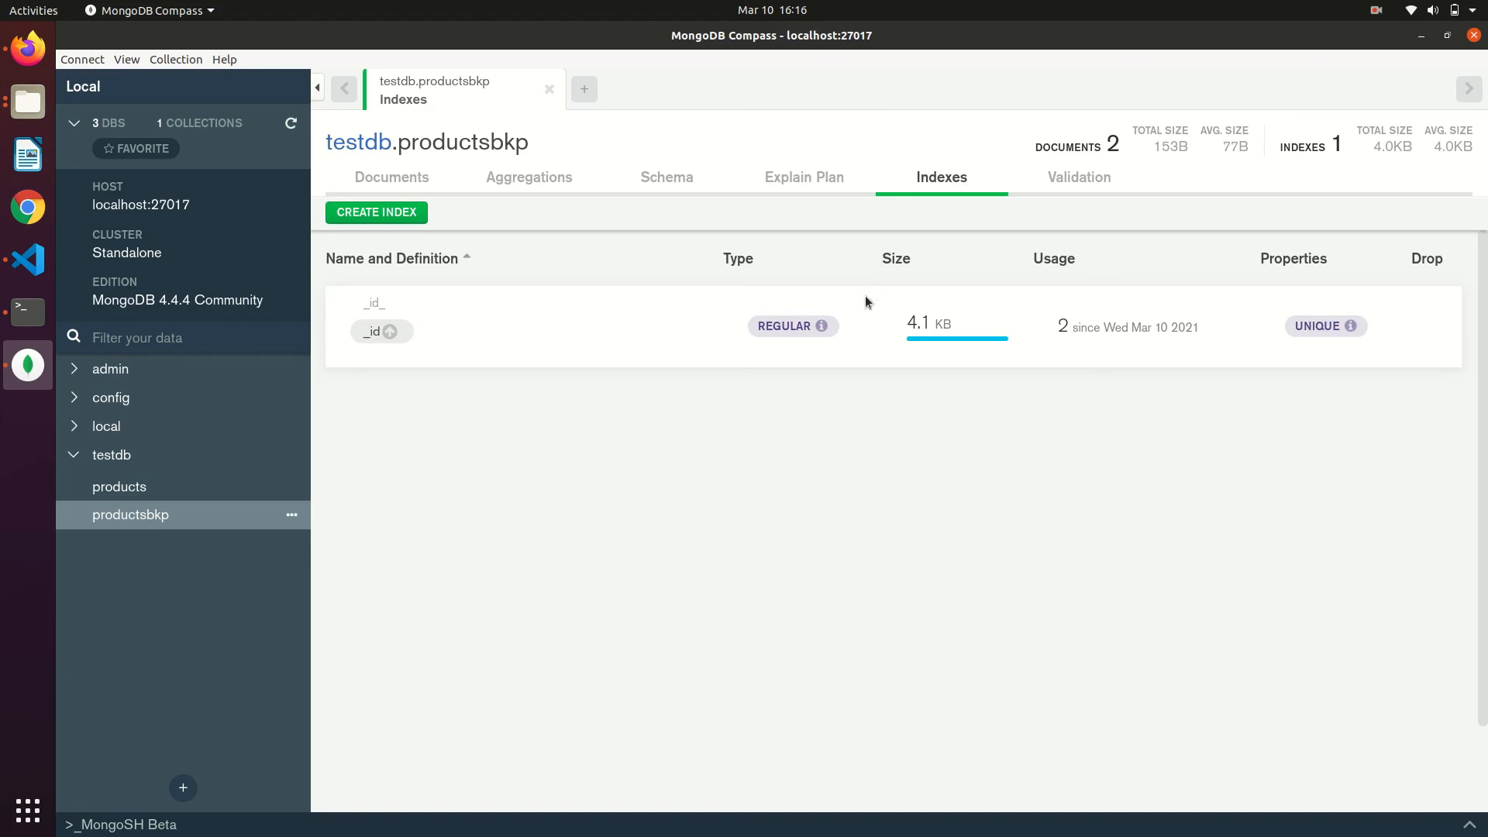
{"action": "mouse_move", "coordinate": [1098, 186]}
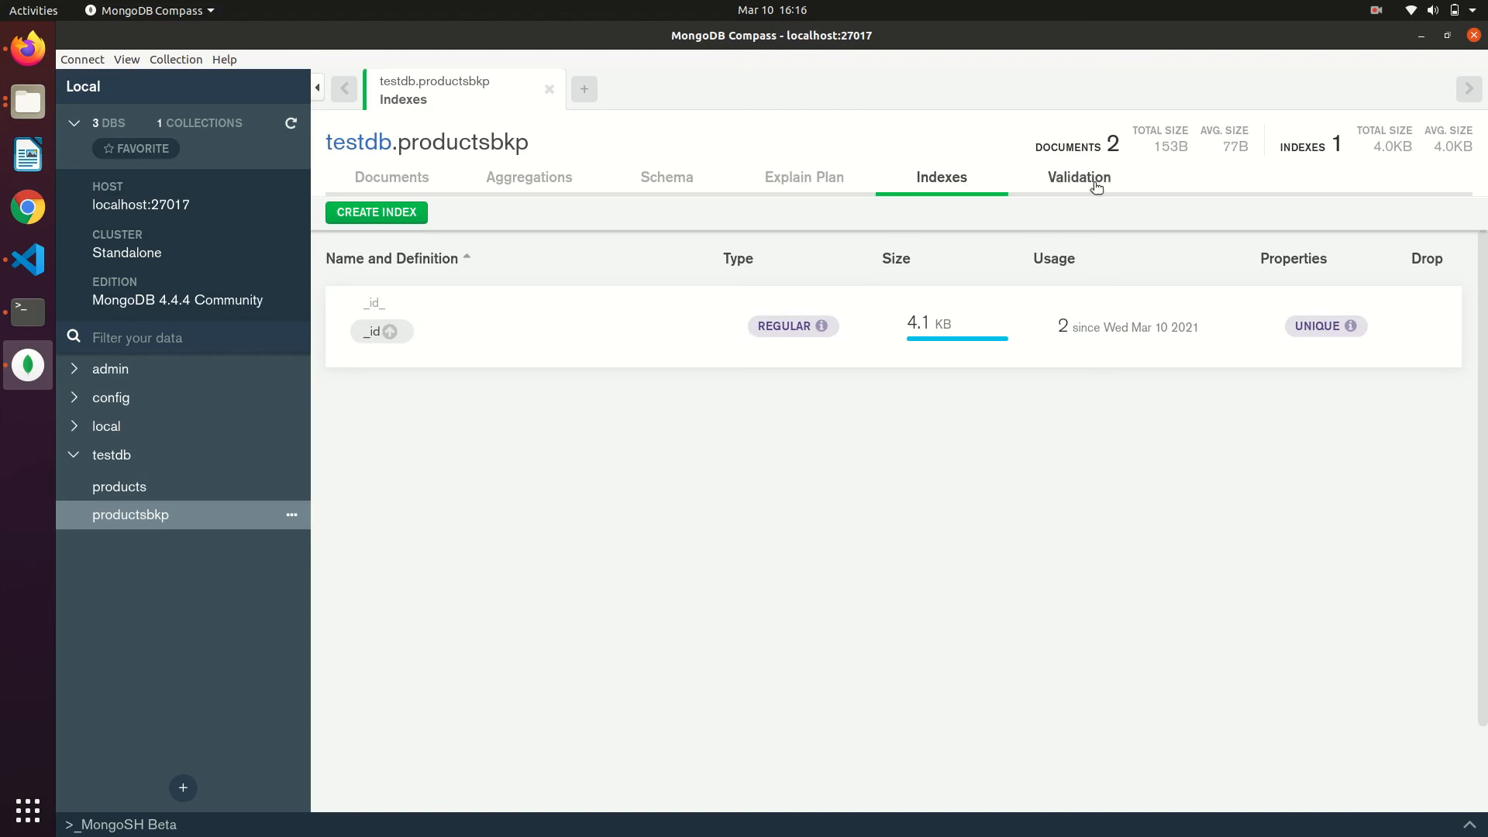
{"action": "mouse_move", "coordinate": [296, 456]}
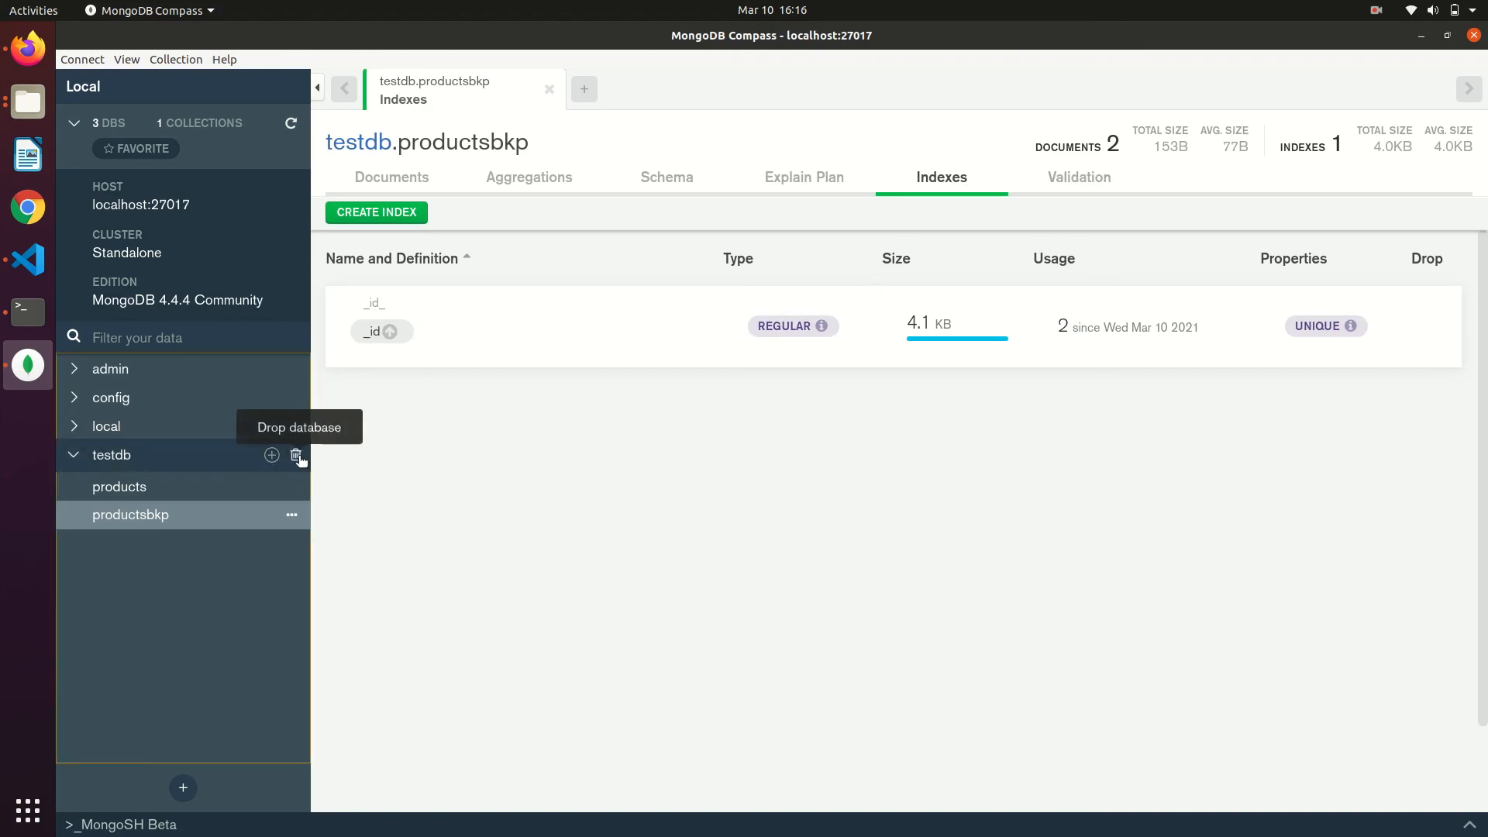
- Drop the testdb database, confirming with its typed name, leaving admin, config and local
{"action": "left_click", "coordinate": [298, 455]}
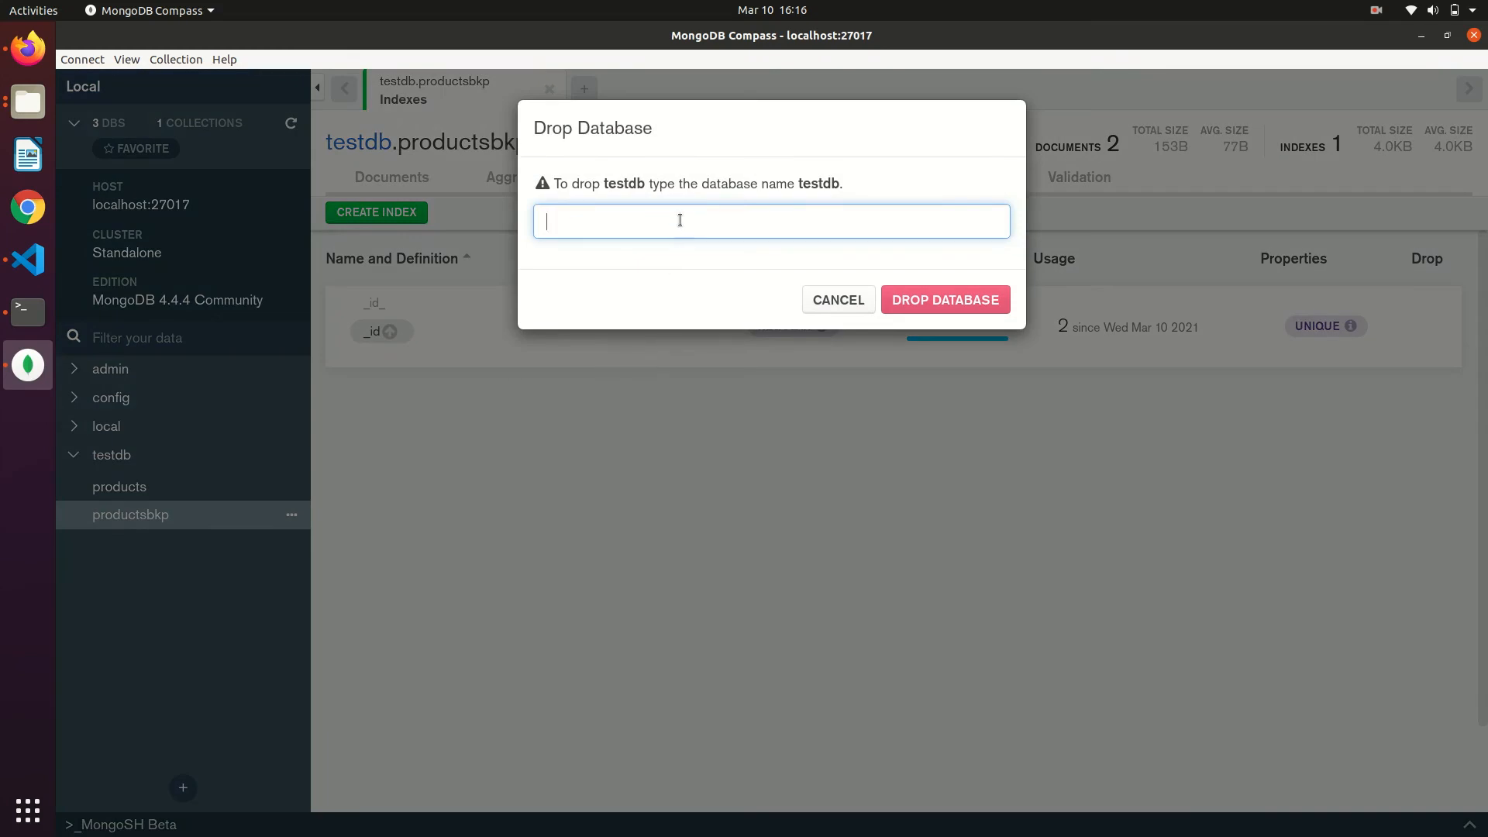
{"action": "type", "text": "testdb"}
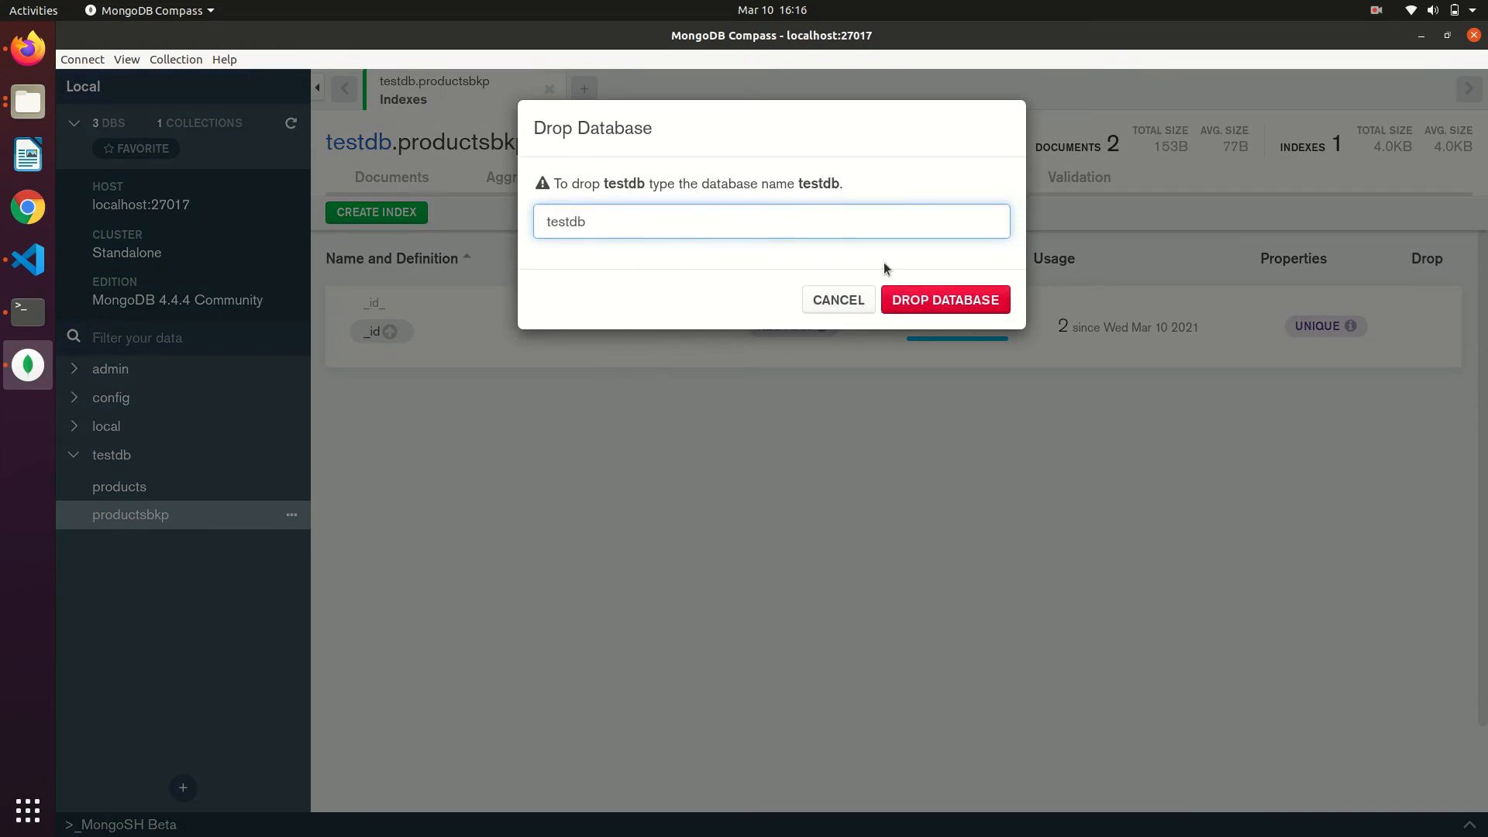
{"action": "left_click", "coordinate": [945, 299]}
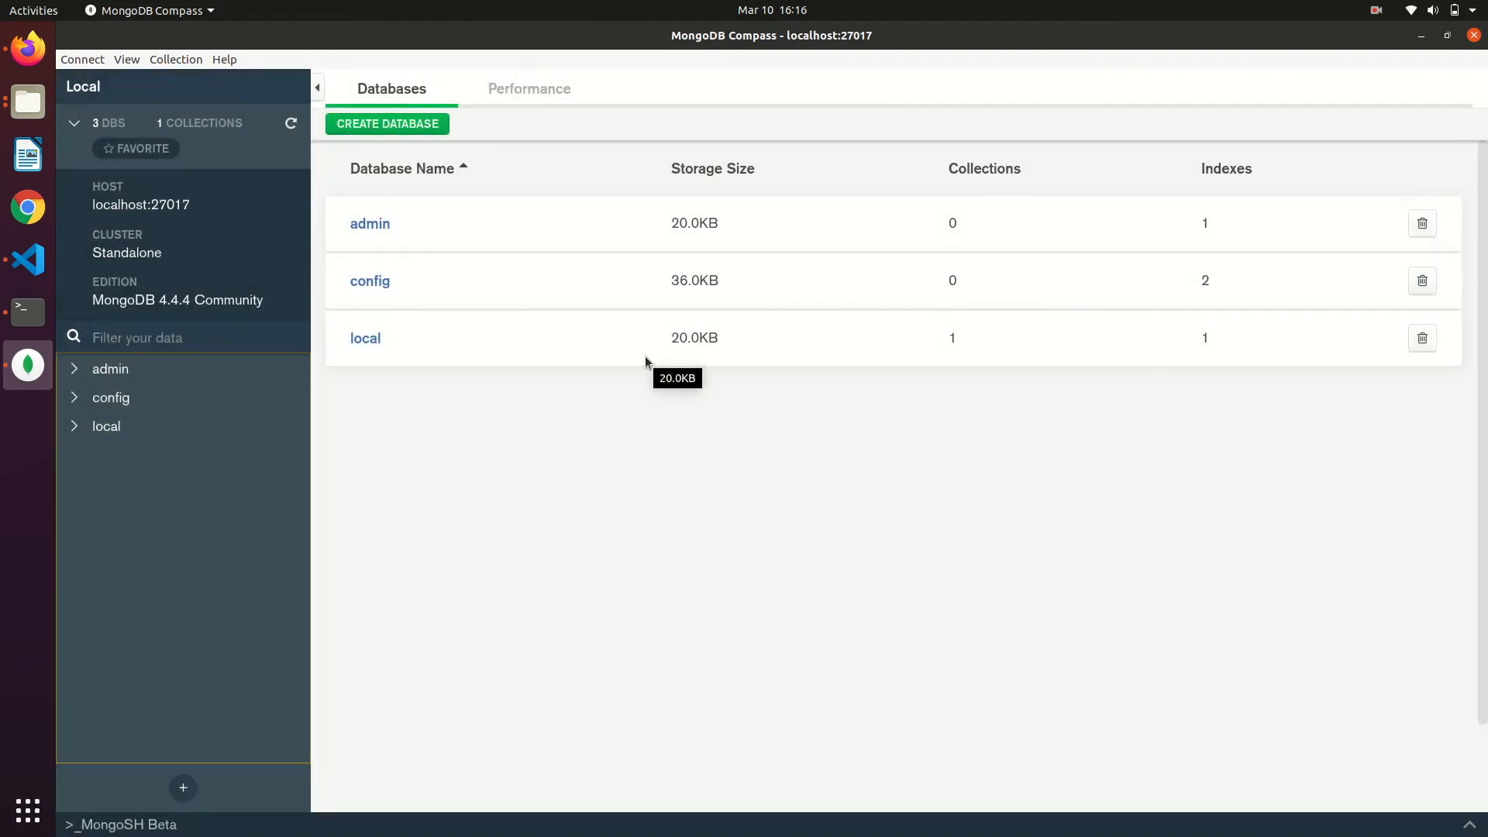